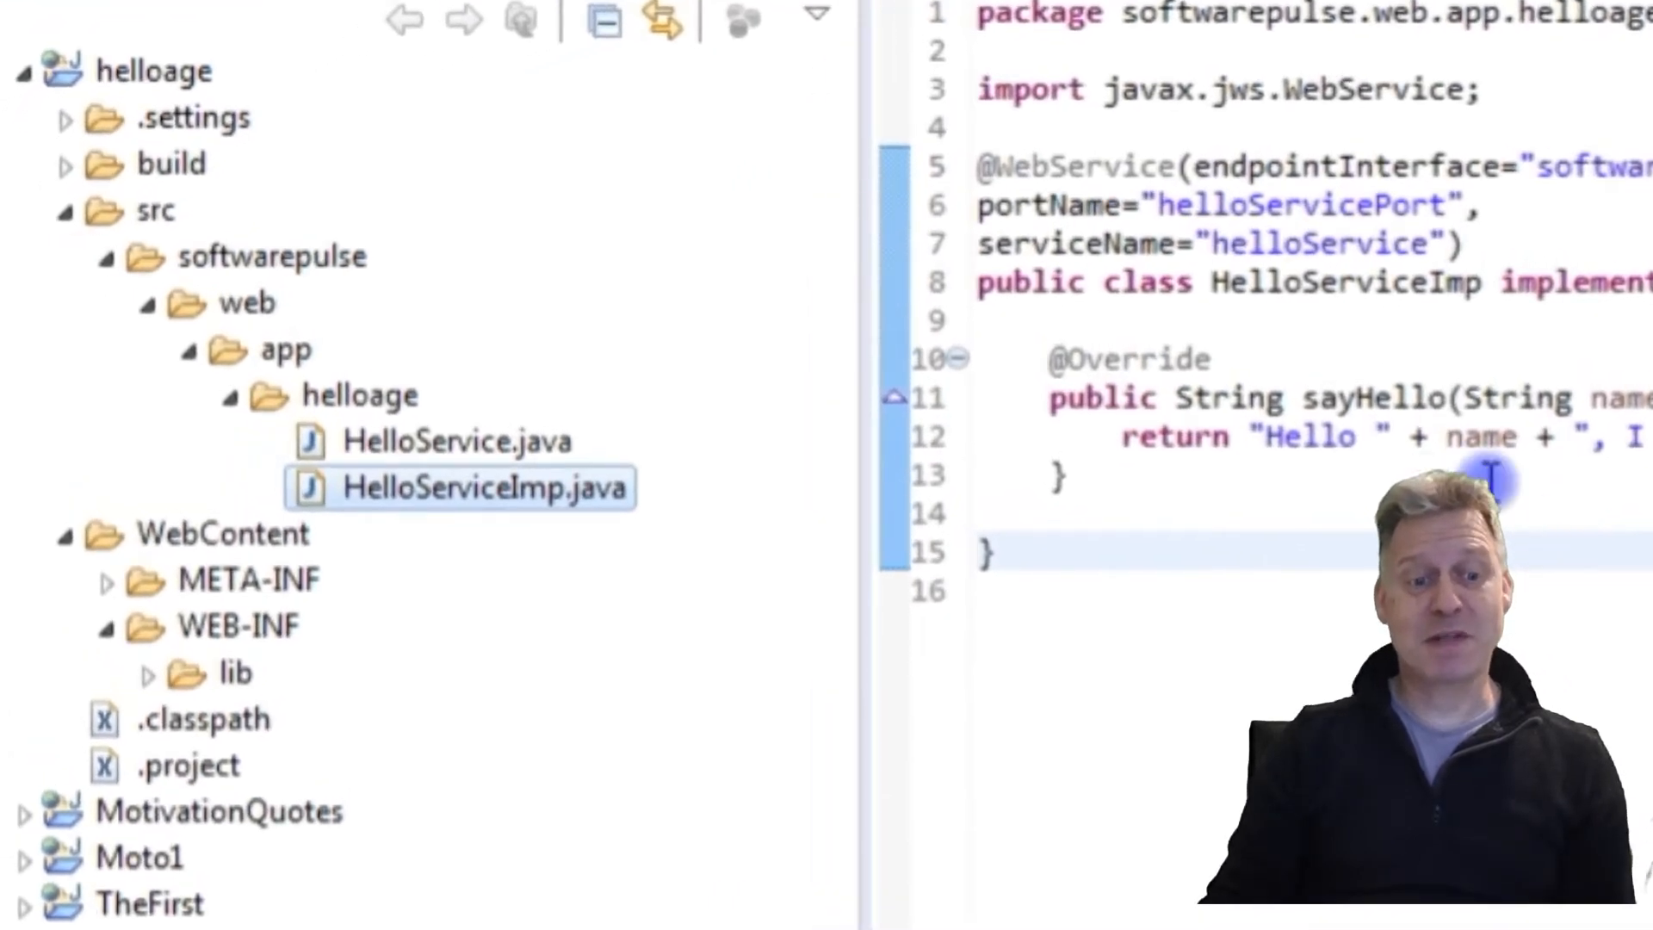
Step: Add a new file named web.xml to the helloage WEB-INF folder
click(239, 625)
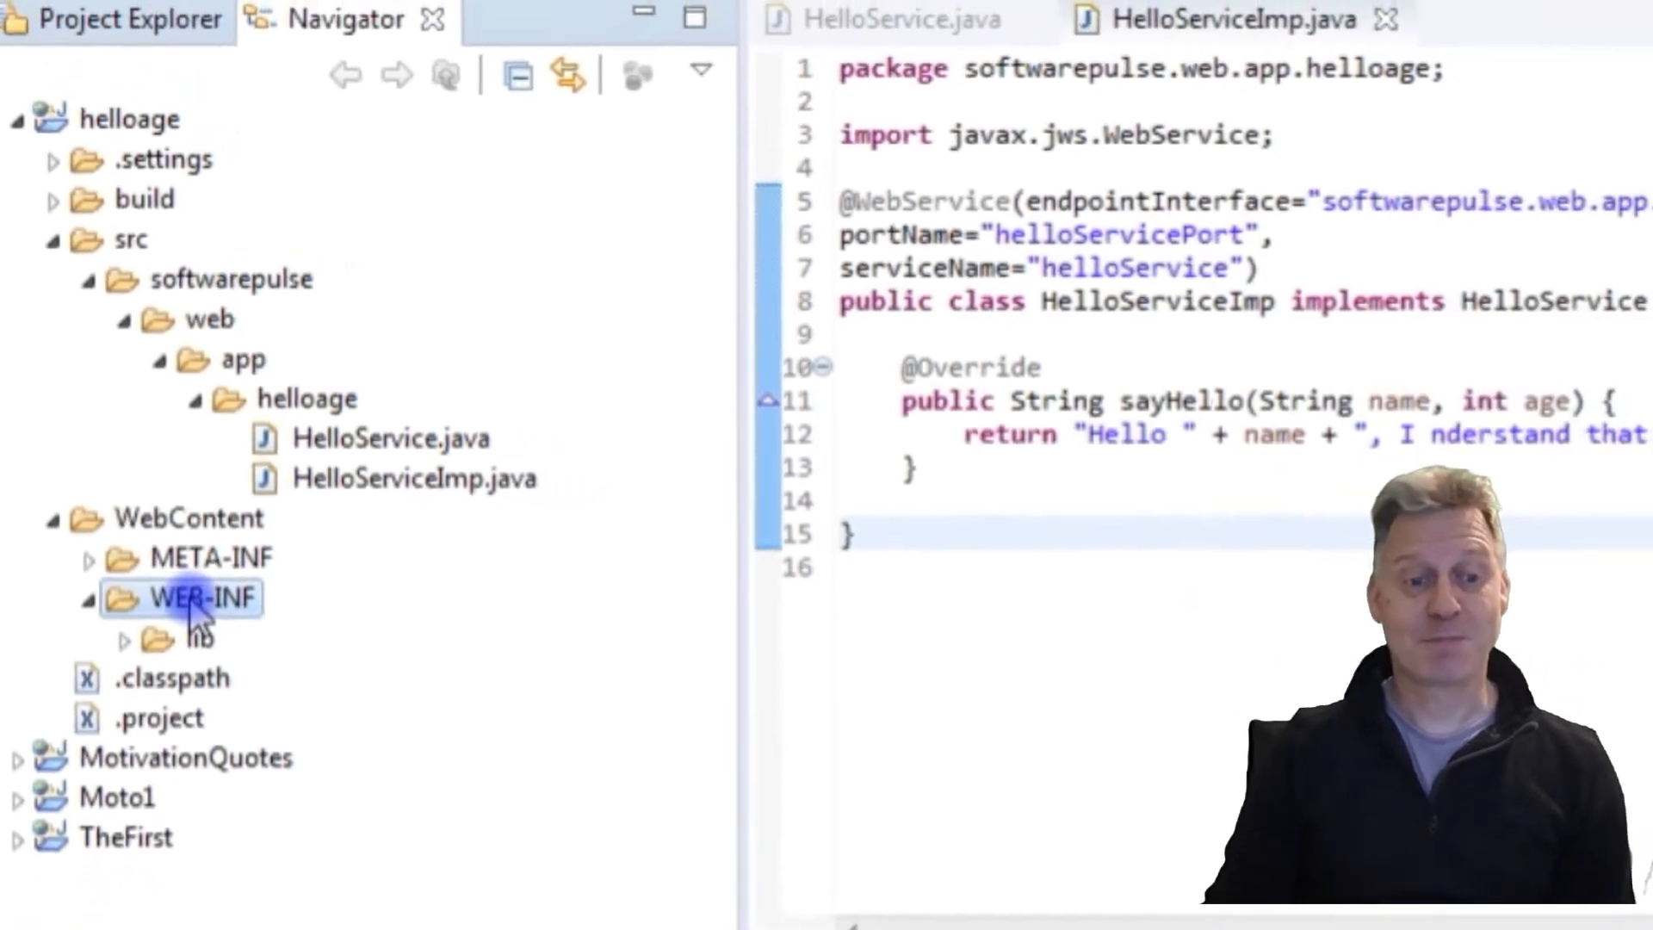
right_click(193, 597)
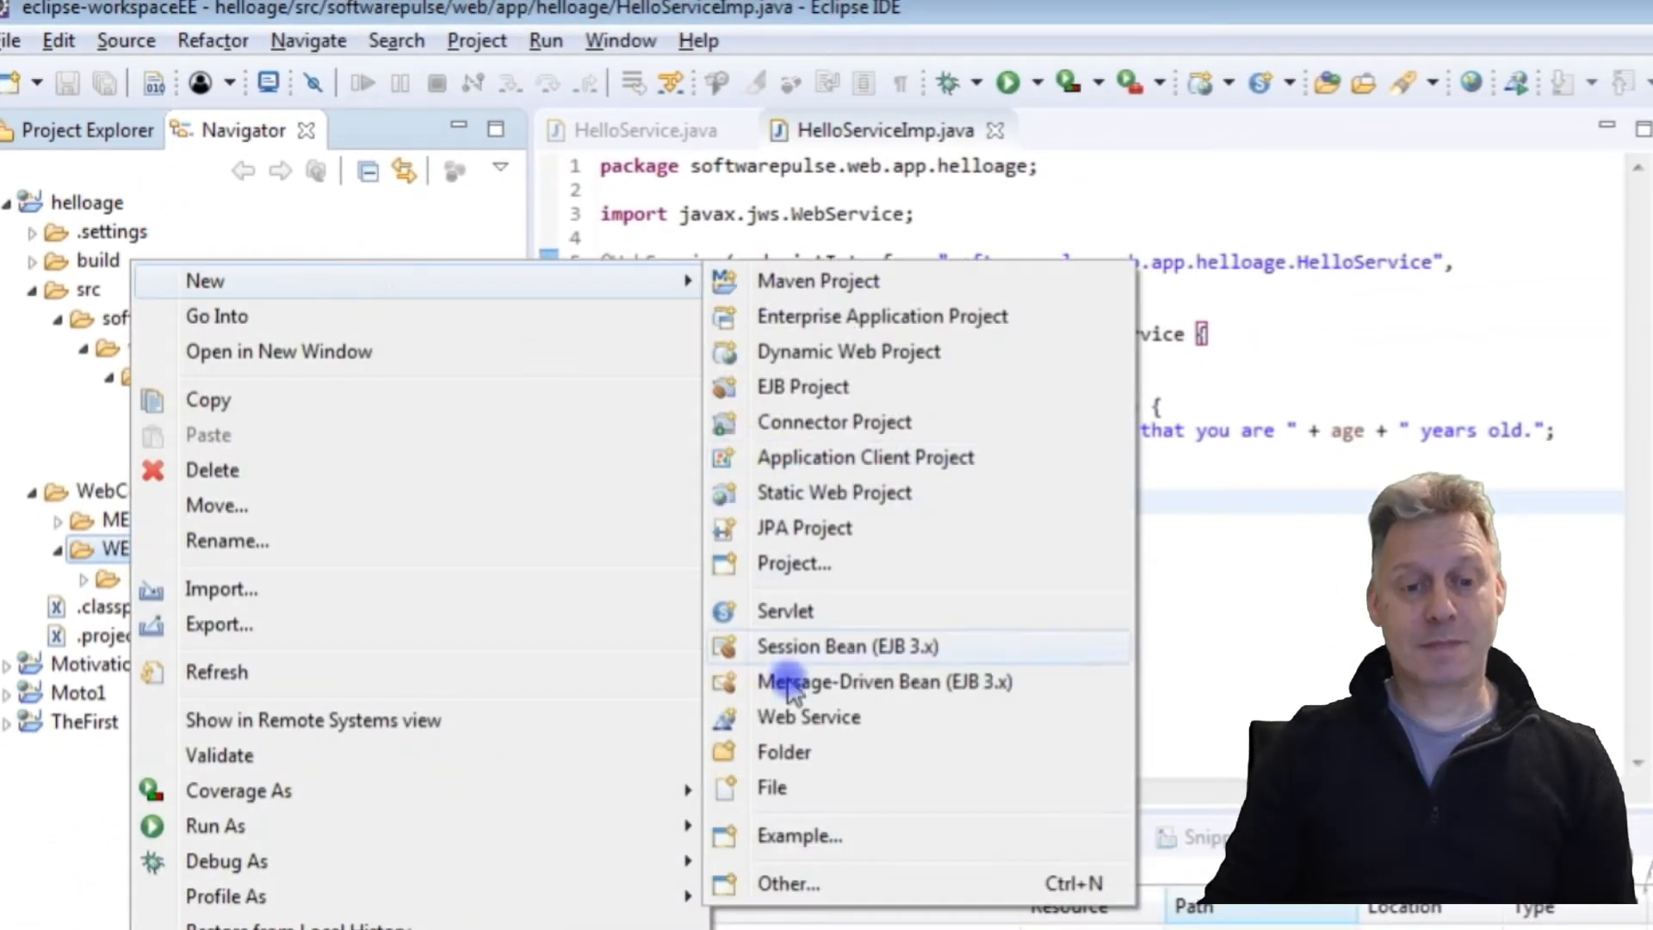
click(771, 788)
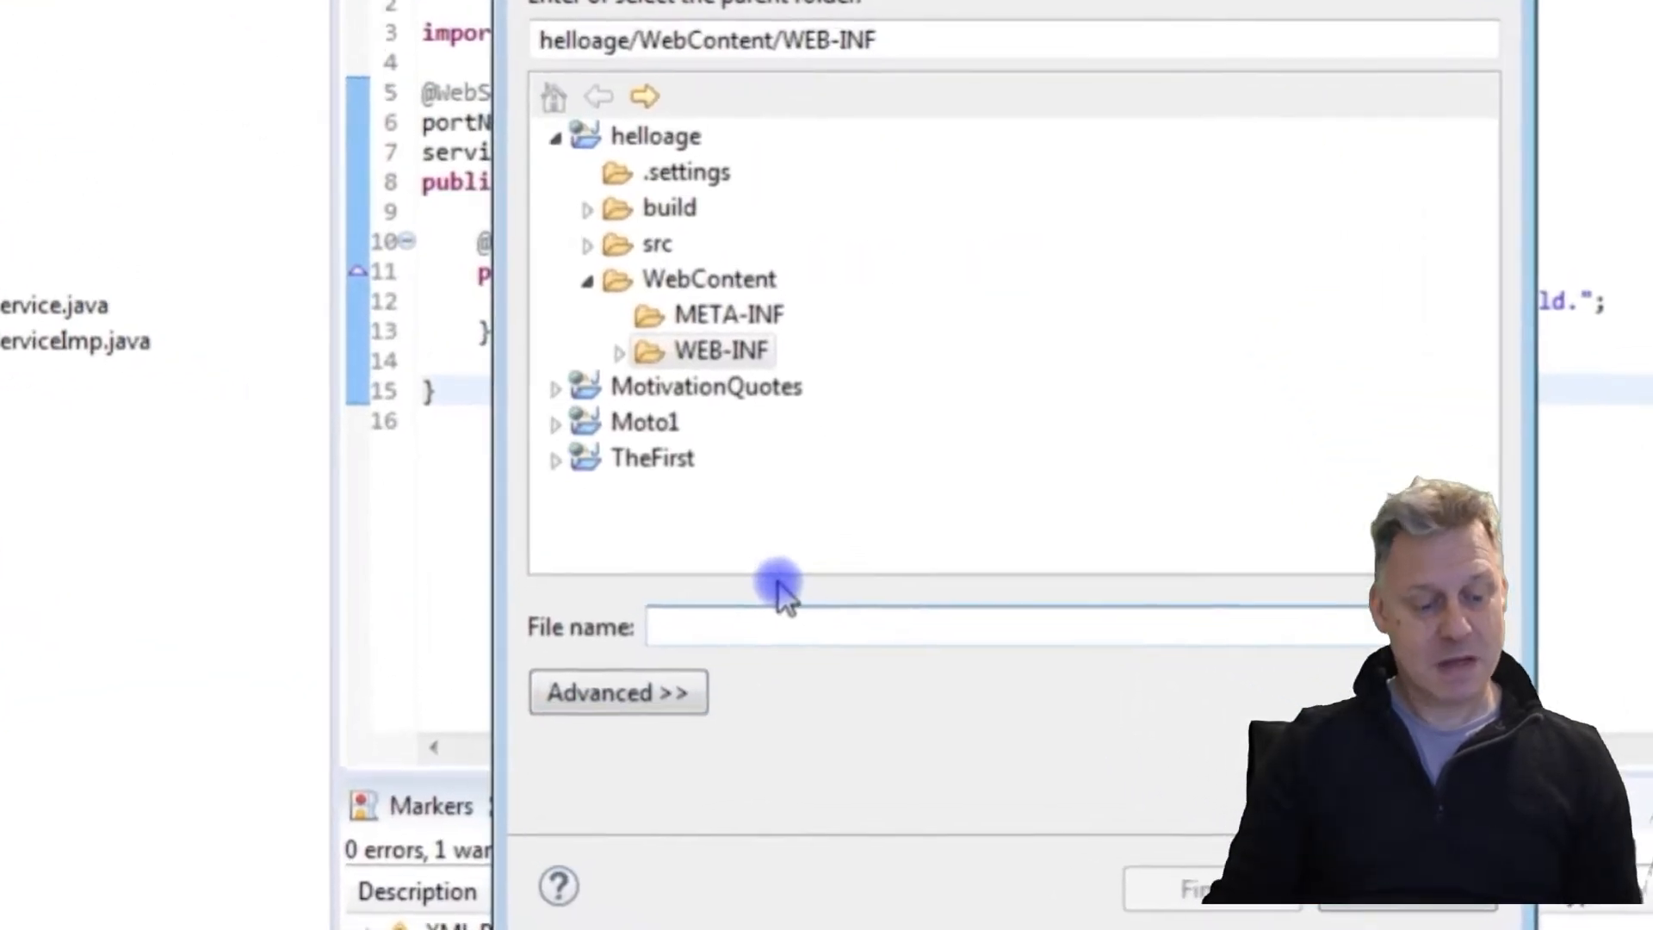
text(web.xml)
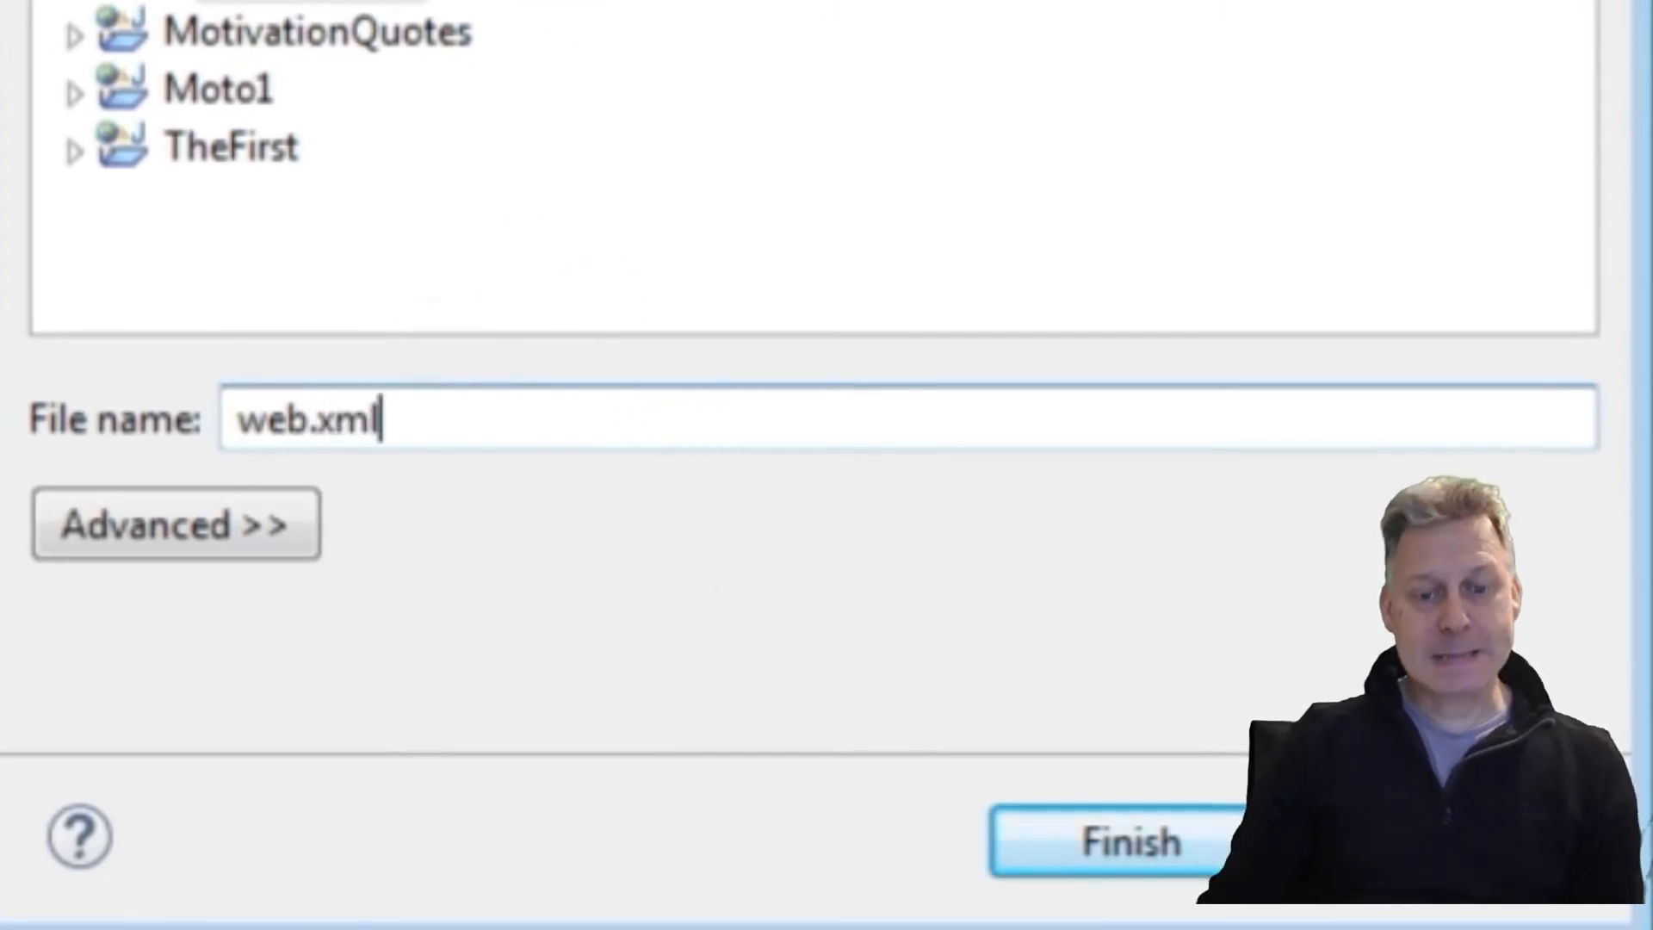
click(1127, 841)
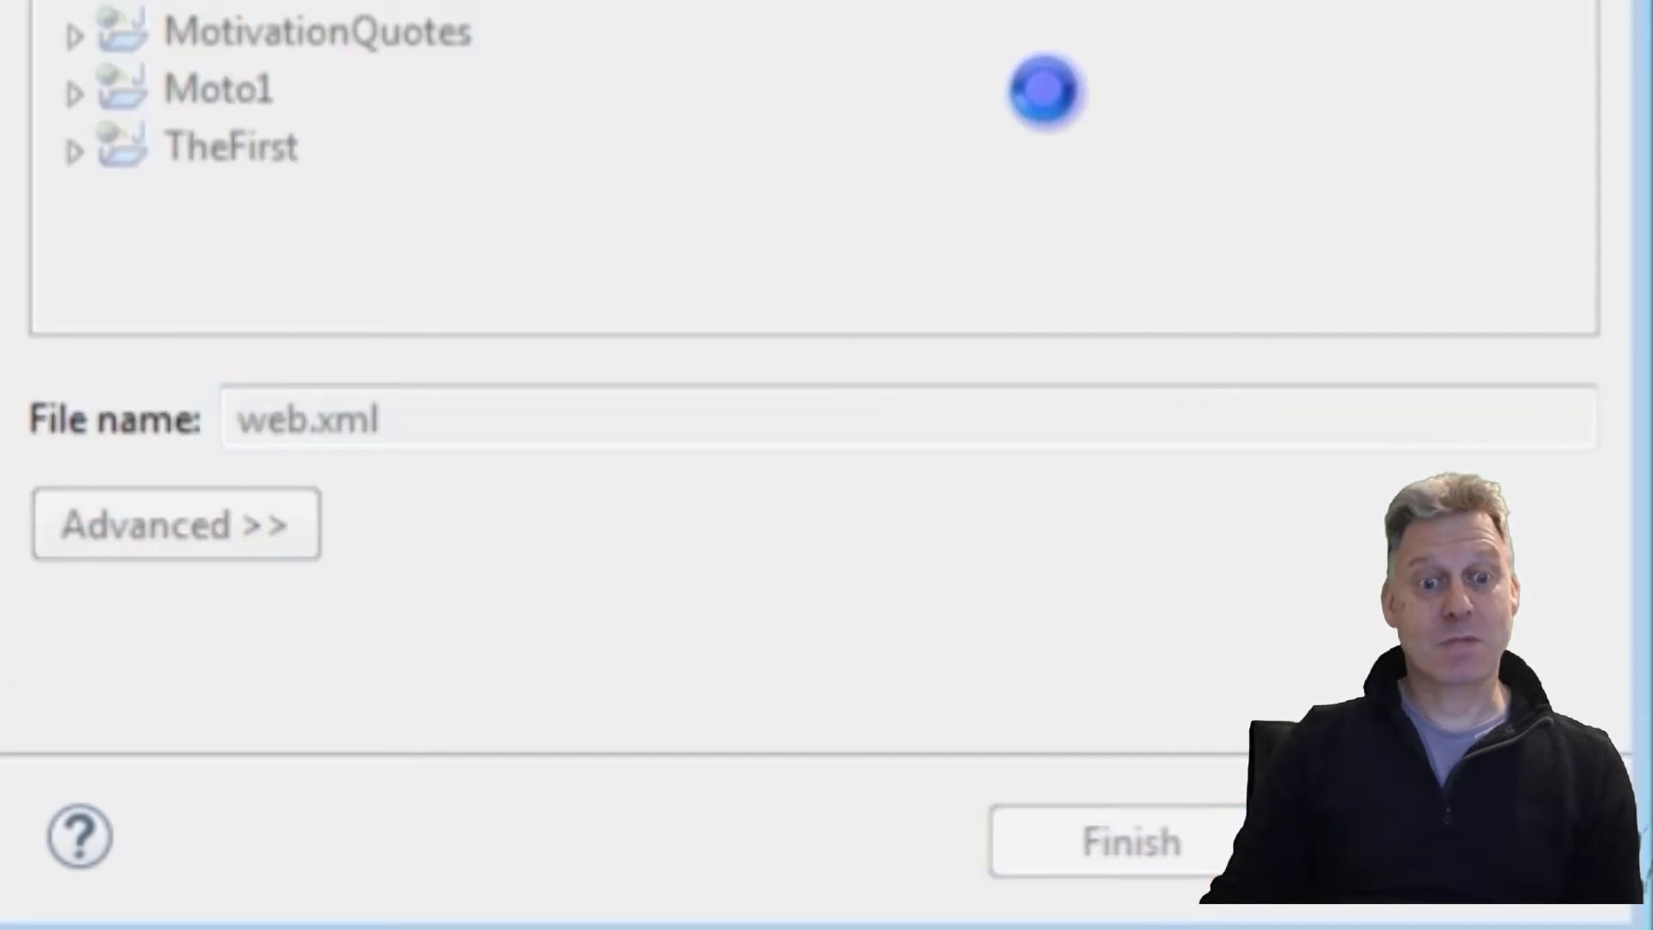
click(1131, 841)
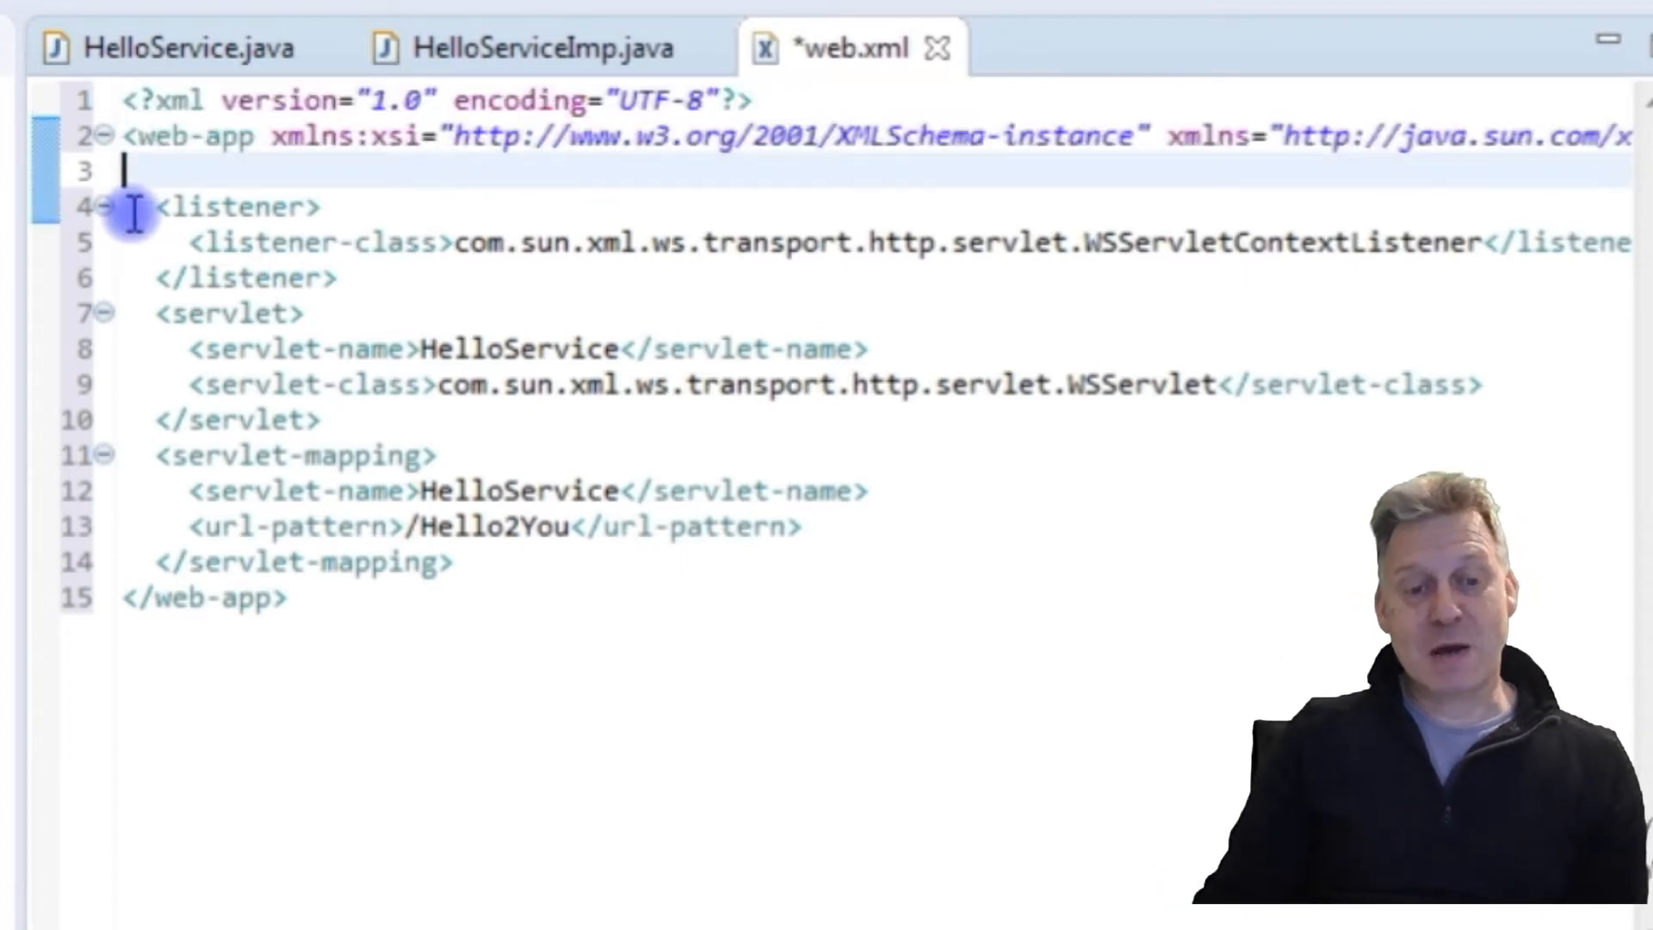
Step: Highlight the listener block, the HelloService servlet name and the servlet definition in web.xml
drag(134, 206, 337, 277)
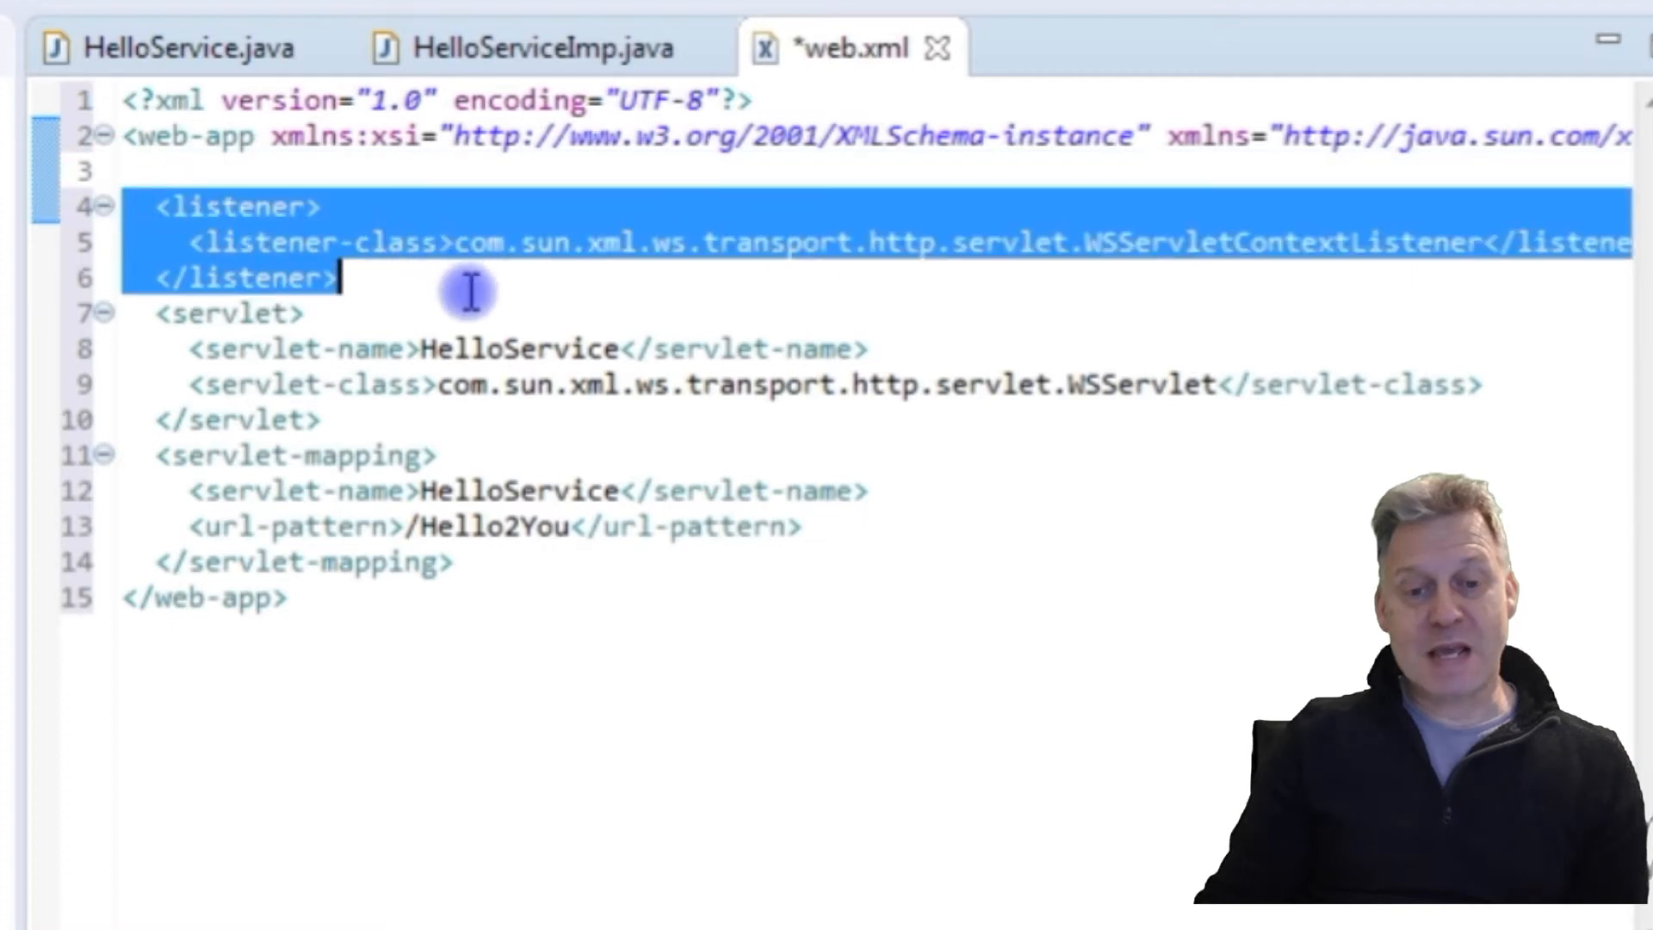
mouse_move(512, 263)
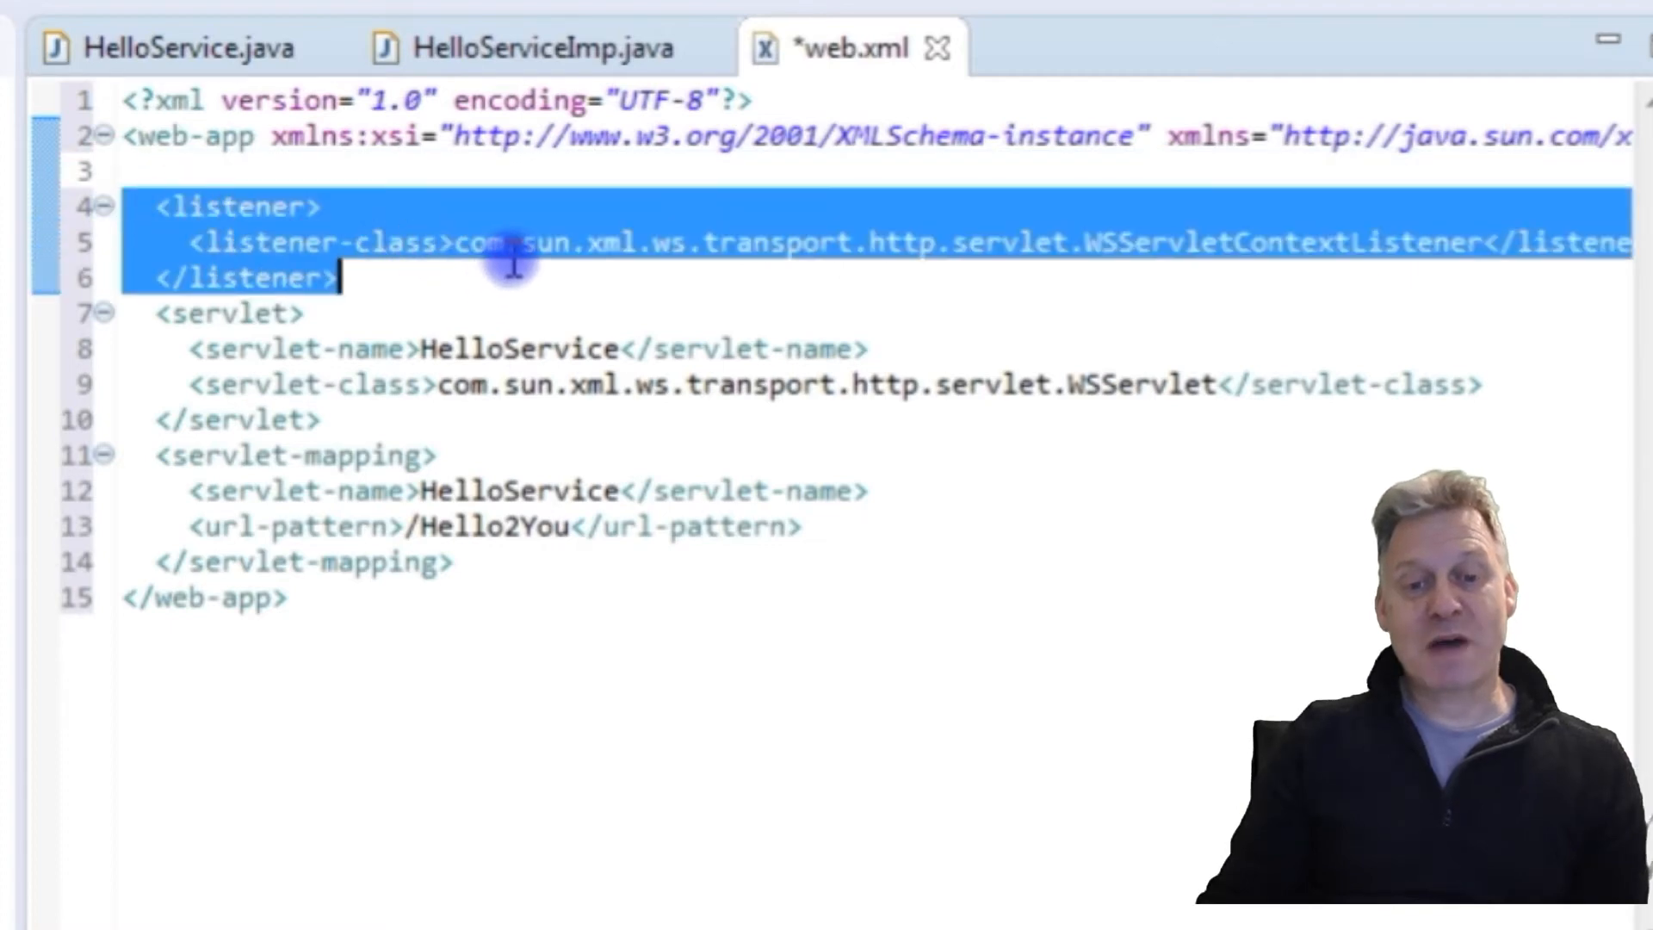
mouse_move(511, 242)
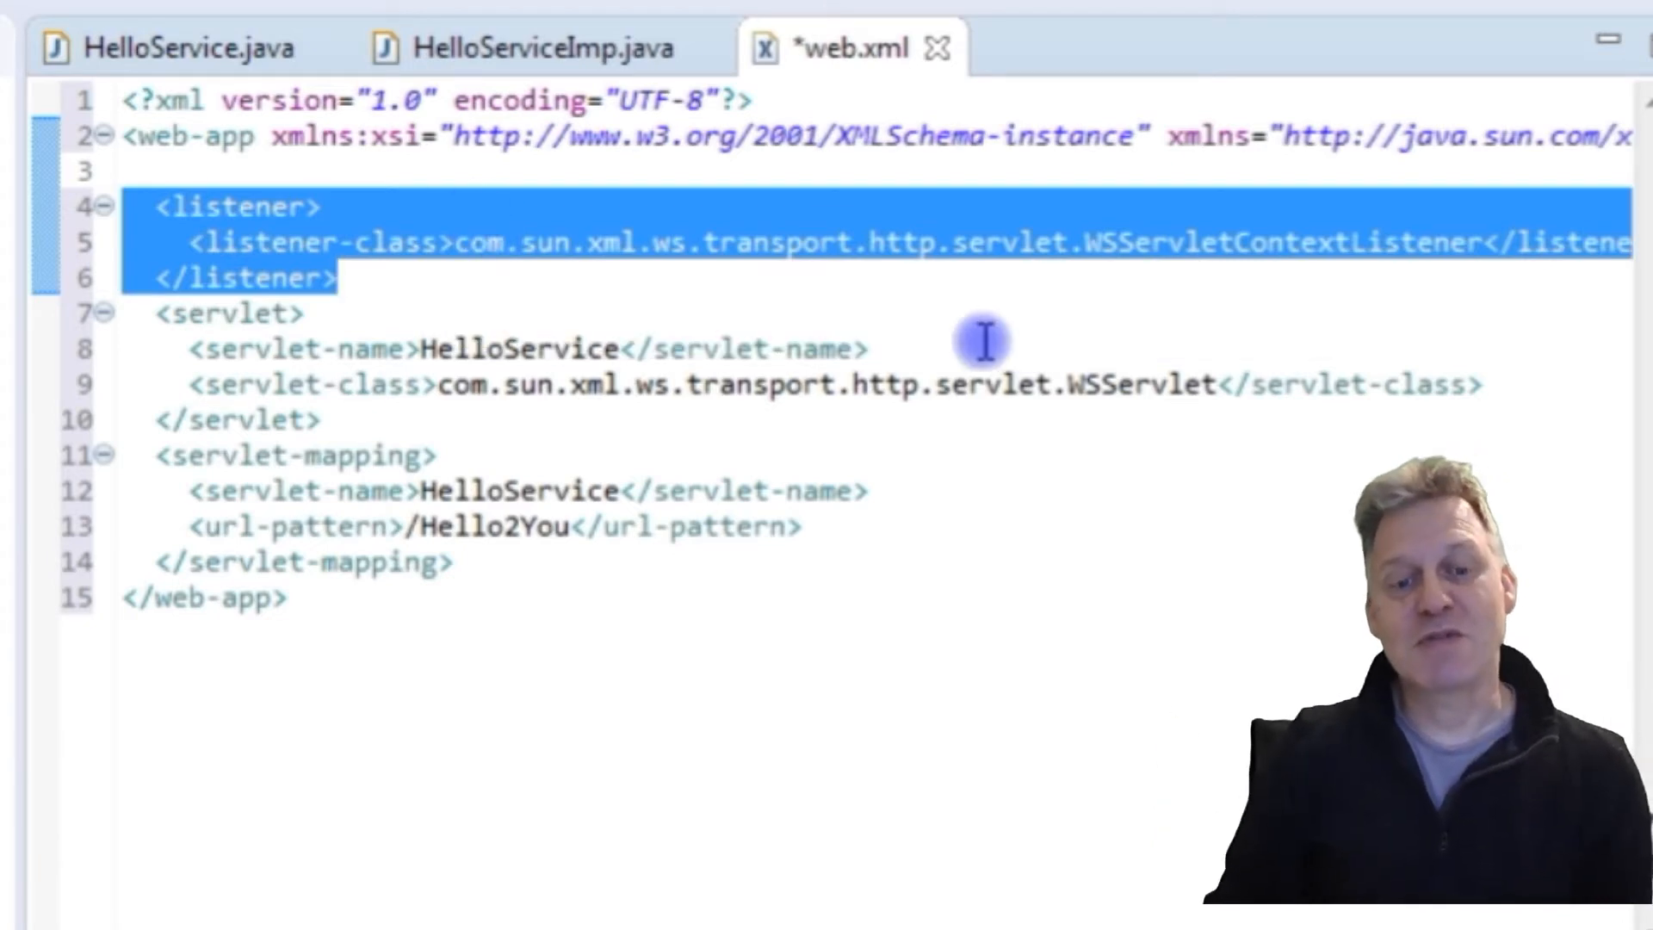
mouse_move(501, 321)
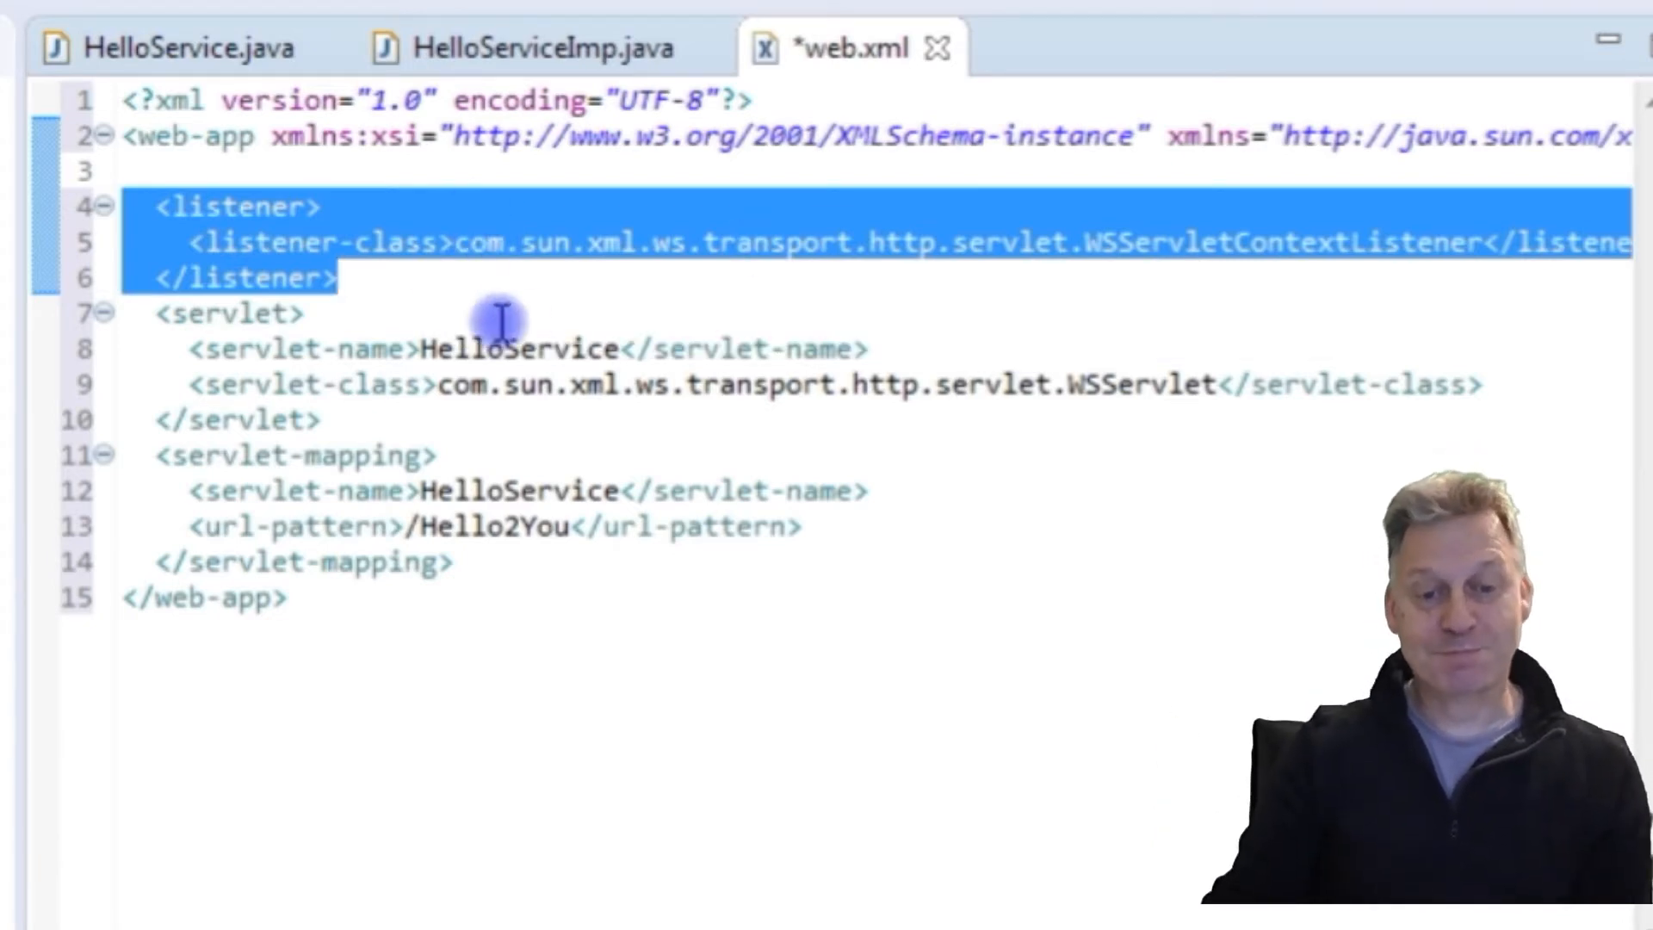
click(306, 311)
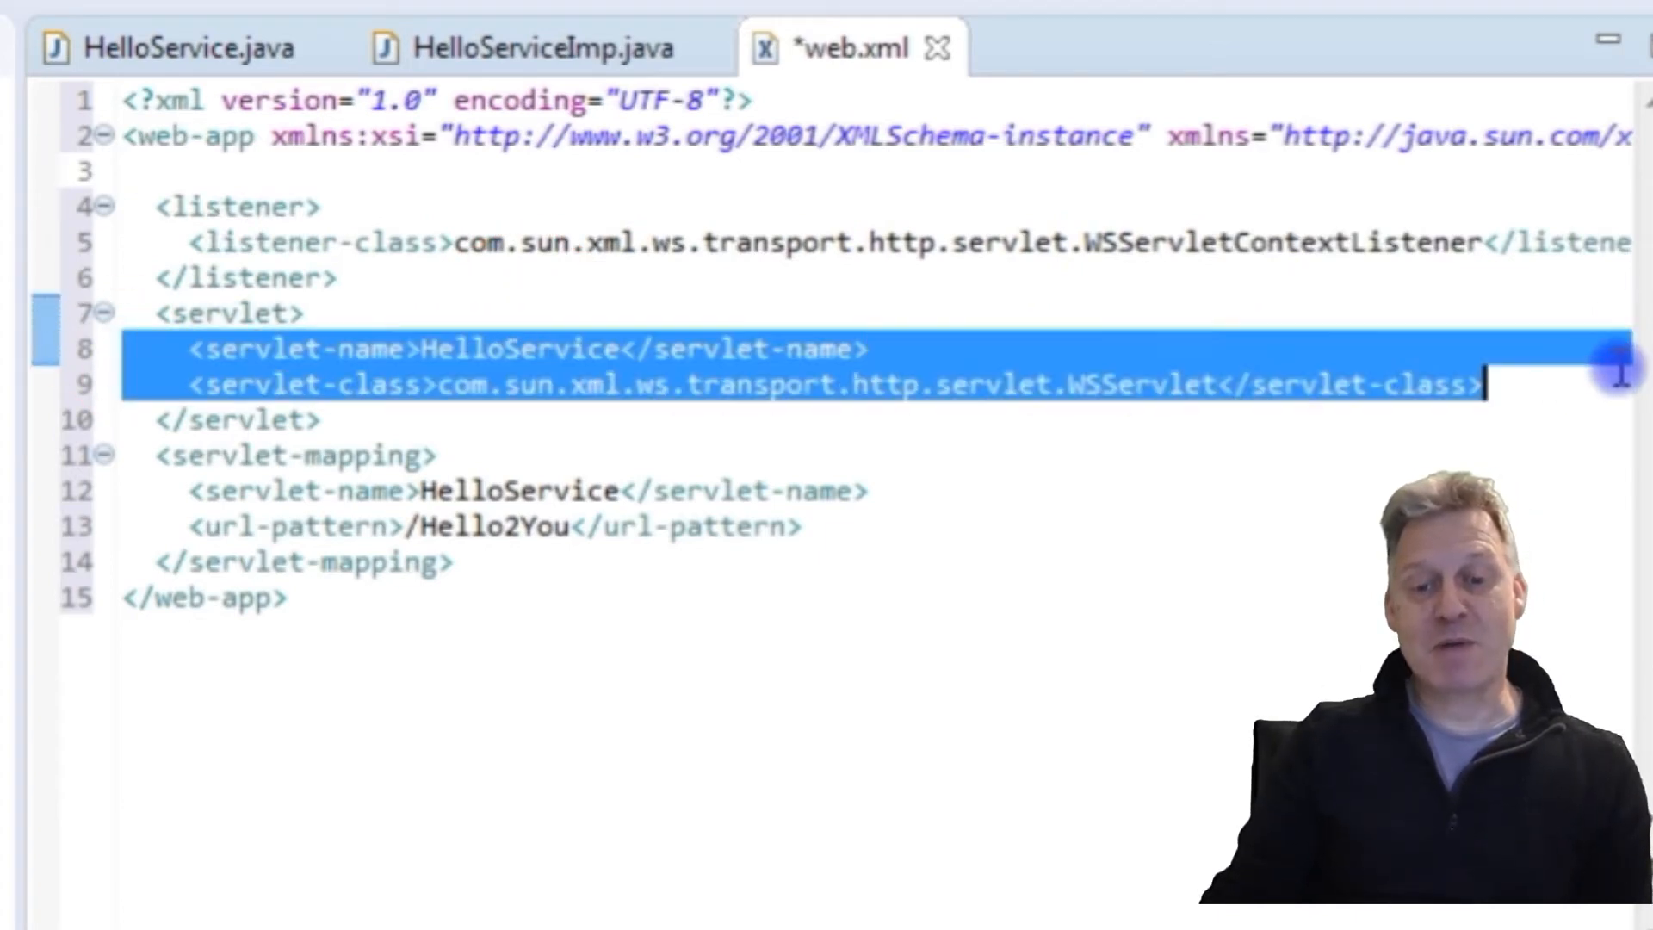
click(1455, 385)
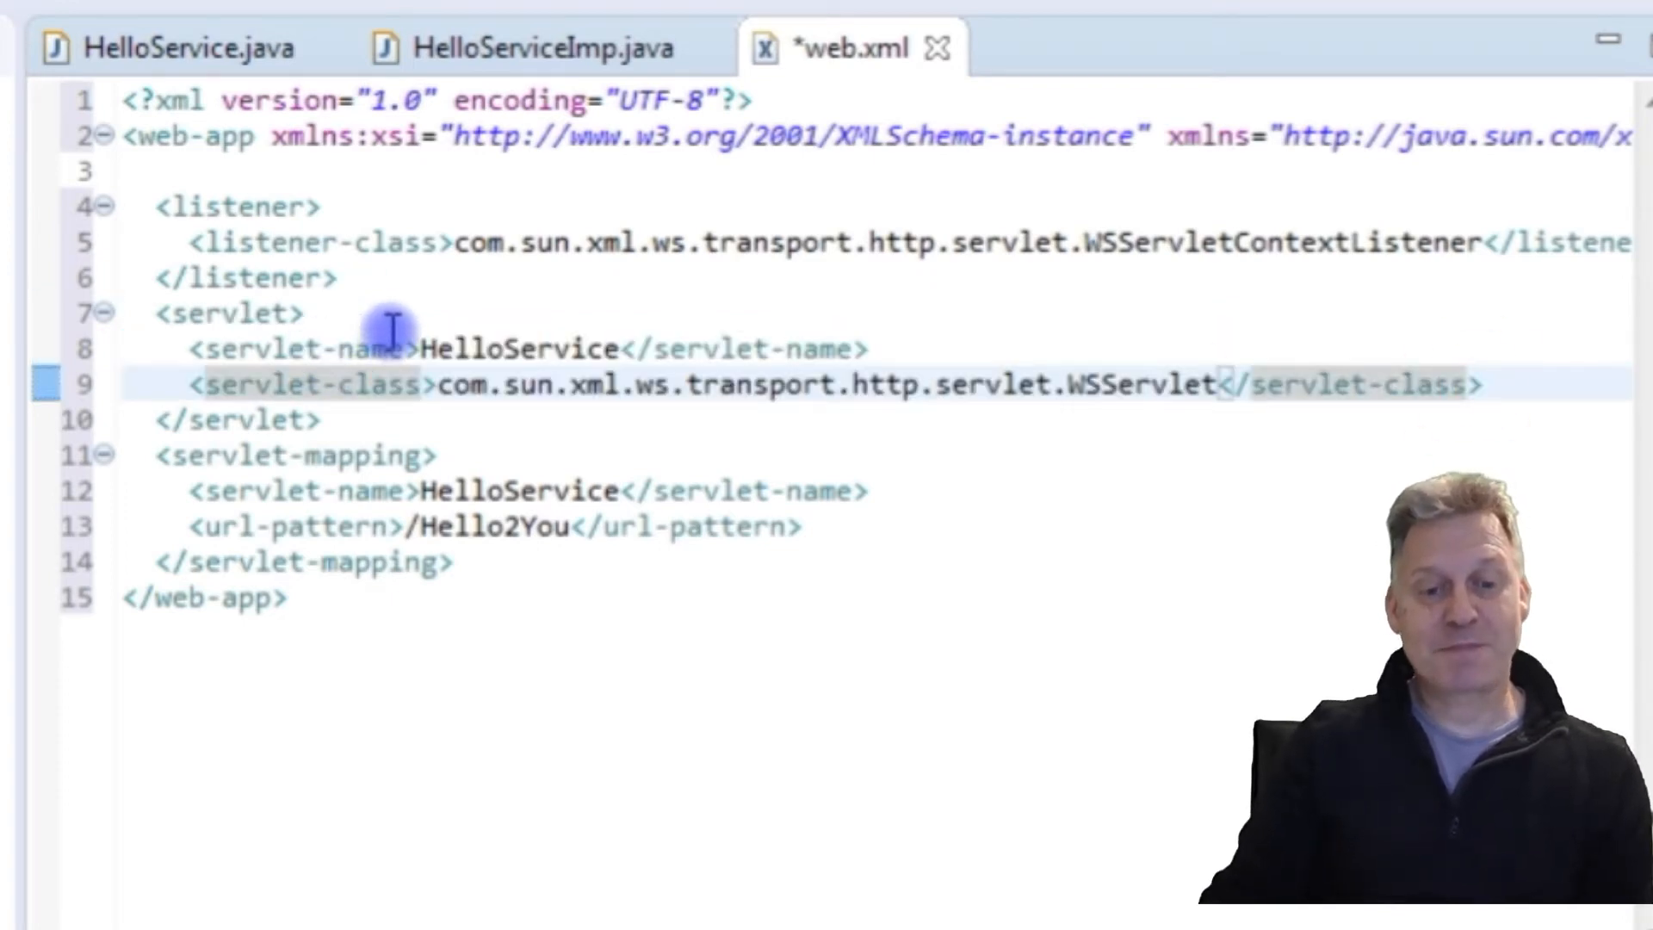
double_click(506, 349)
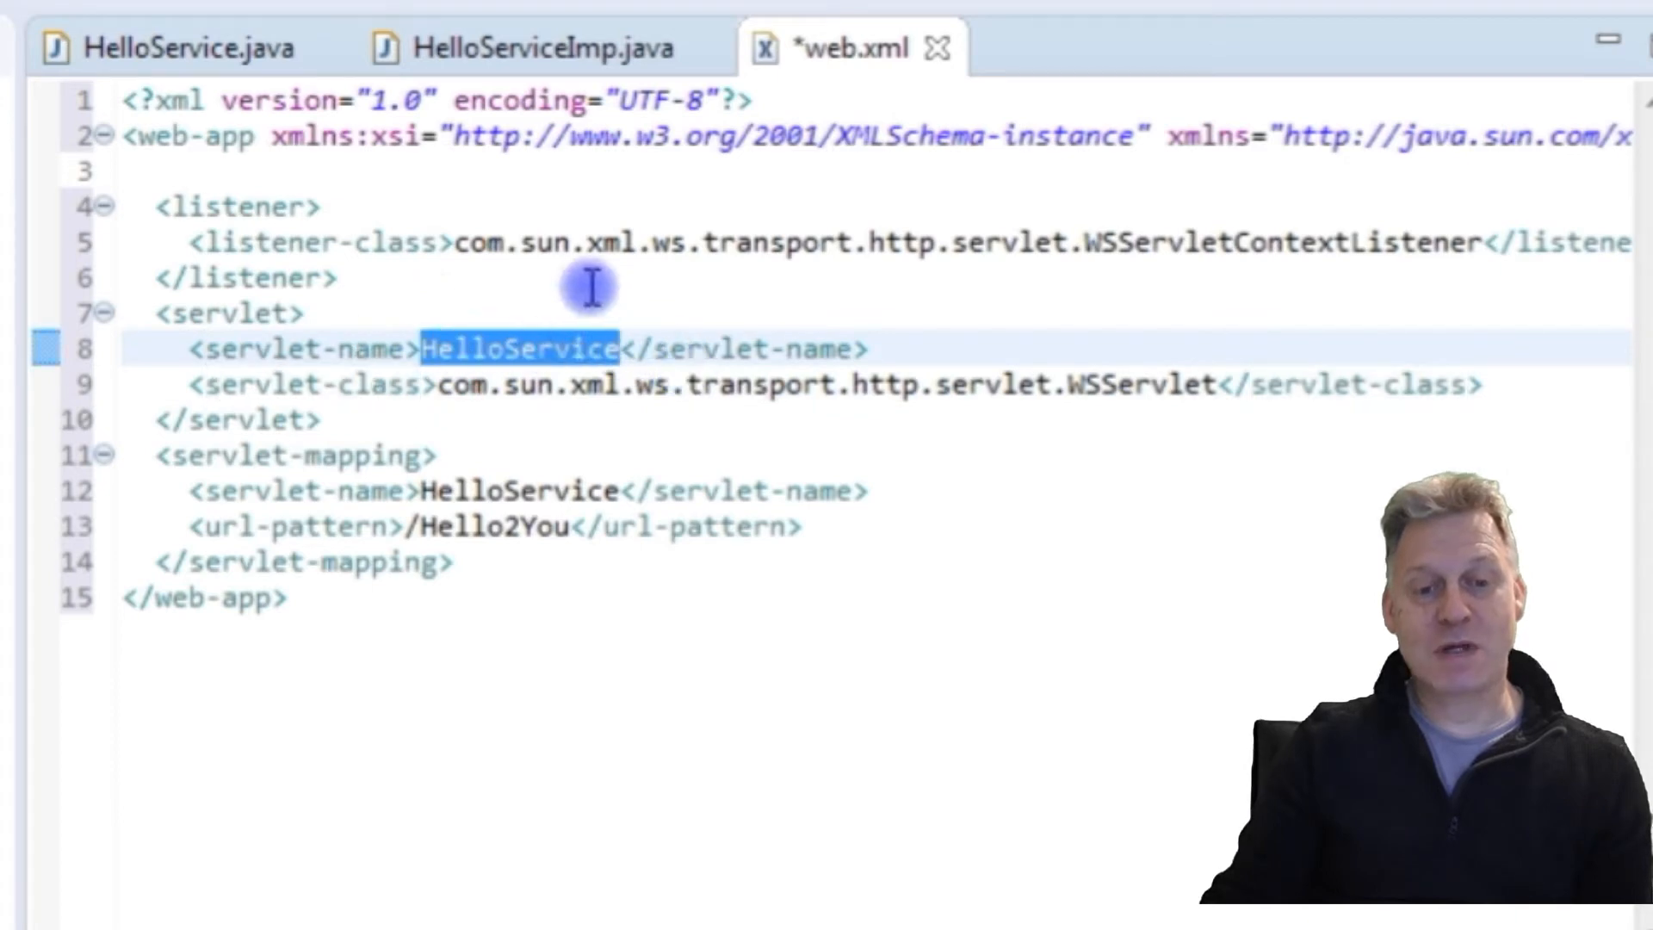
mouse_move(474, 305)
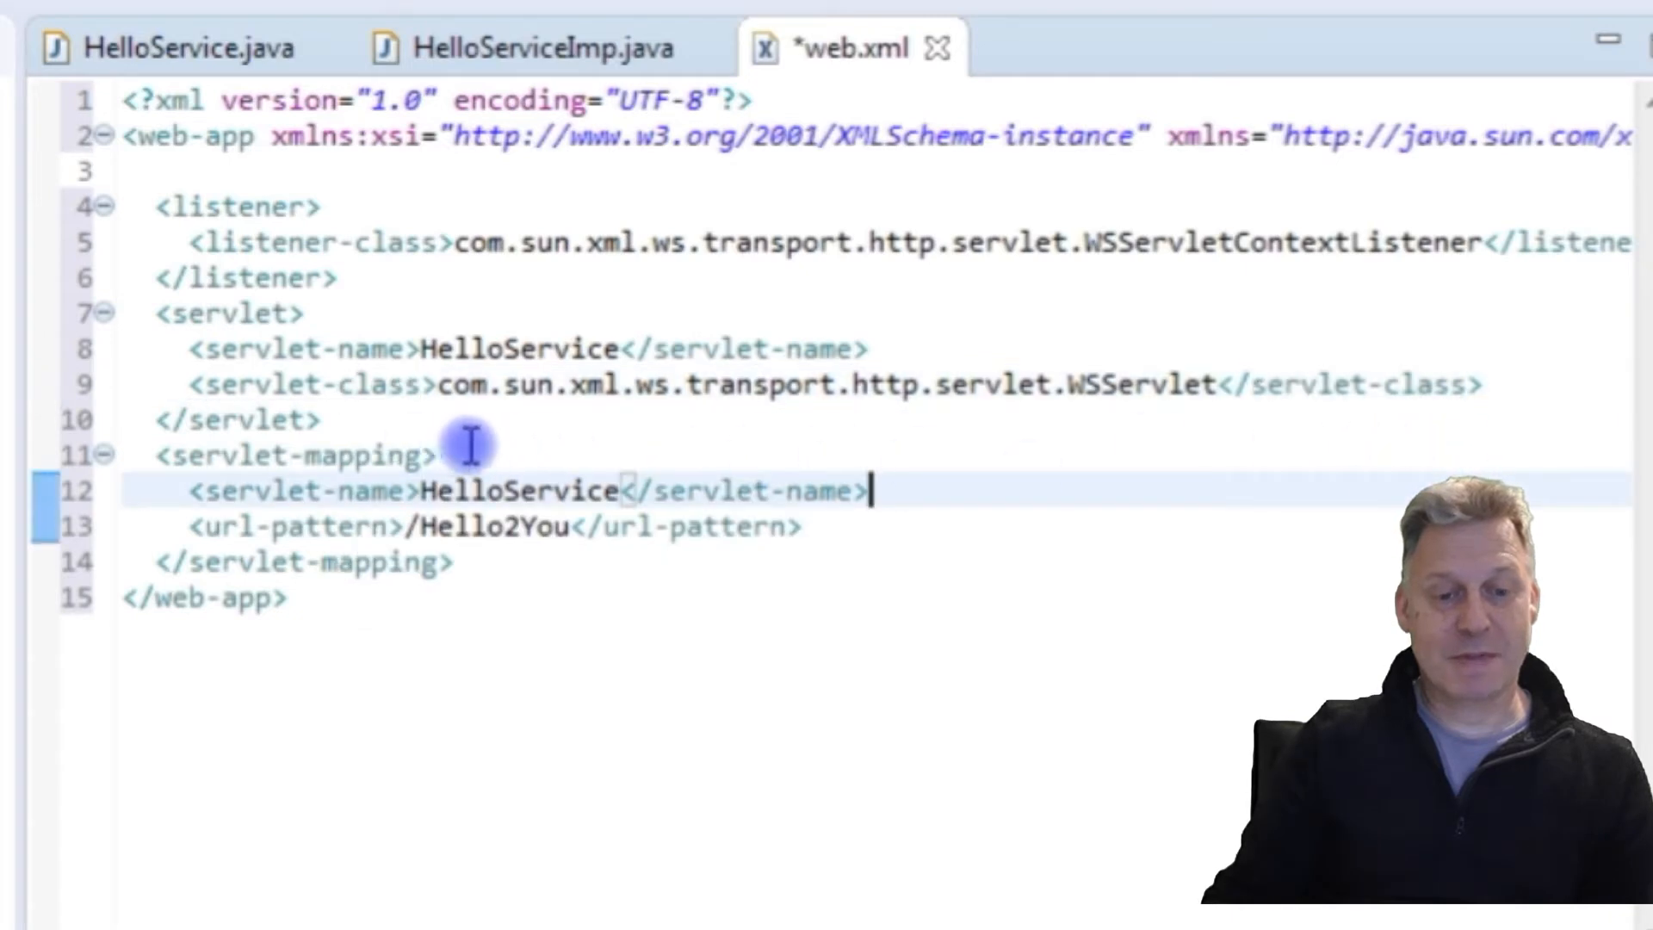
click(443, 454)
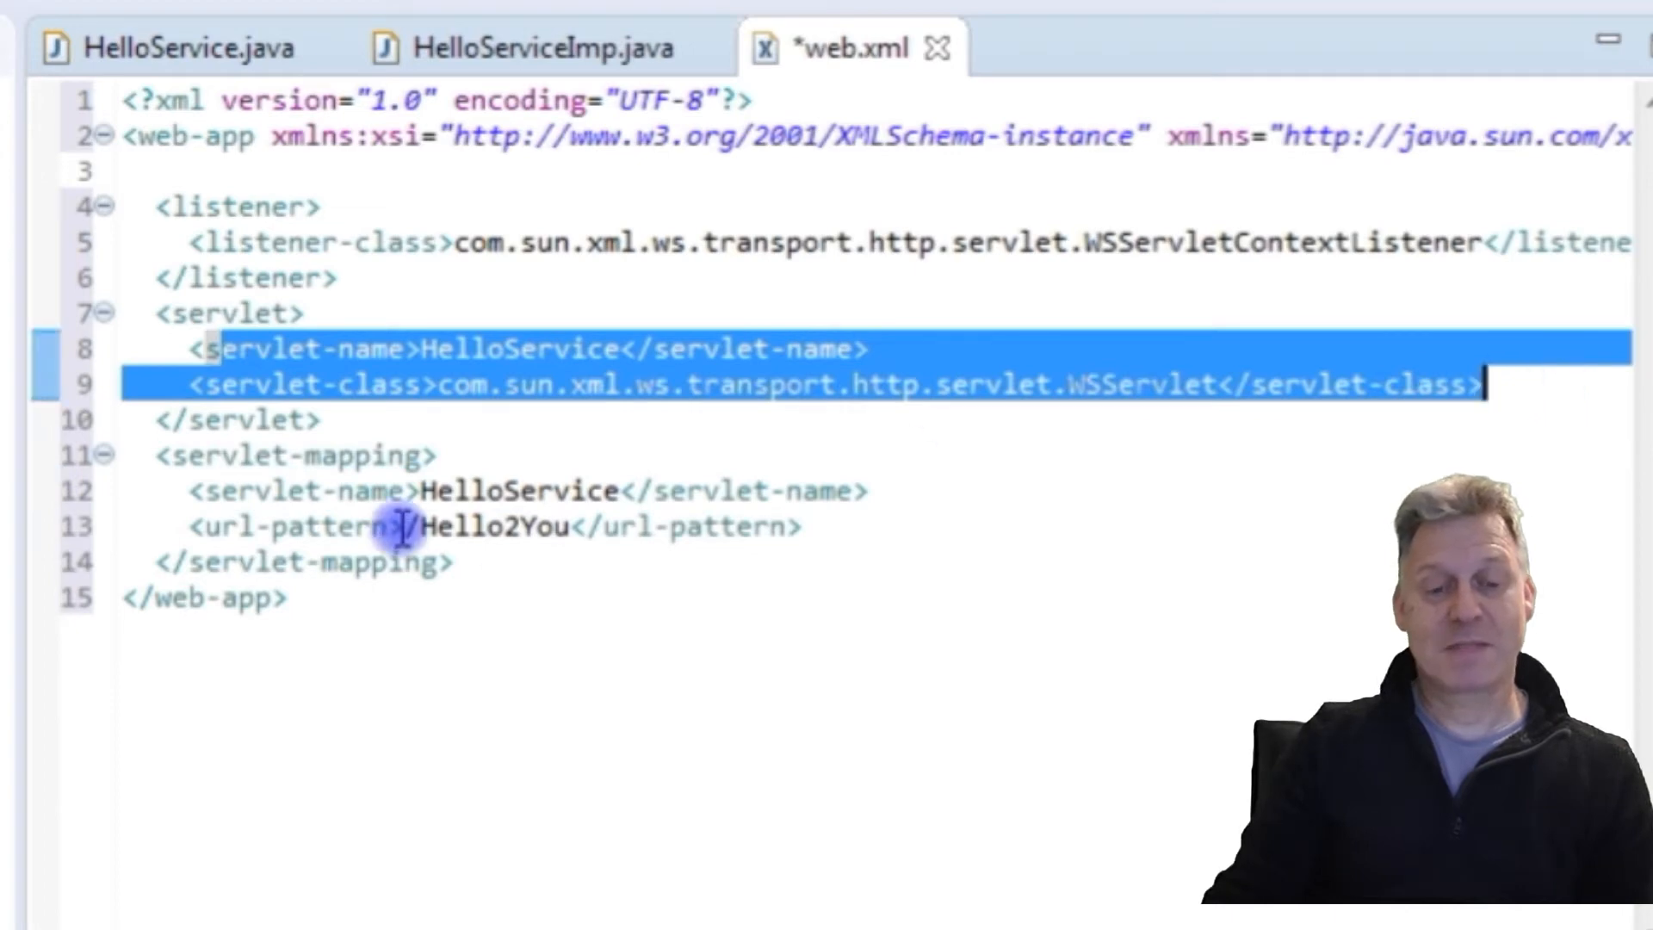
click(400, 526)
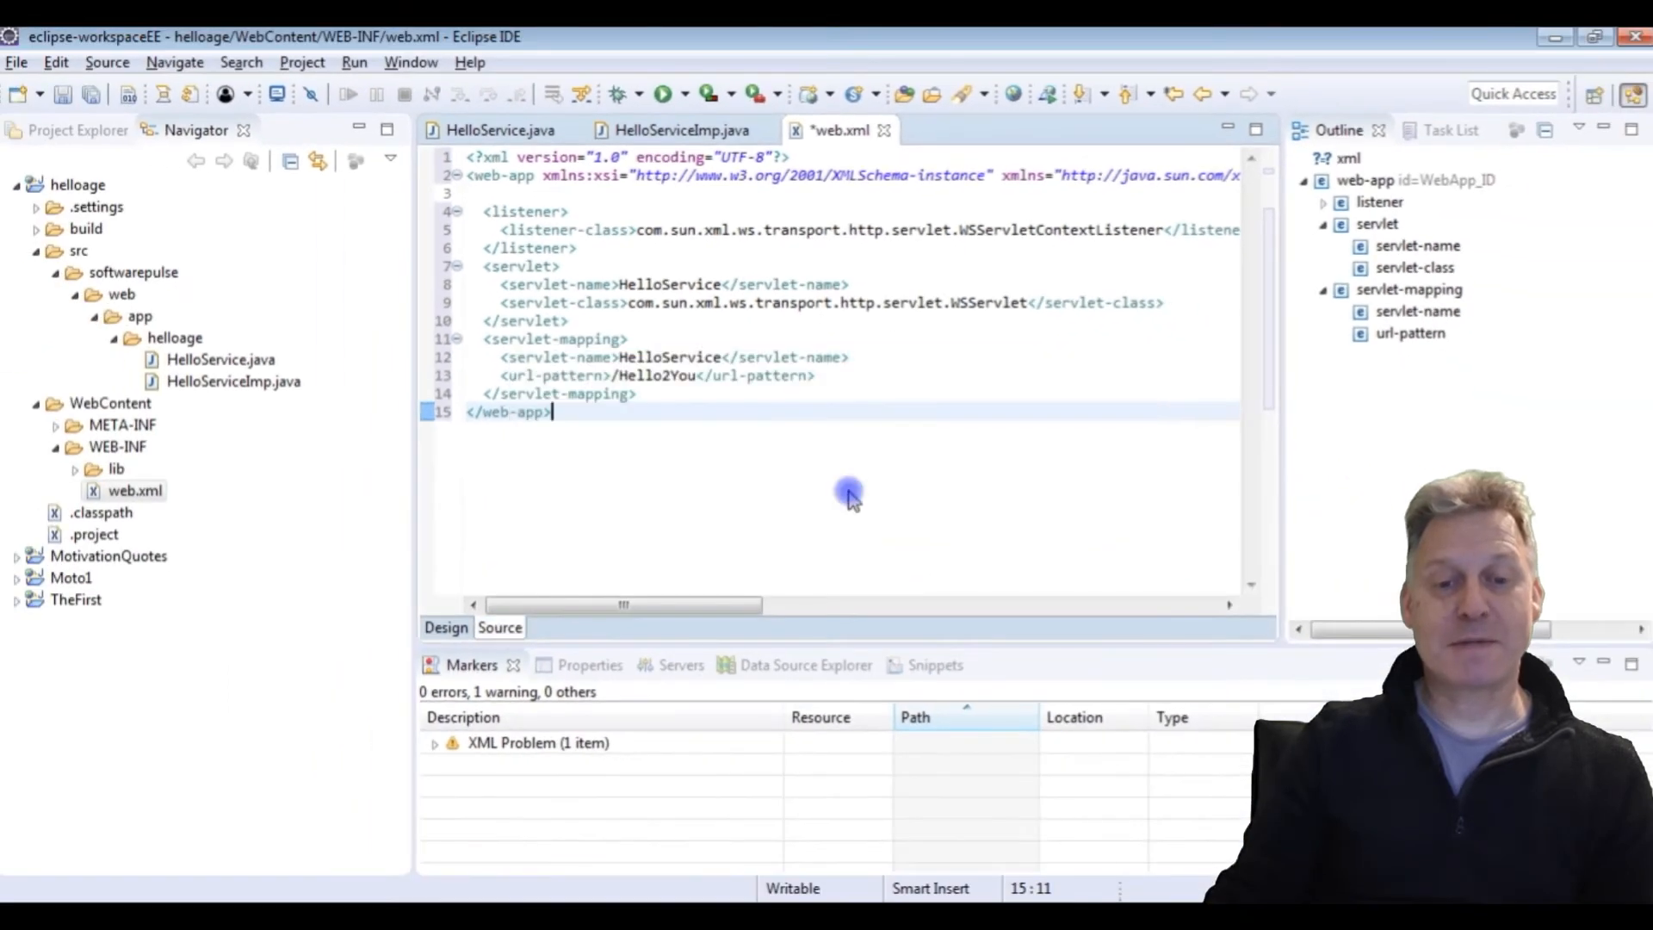
Step: Close the web.xml editor so HelloServiceImp.java is showing again
click(679, 130)
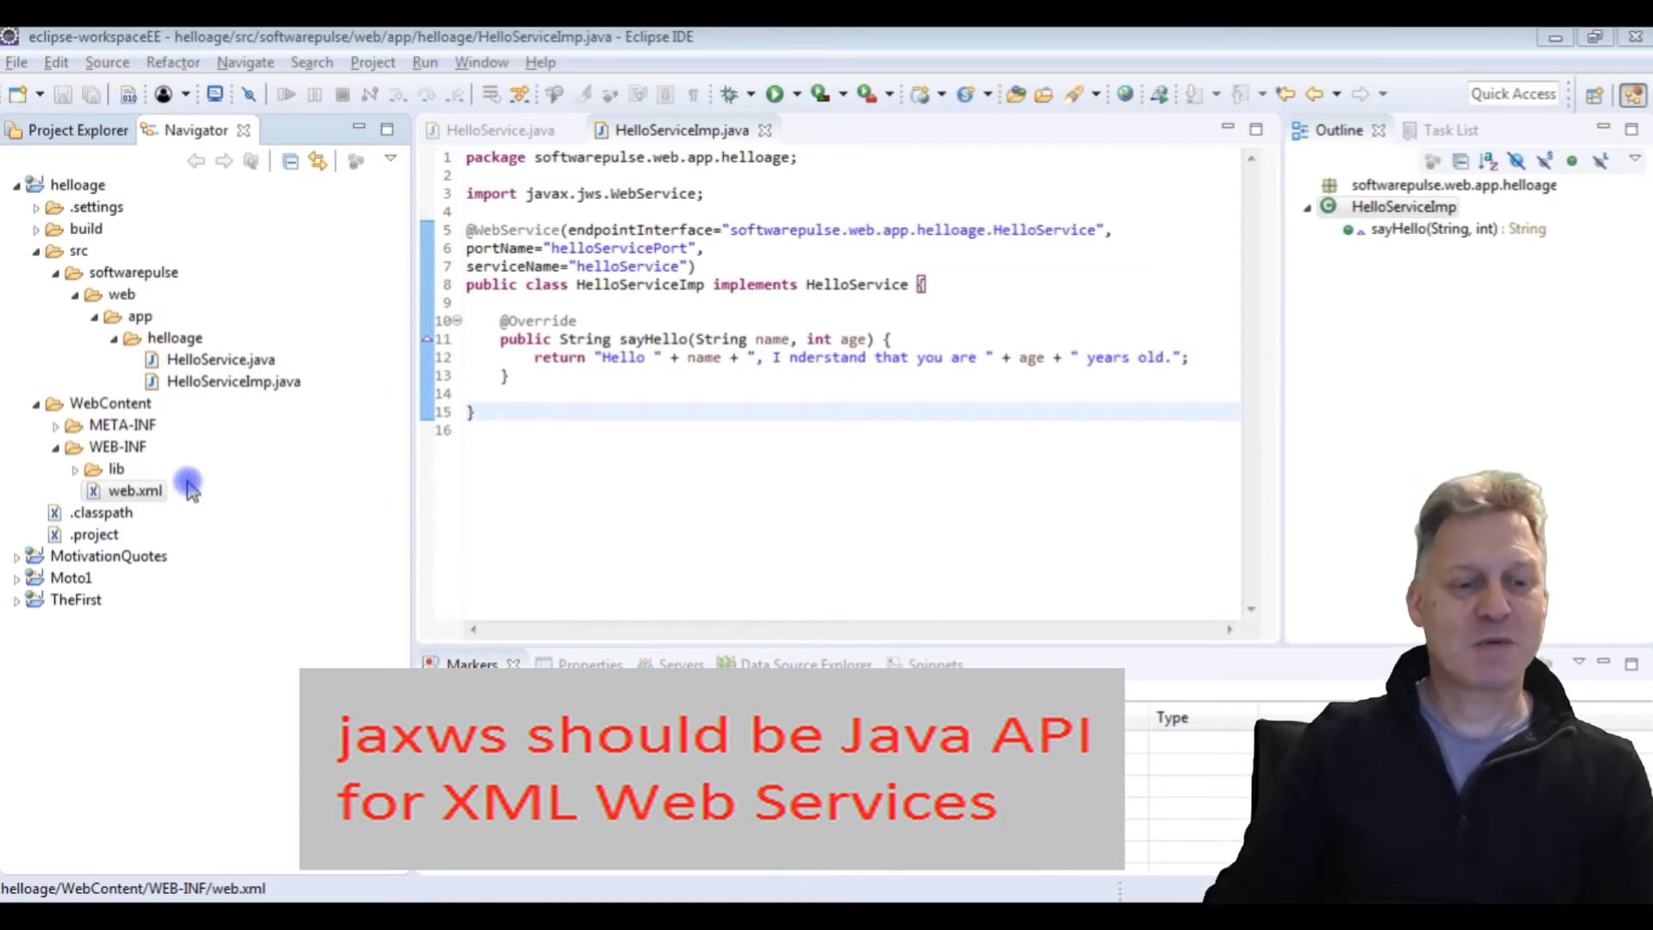
Step: Add a new file named jaxws.xml to the helloage WEB-INF folder
right_click(119, 446)
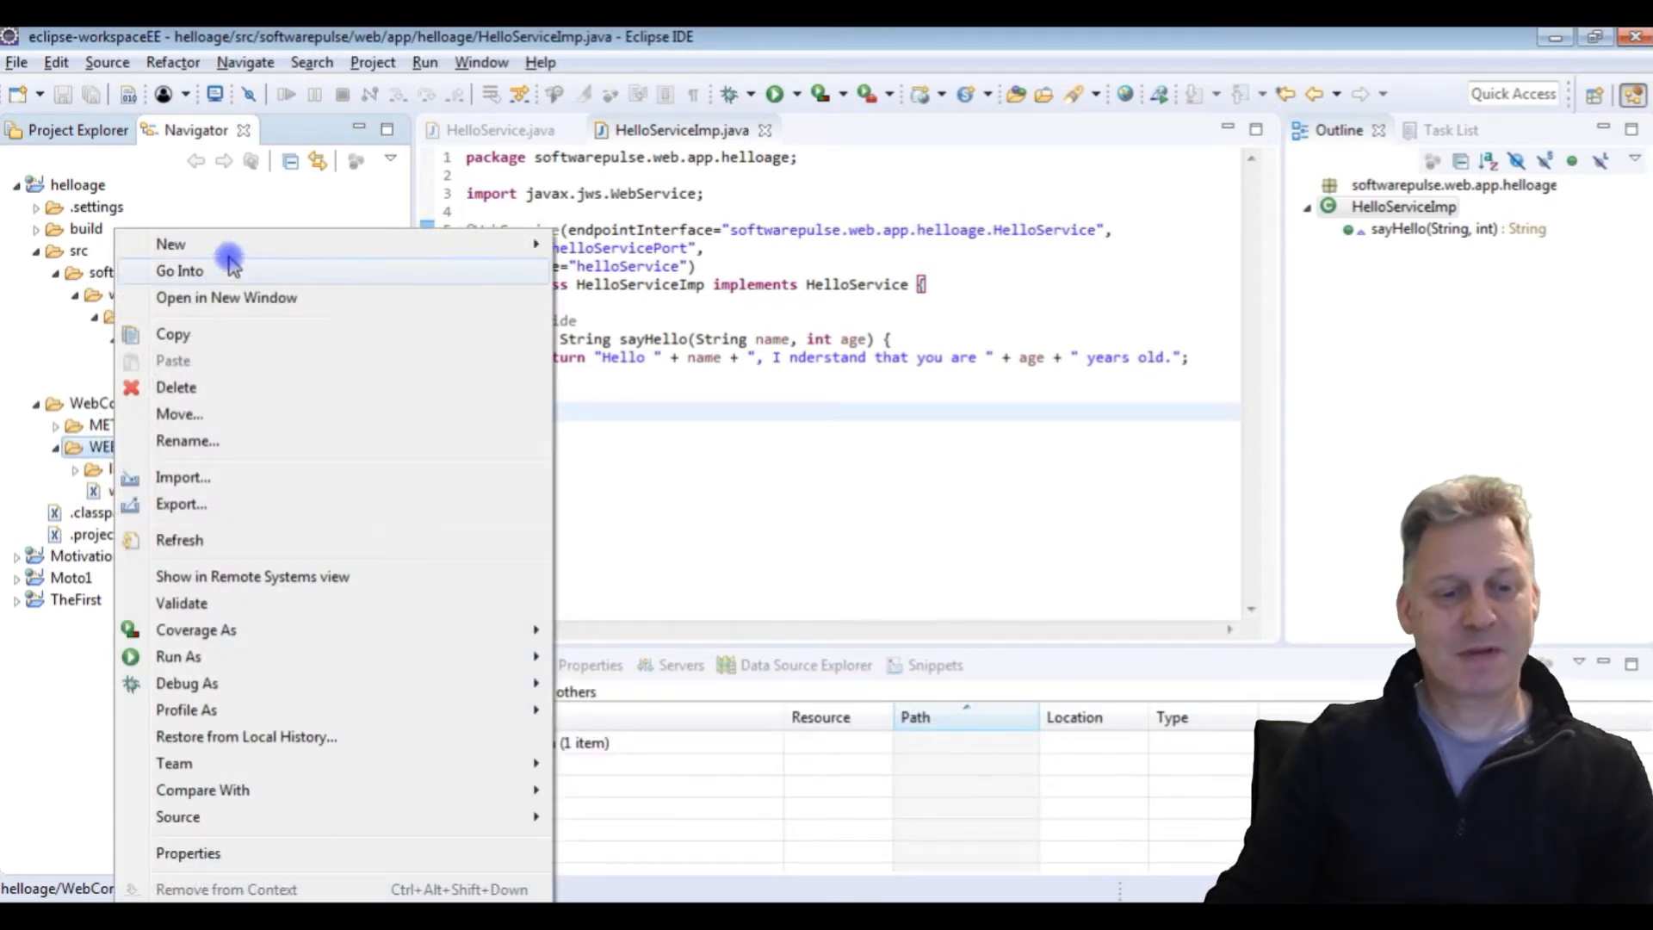
mouse_move(169, 243)
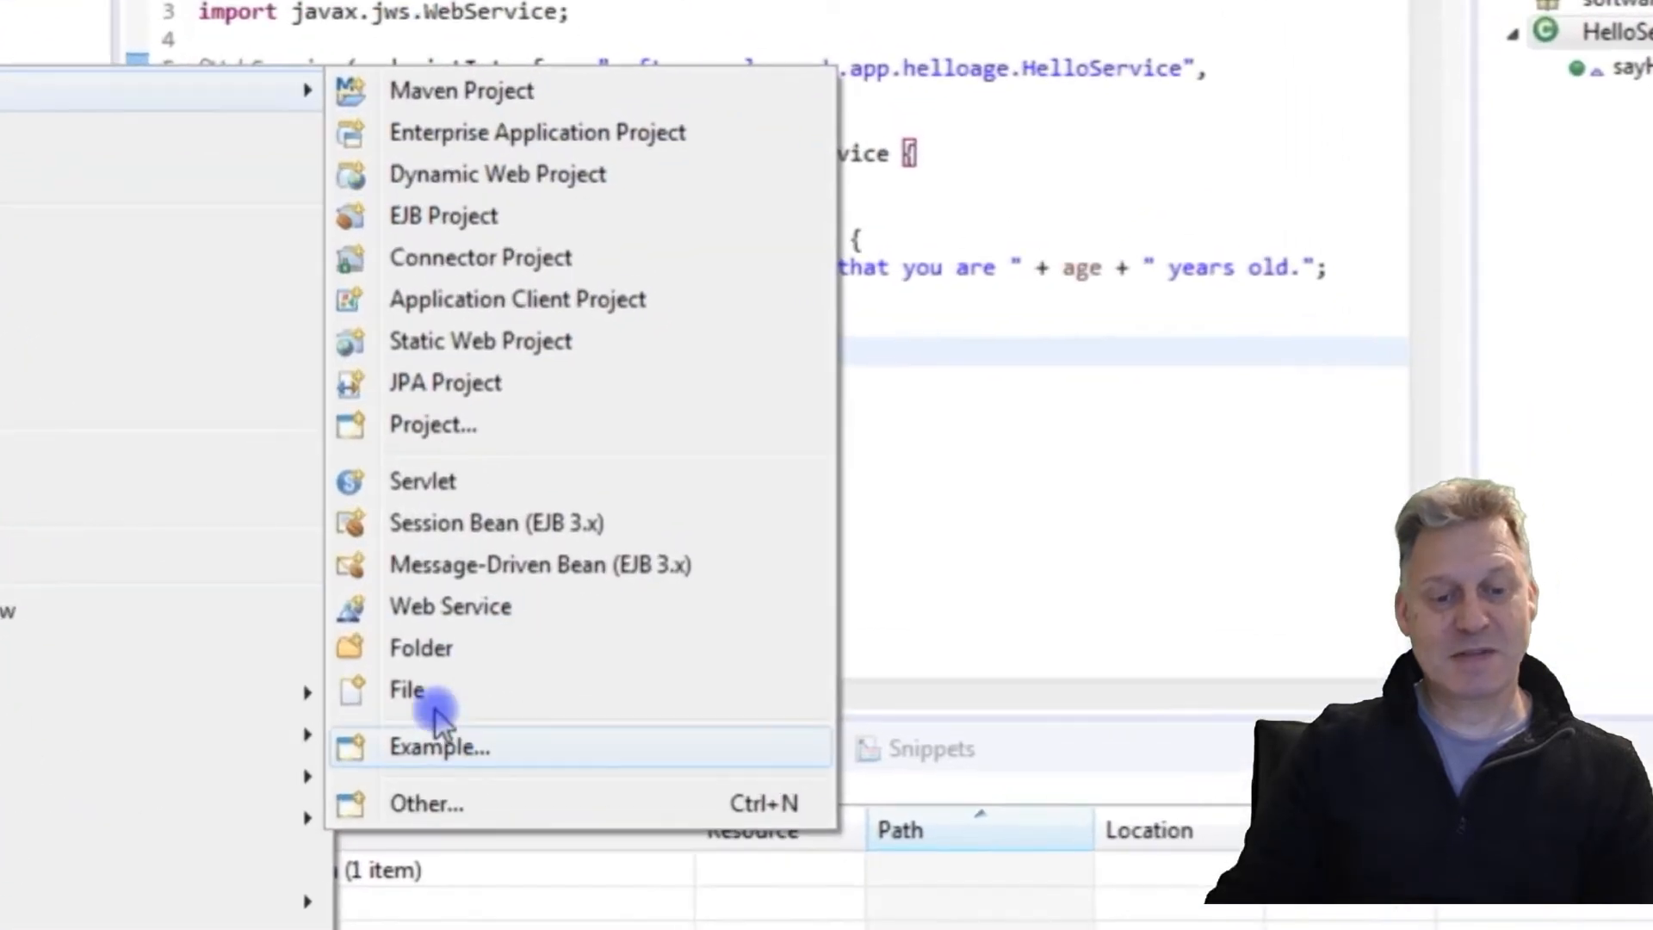
click(405, 689)
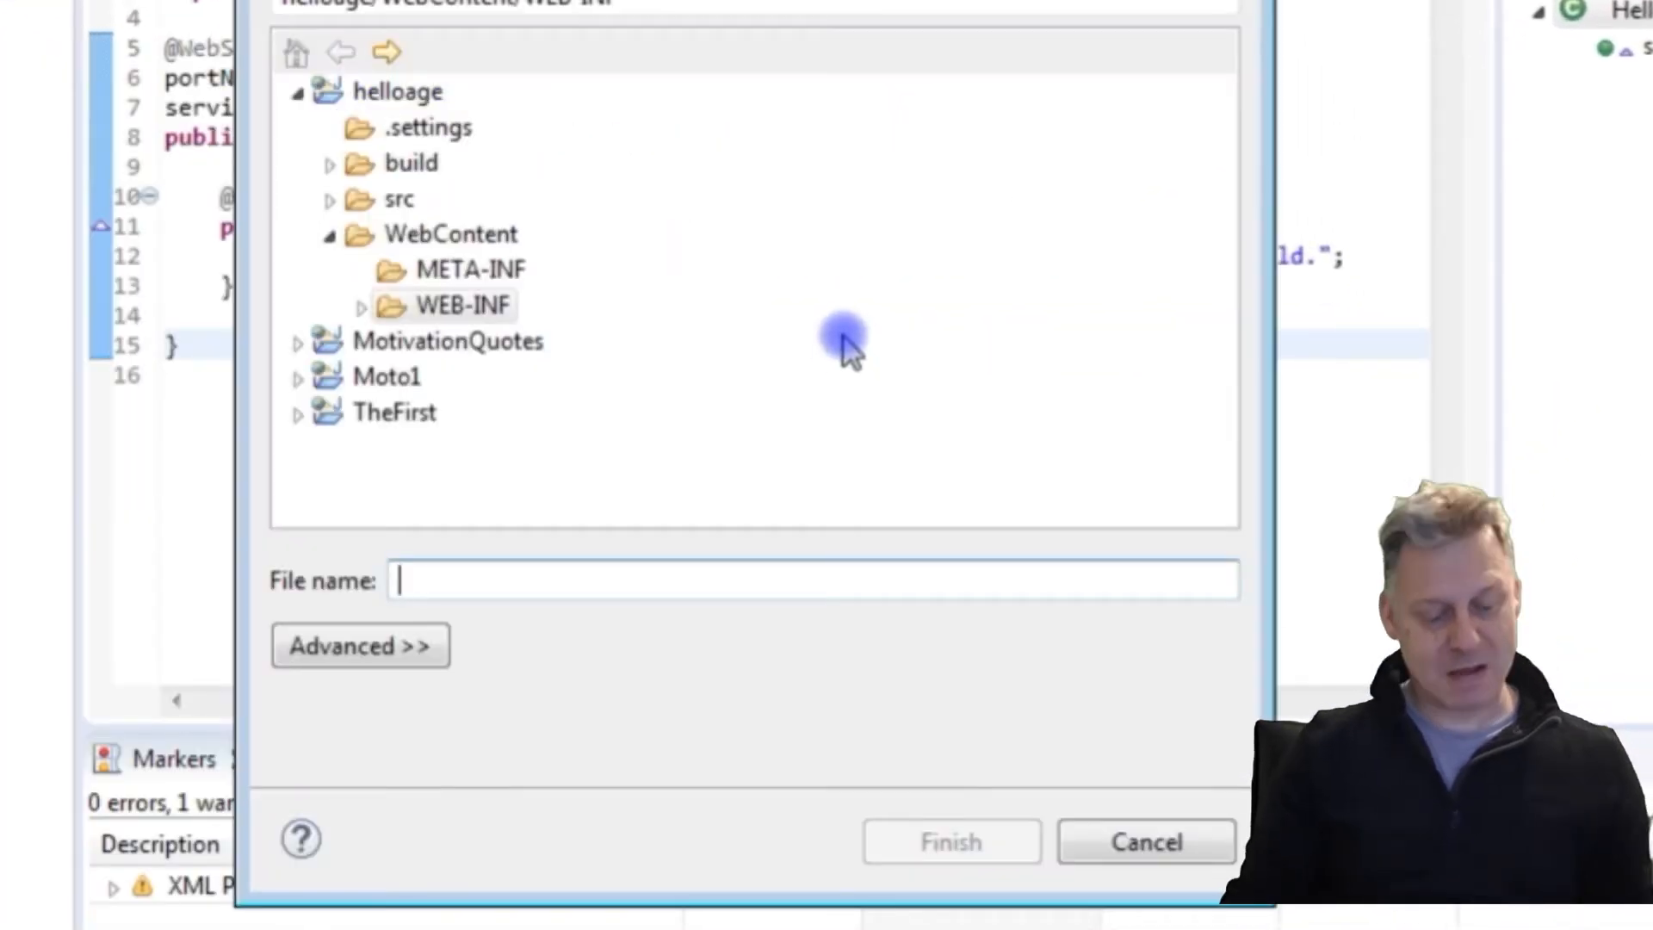
text(jaxws.)
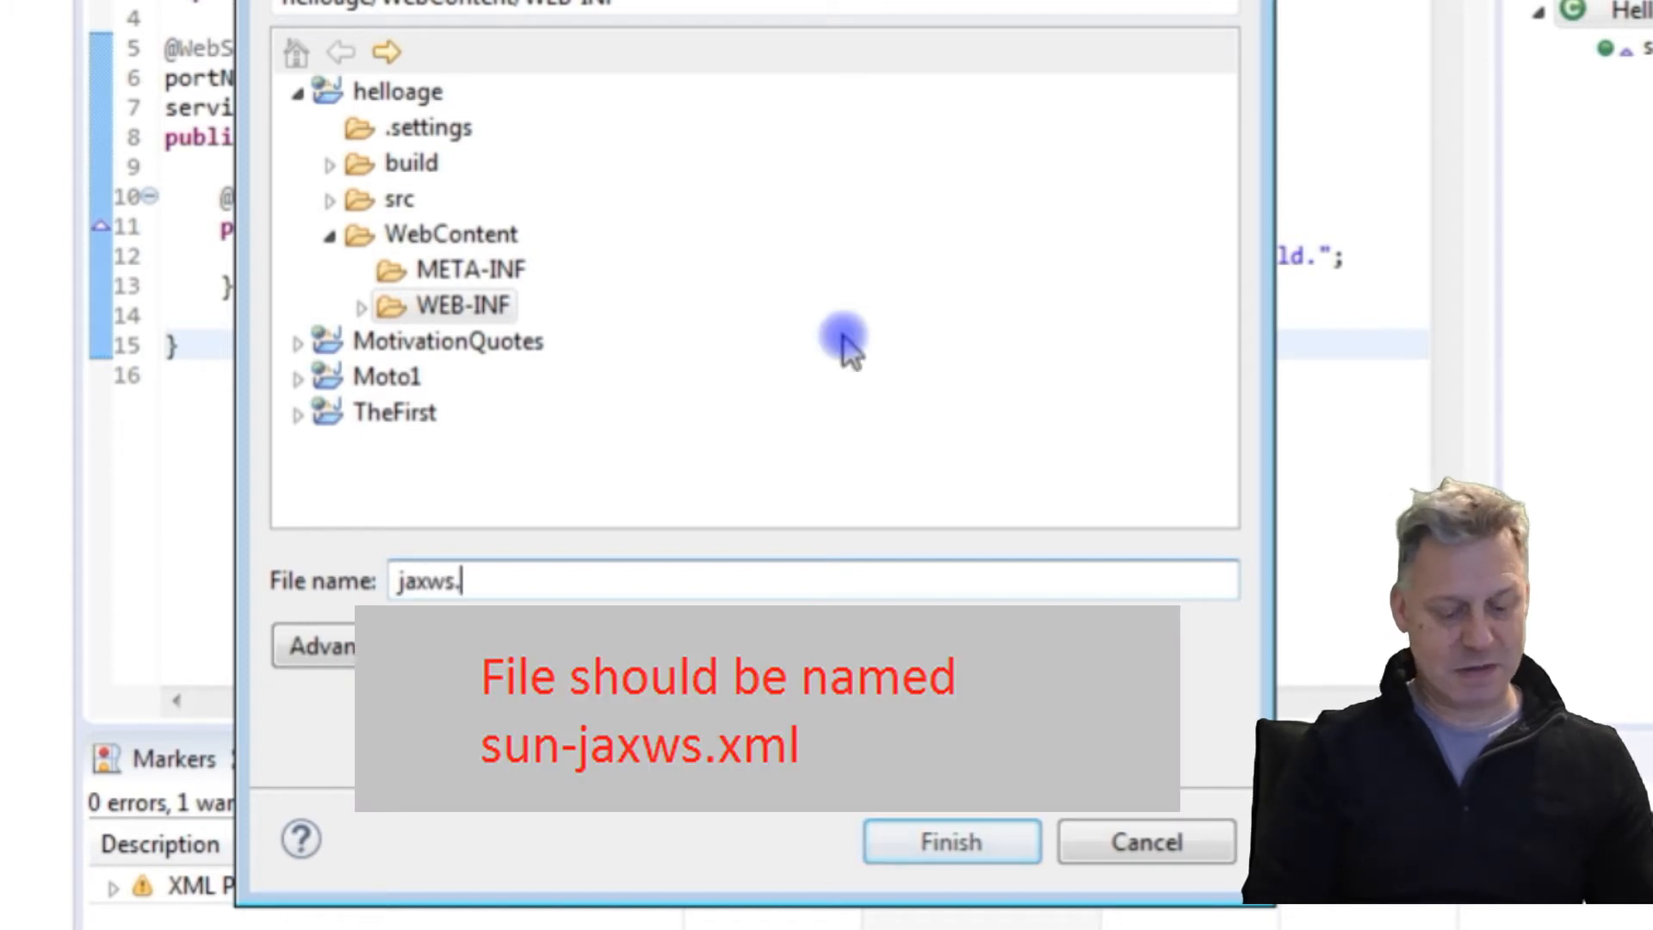
text(xml)
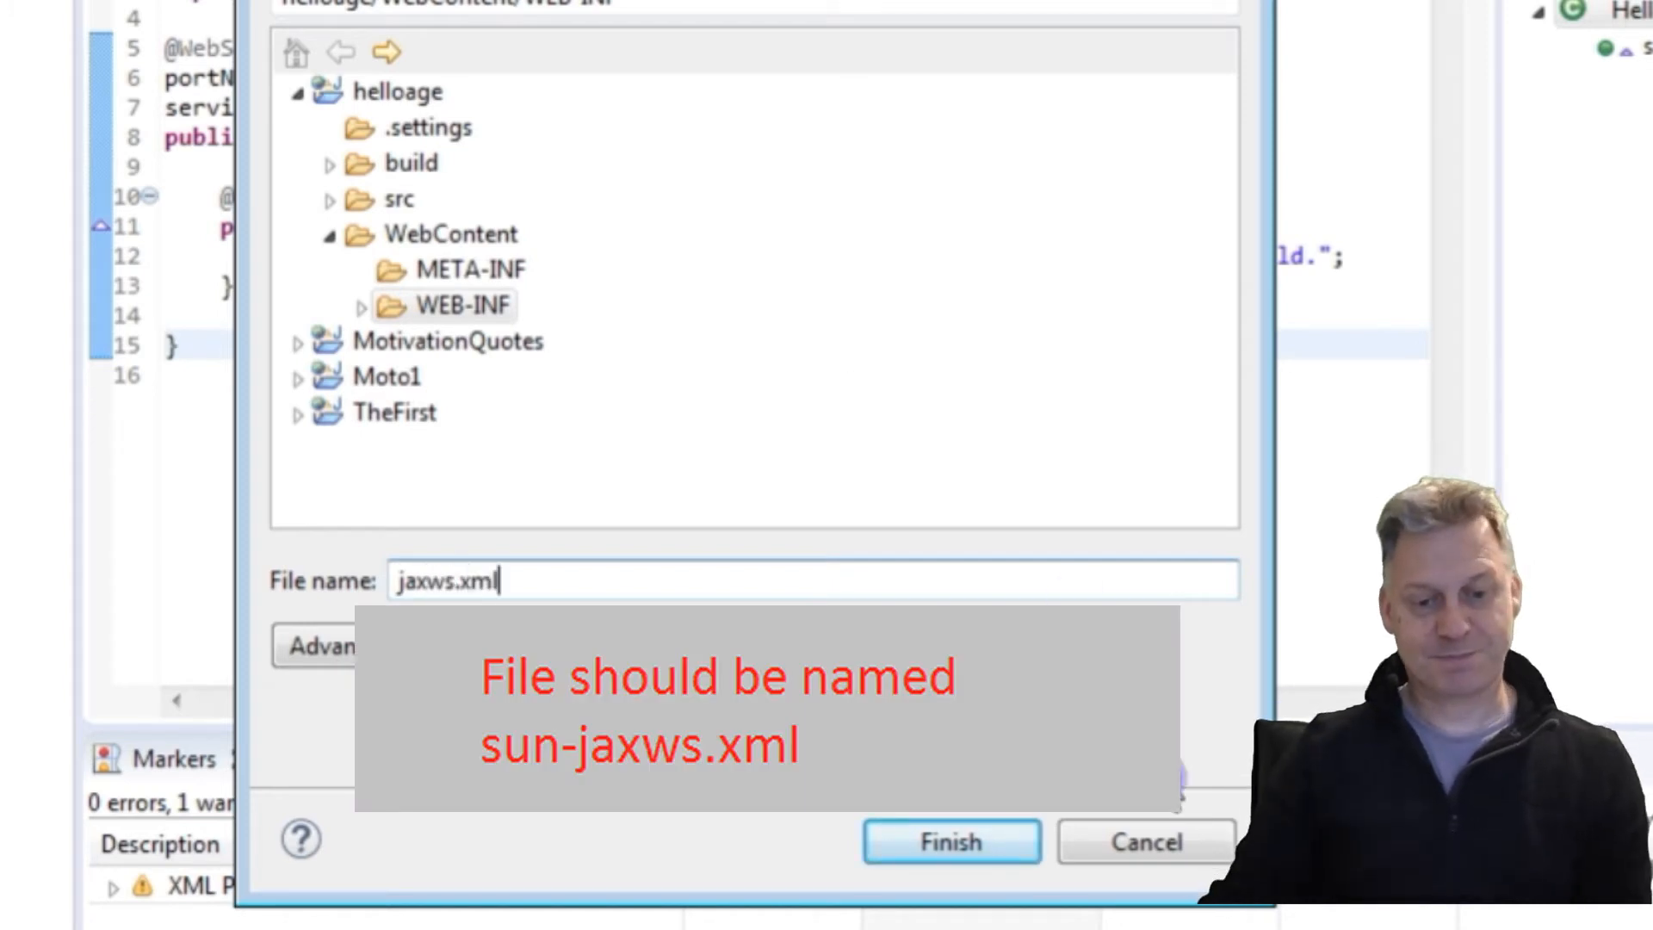
click(947, 841)
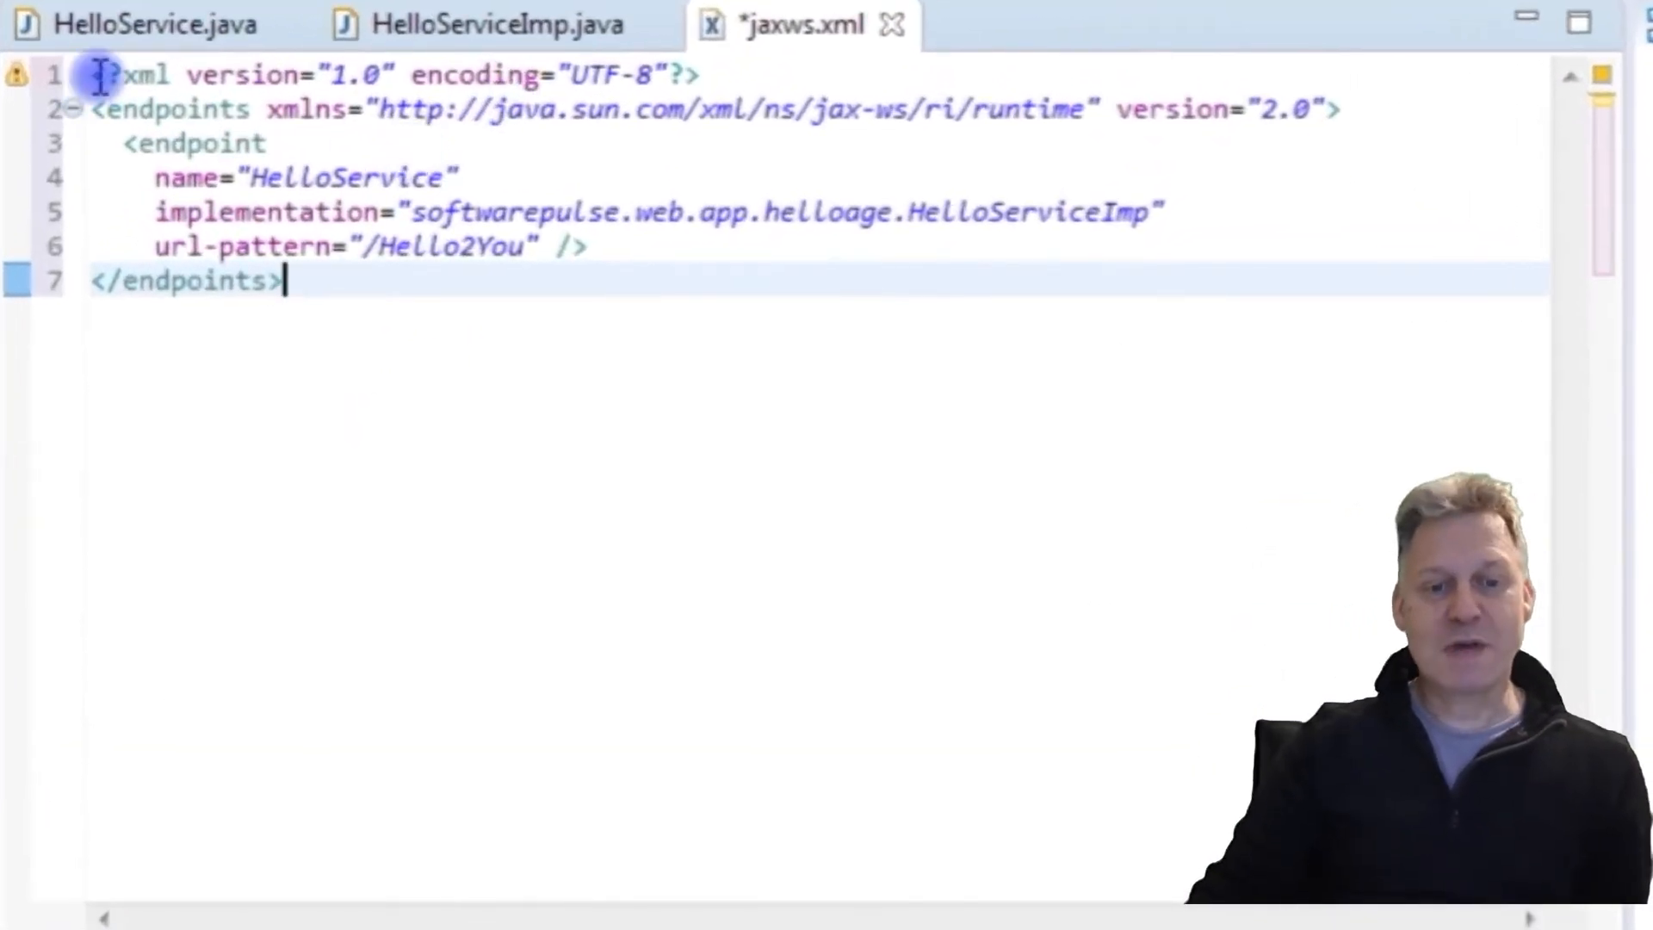
Step: Highlight the HelloService endpoint definition and the HelloServiceImp implementation class in jaxws.xml
drag(99, 75, 1343, 108)
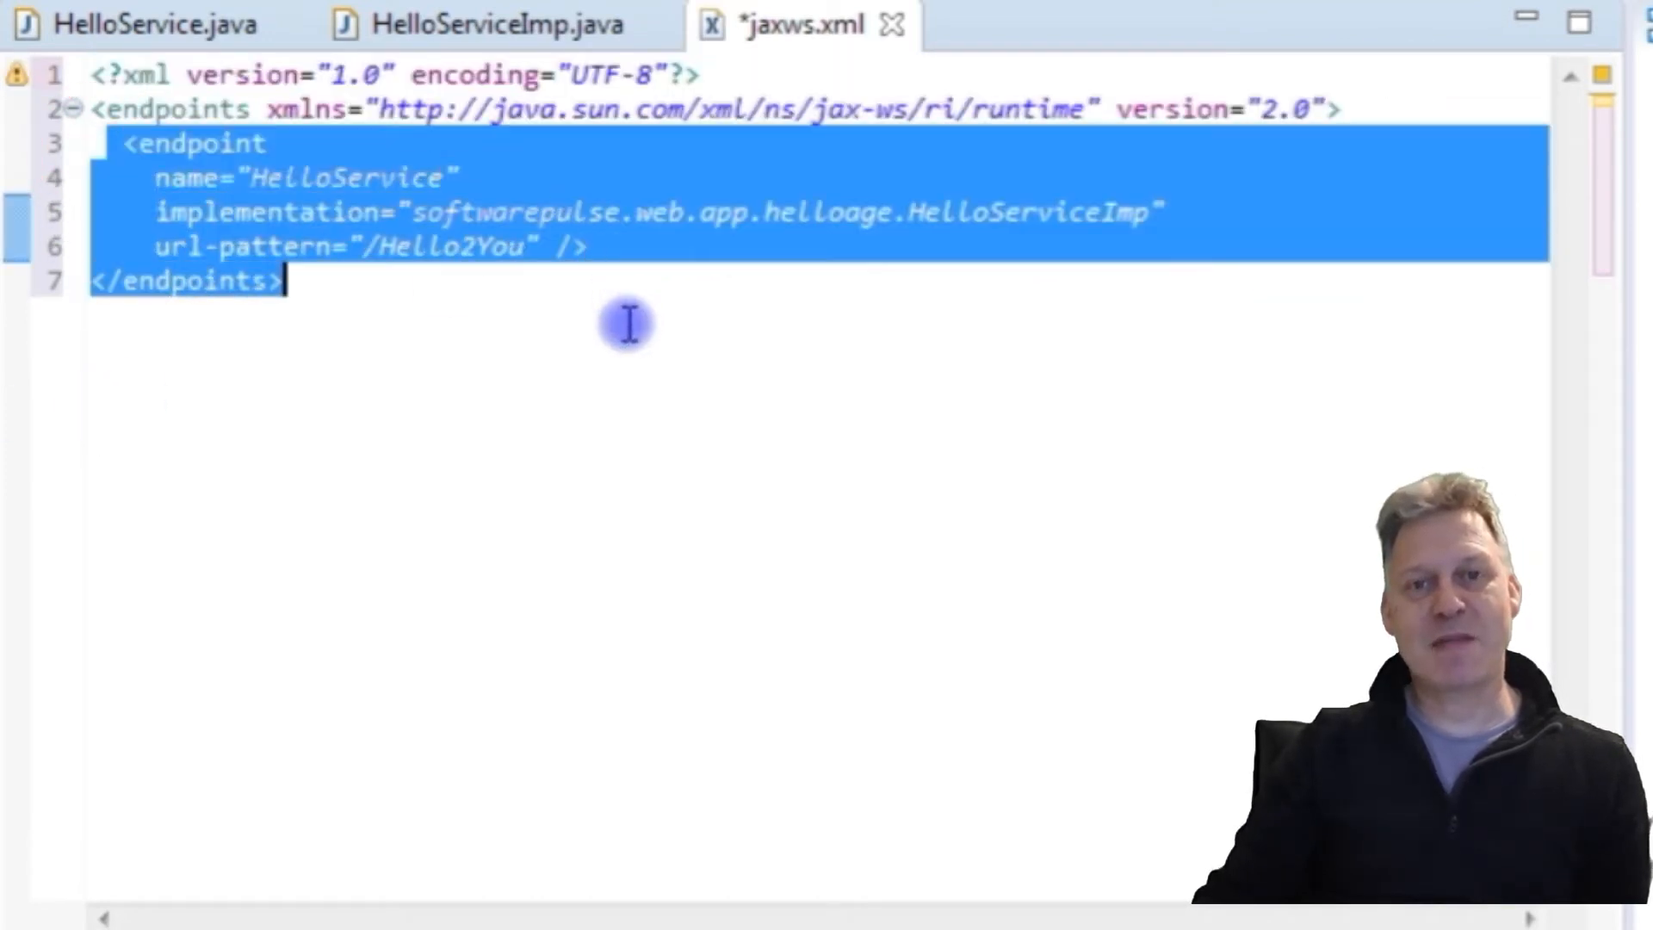
click(295, 211)
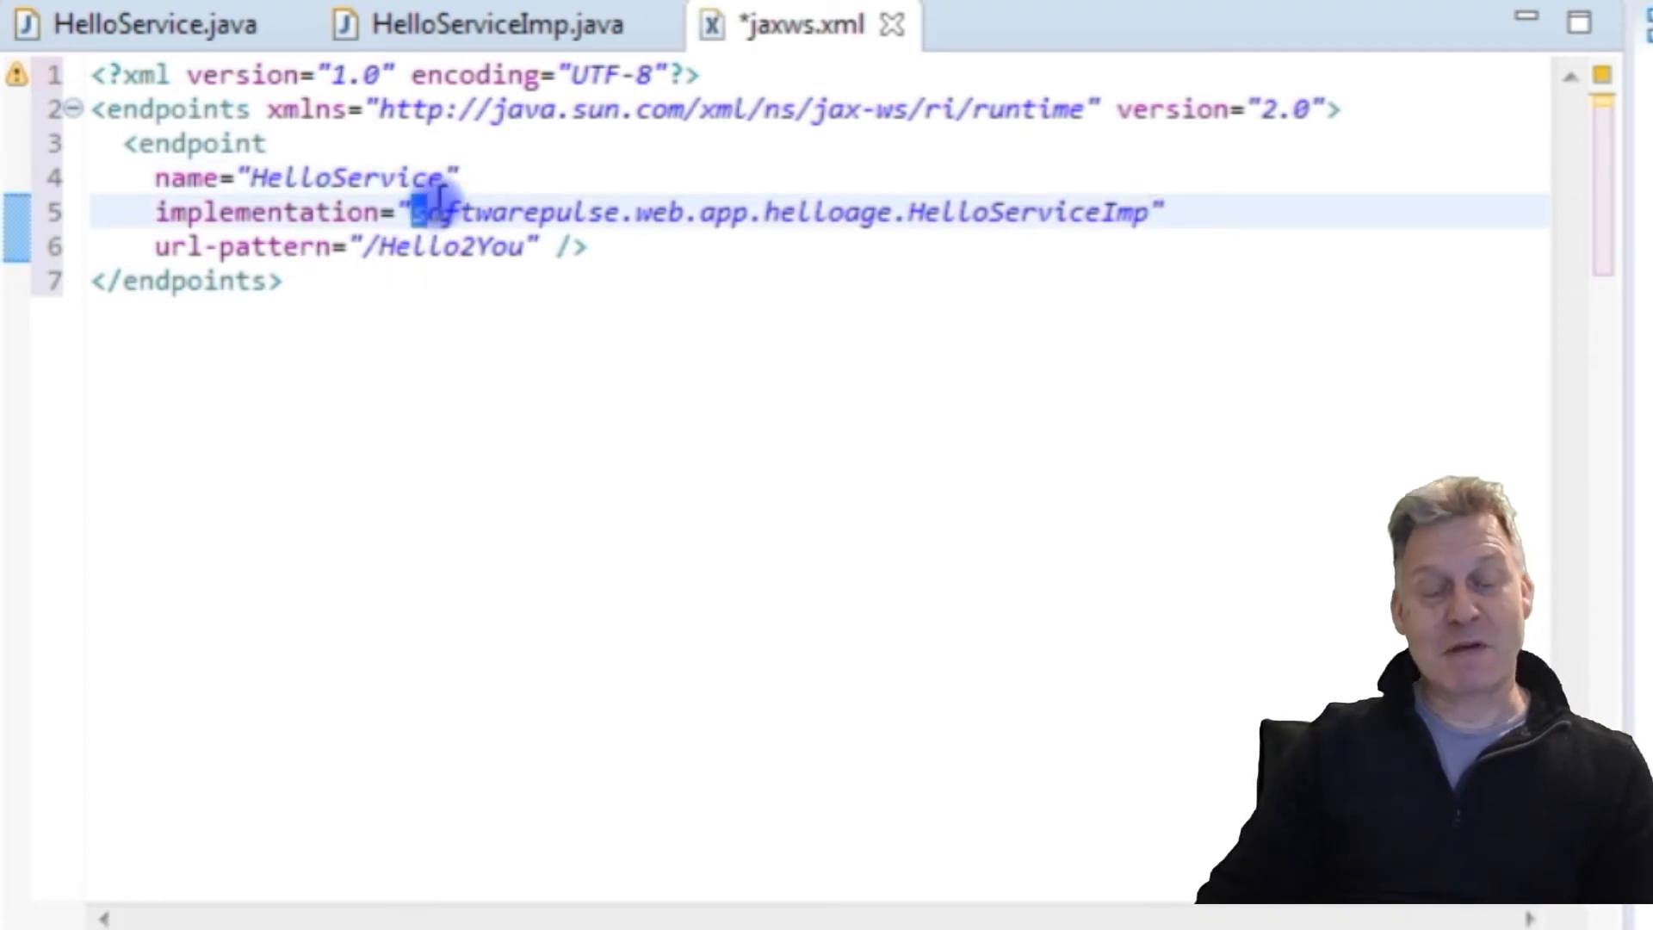
drag(421, 211, 770, 211)
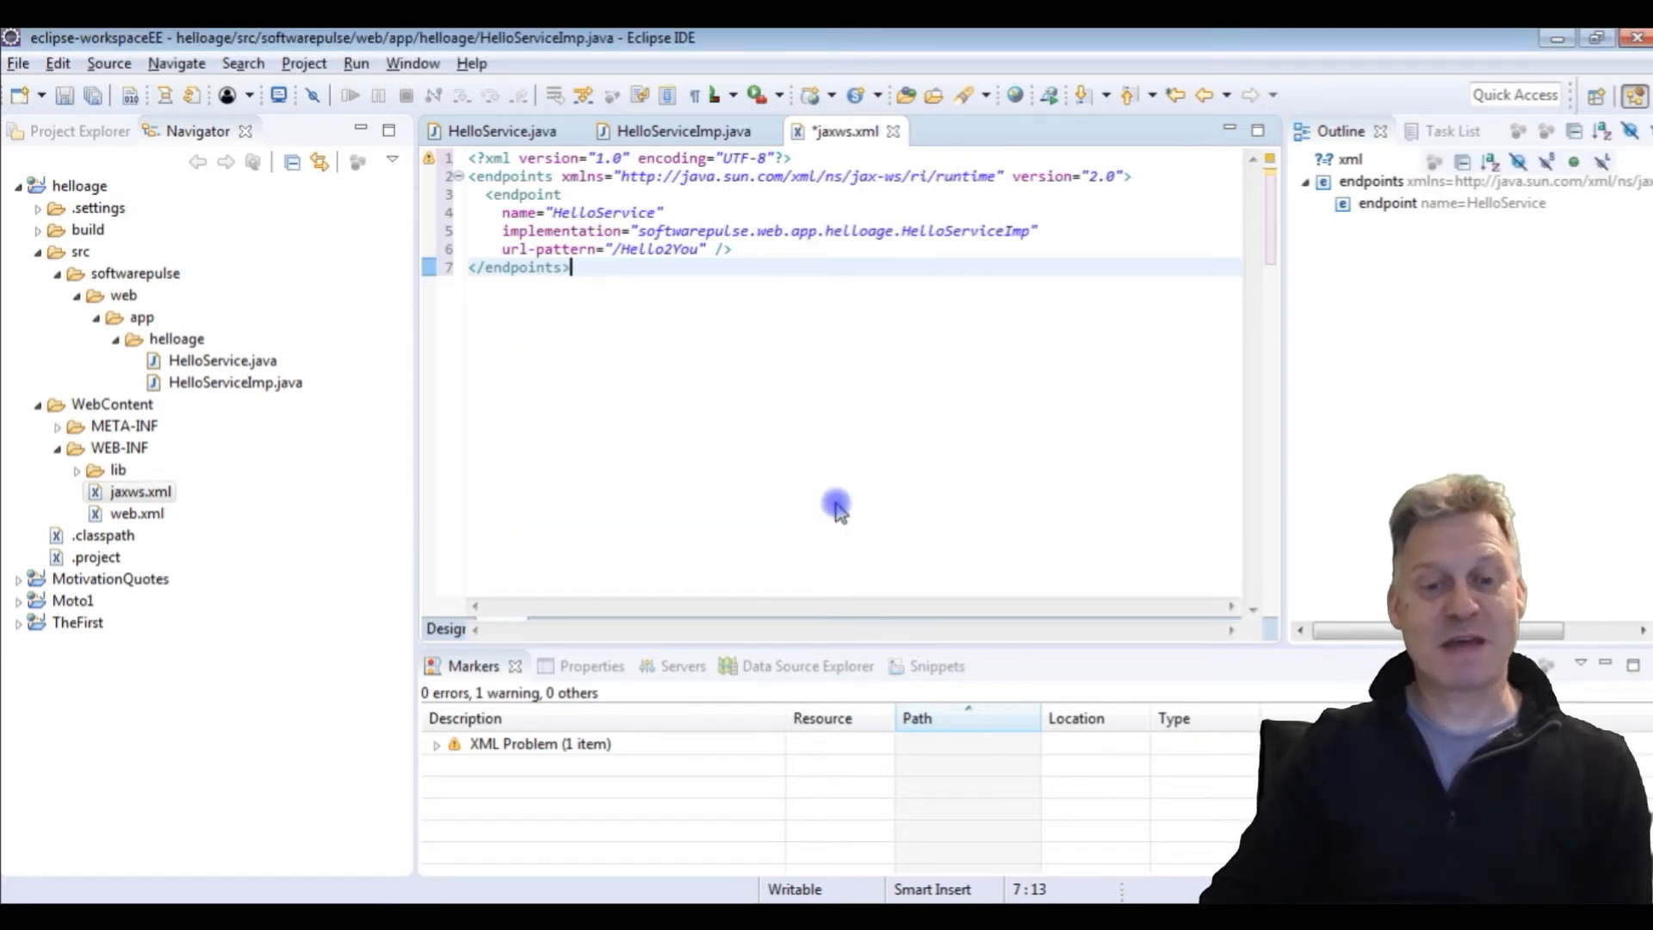
click(683, 131)
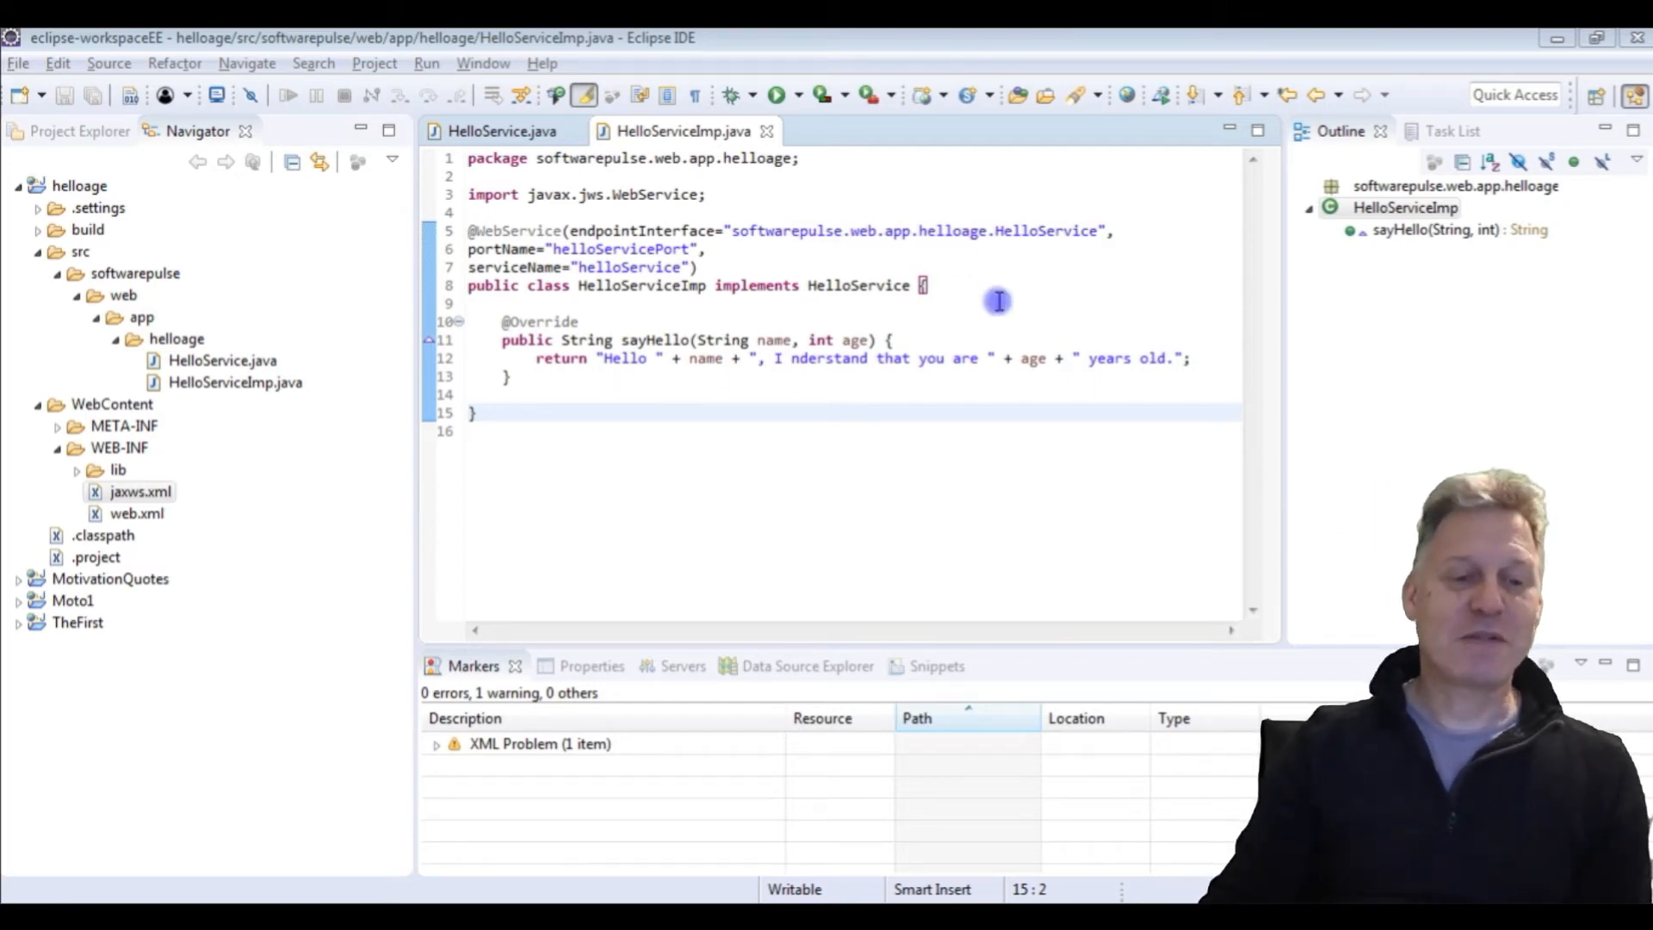
click(137, 273)
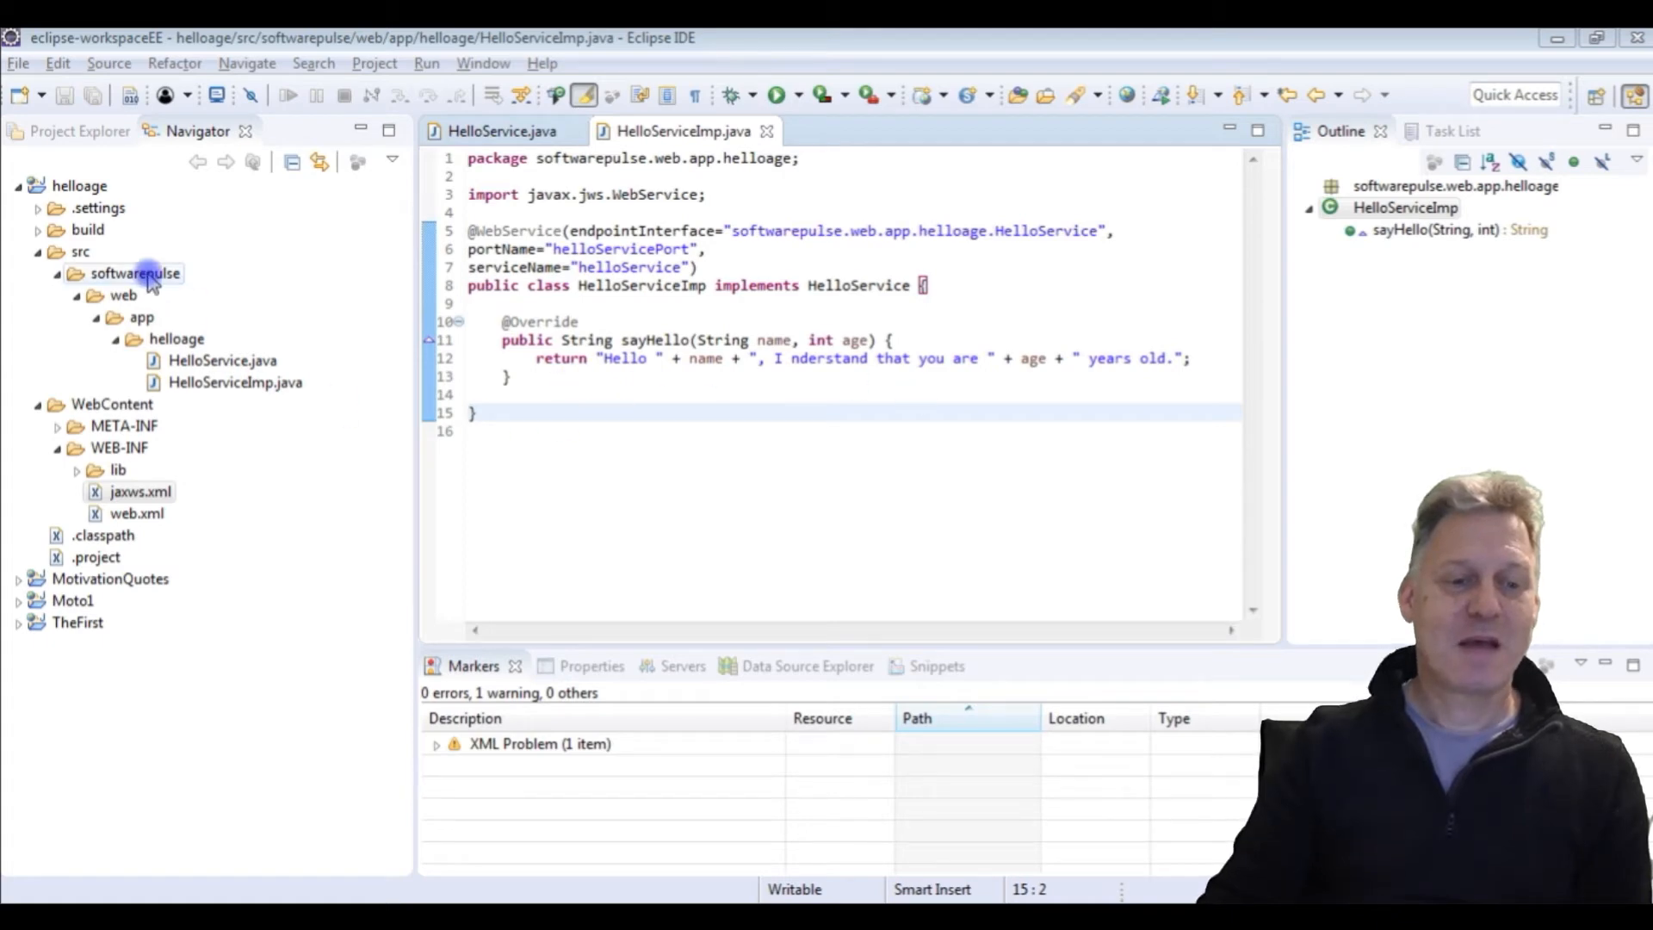
click(221, 361)
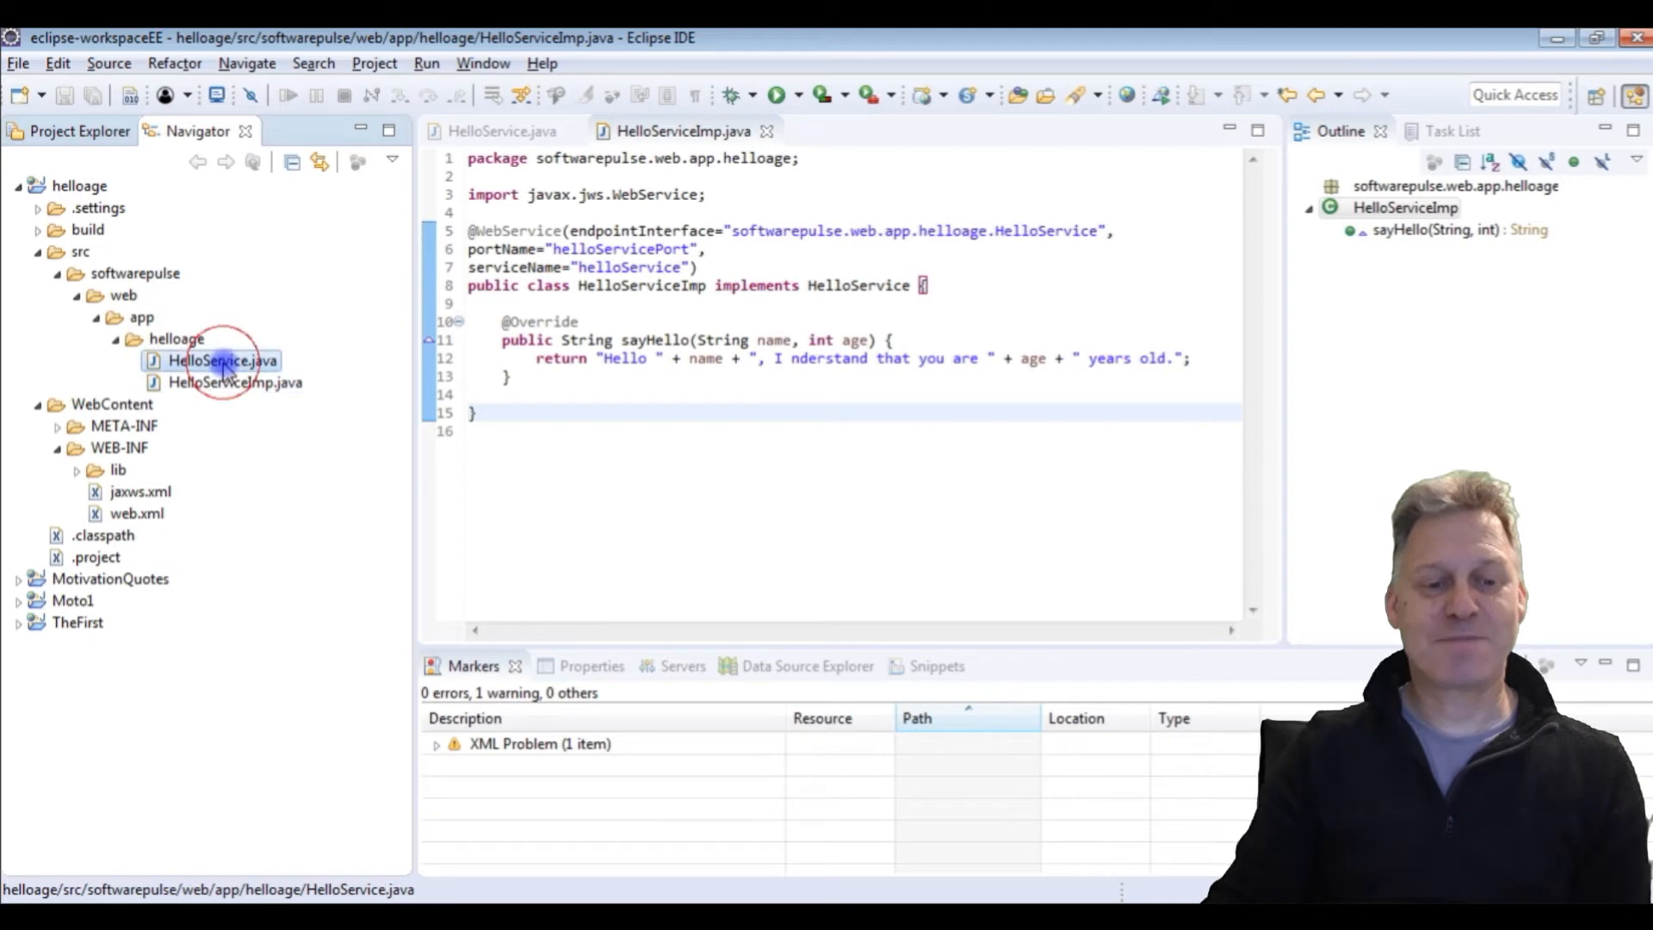
click(235, 381)
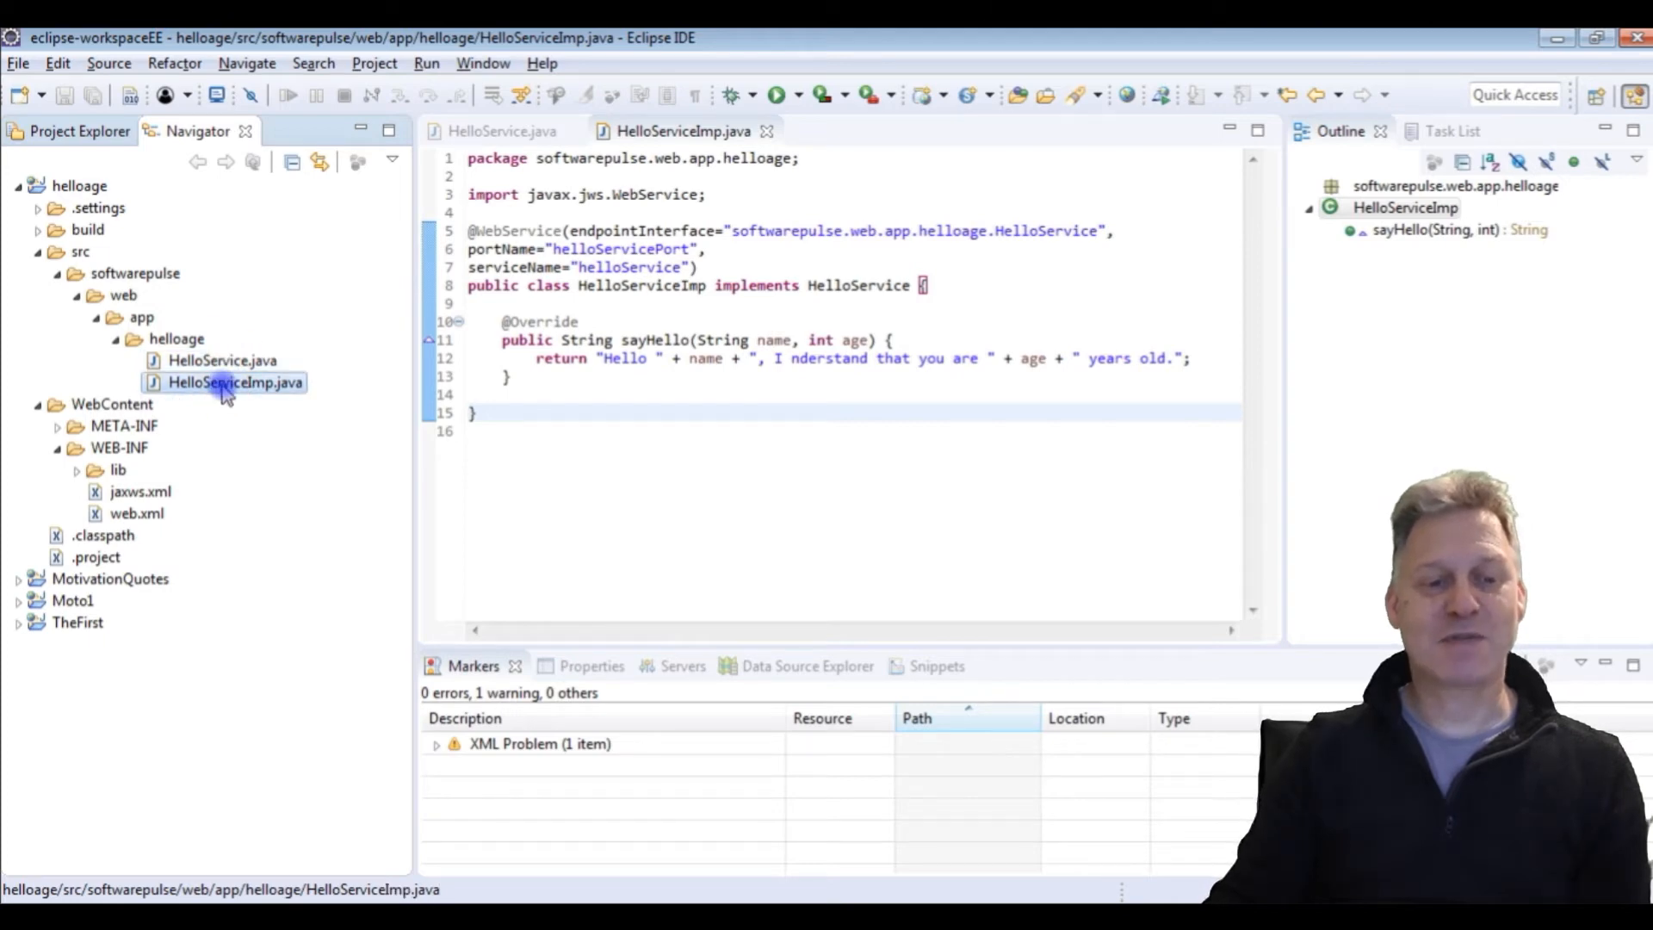
click(135, 272)
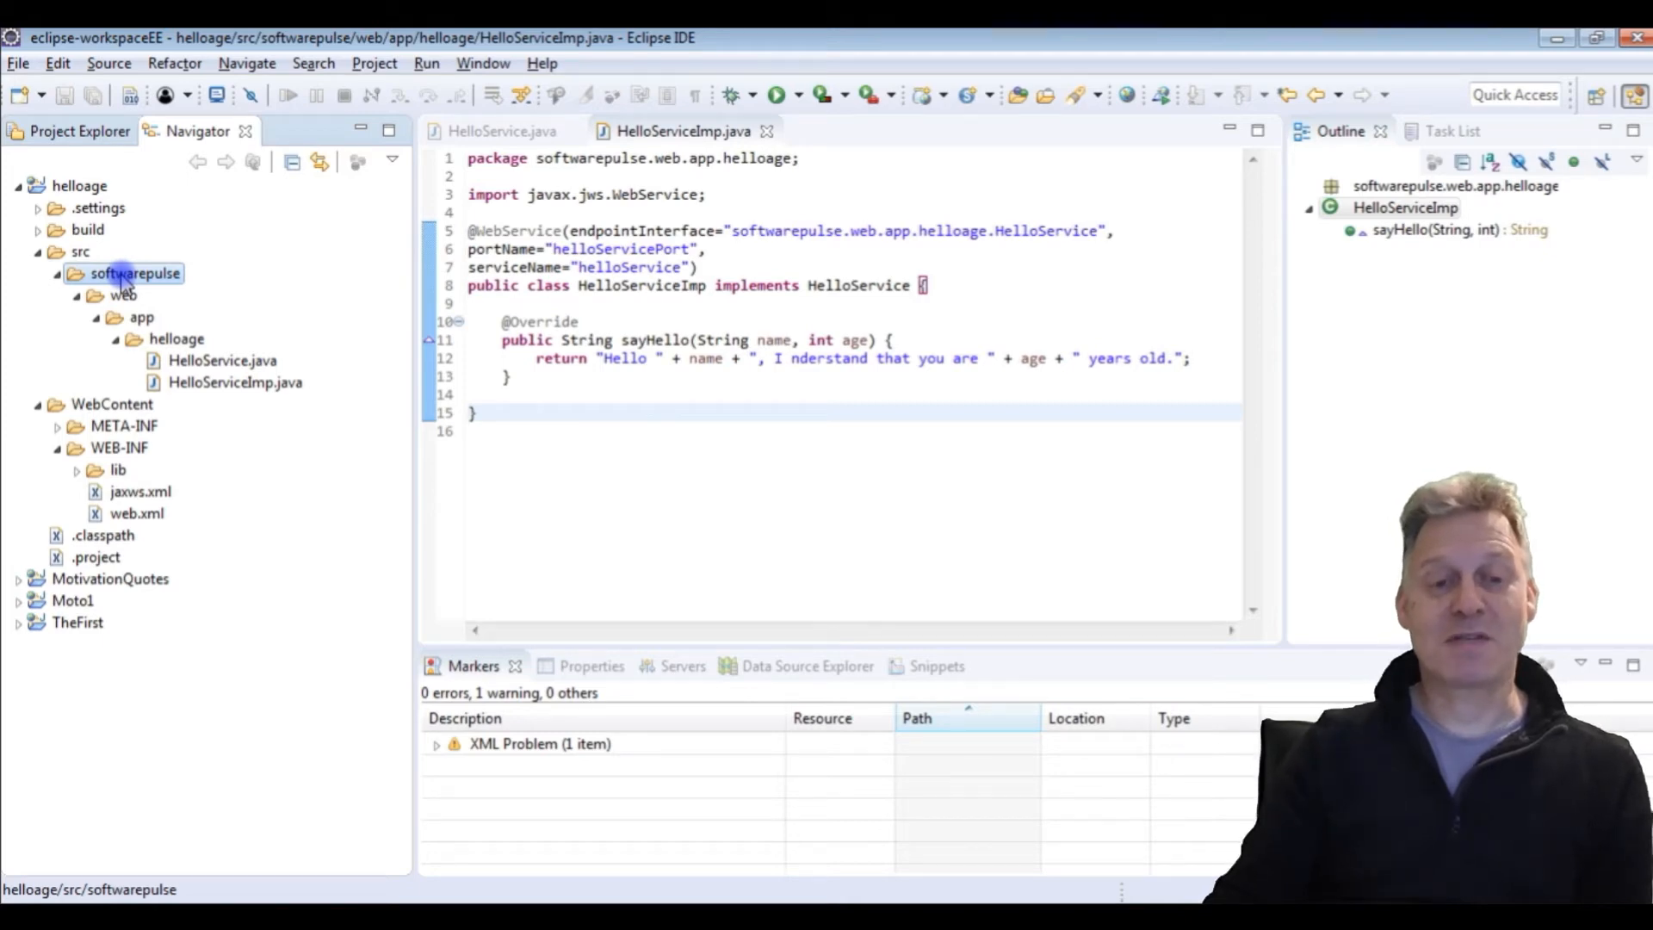
Step: Copy the softwarepulse package folder from src in the Navigator
right_click(134, 273)
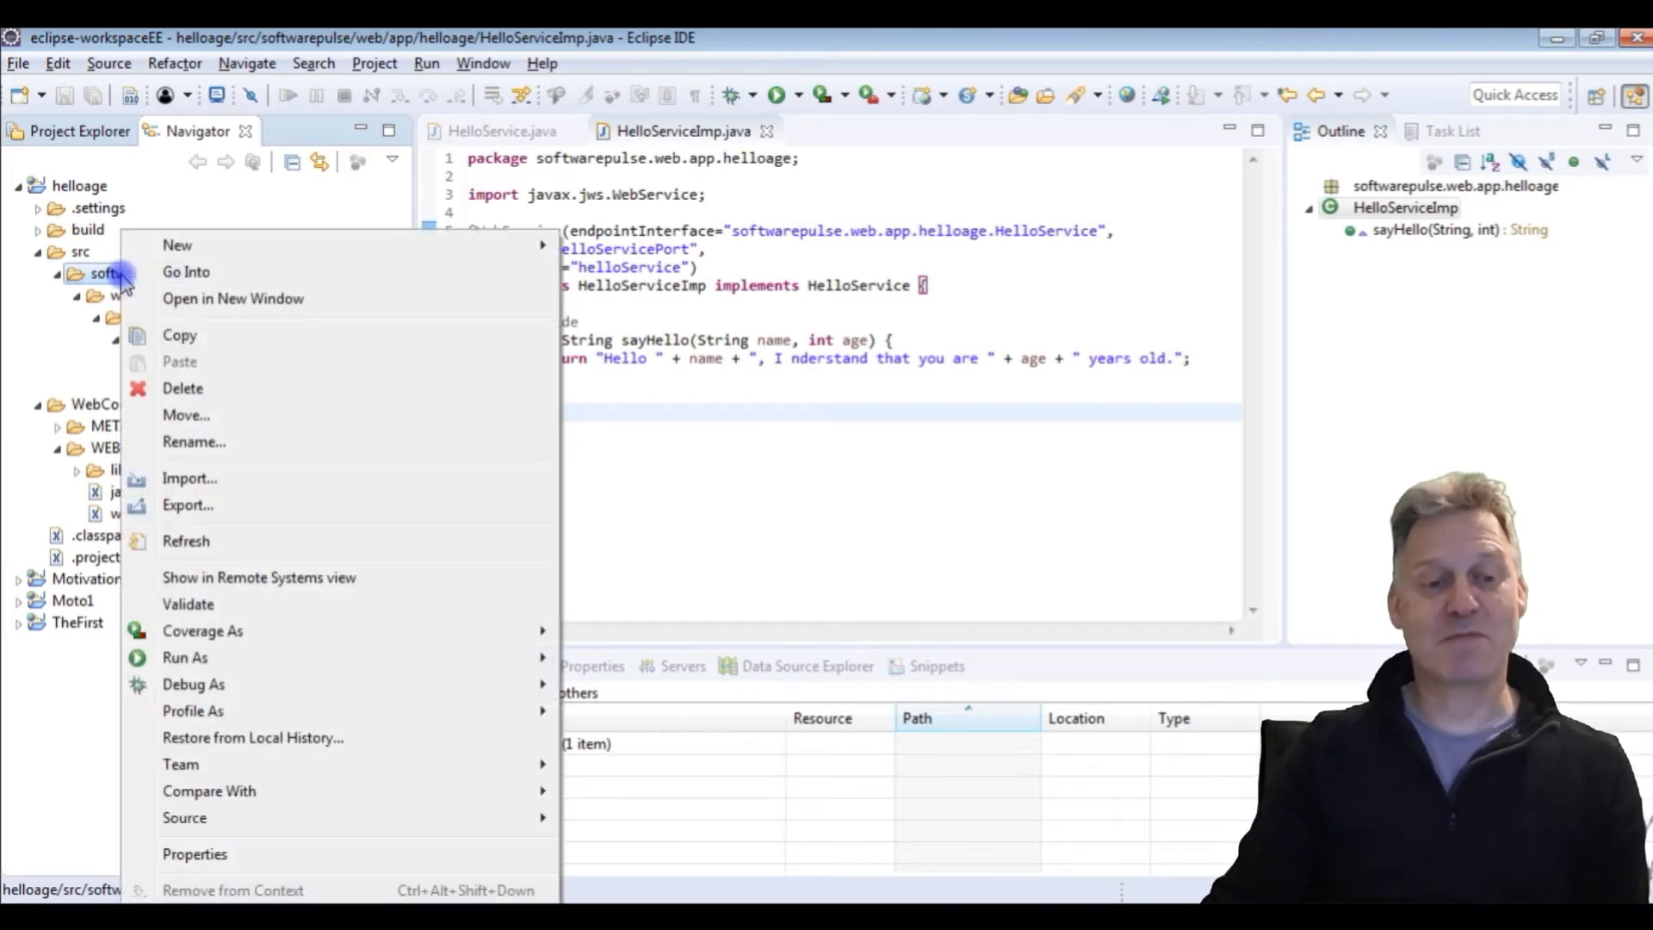
click(186, 338)
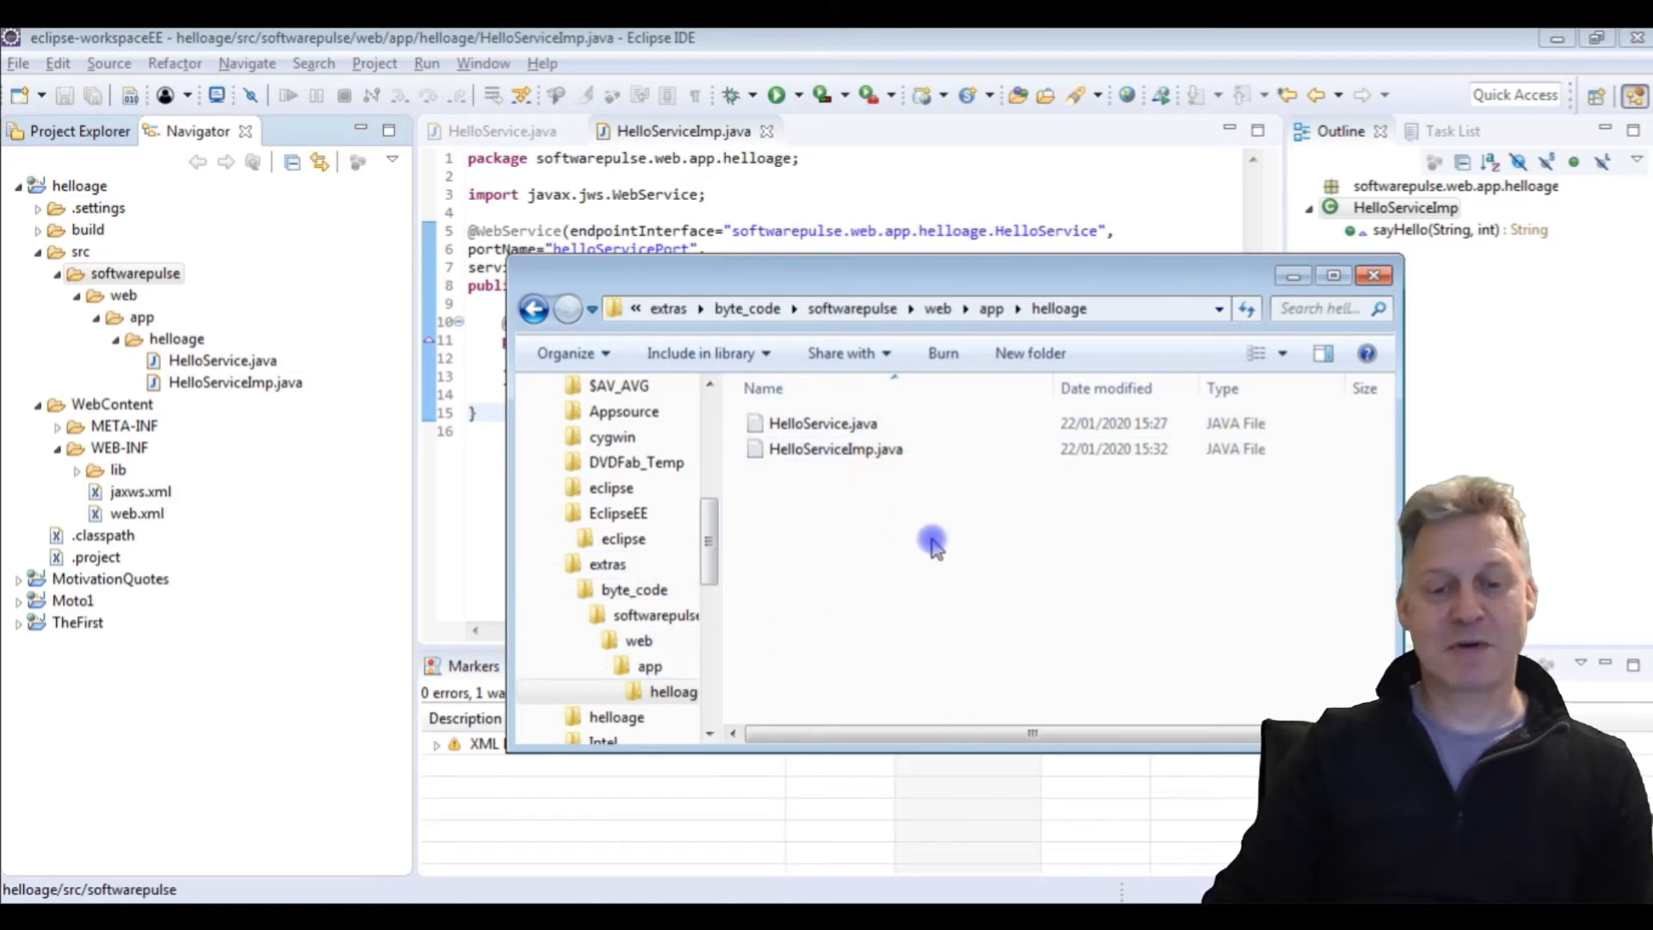
mouse_move(1010, 590)
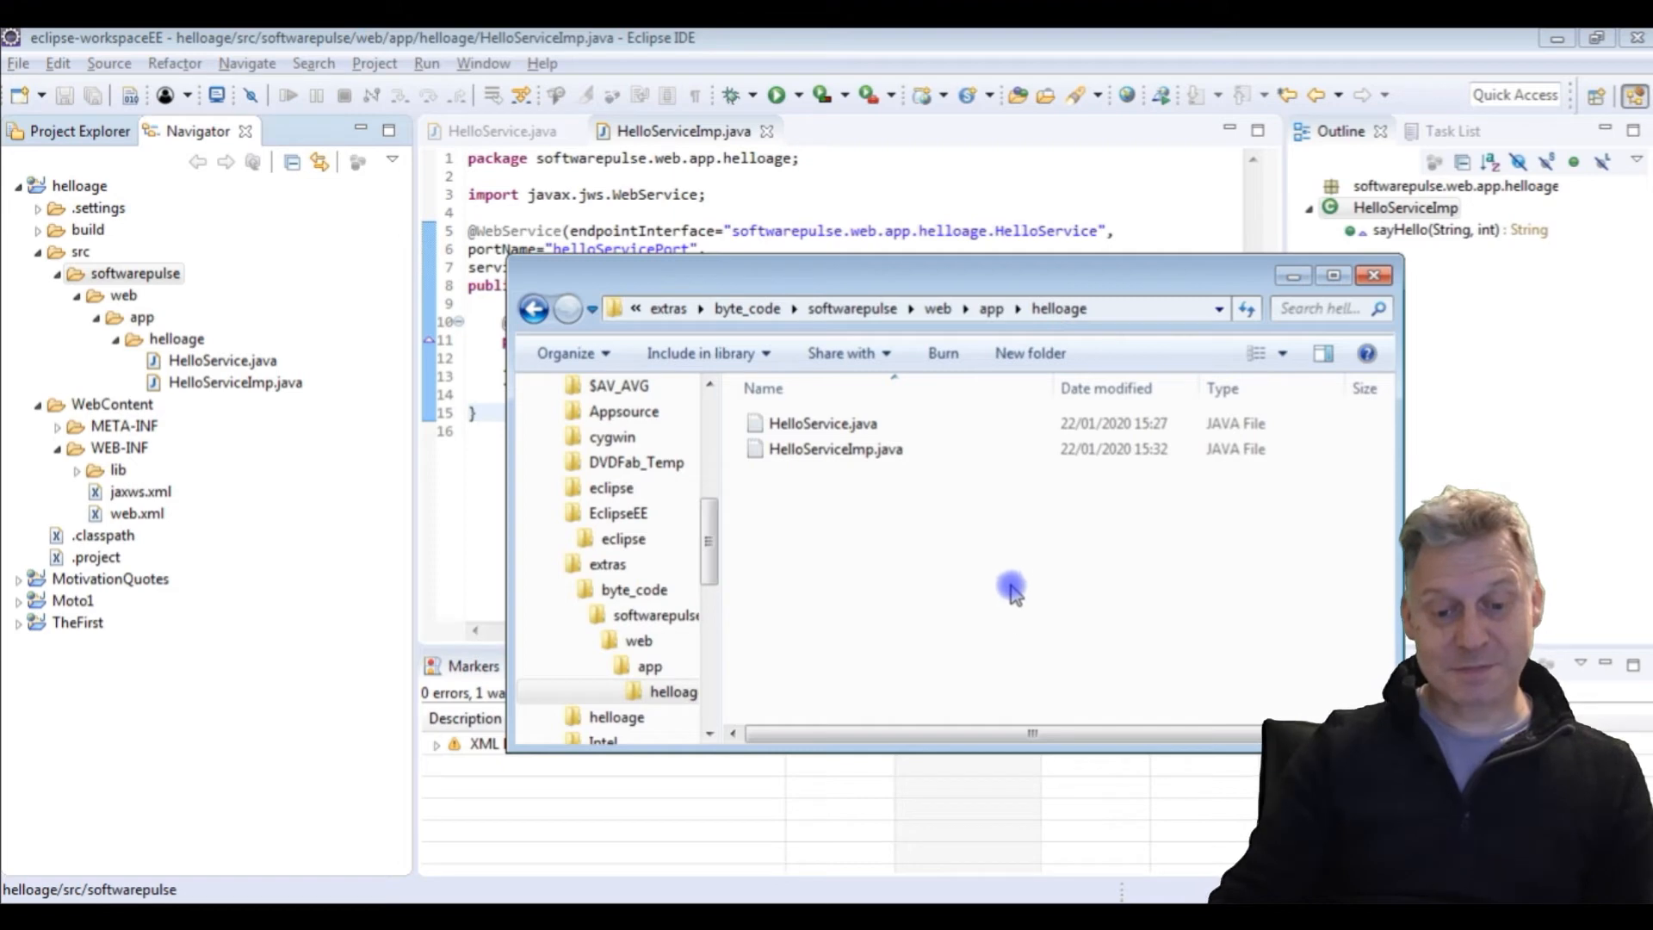
mouse_move(1001, 580)
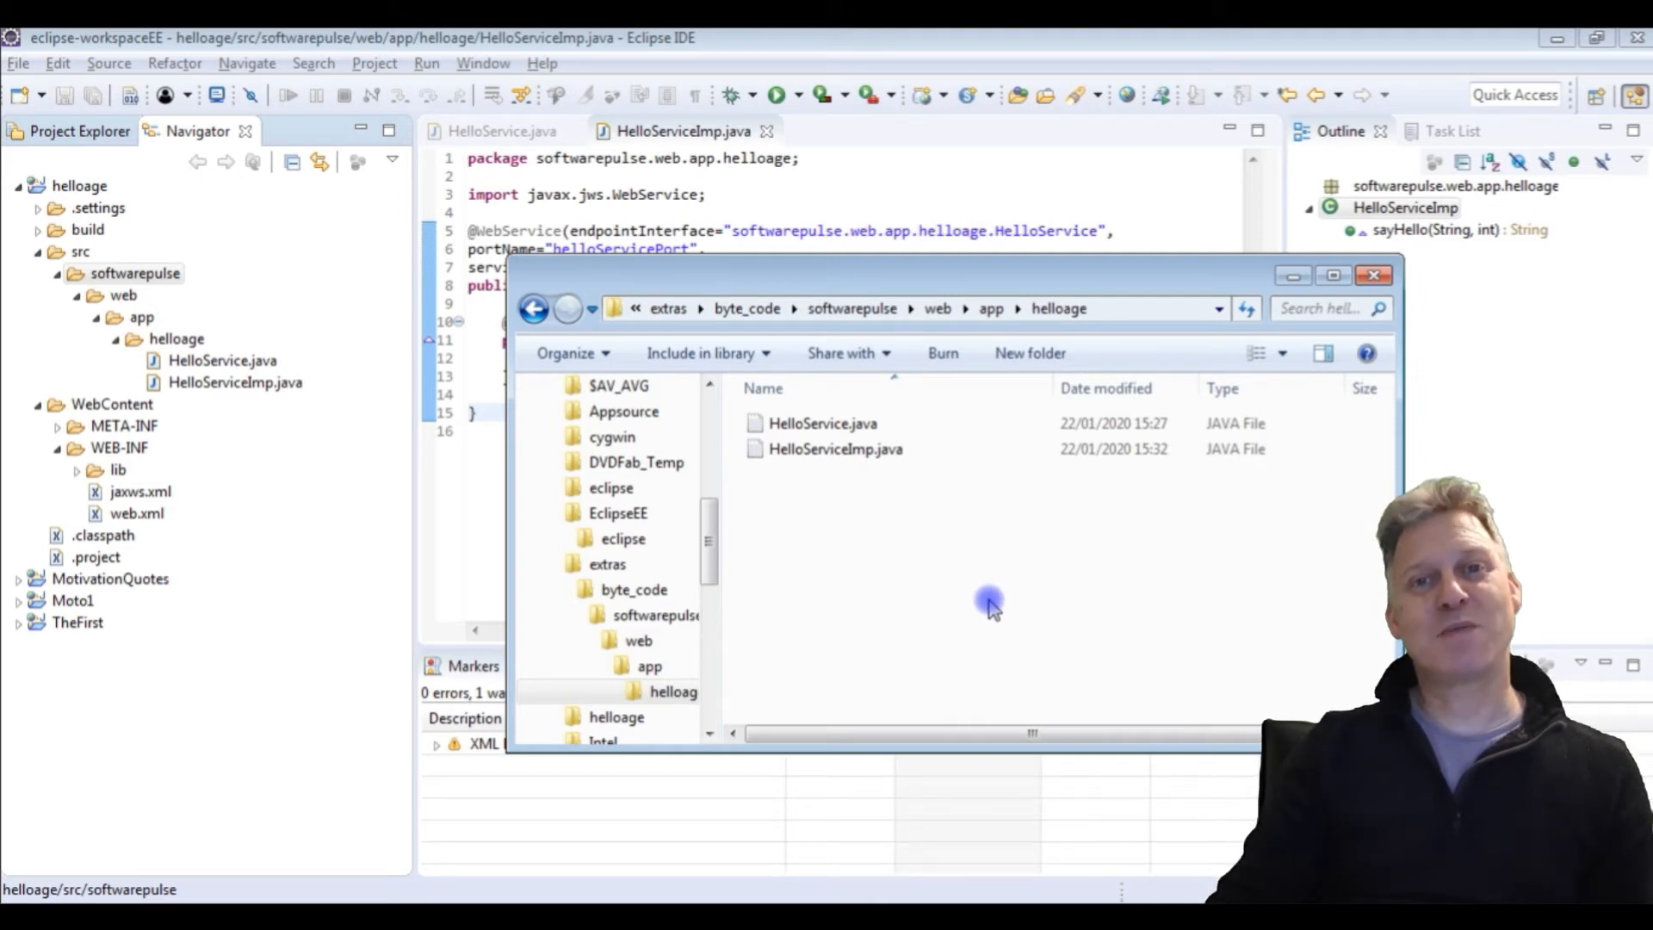
mouse_move(985, 615)
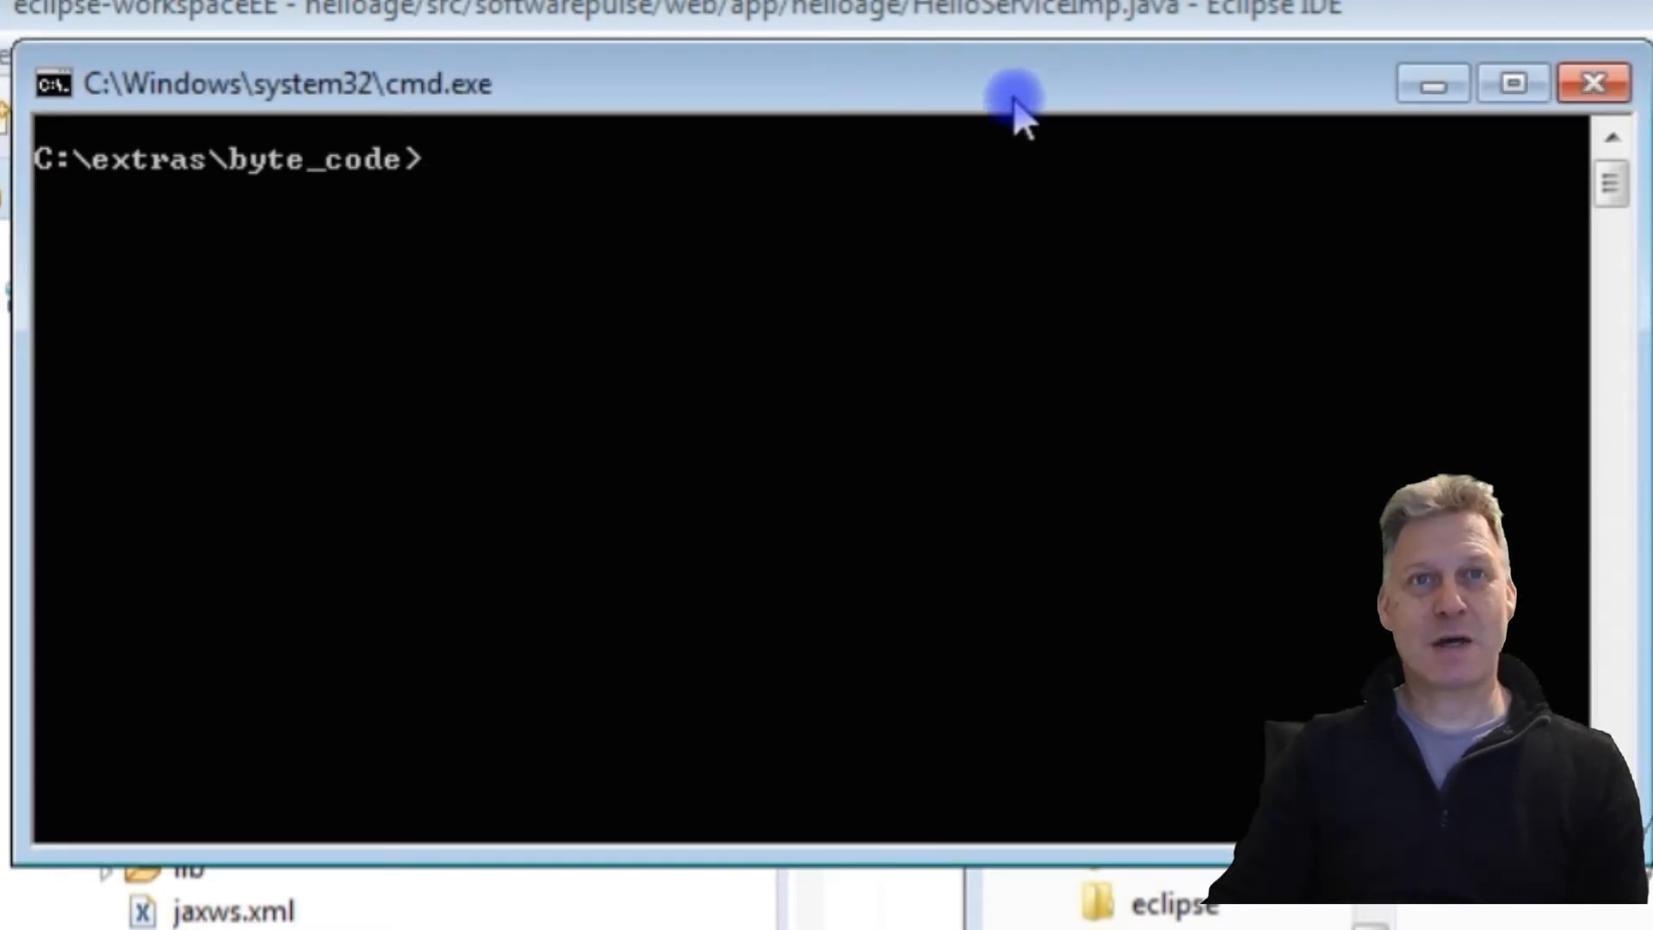
mouse_move(917, 20)
text(softwarepulse)
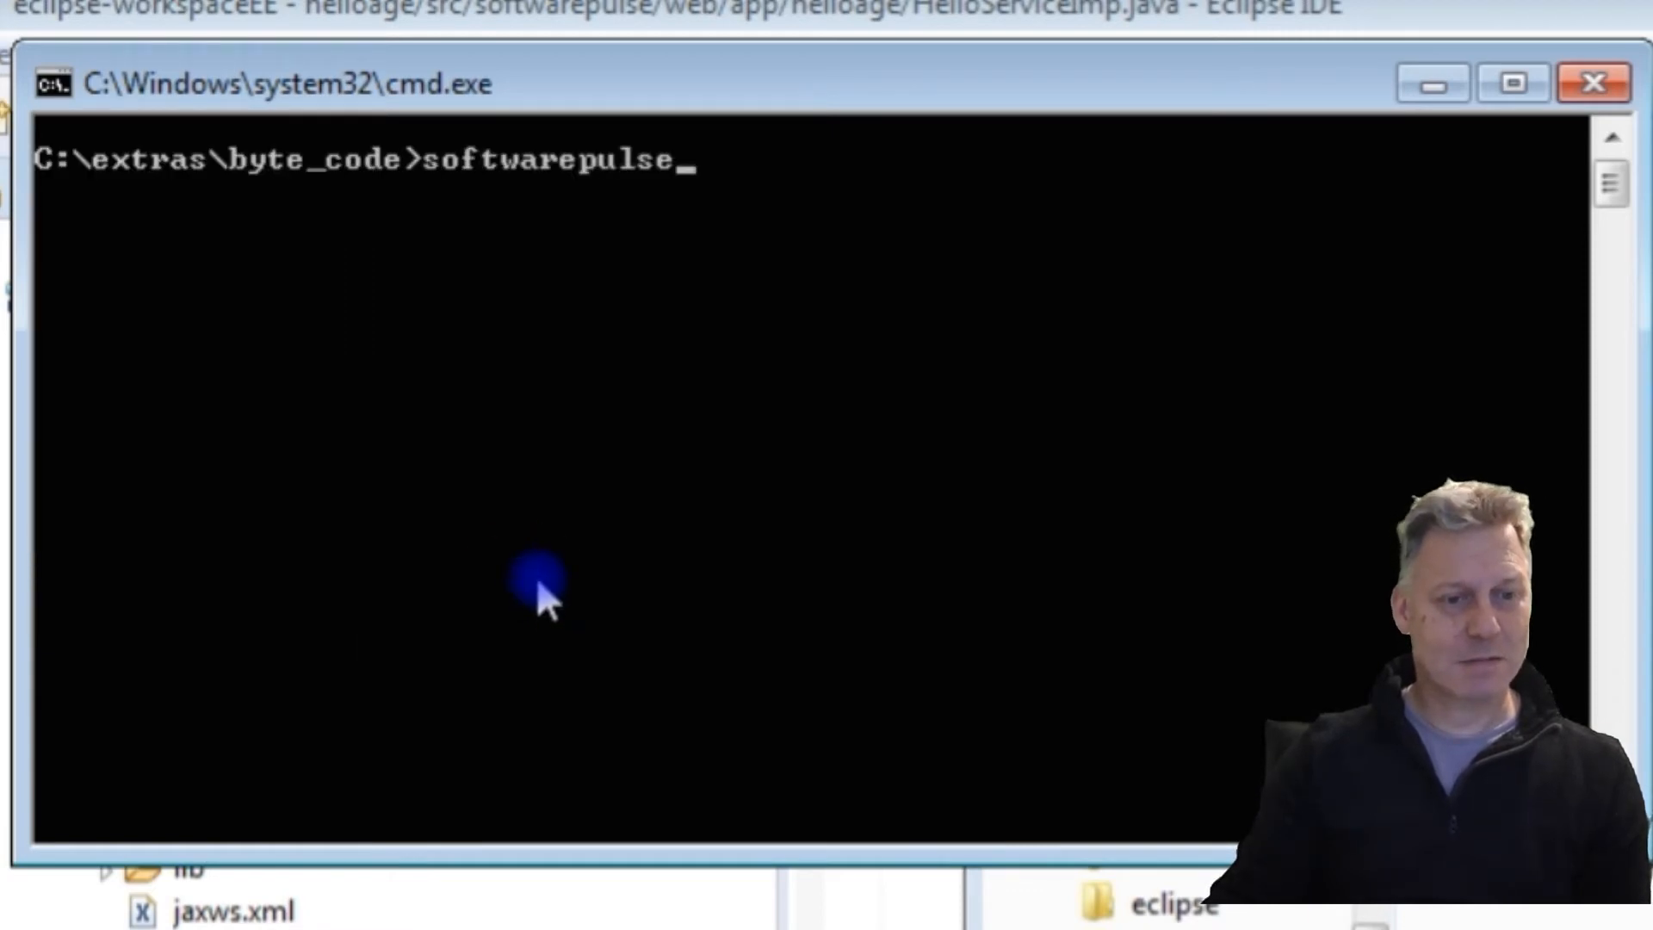
Step: Clear the prompt and paste the JDK wsgen command for HelloServiceImp
key(Backspace)
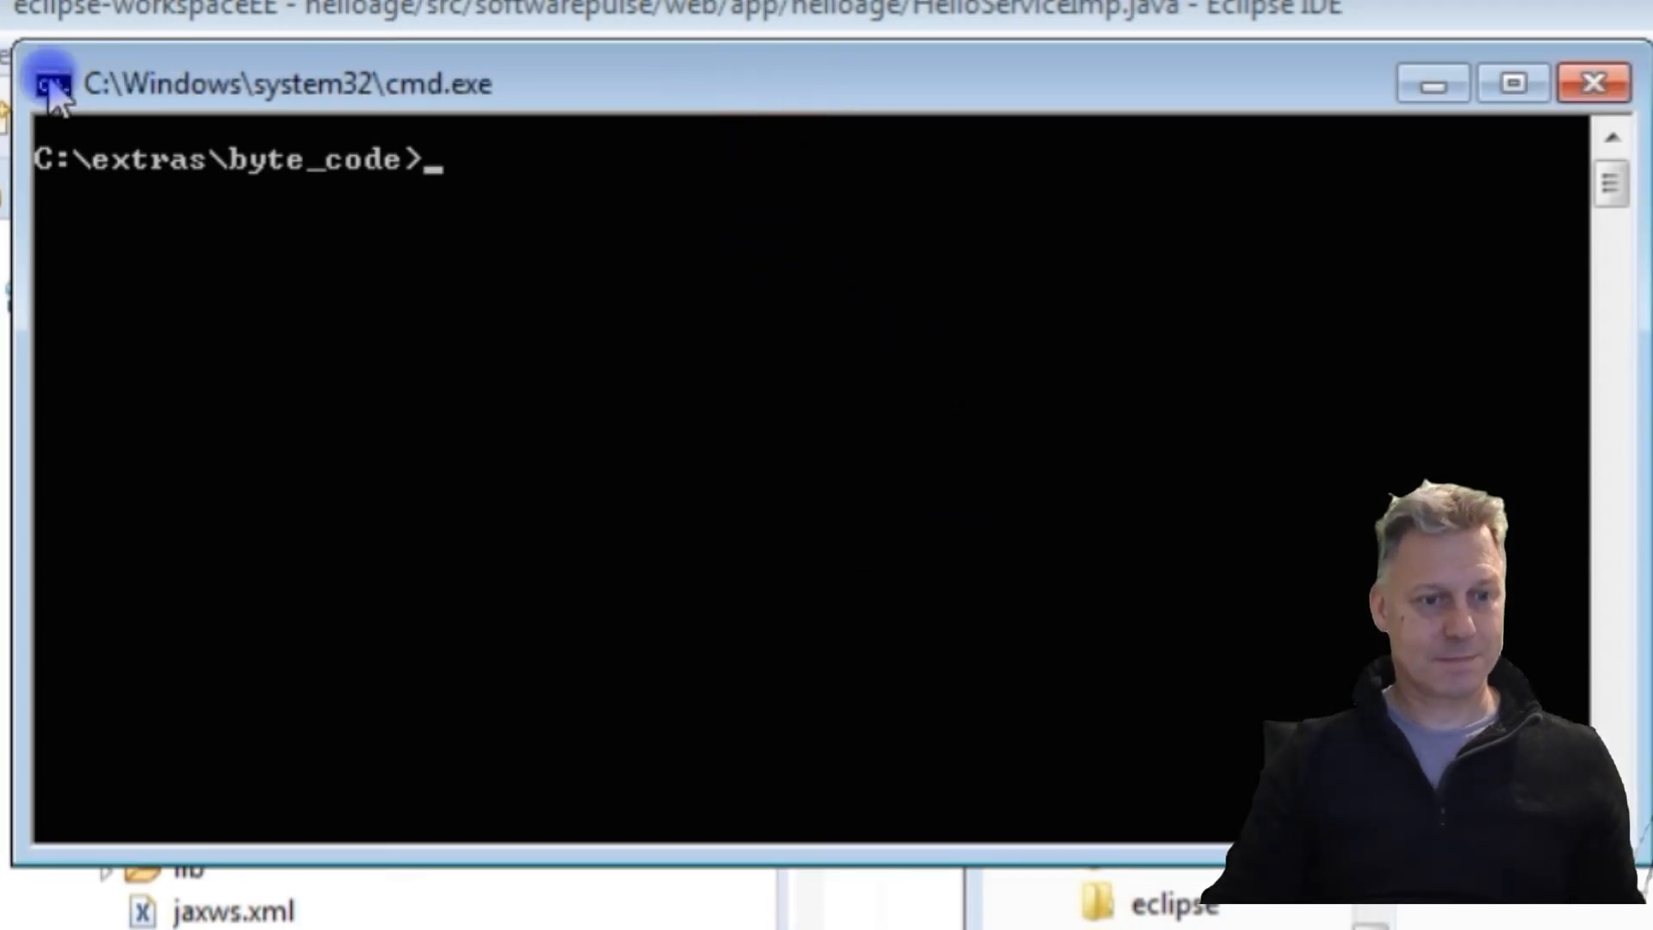
click(51, 84)
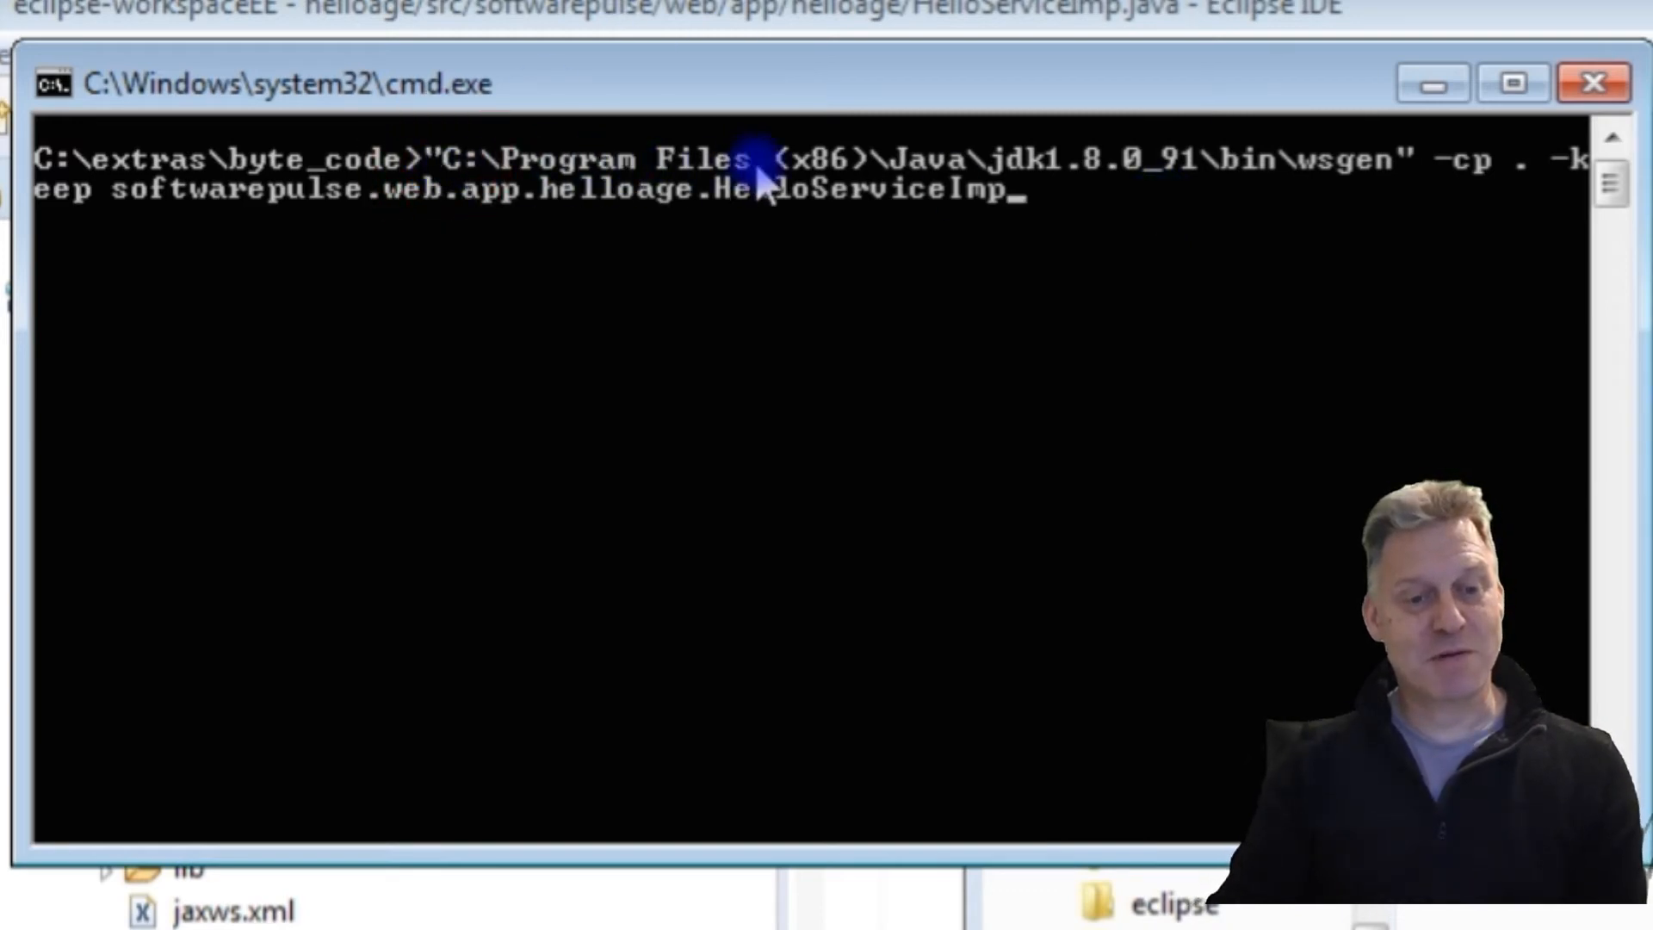
mouse_move(1122, 196)
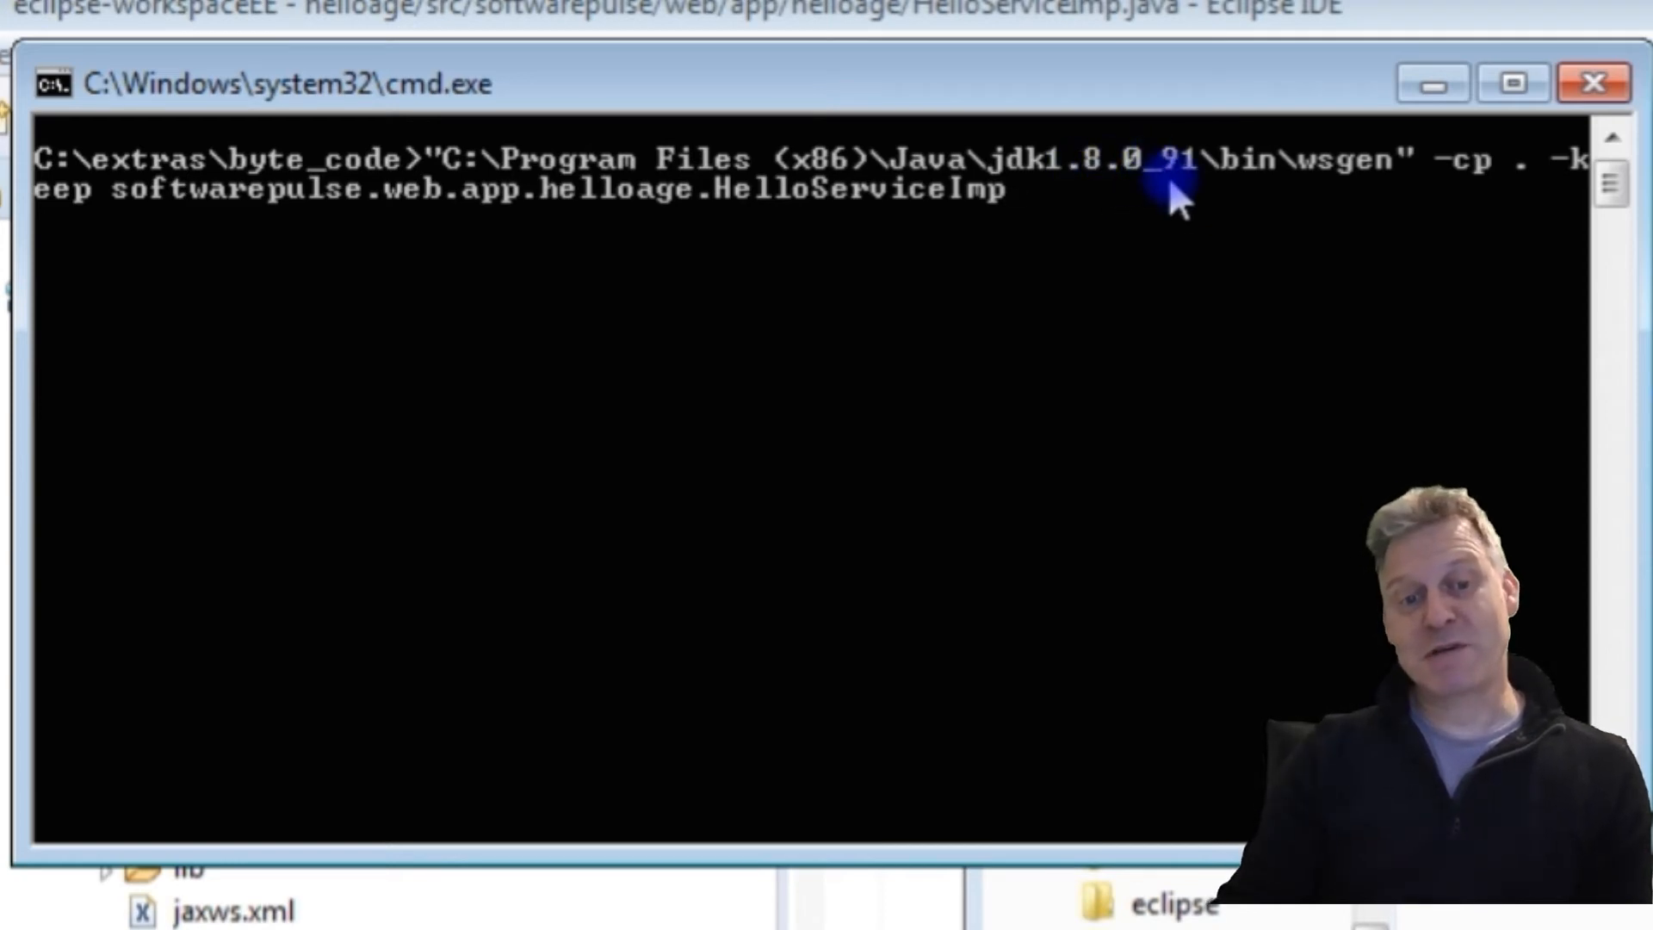
mouse_move(1249, 184)
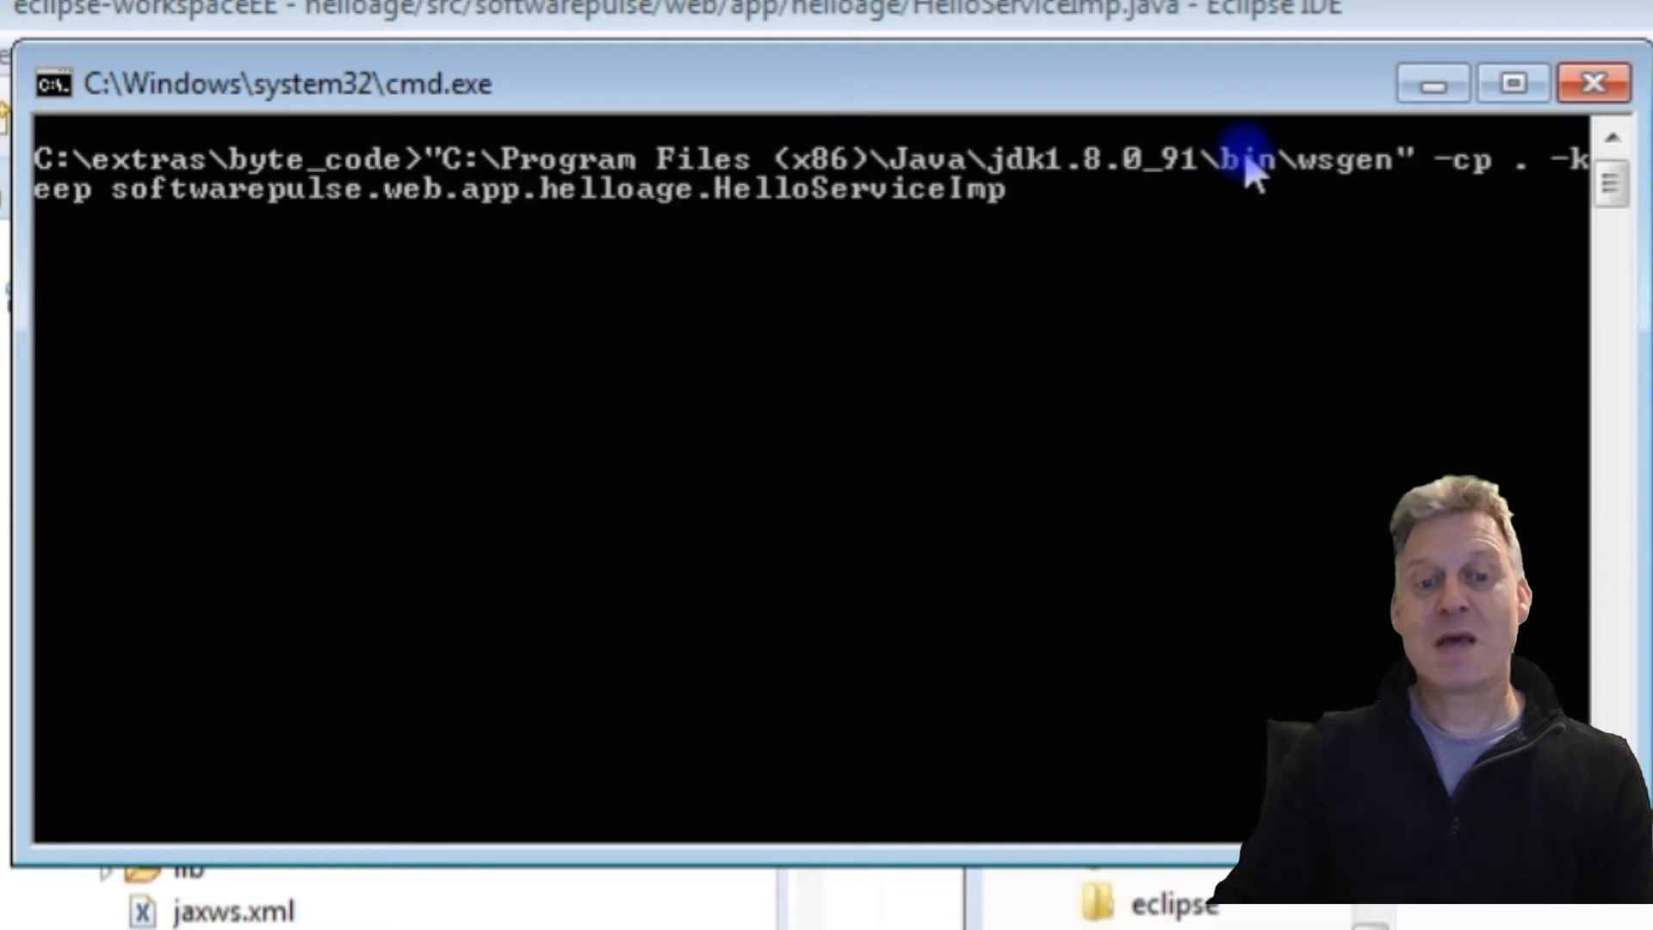
mouse_move(1318, 200)
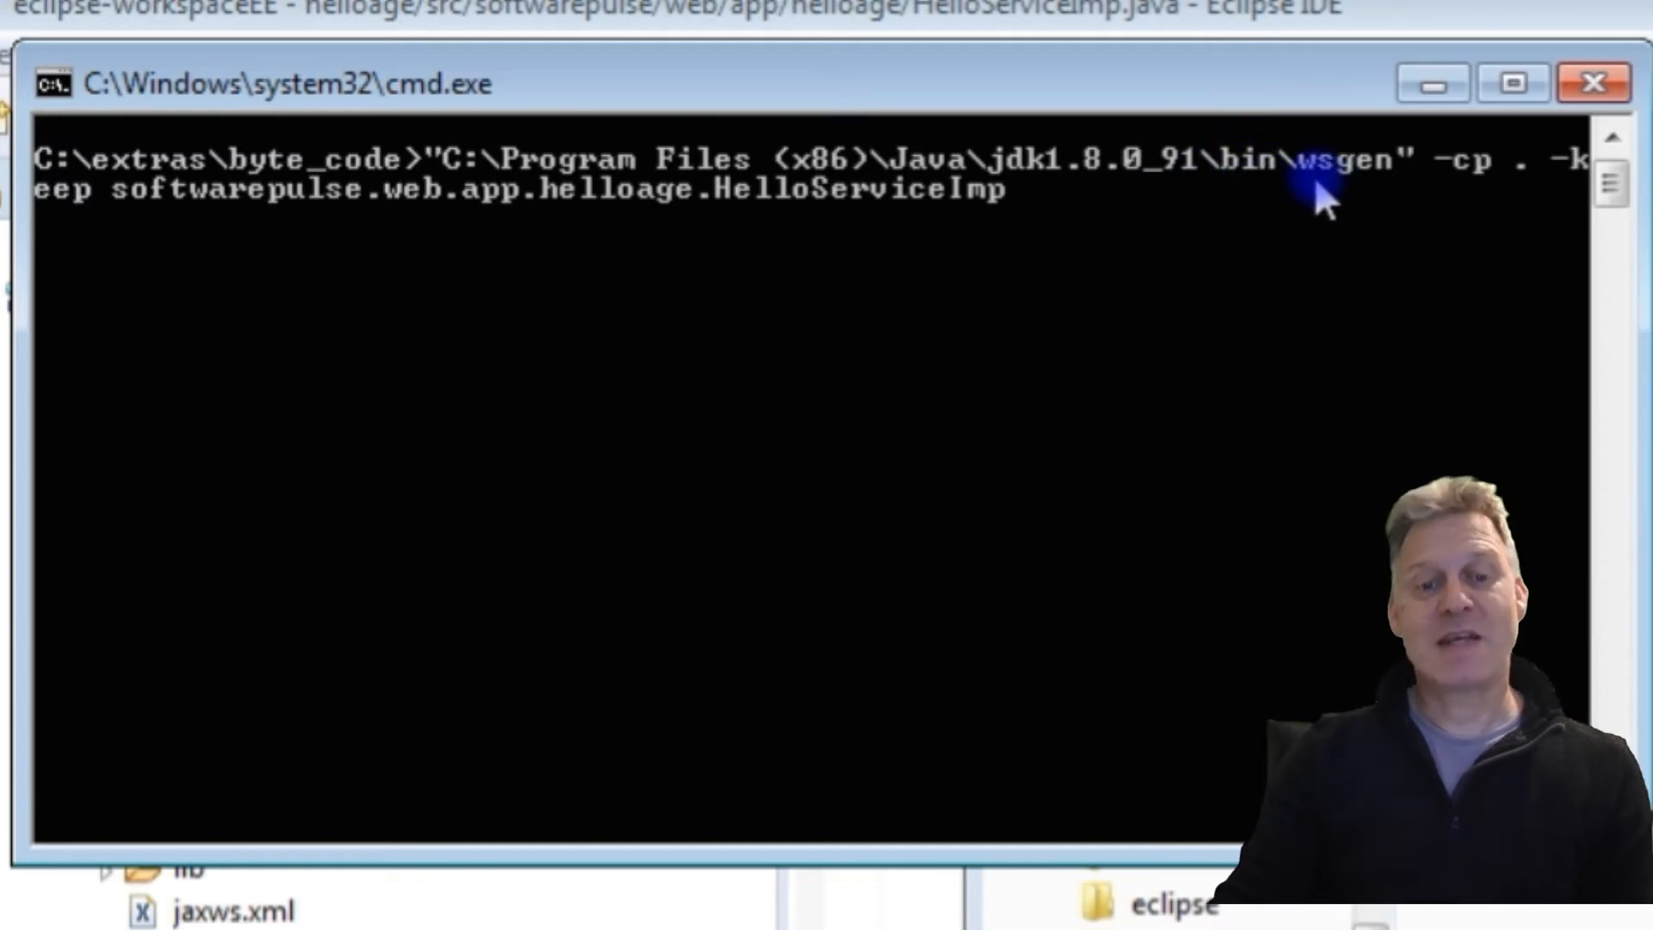
mouse_move(1381, 200)
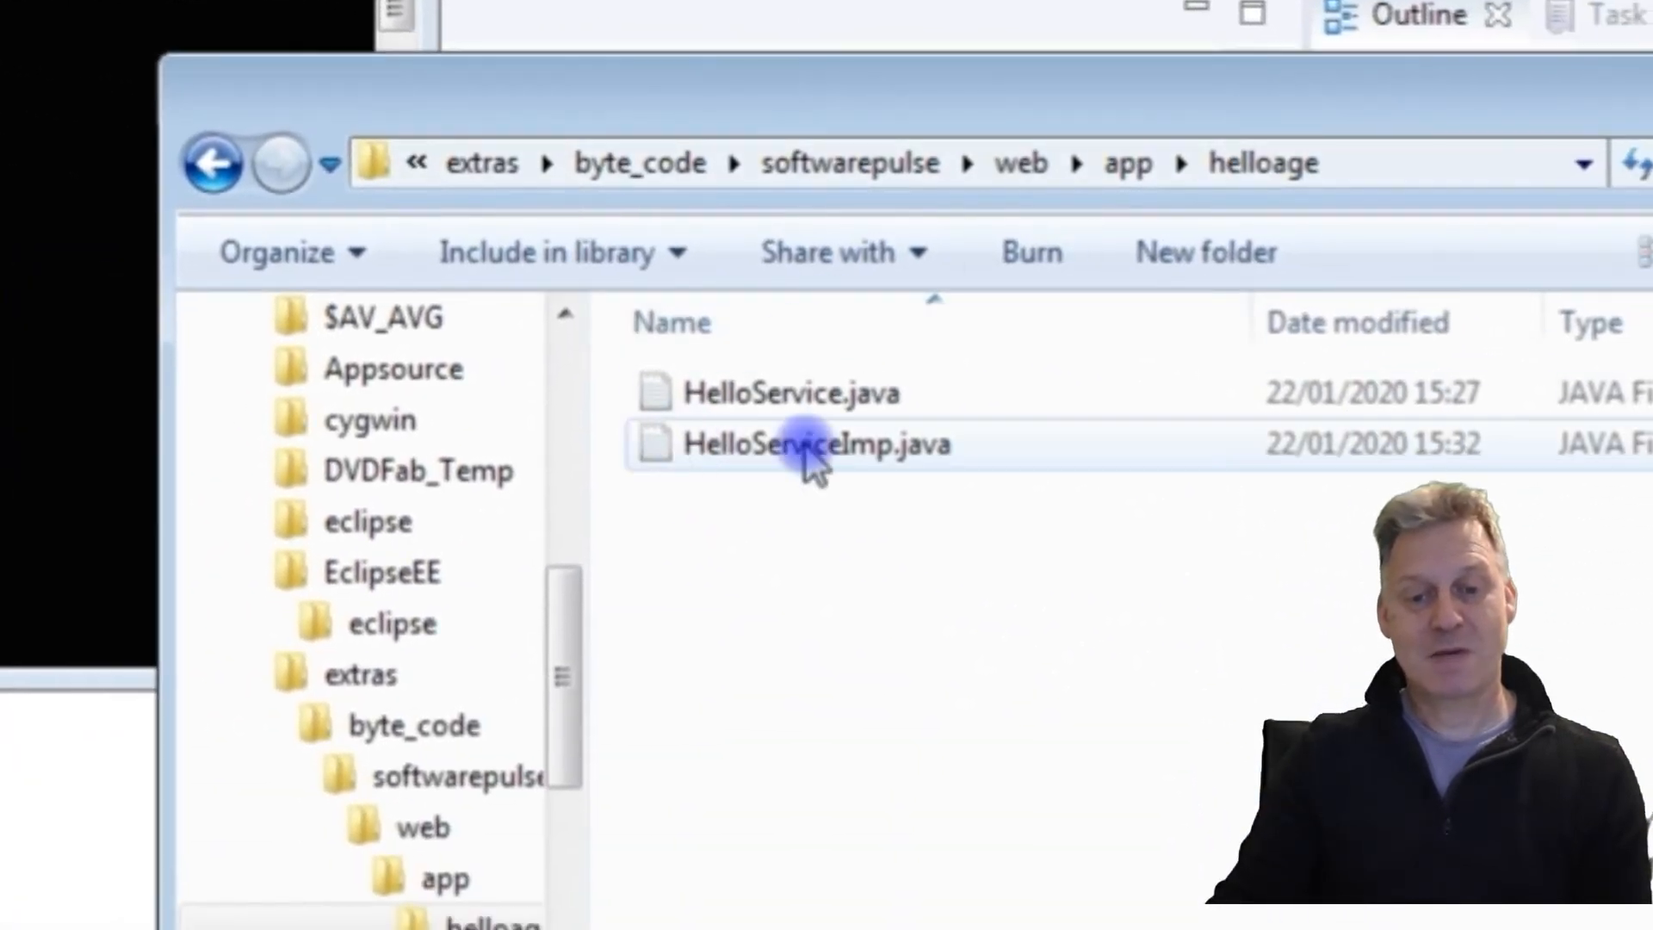
click(780, 393)
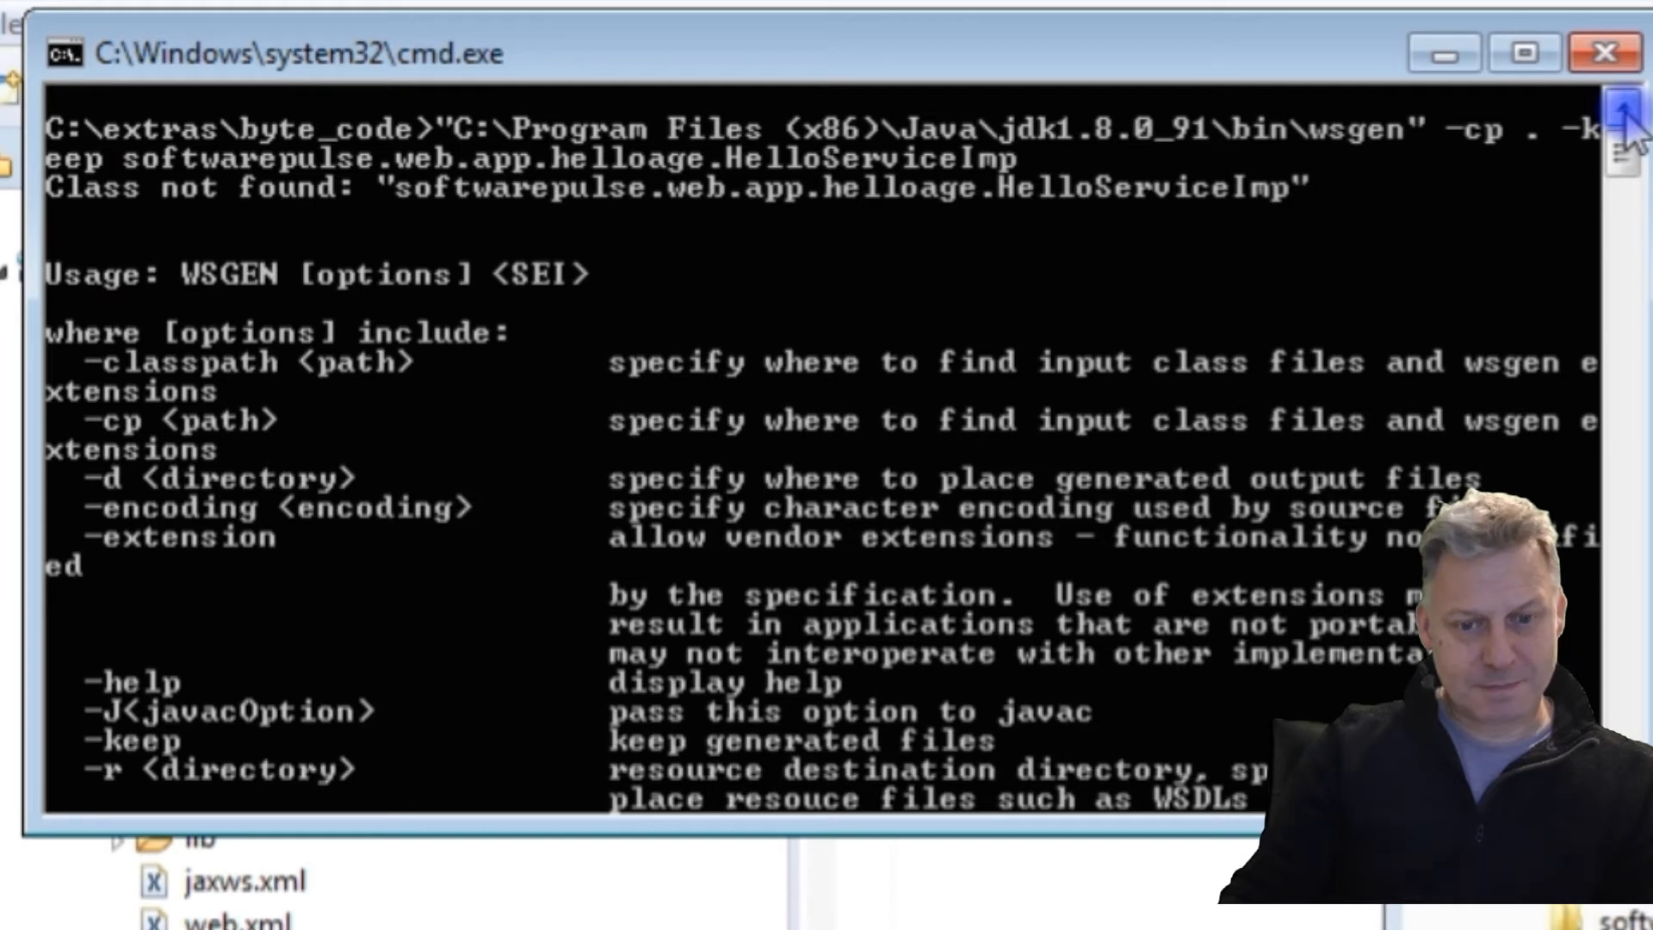
Step: Scroll the console to review wsgen's Class not found error and usage options
scroll(down, 3)
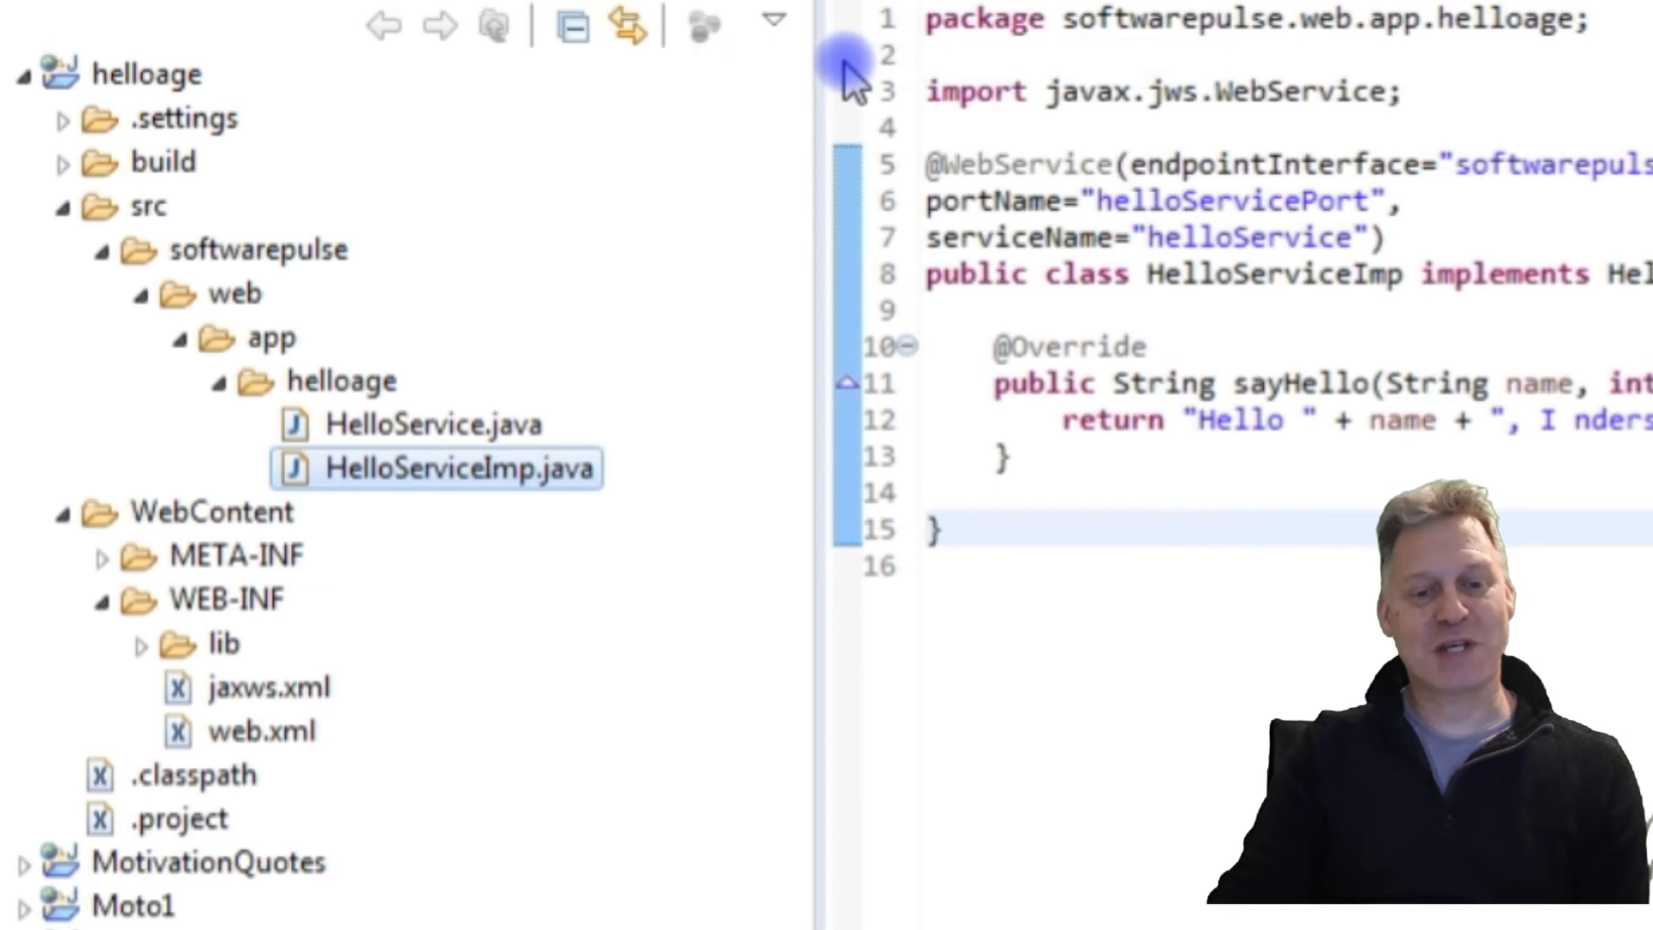
Step: Expand build > classes > softwarepulse and bring up the compiled package folder's context menu
click(65, 161)
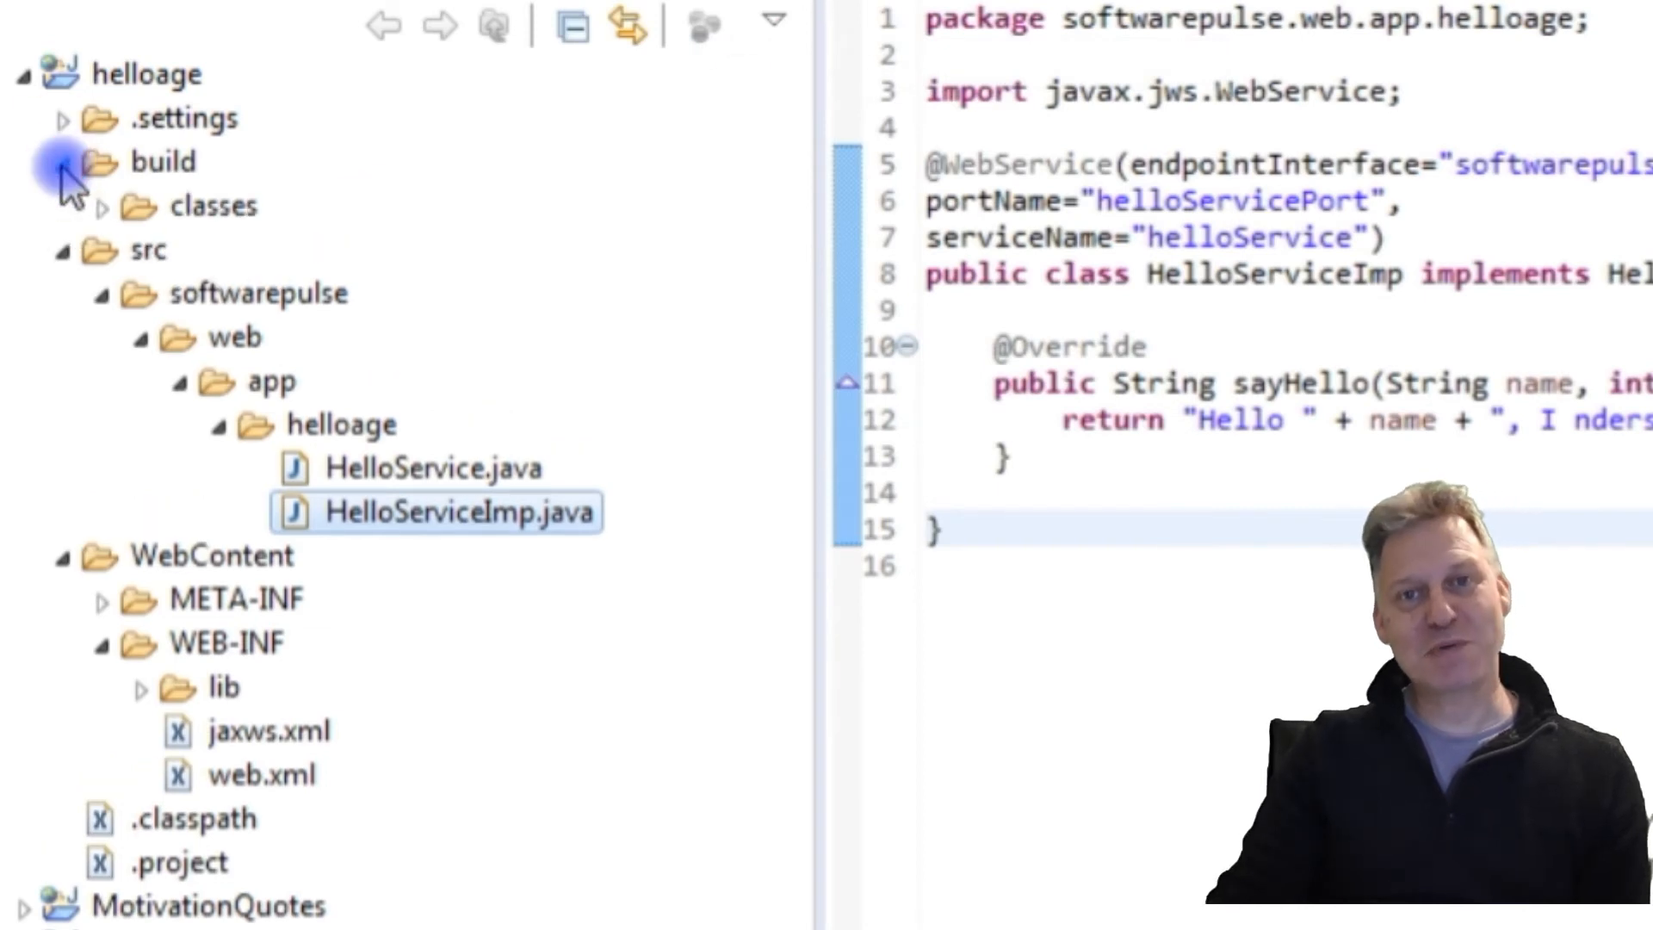
click(71, 161)
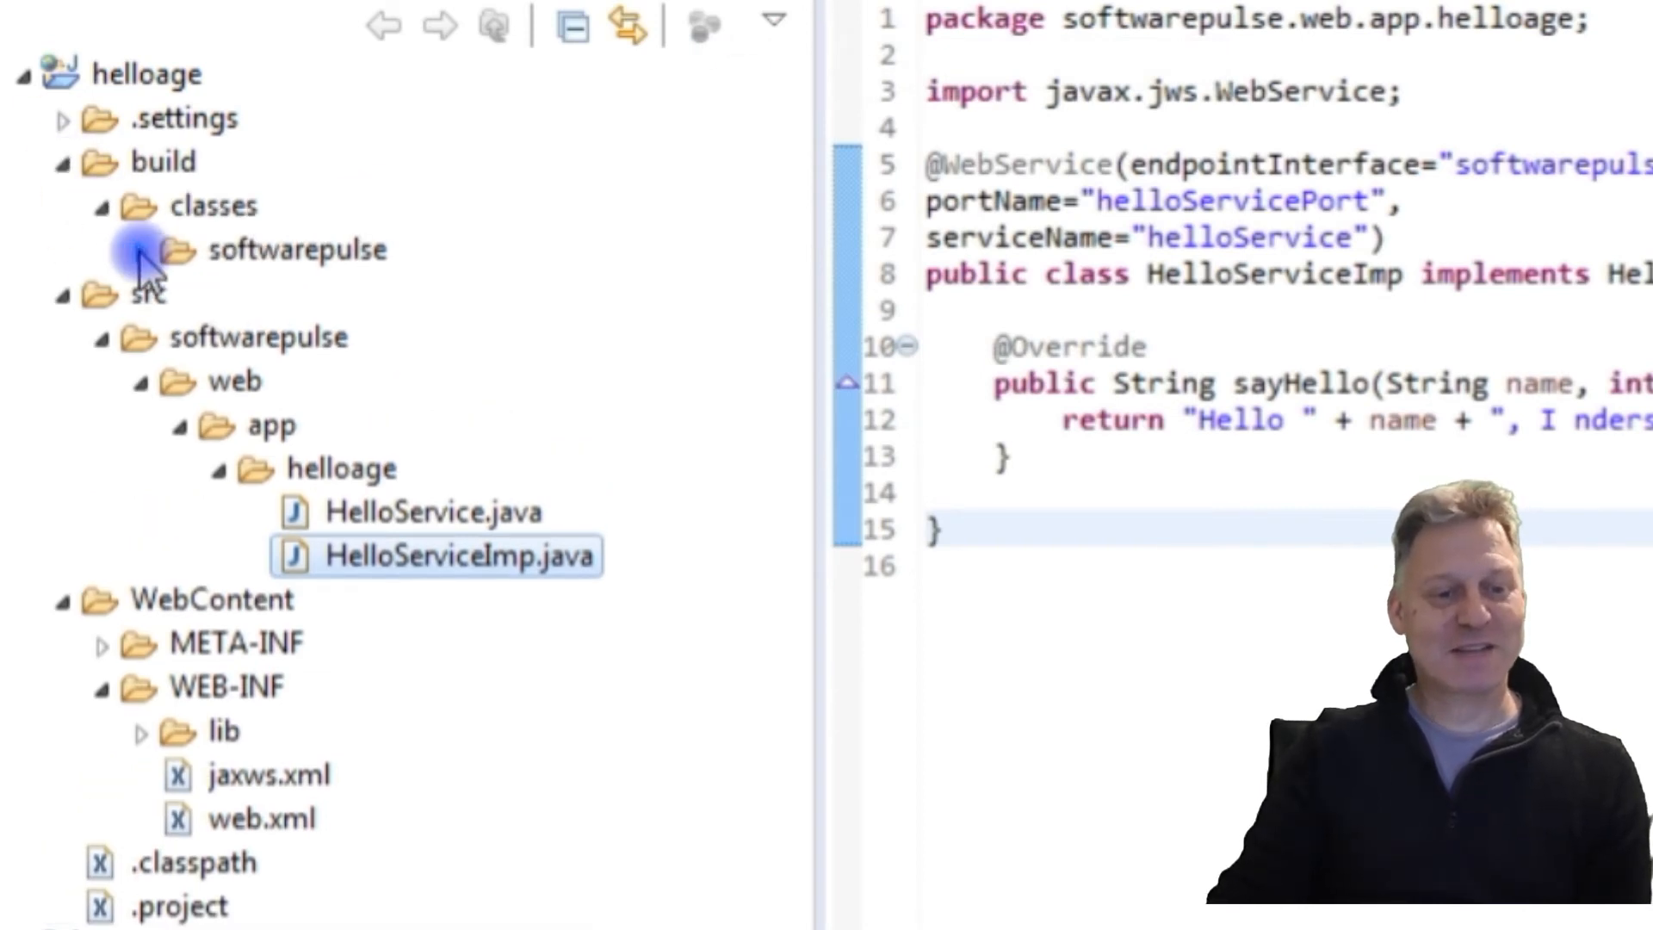
click(145, 249)
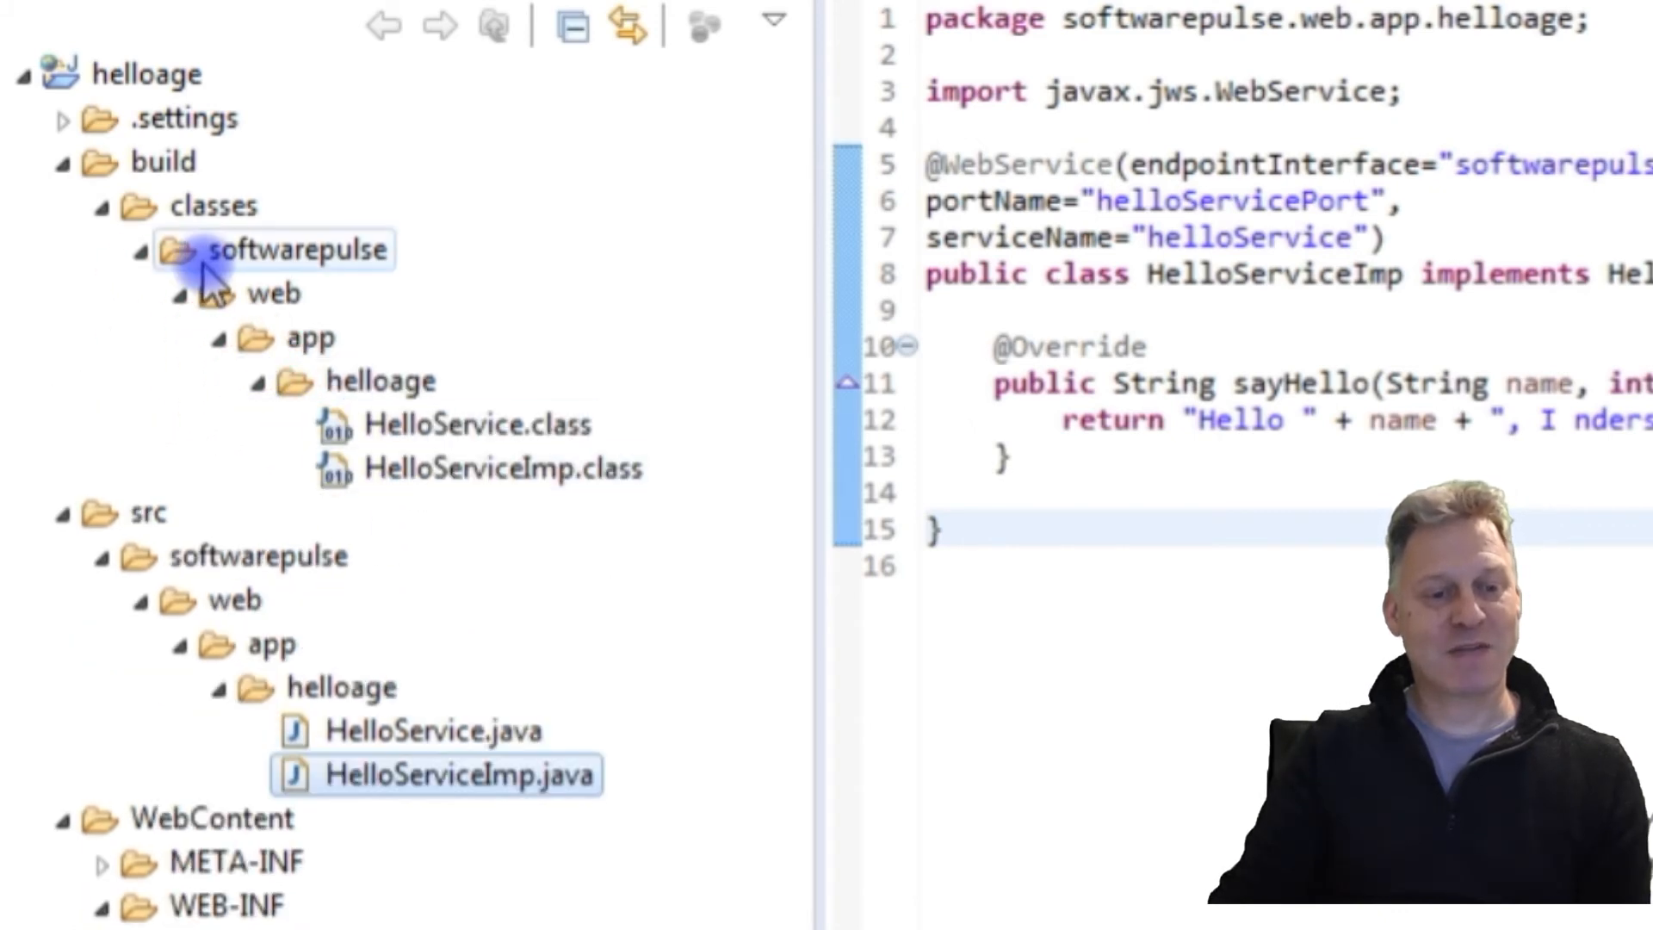
click(305, 250)
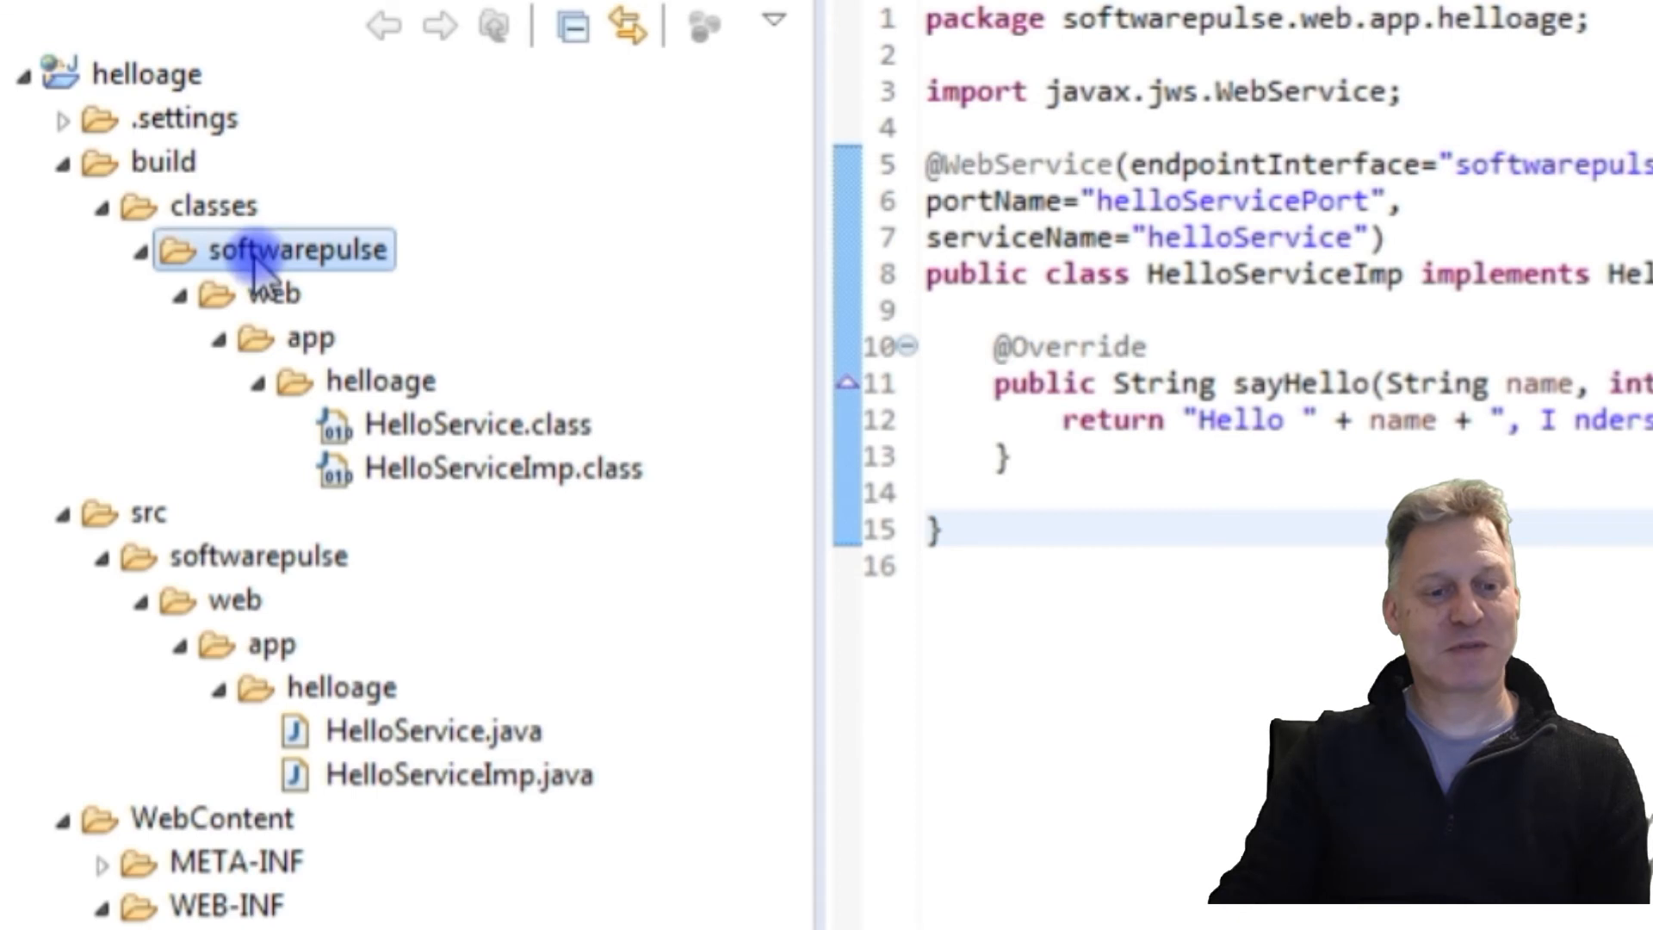
right_click(269, 250)
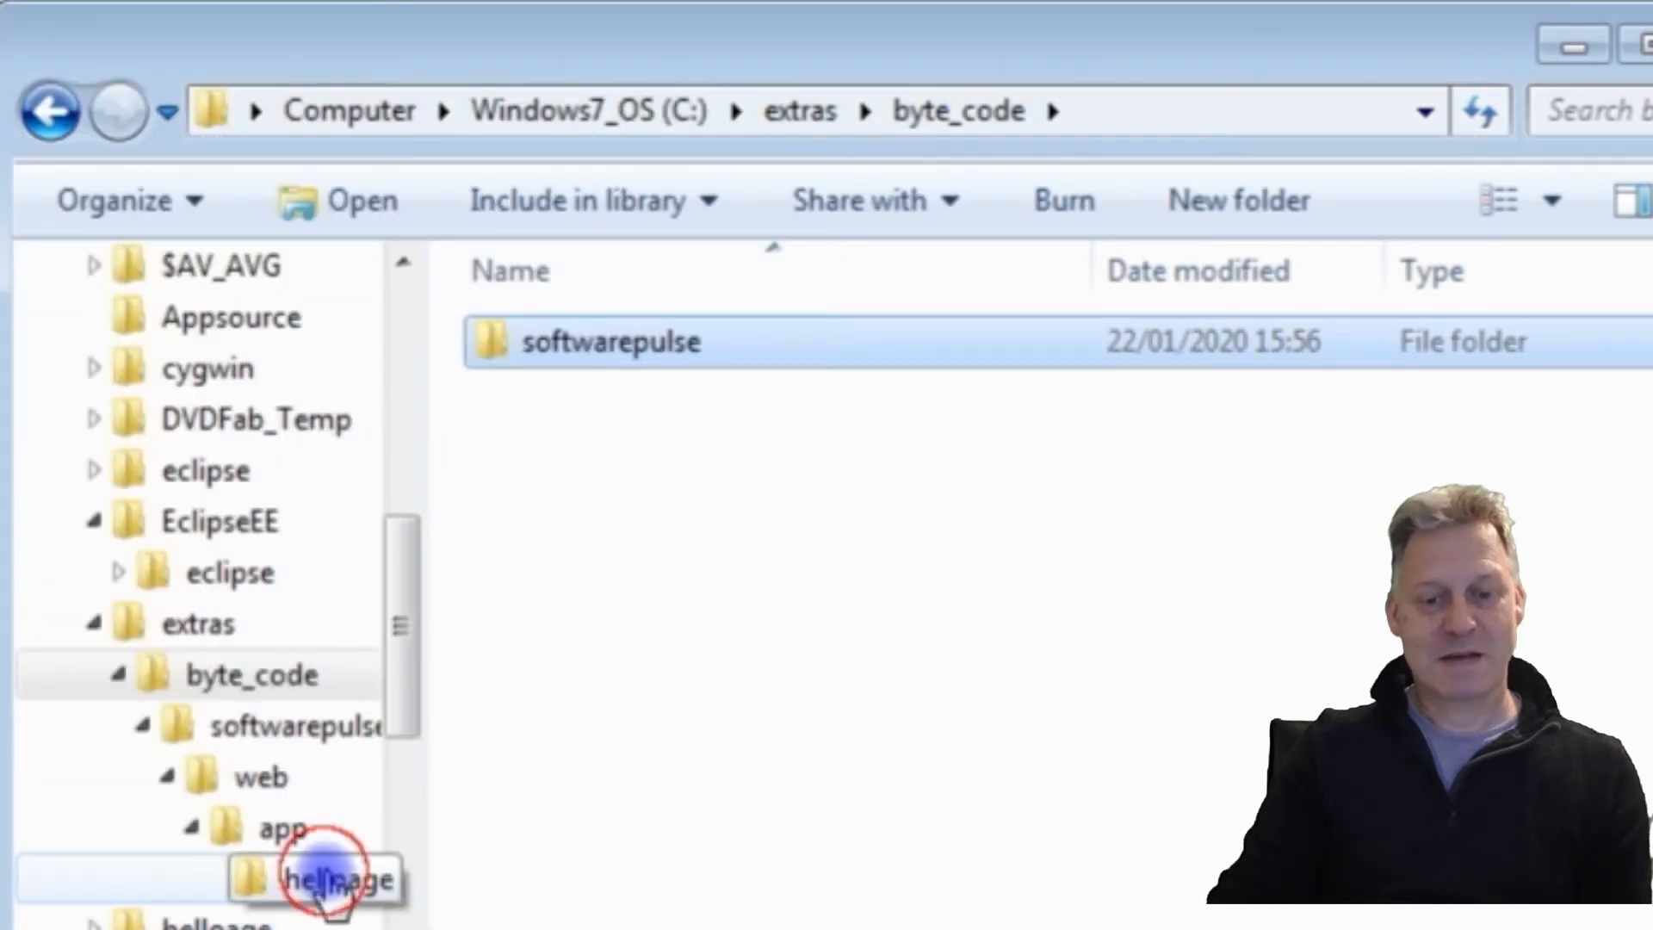
Step: Delete HelloService.java and HelloServiceImp.java from byte_code's helloage folder, keeping the .class files
double_click(333, 881)
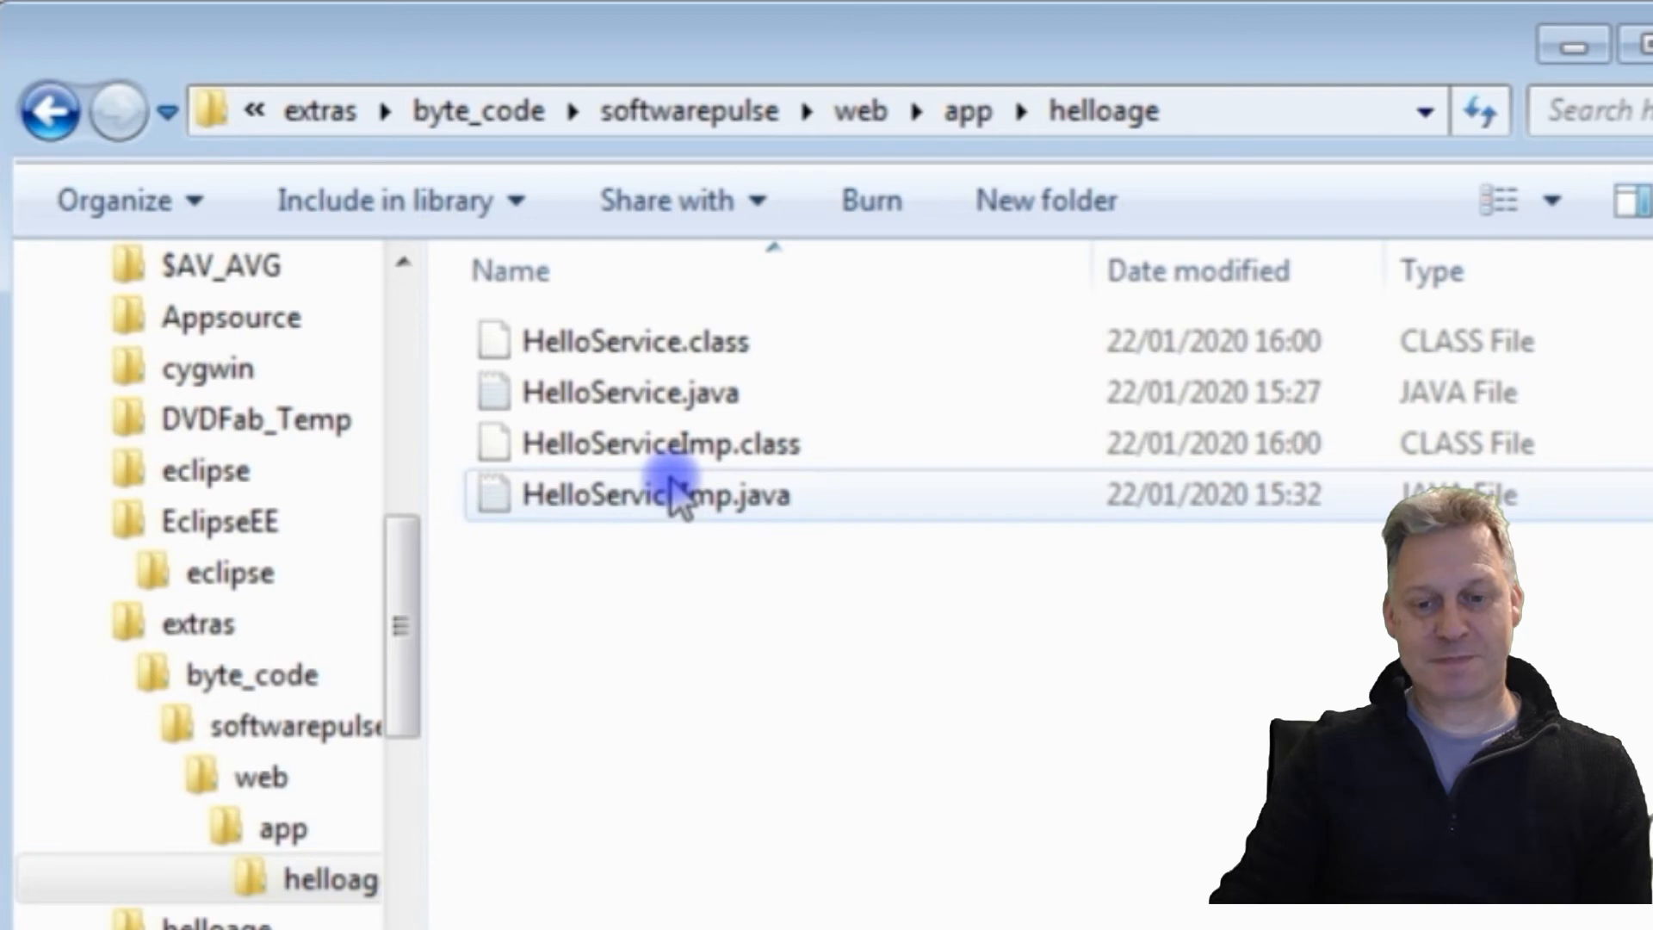
click(632, 392)
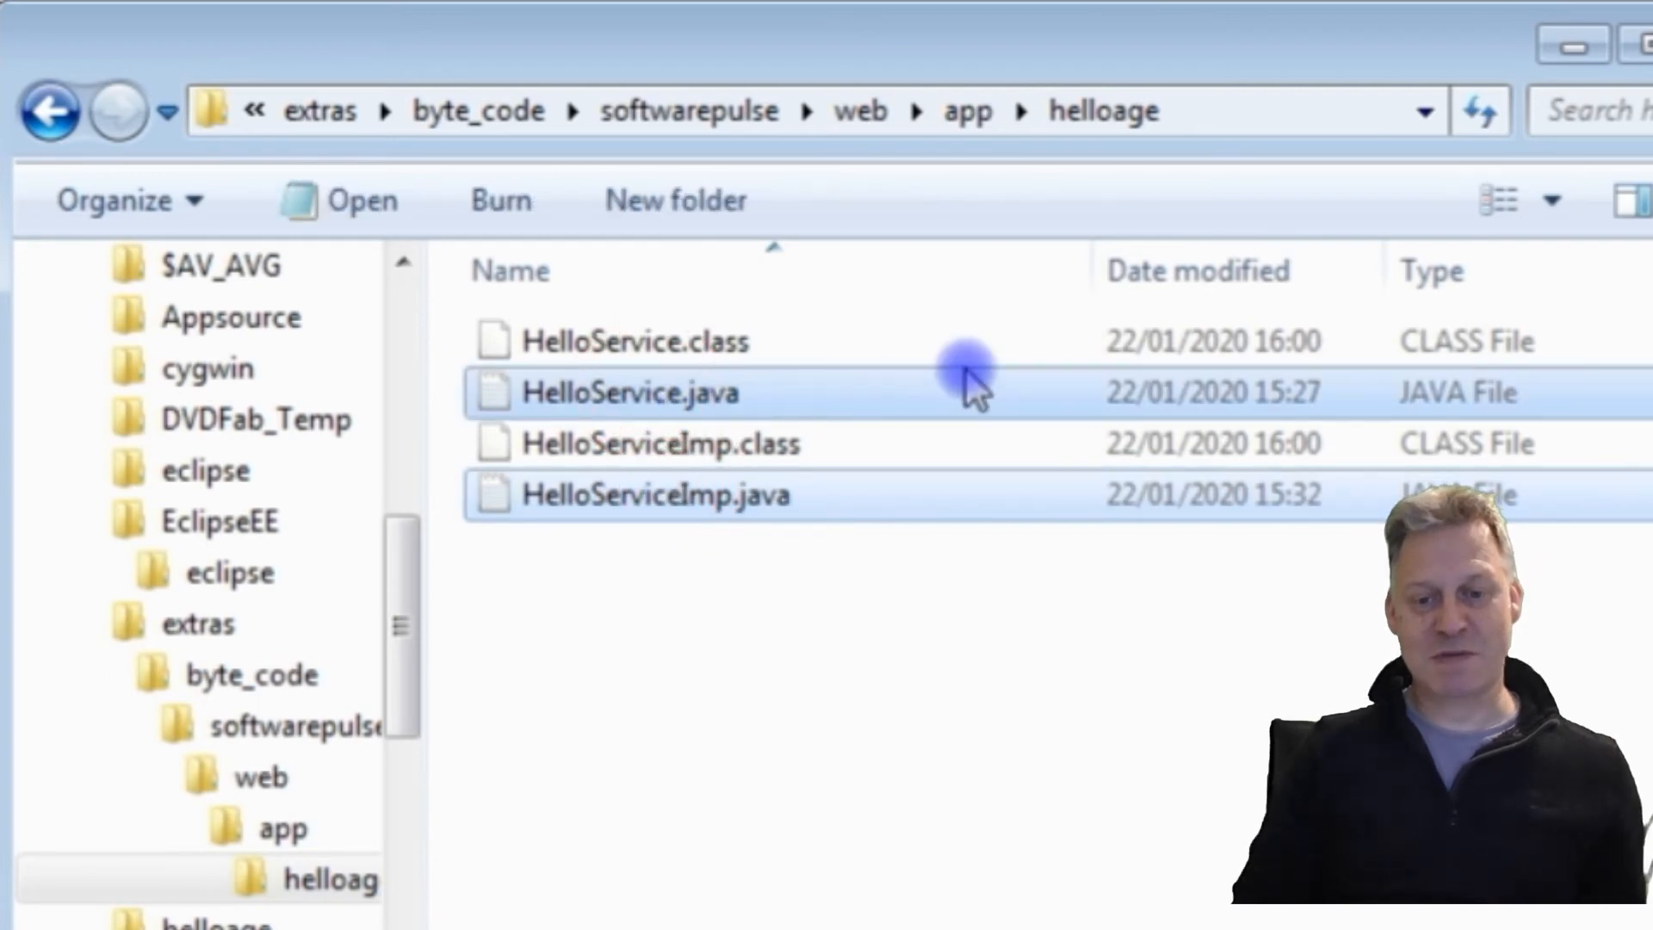
key(Delete)
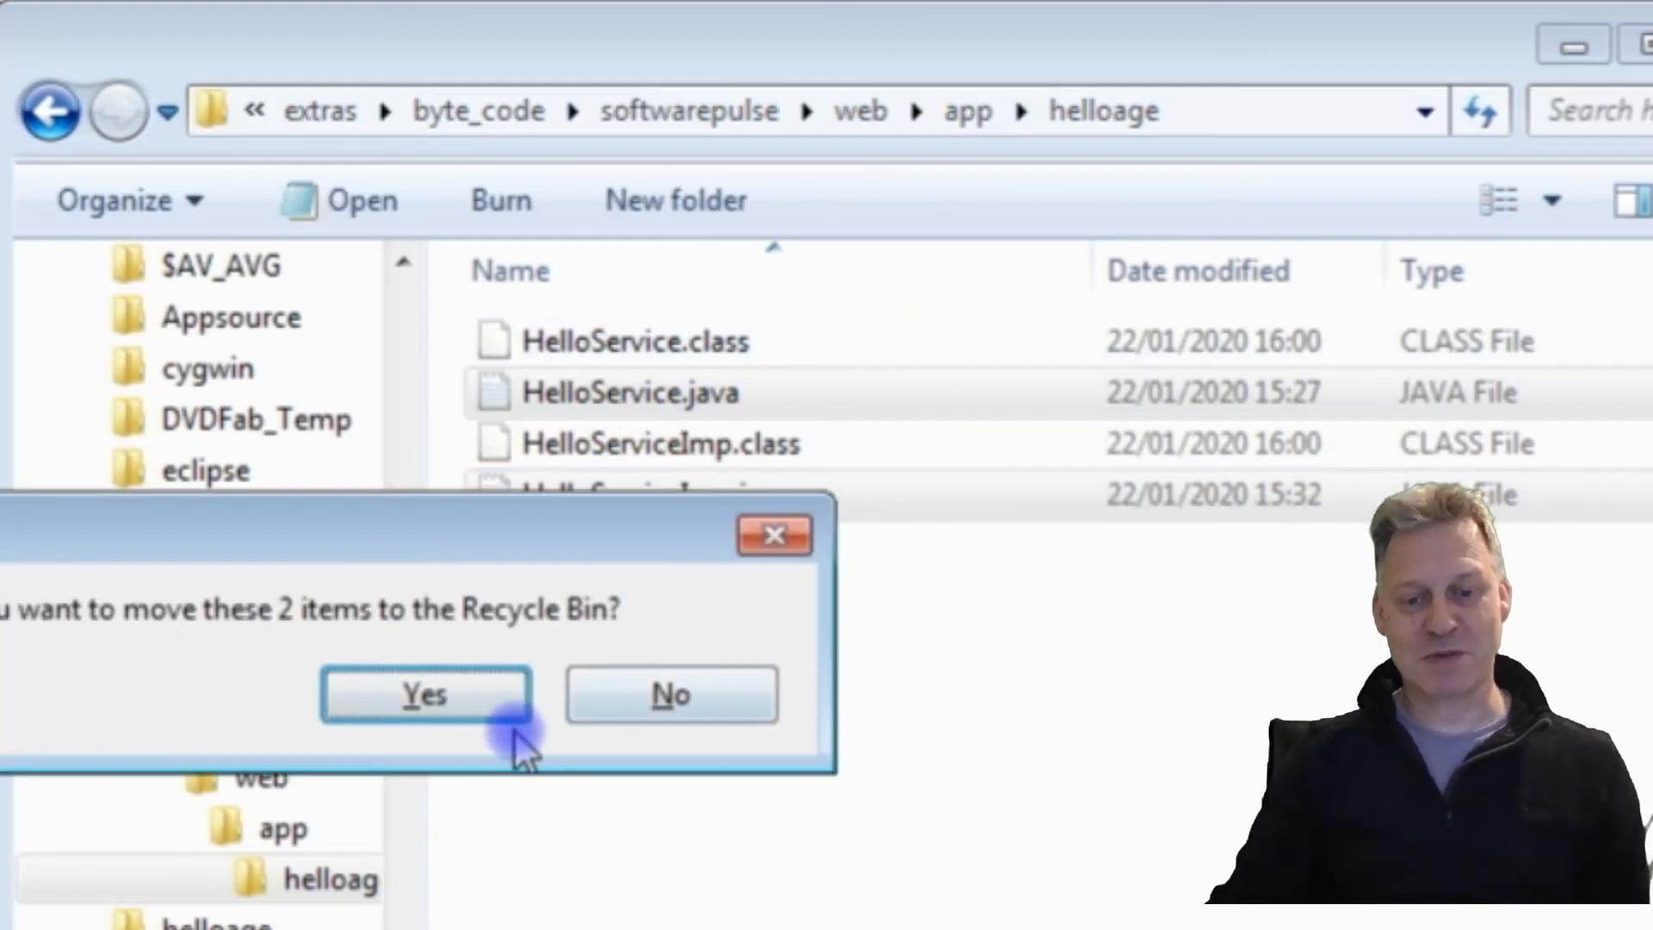
click(423, 694)
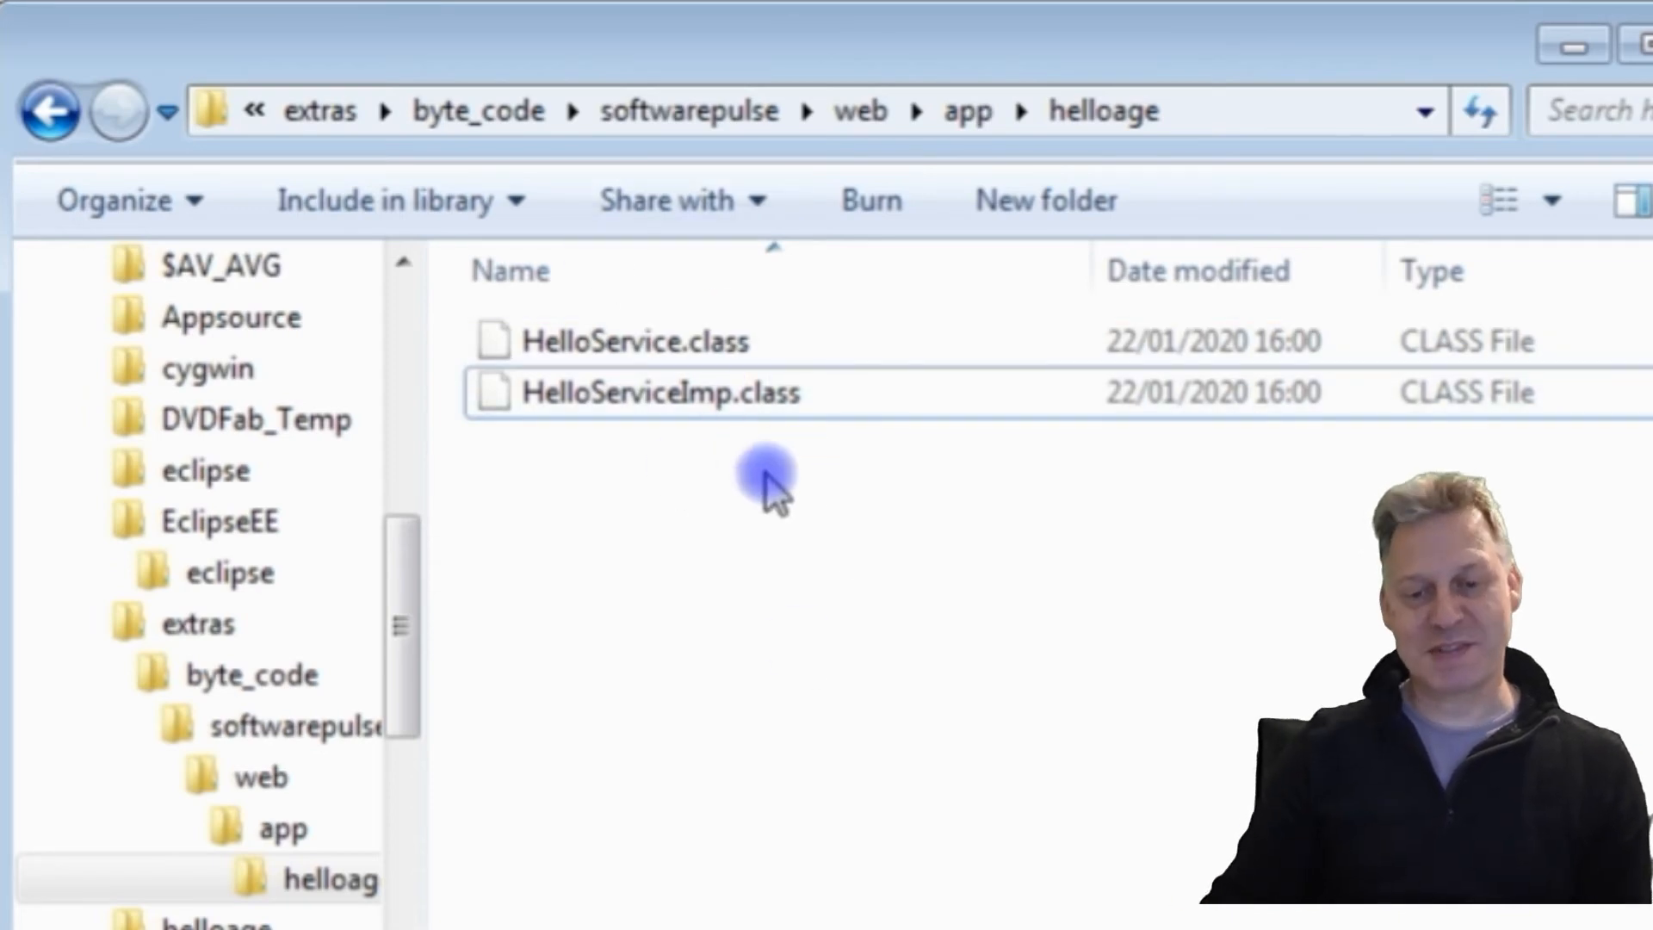
mouse_move(806, 469)
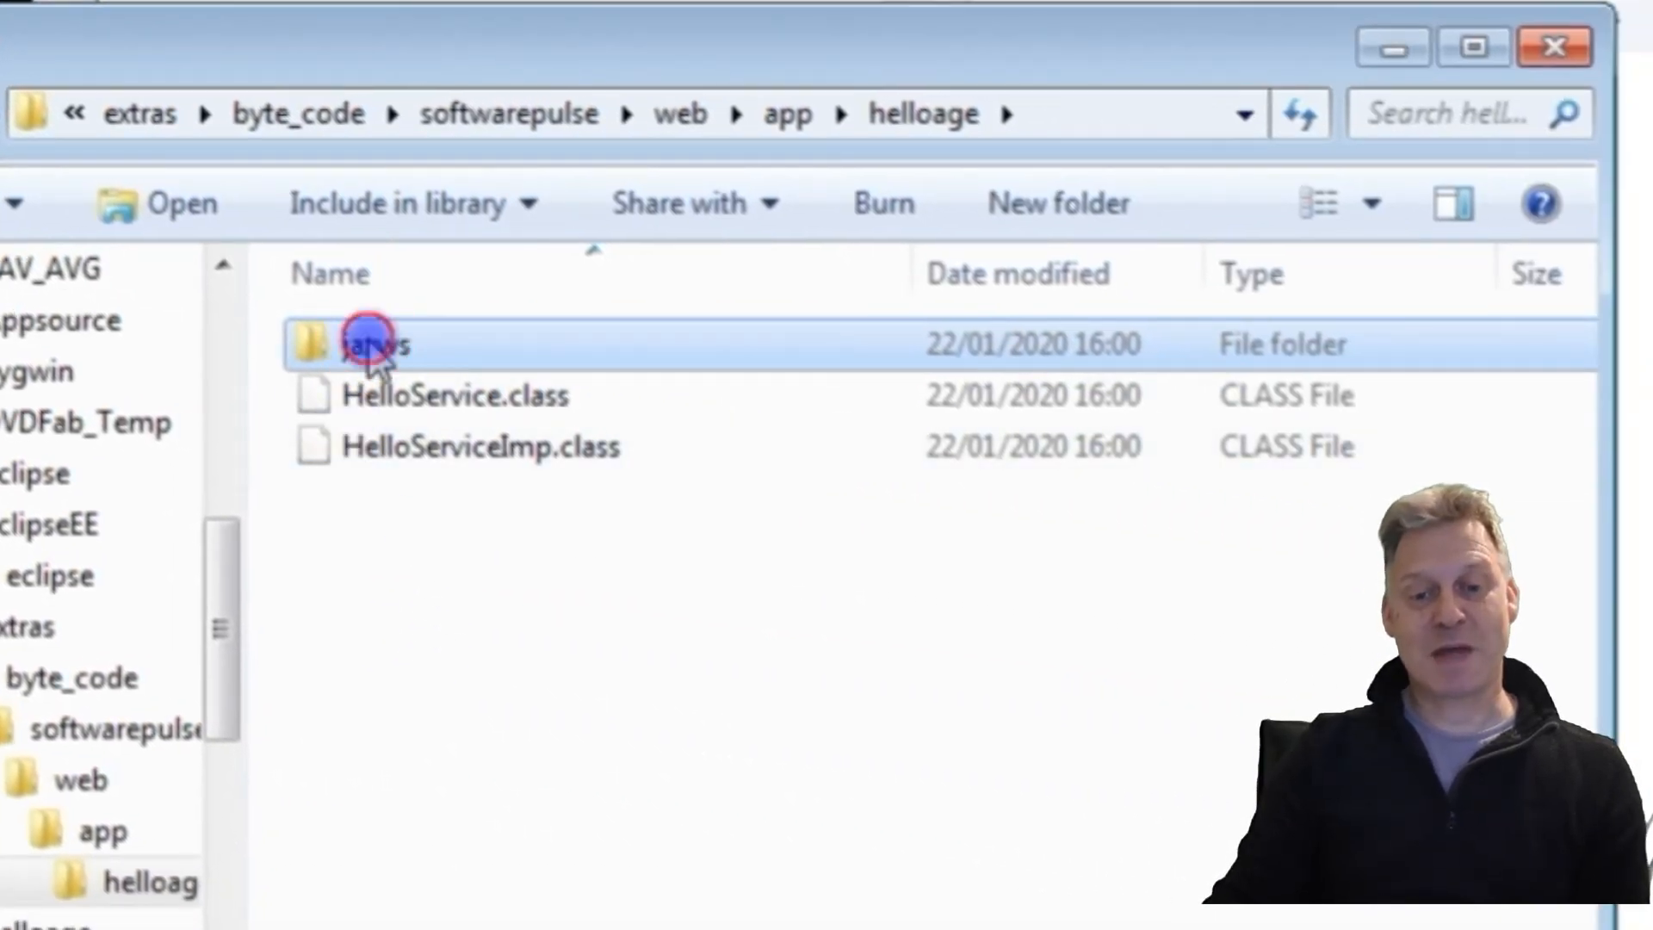
double_click(374, 344)
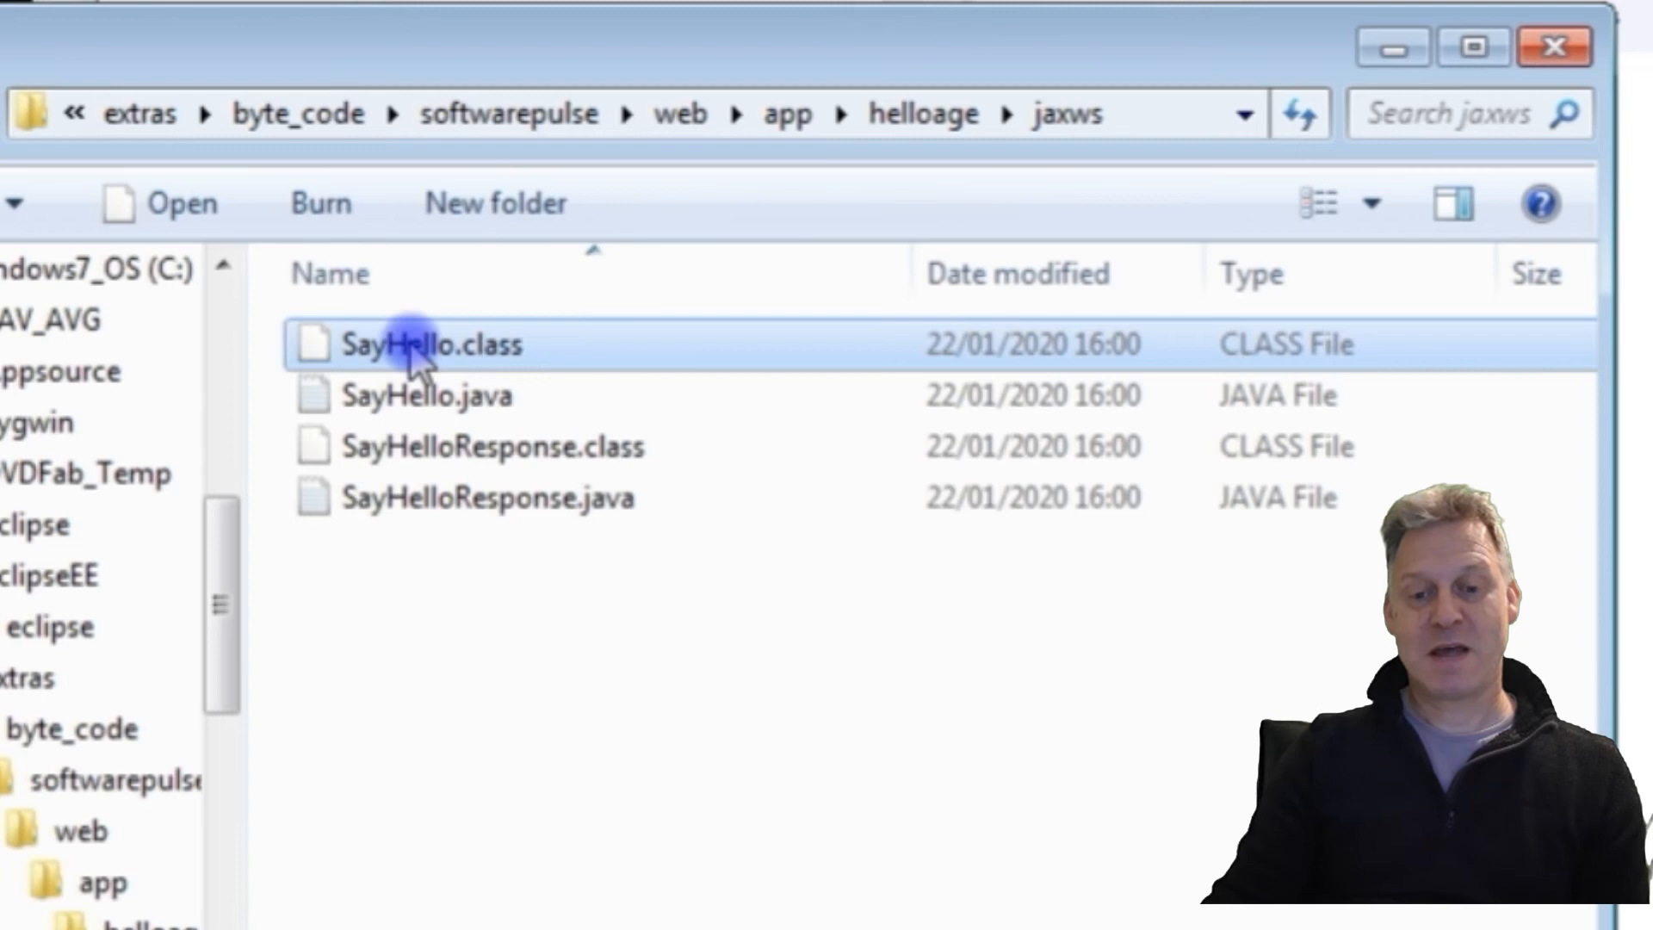
click(487, 497)
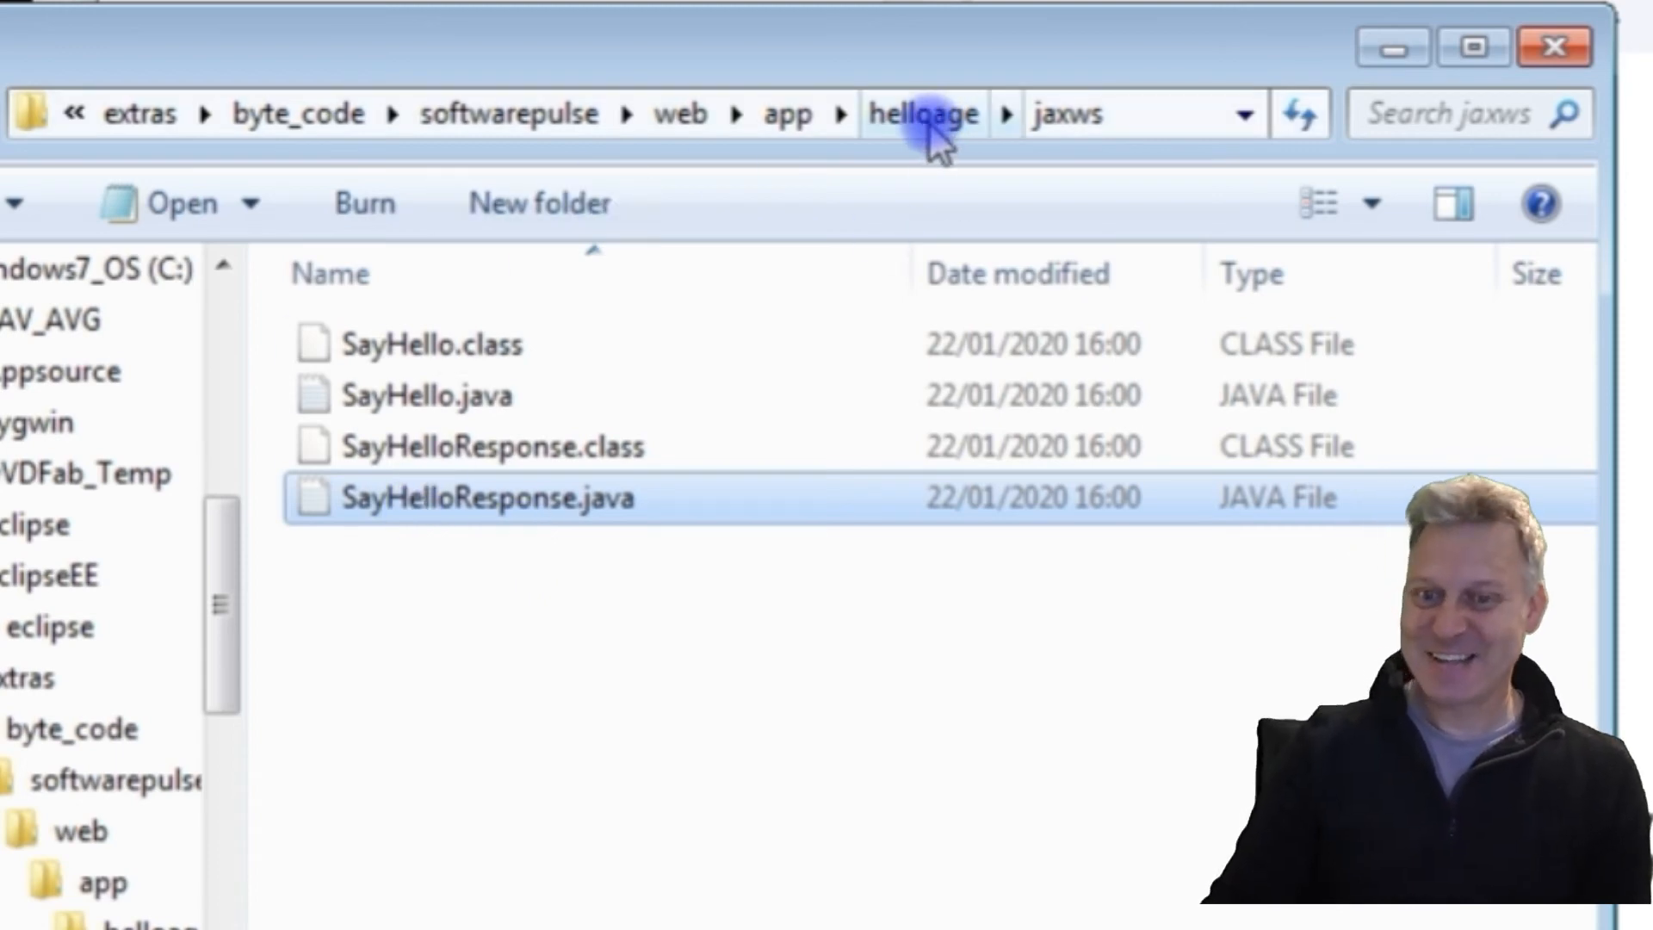
click(924, 114)
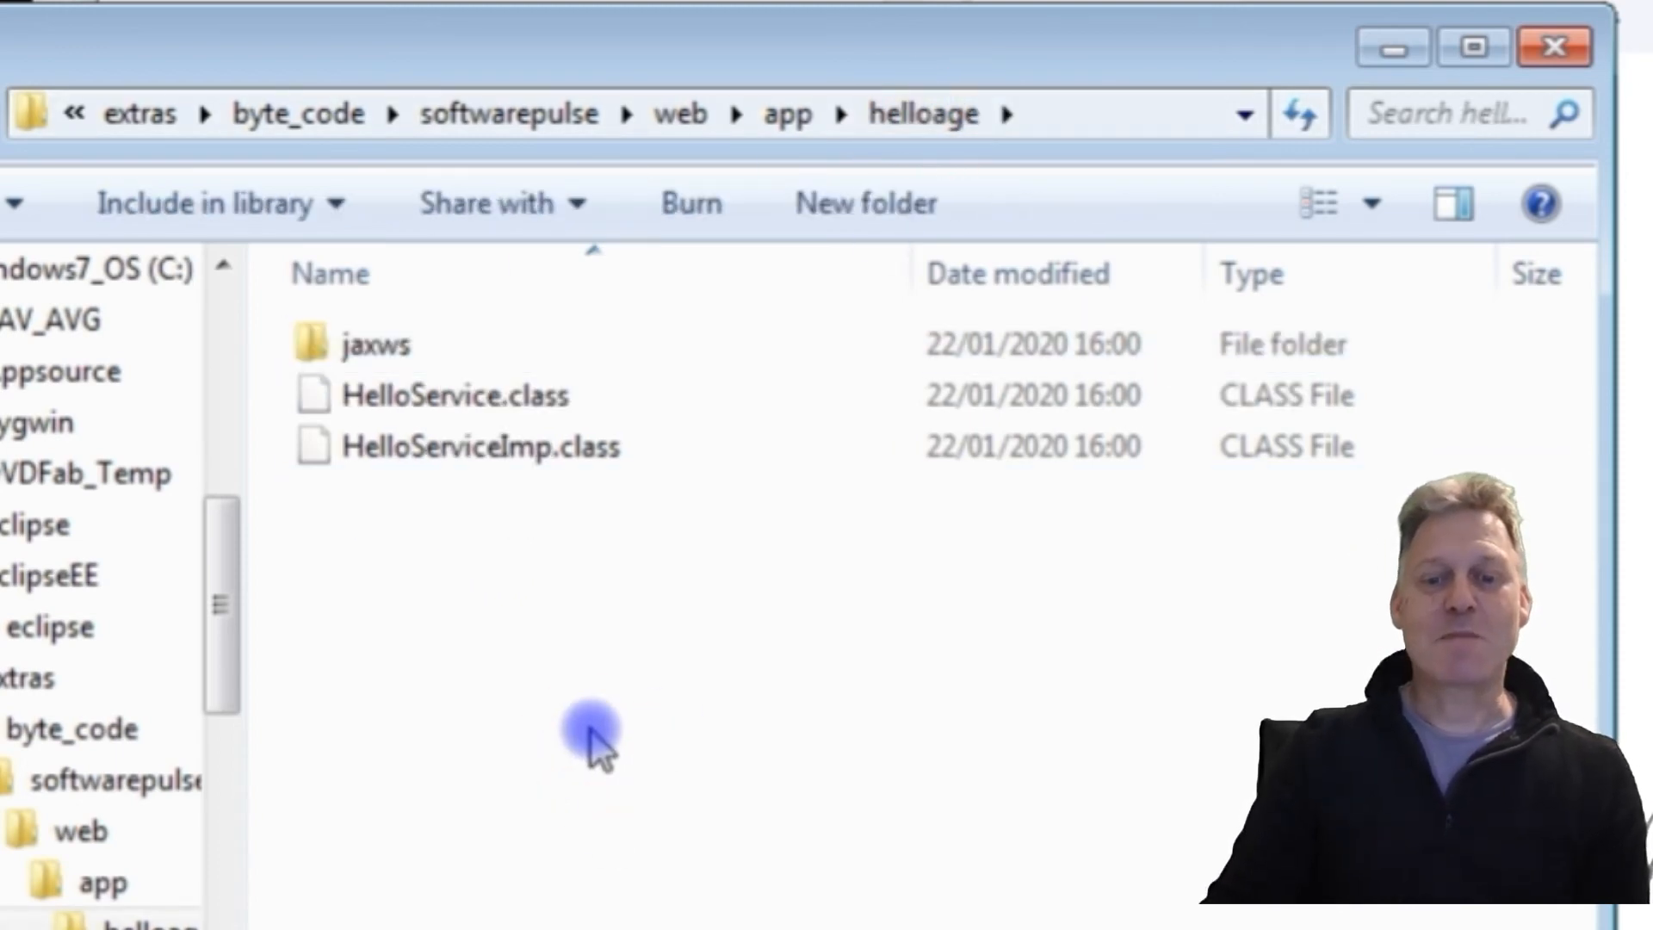
click(374, 343)
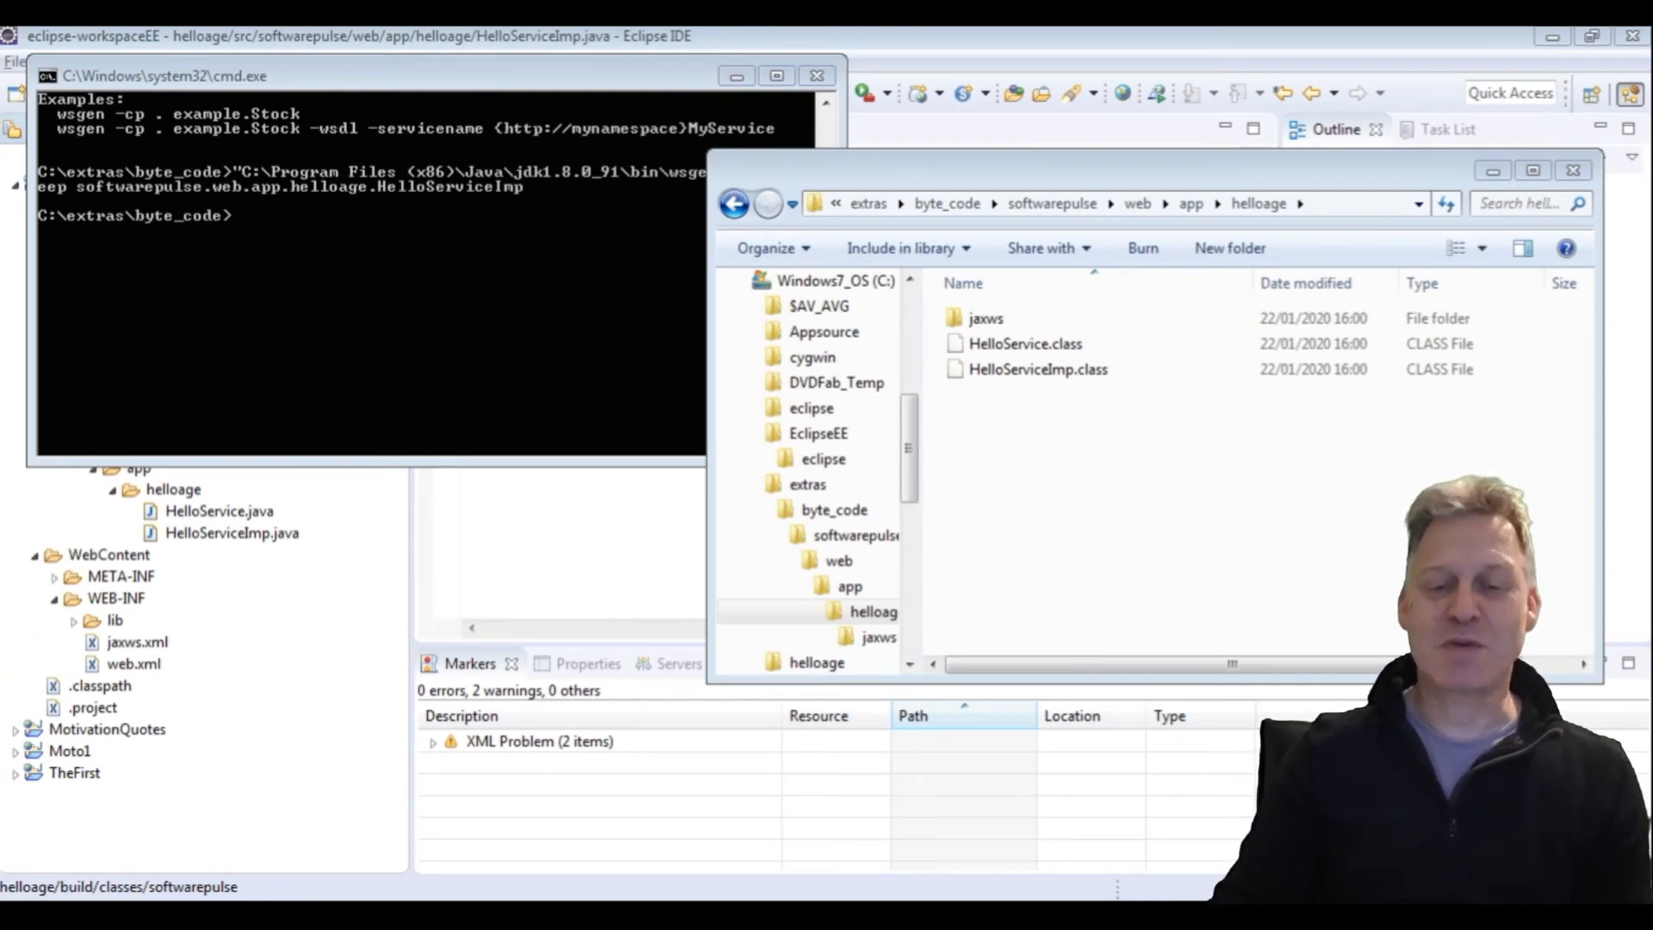
click(984, 317)
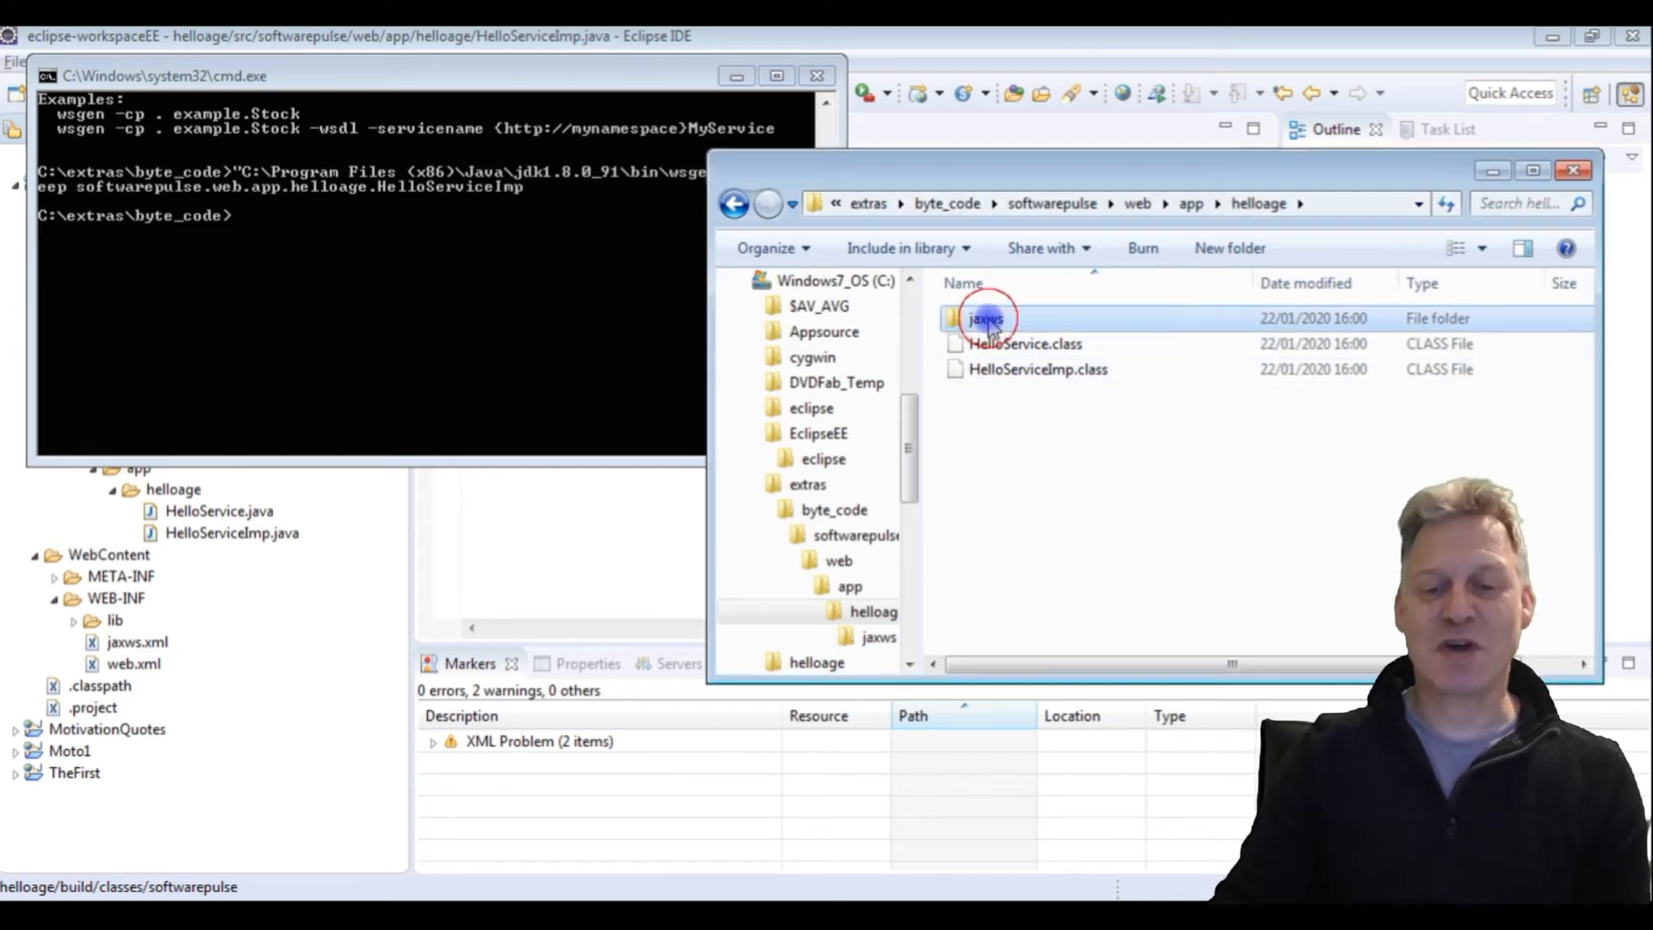
double_click(985, 318)
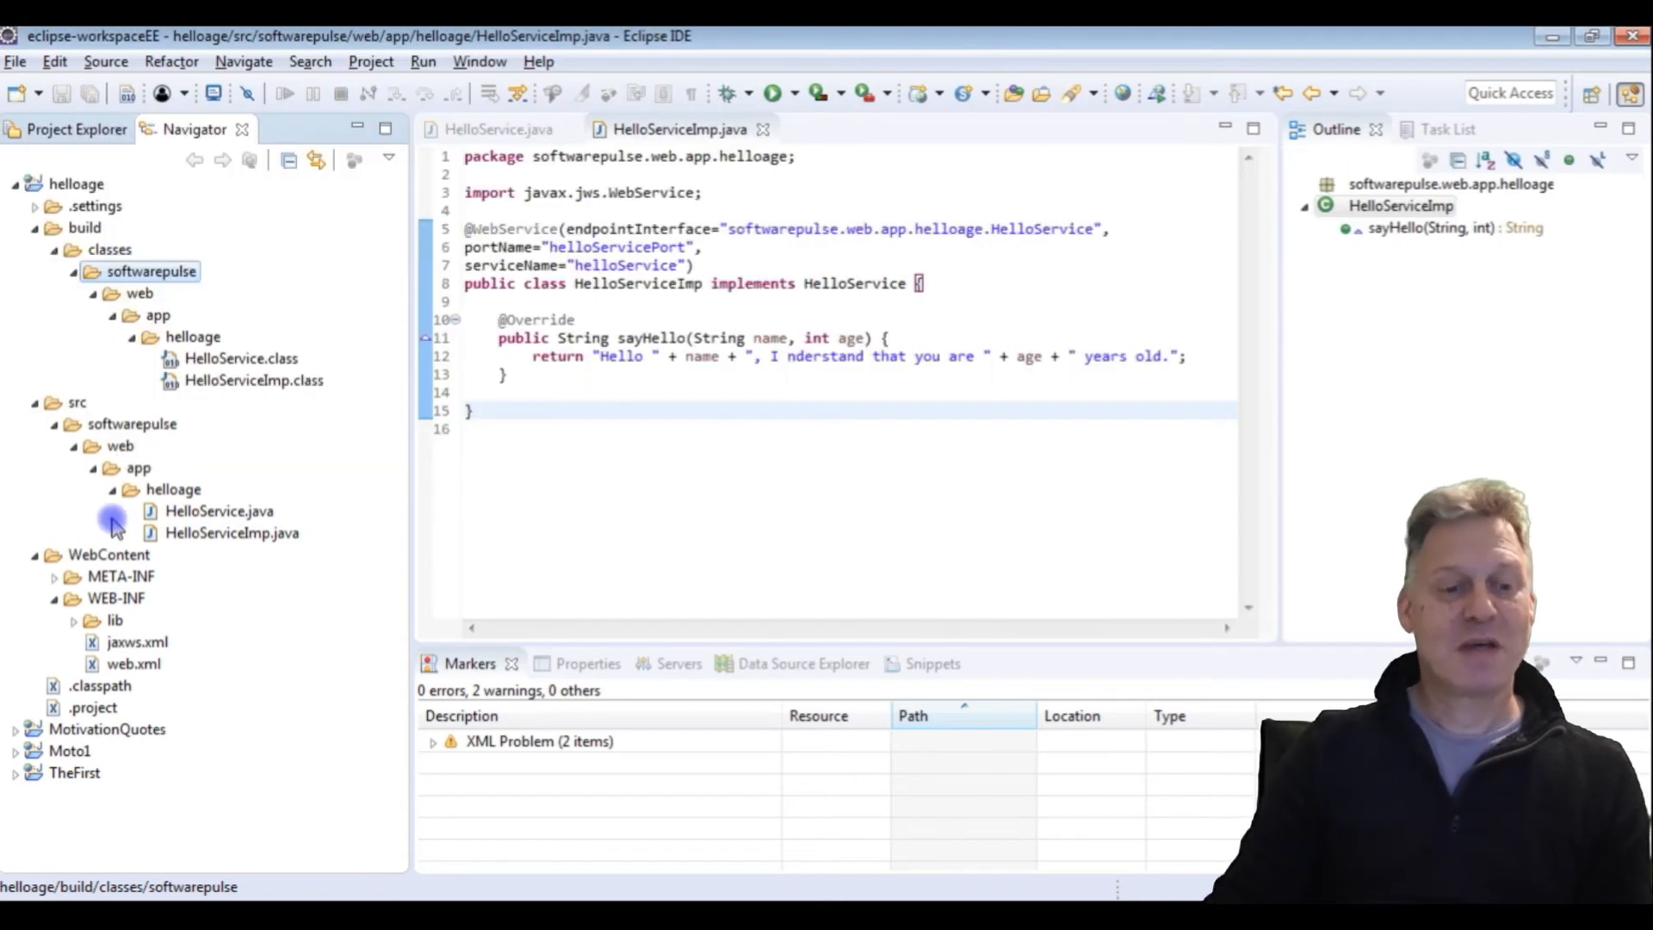
Step: Add a new folder named jaxws under src/softwarepulse/web/app/helloage
click(173, 489)
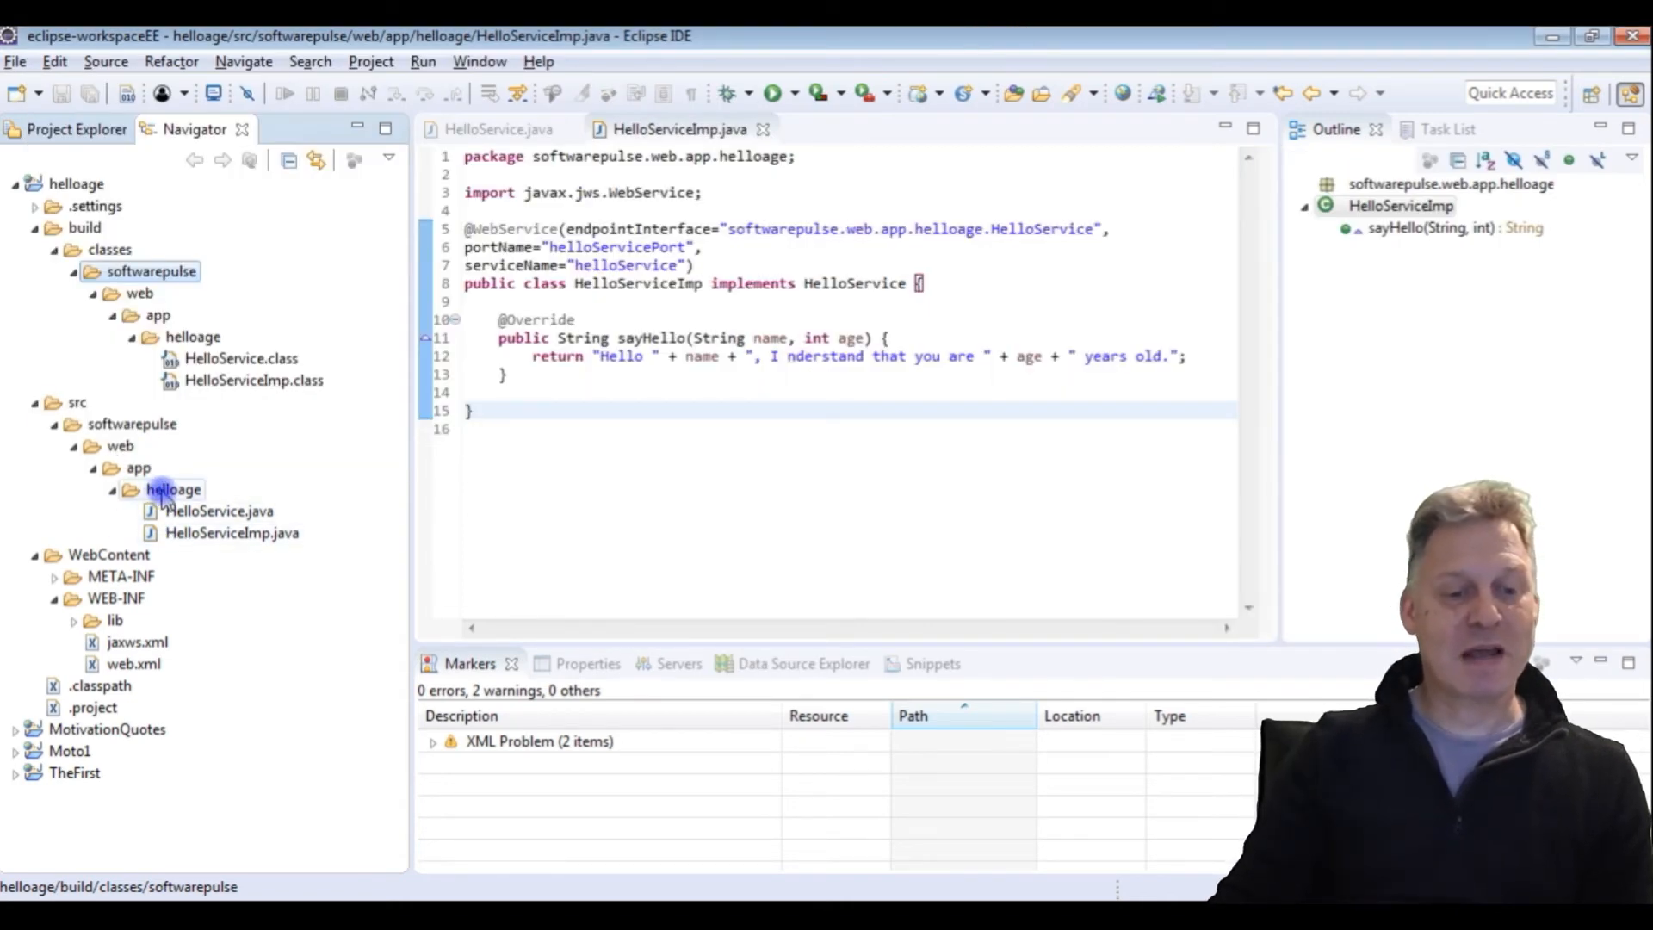
click(173, 488)
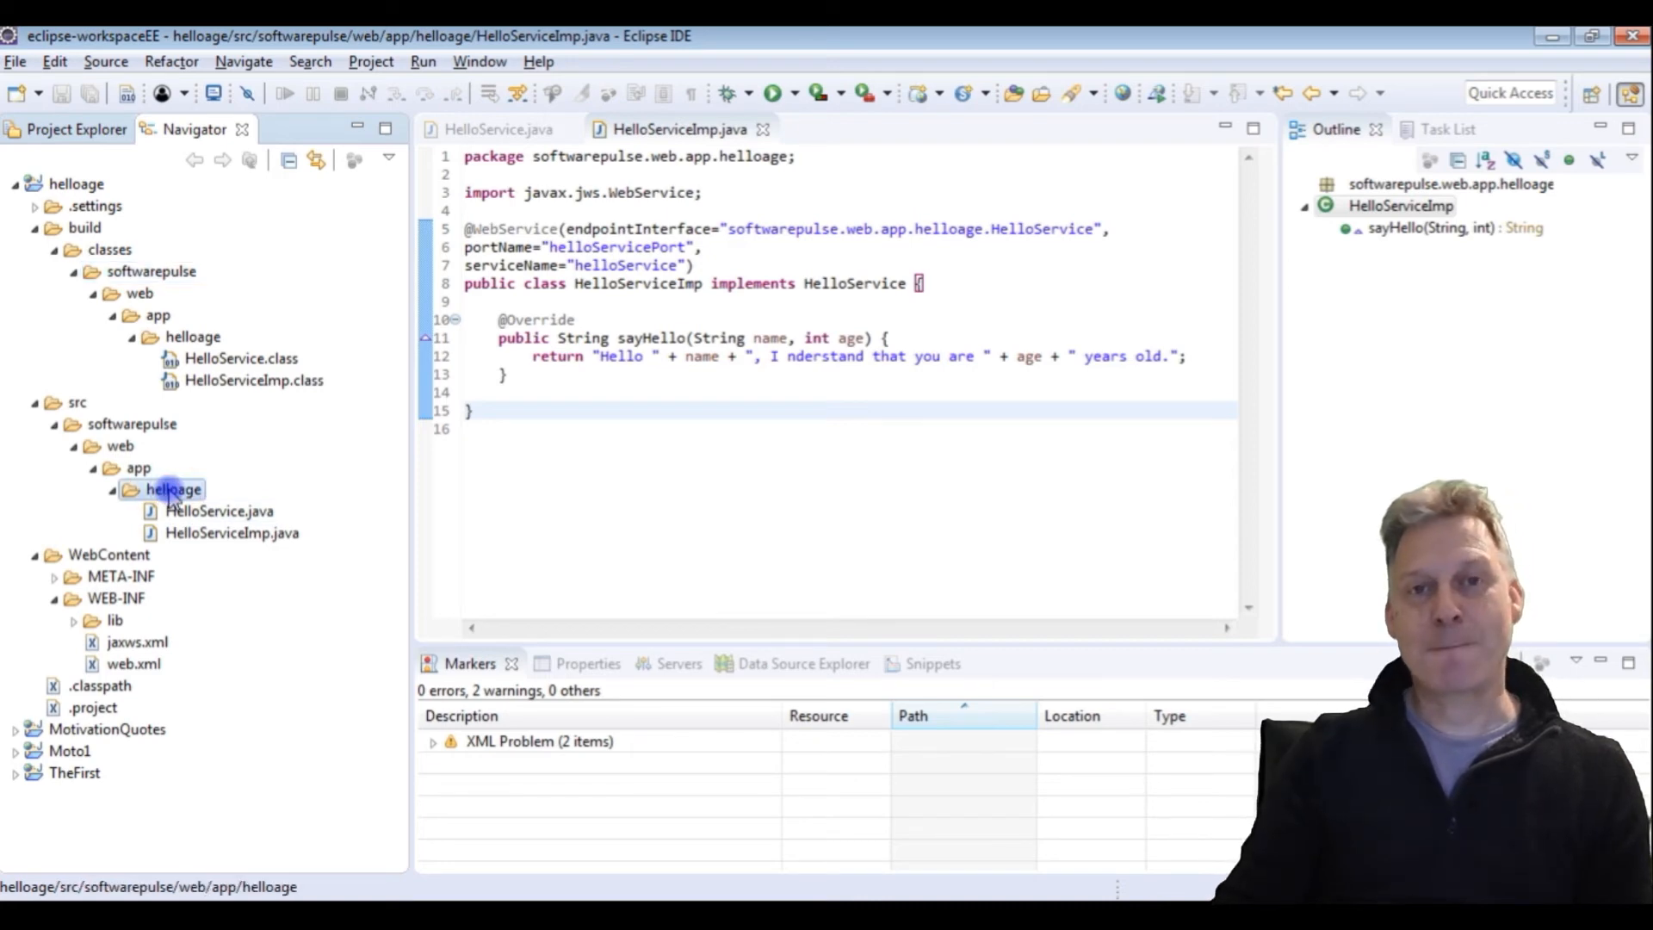
right_click(174, 489)
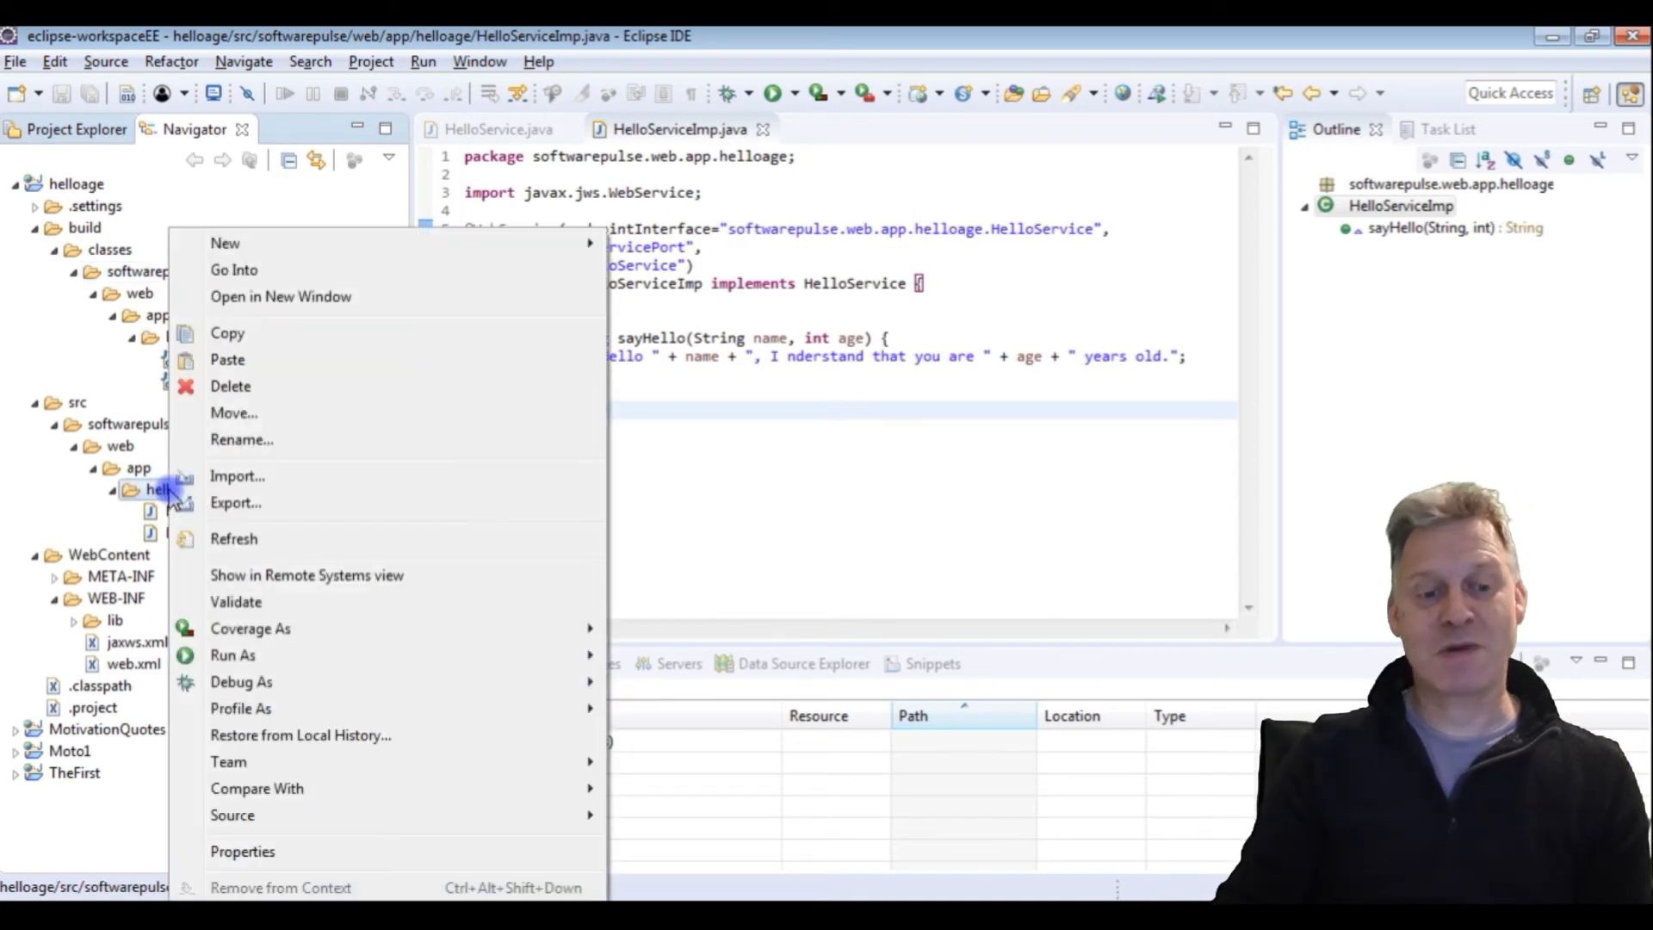
mouse_move(225, 243)
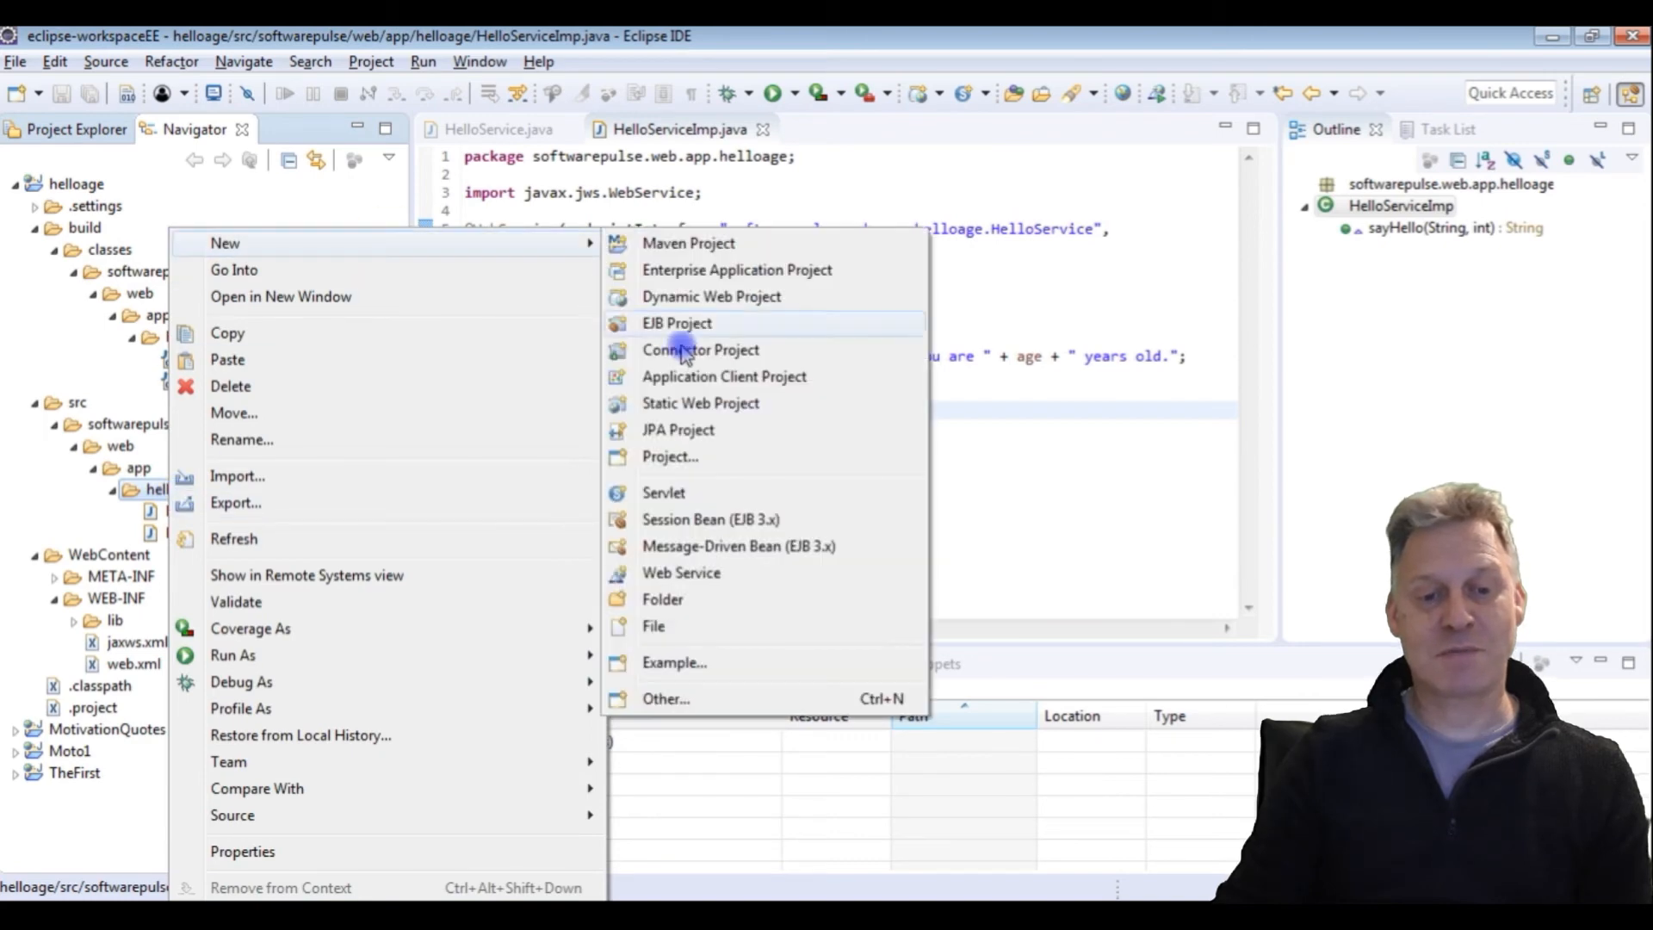
click(662, 599)
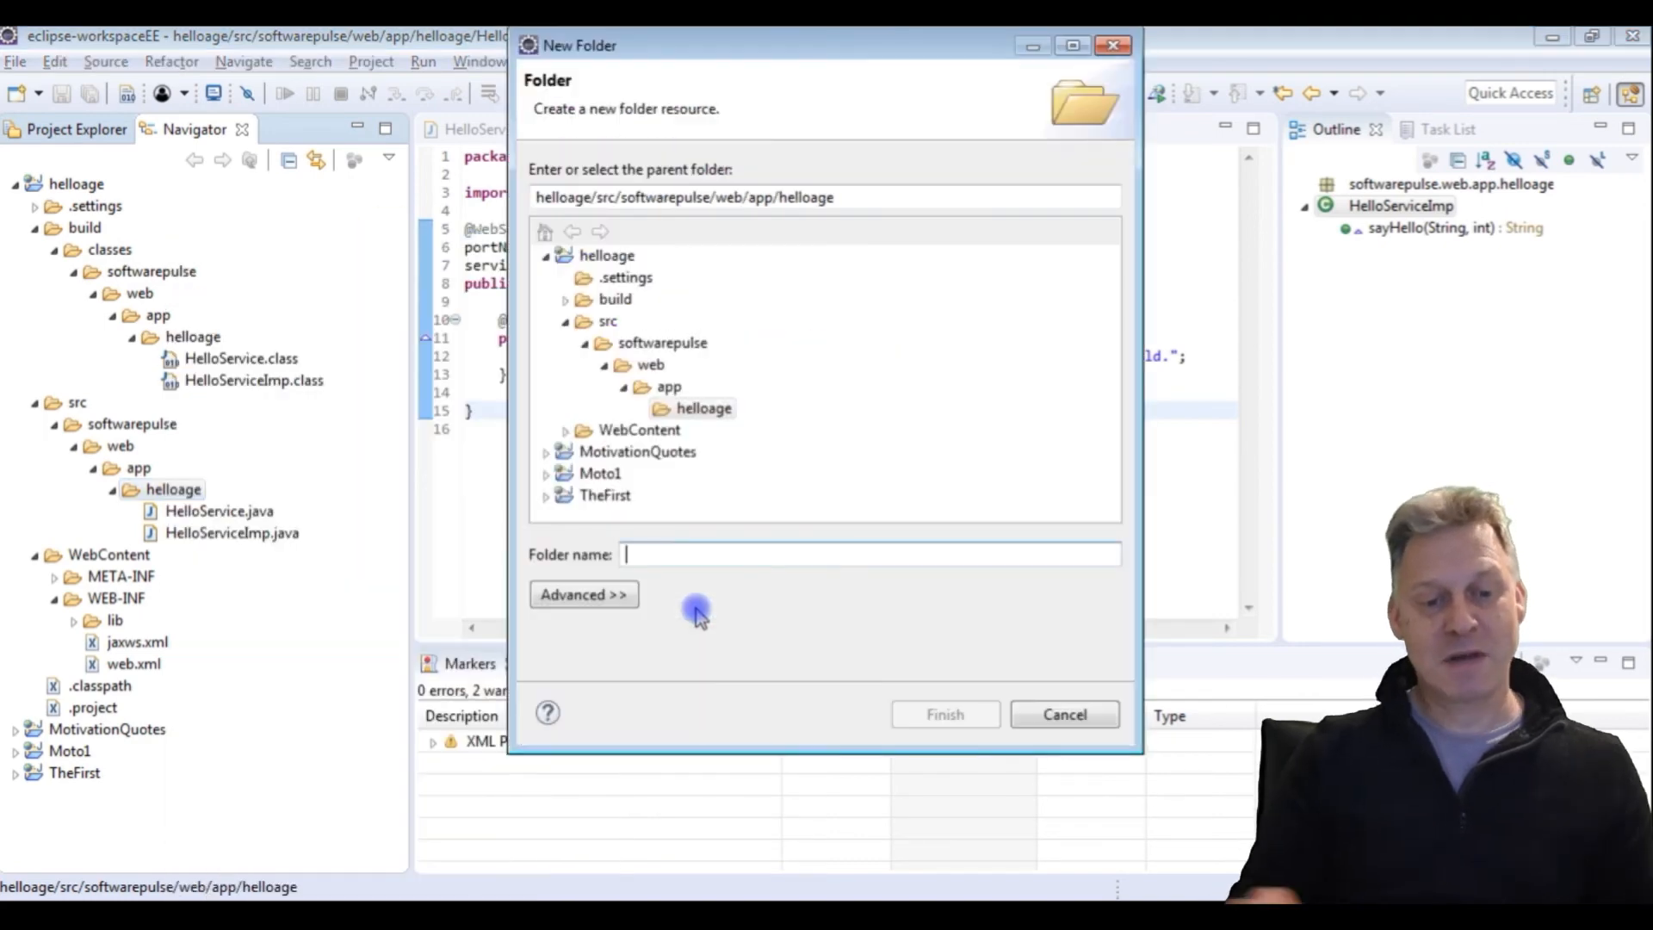
text(ja)
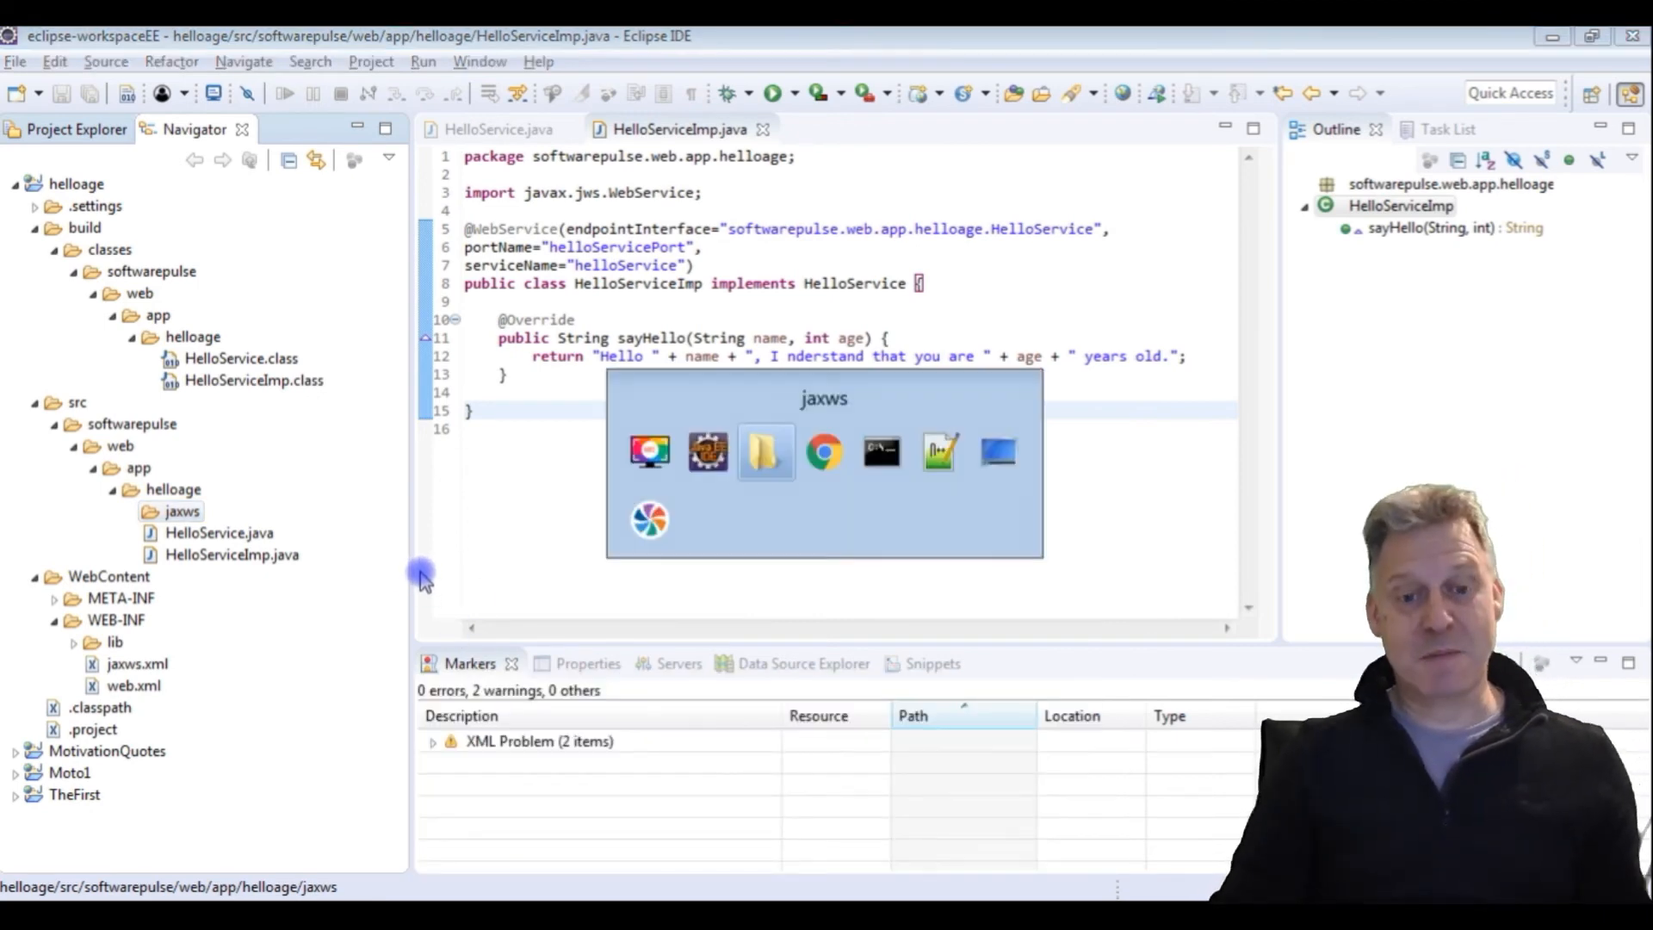
click(764, 451)
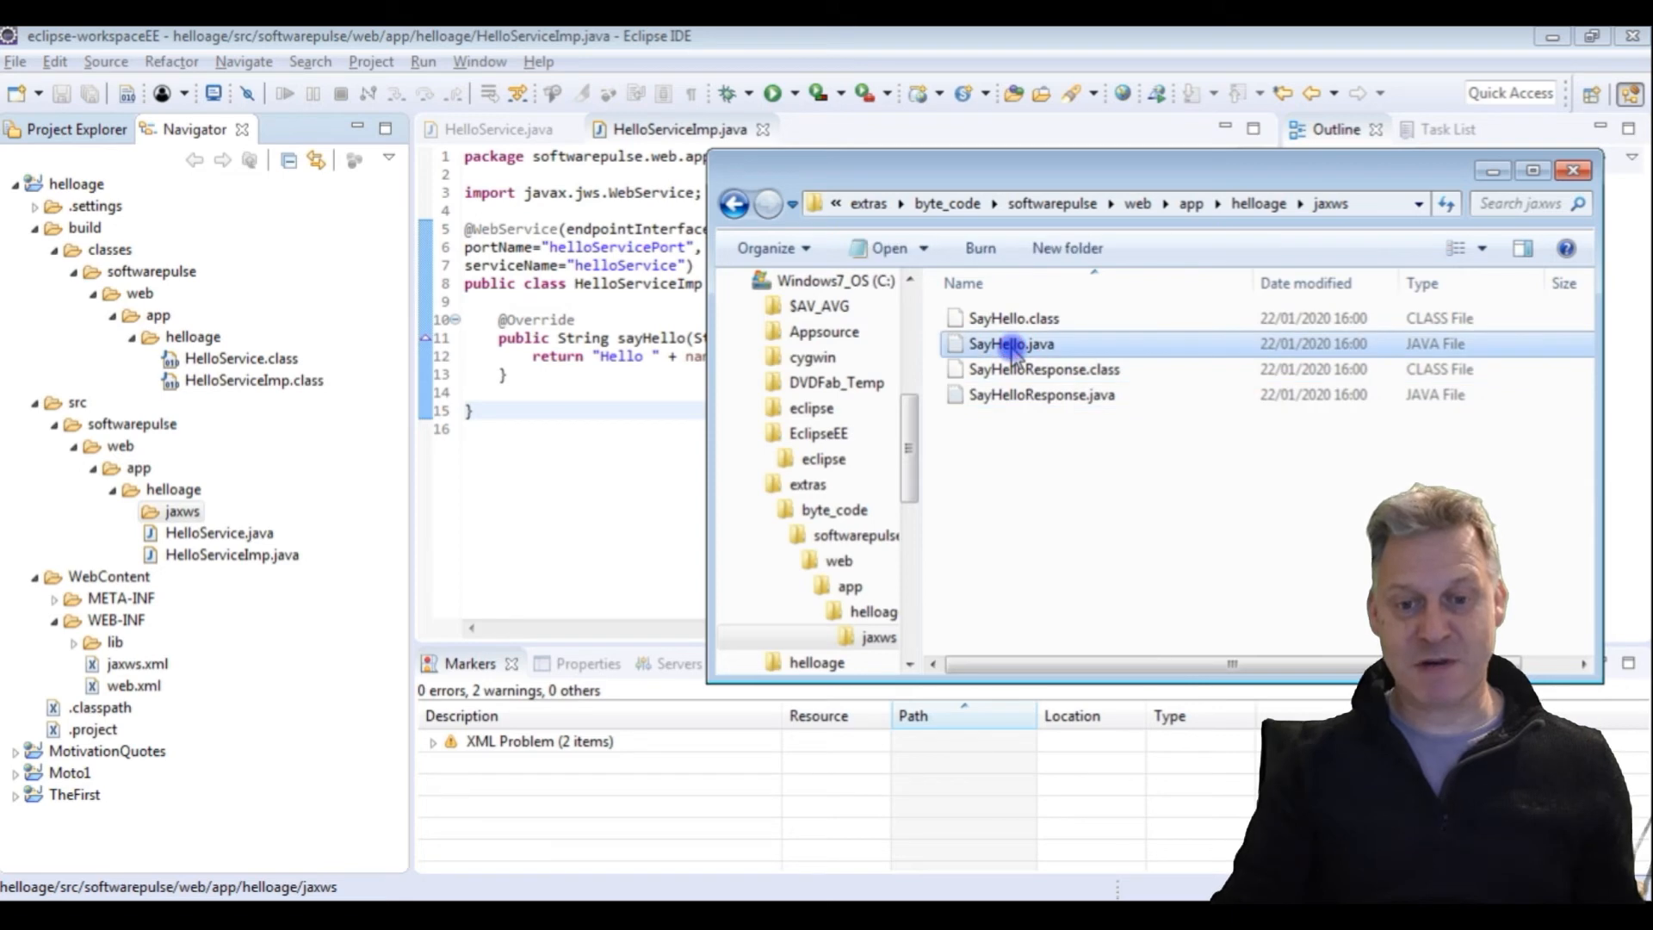
Step: Paste SayHello.java and SayHelloResponse.java from Explorer into jaxws and expand it to confirm
click(1041, 394)
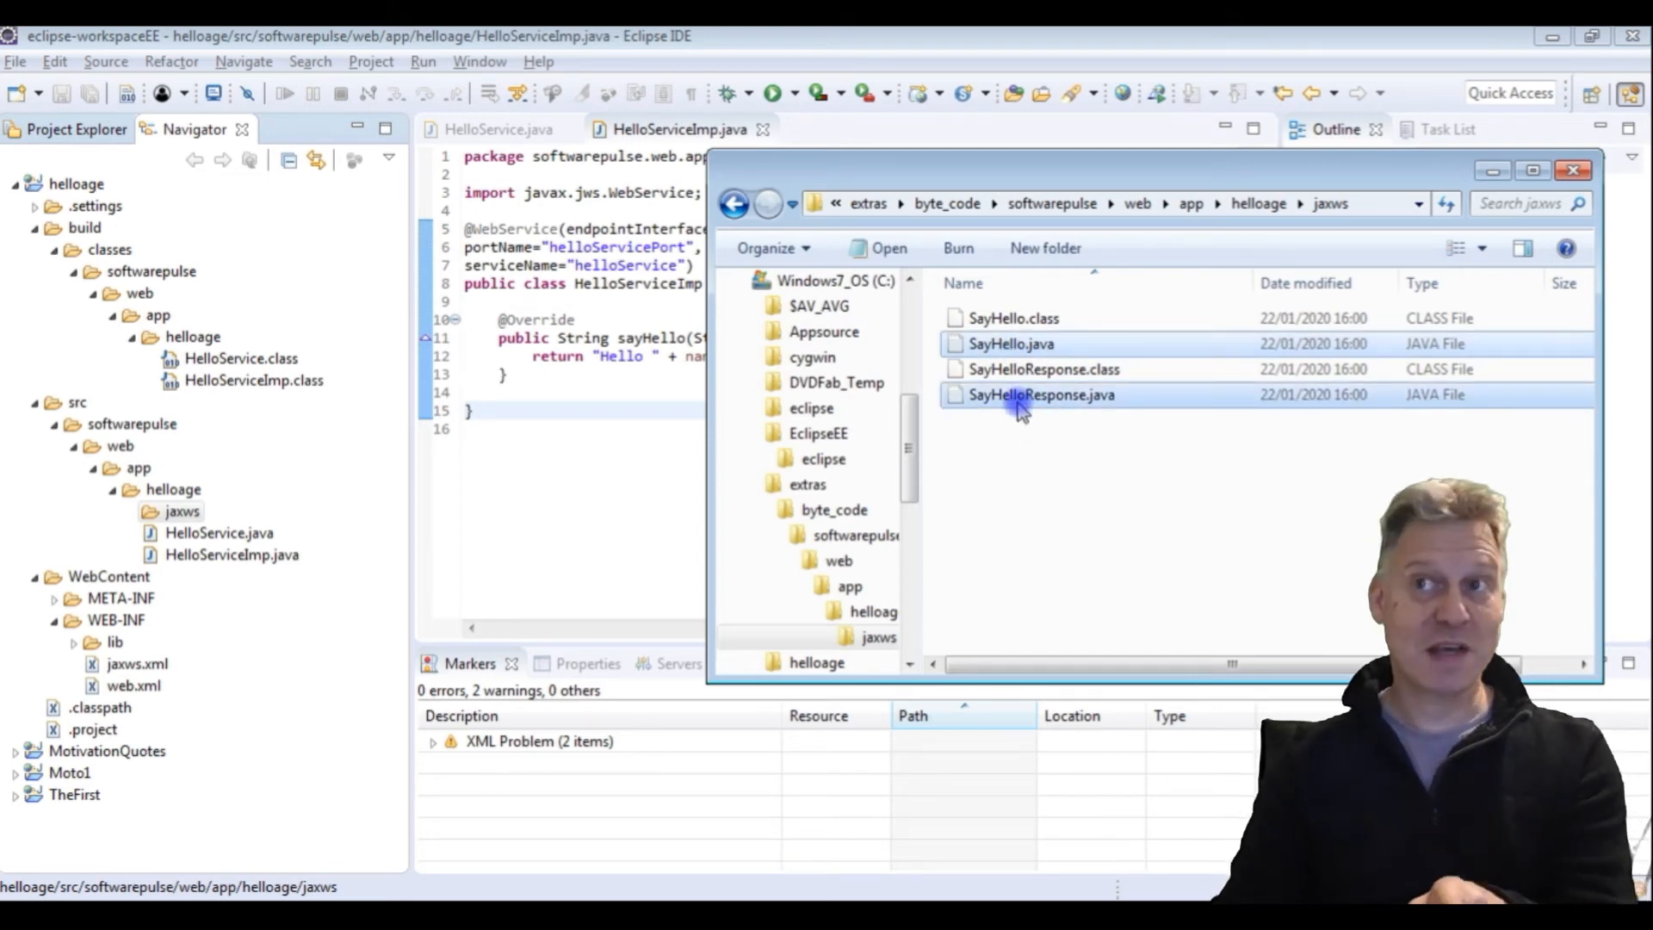
mouse_move(1022, 395)
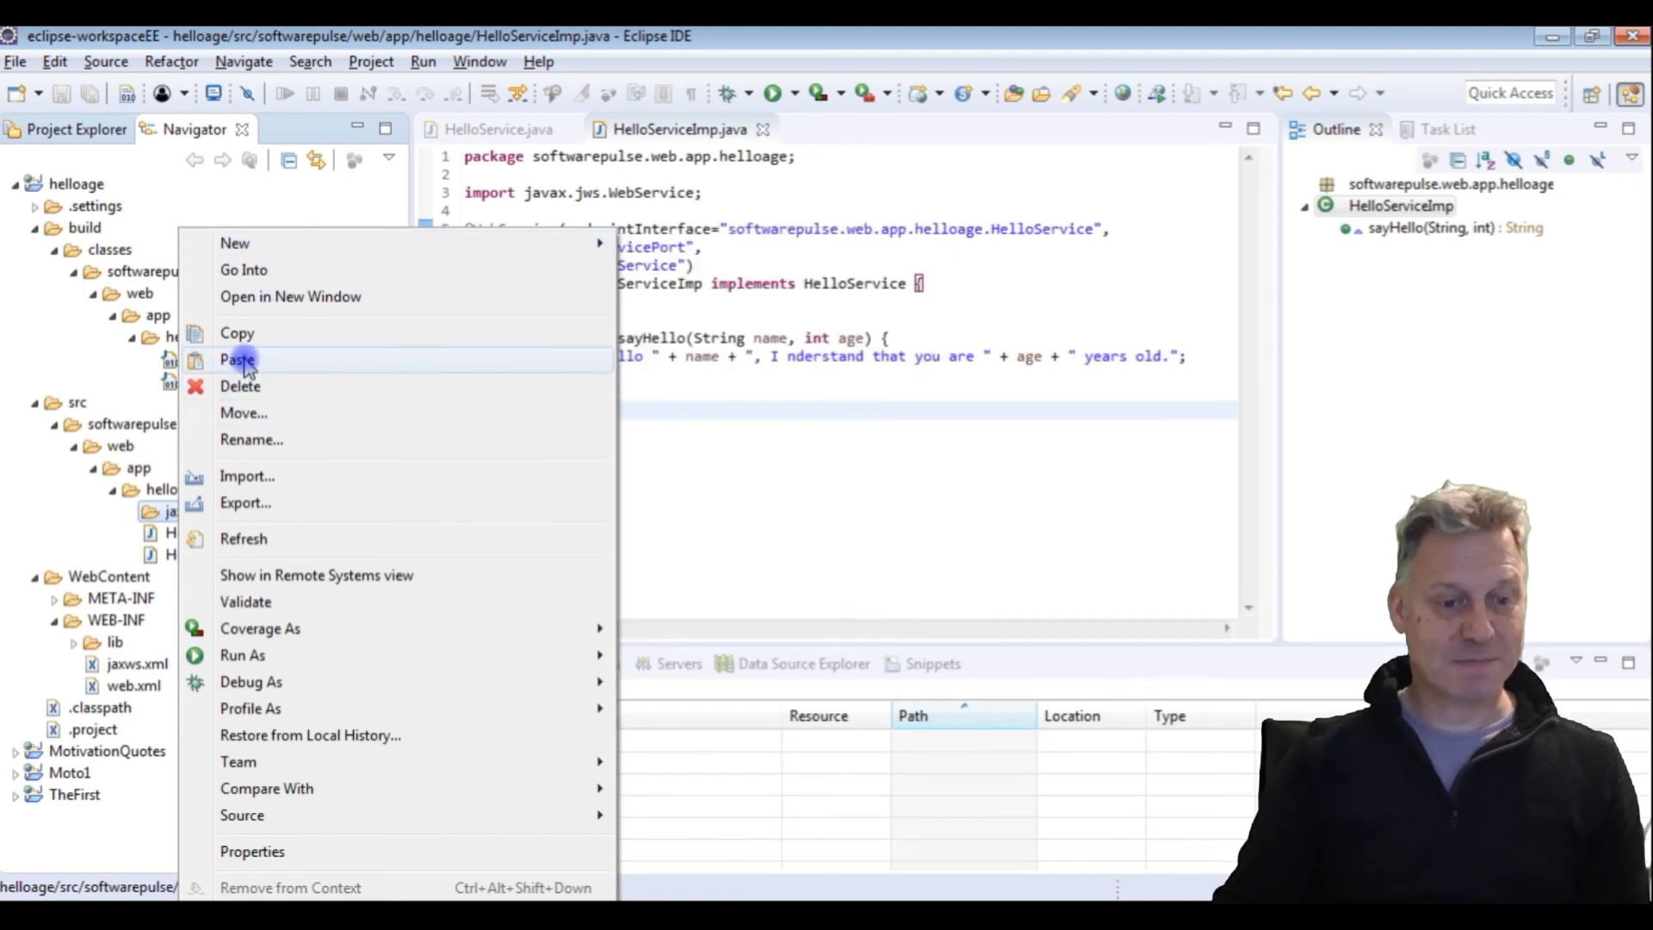
click(239, 359)
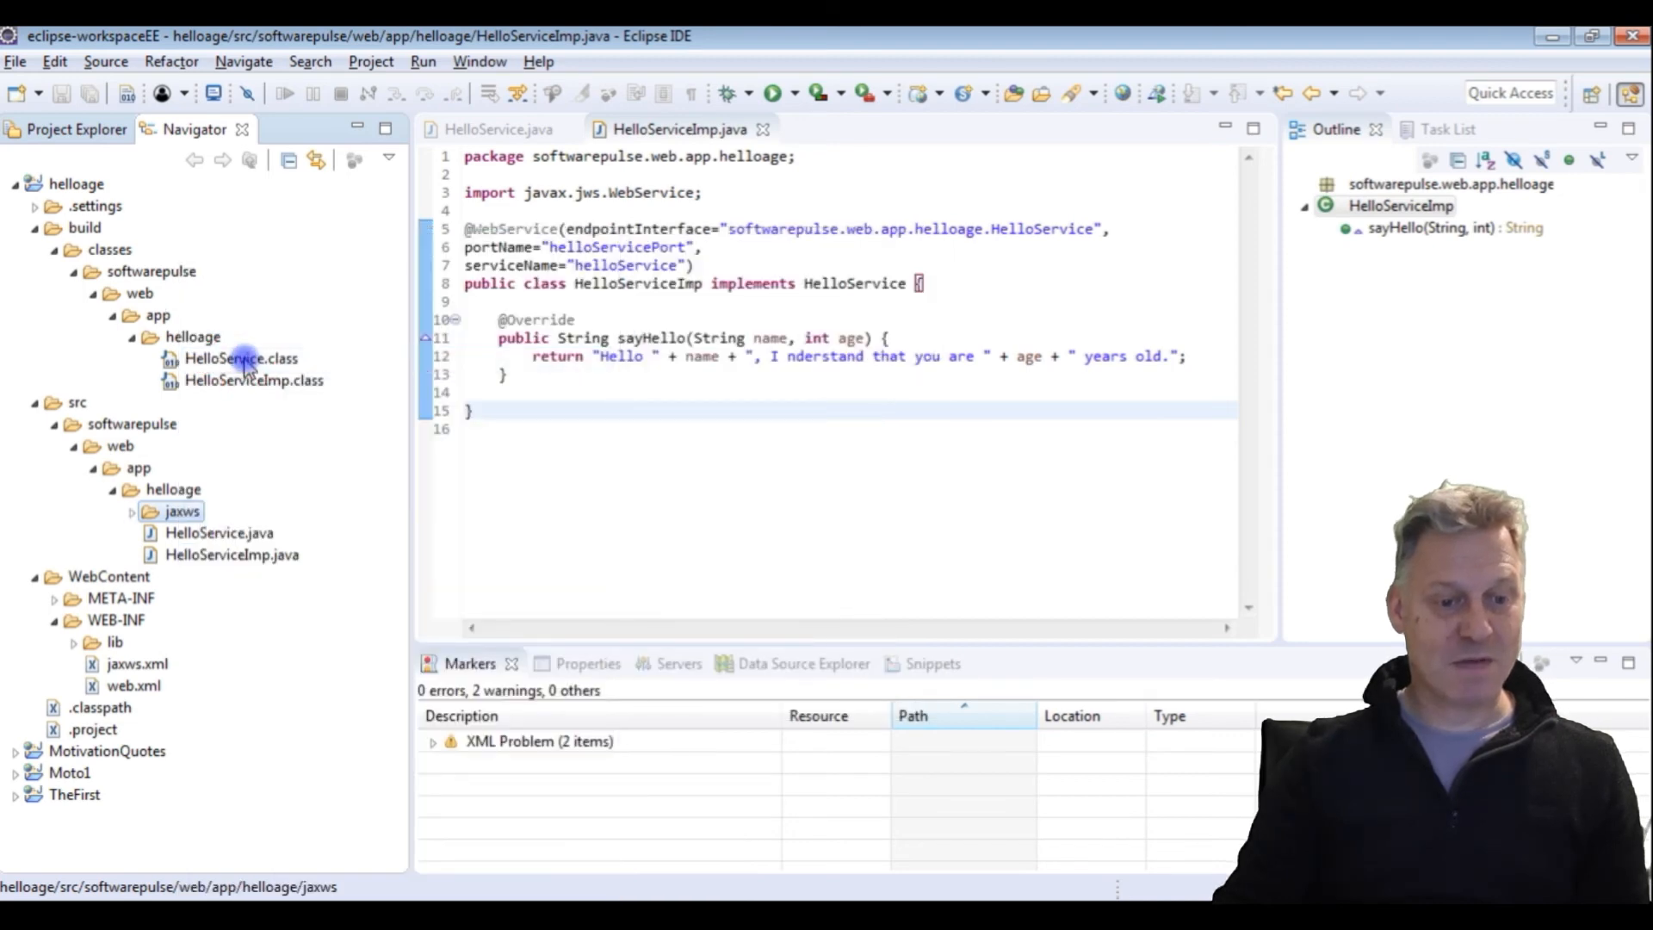
click(131, 512)
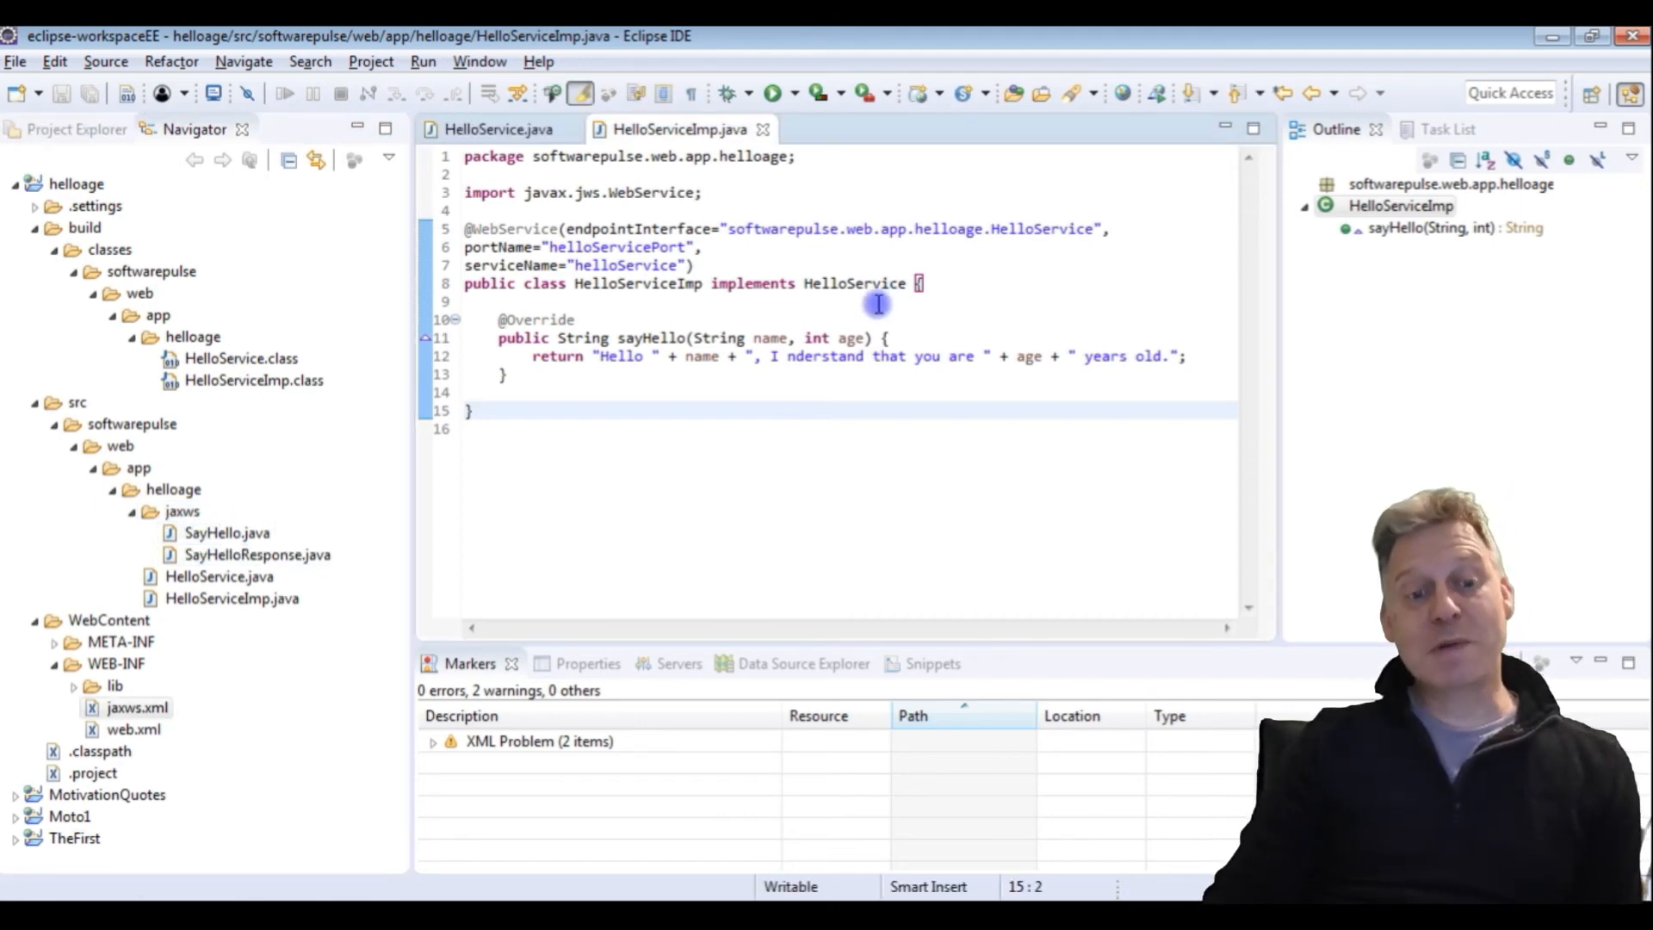
click(225, 532)
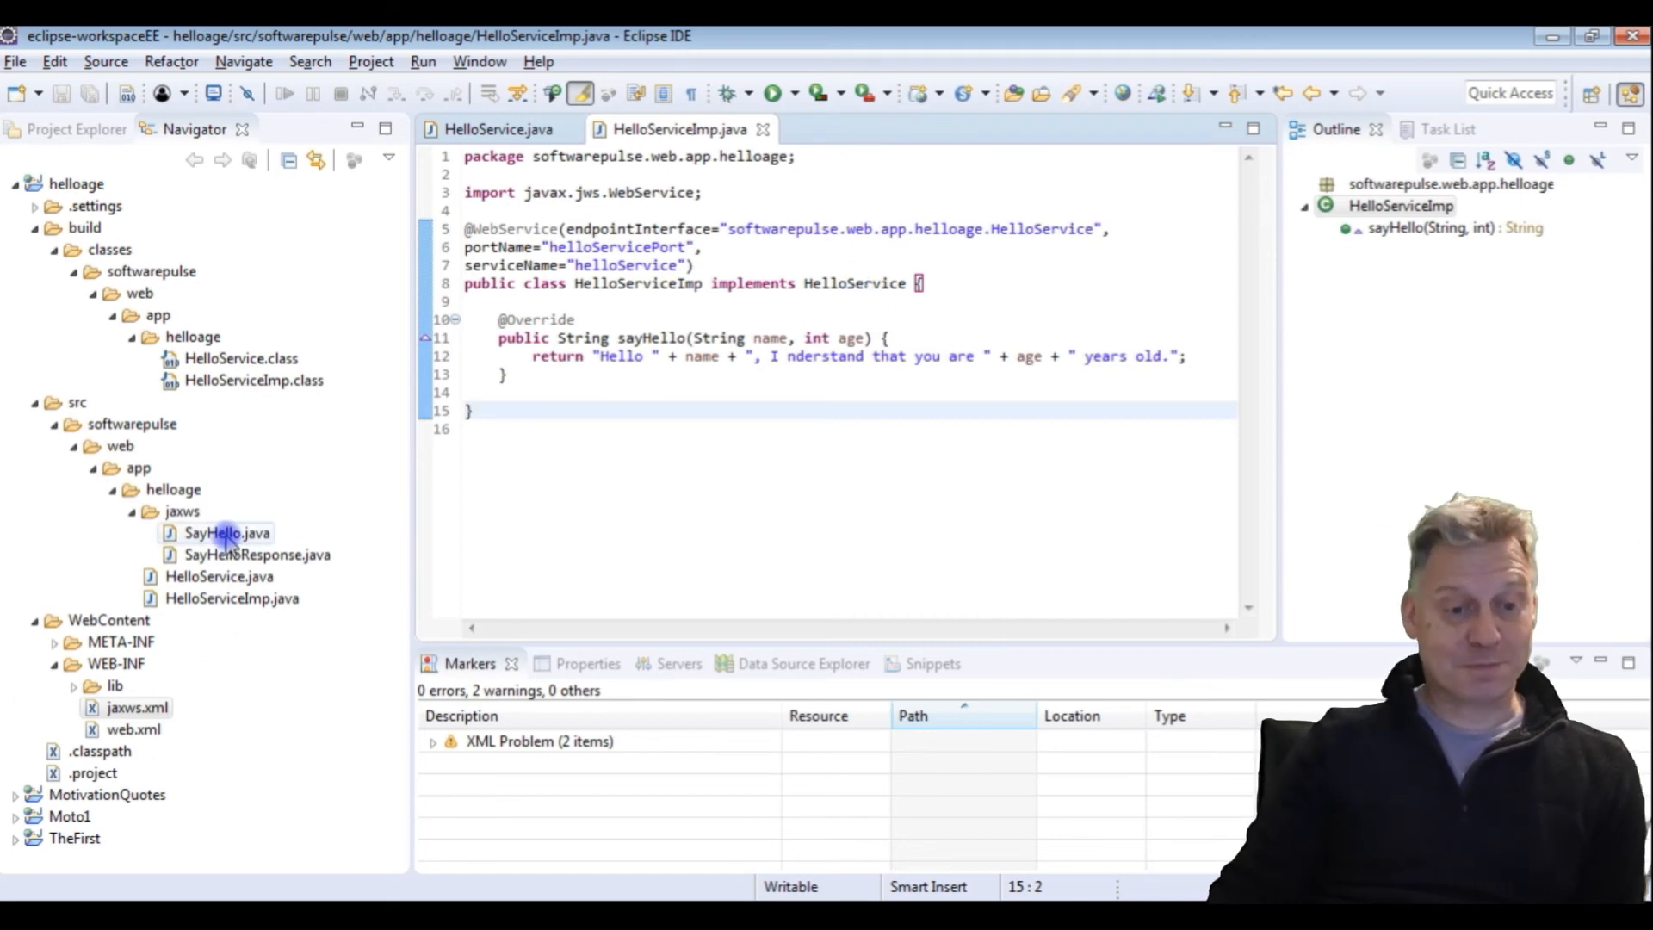
double_click(224, 532)
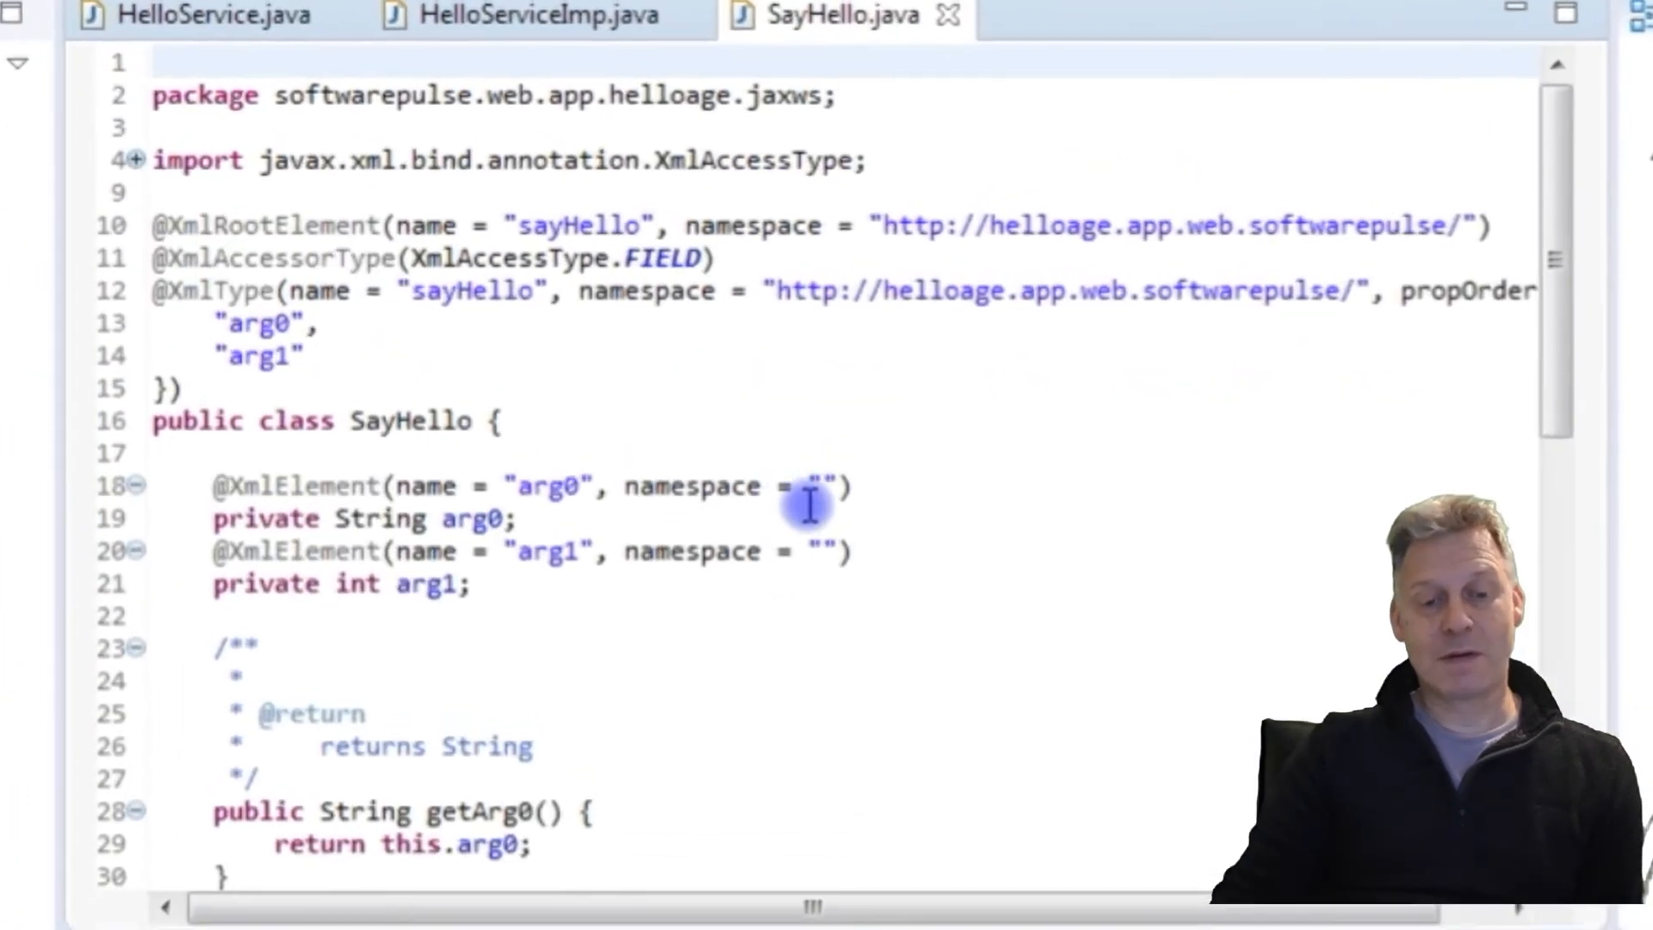
scroll(down, 3)
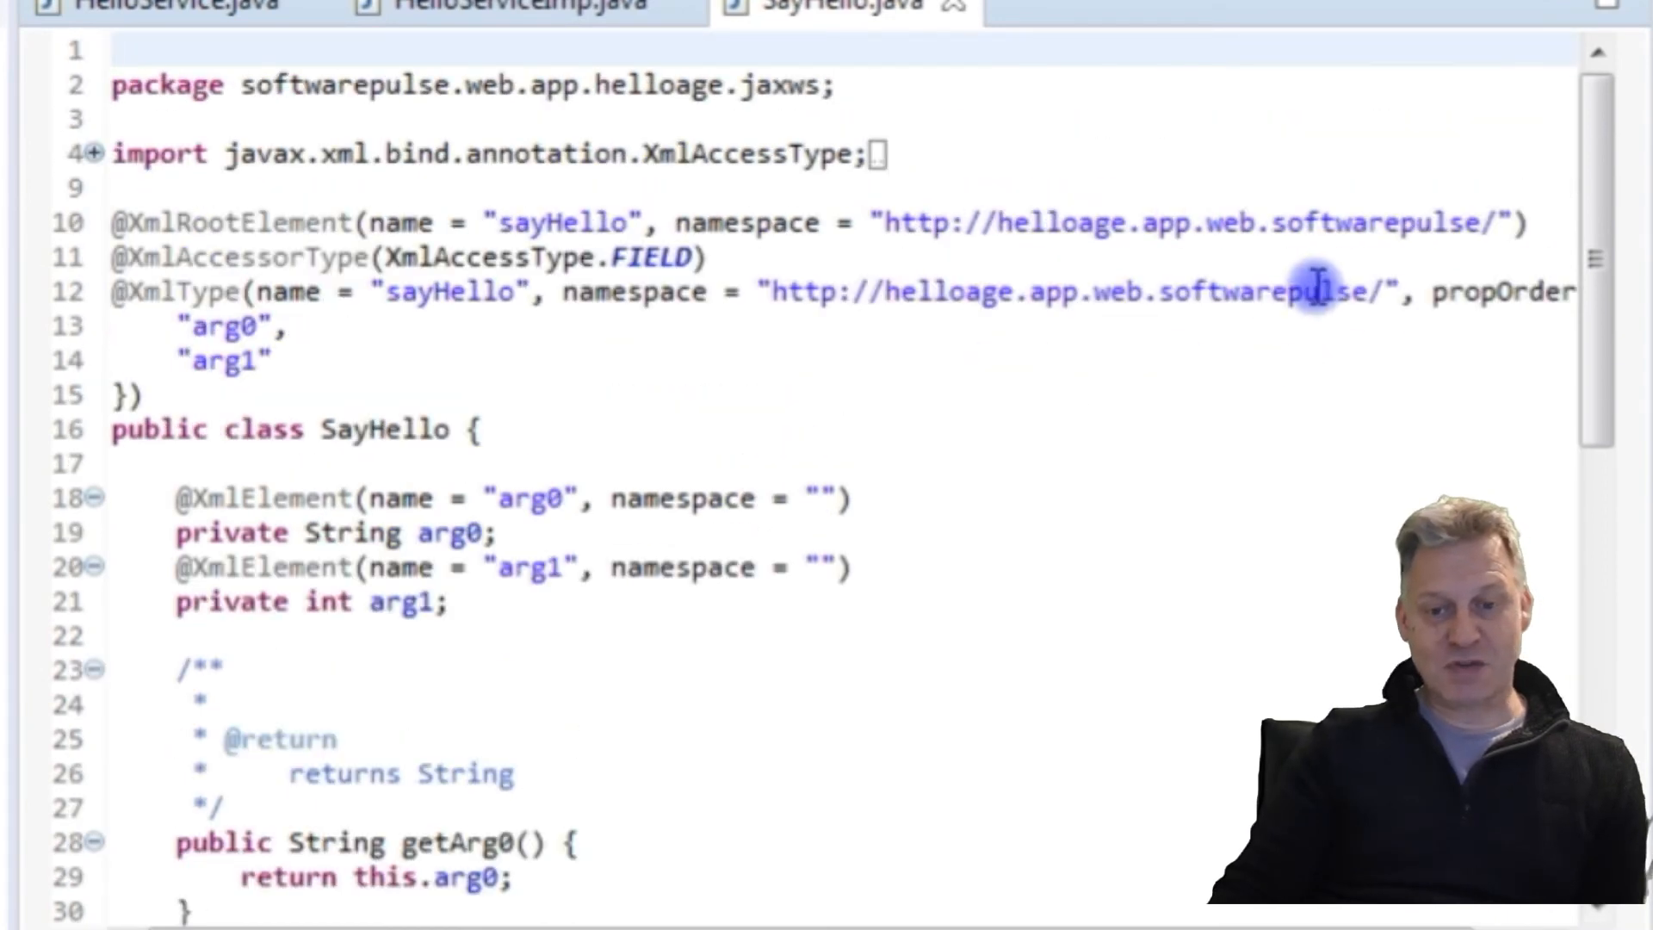
drag(1311, 292, 471, 395)
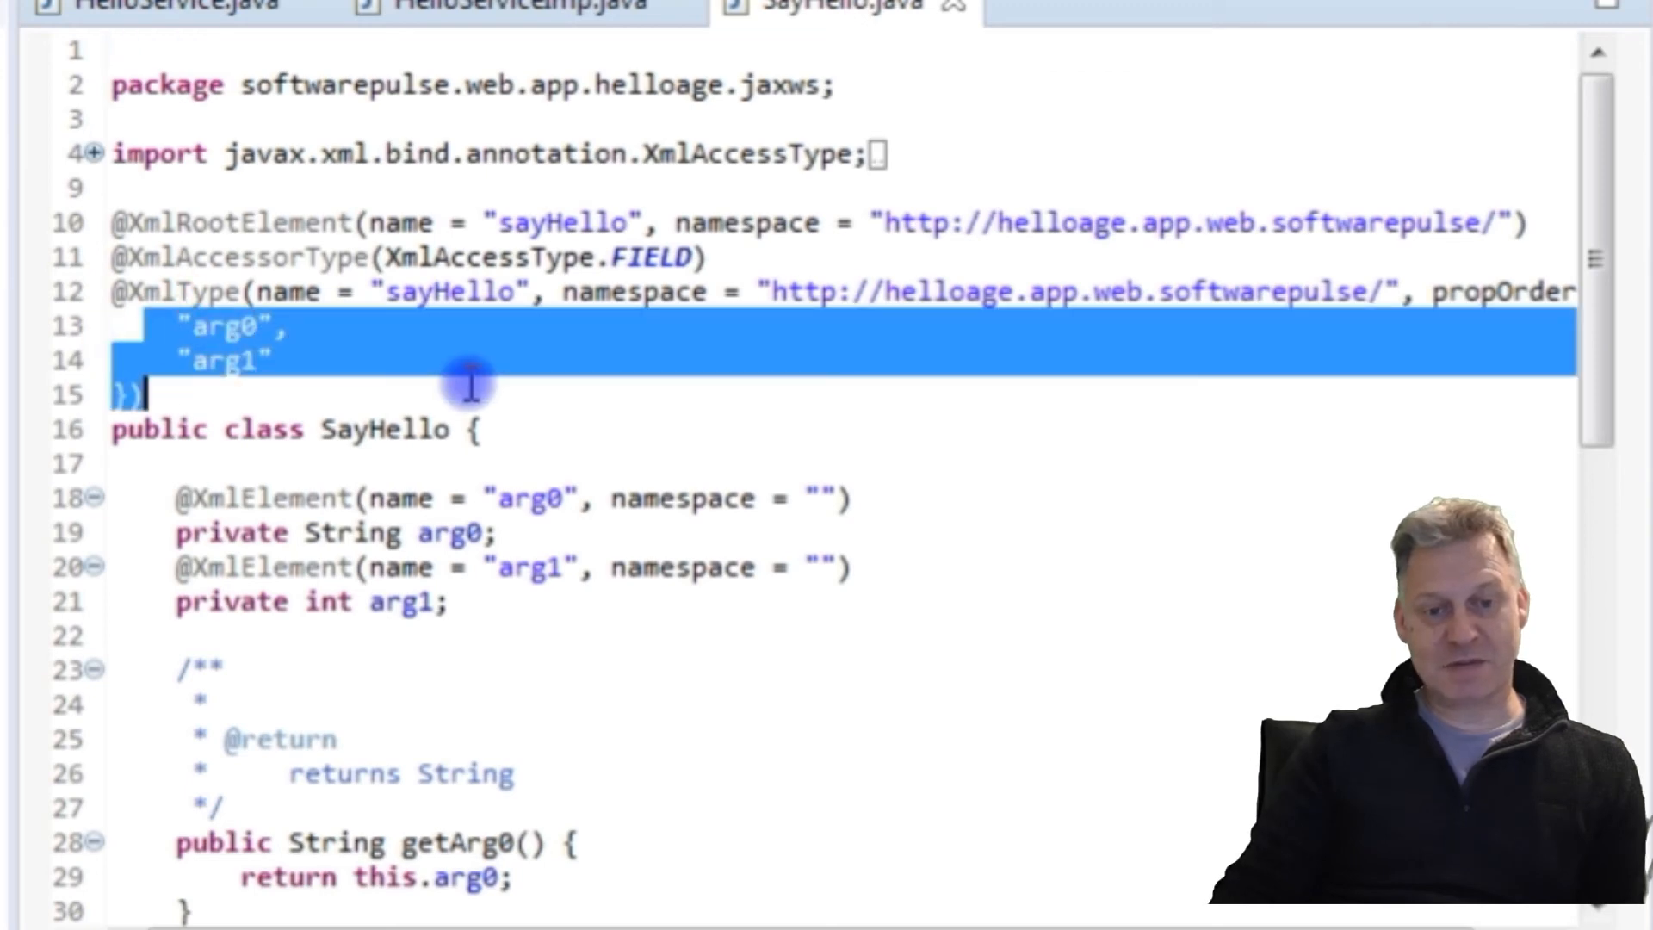
click(559, 532)
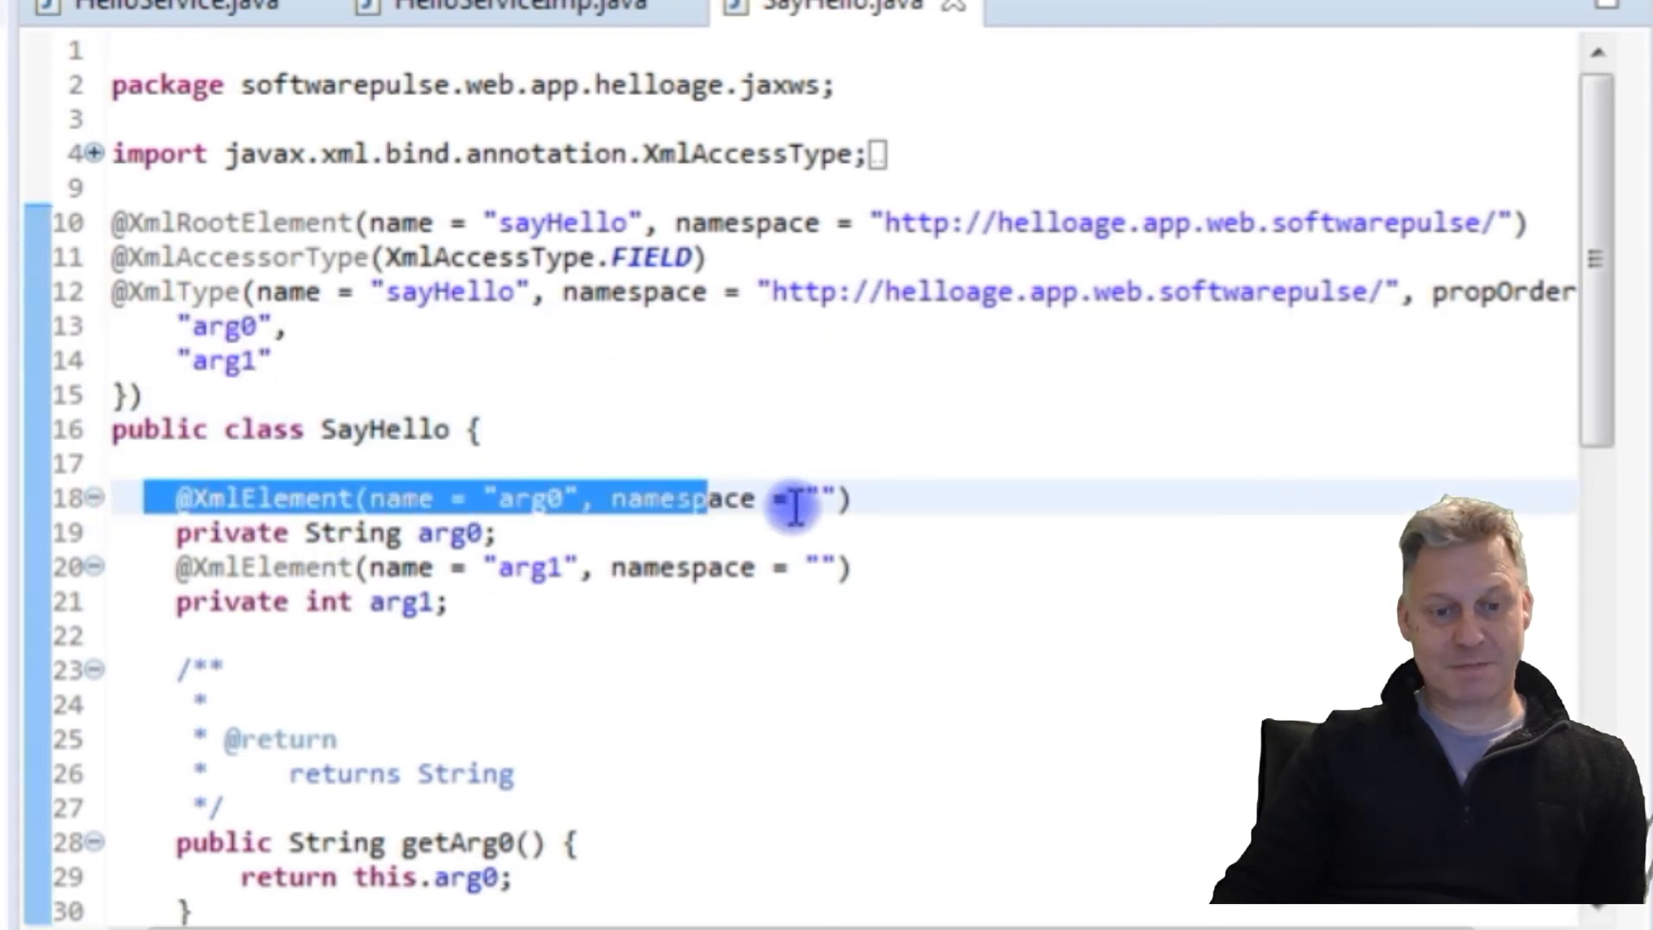
mouse_move(999, 493)
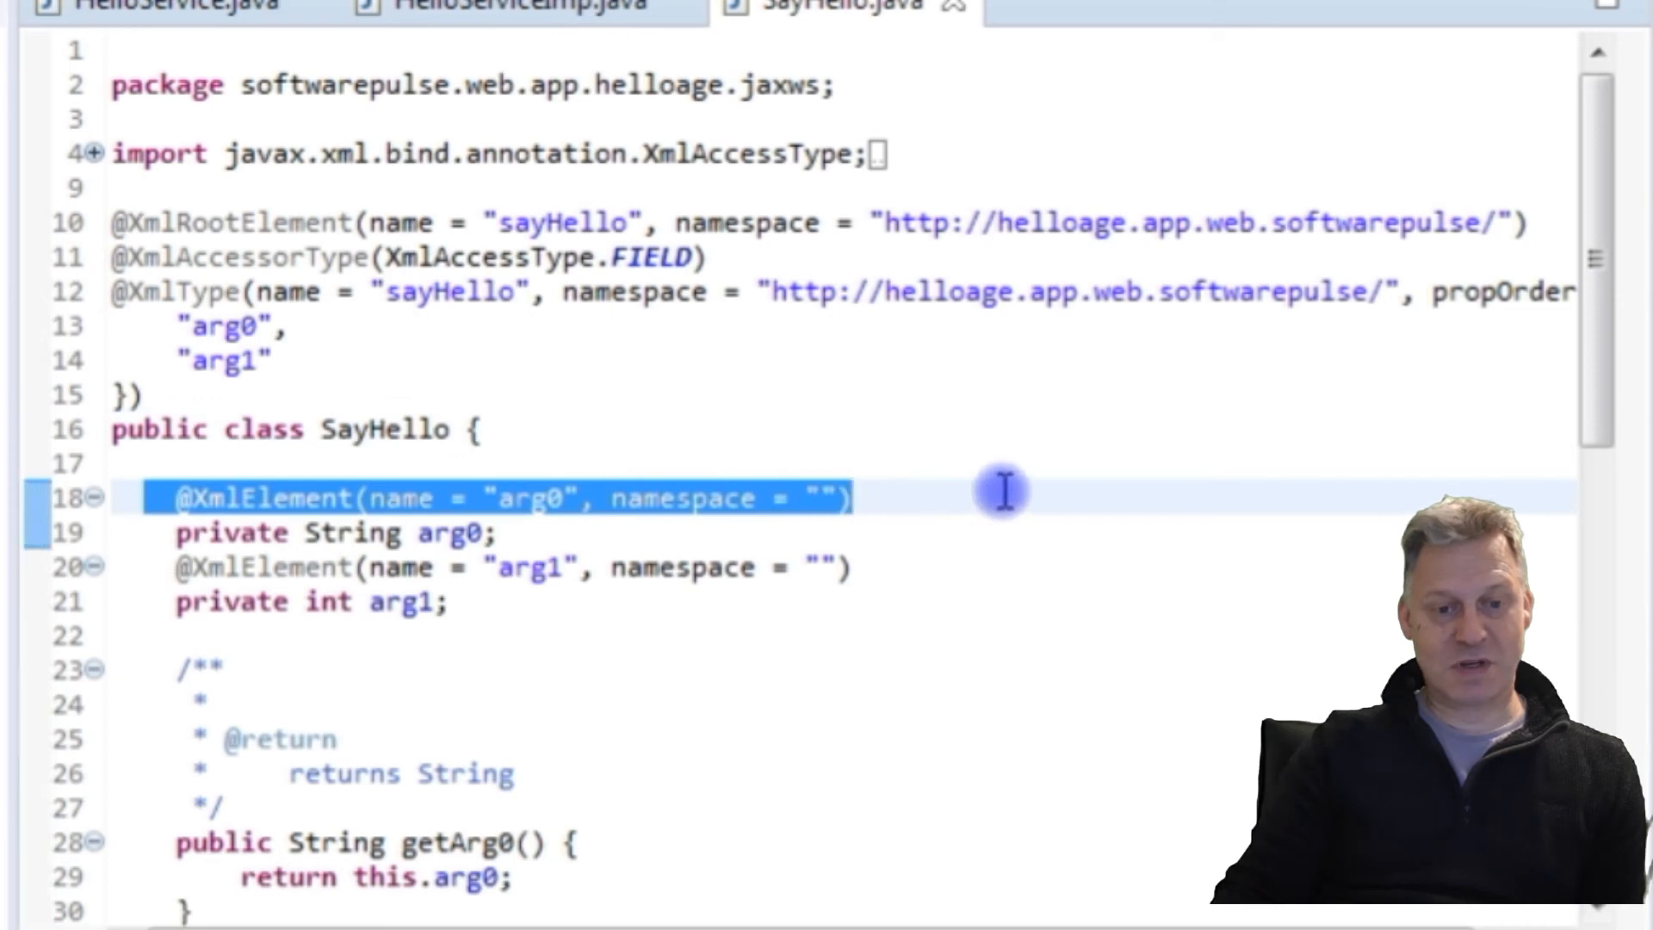
mouse_move(153, 537)
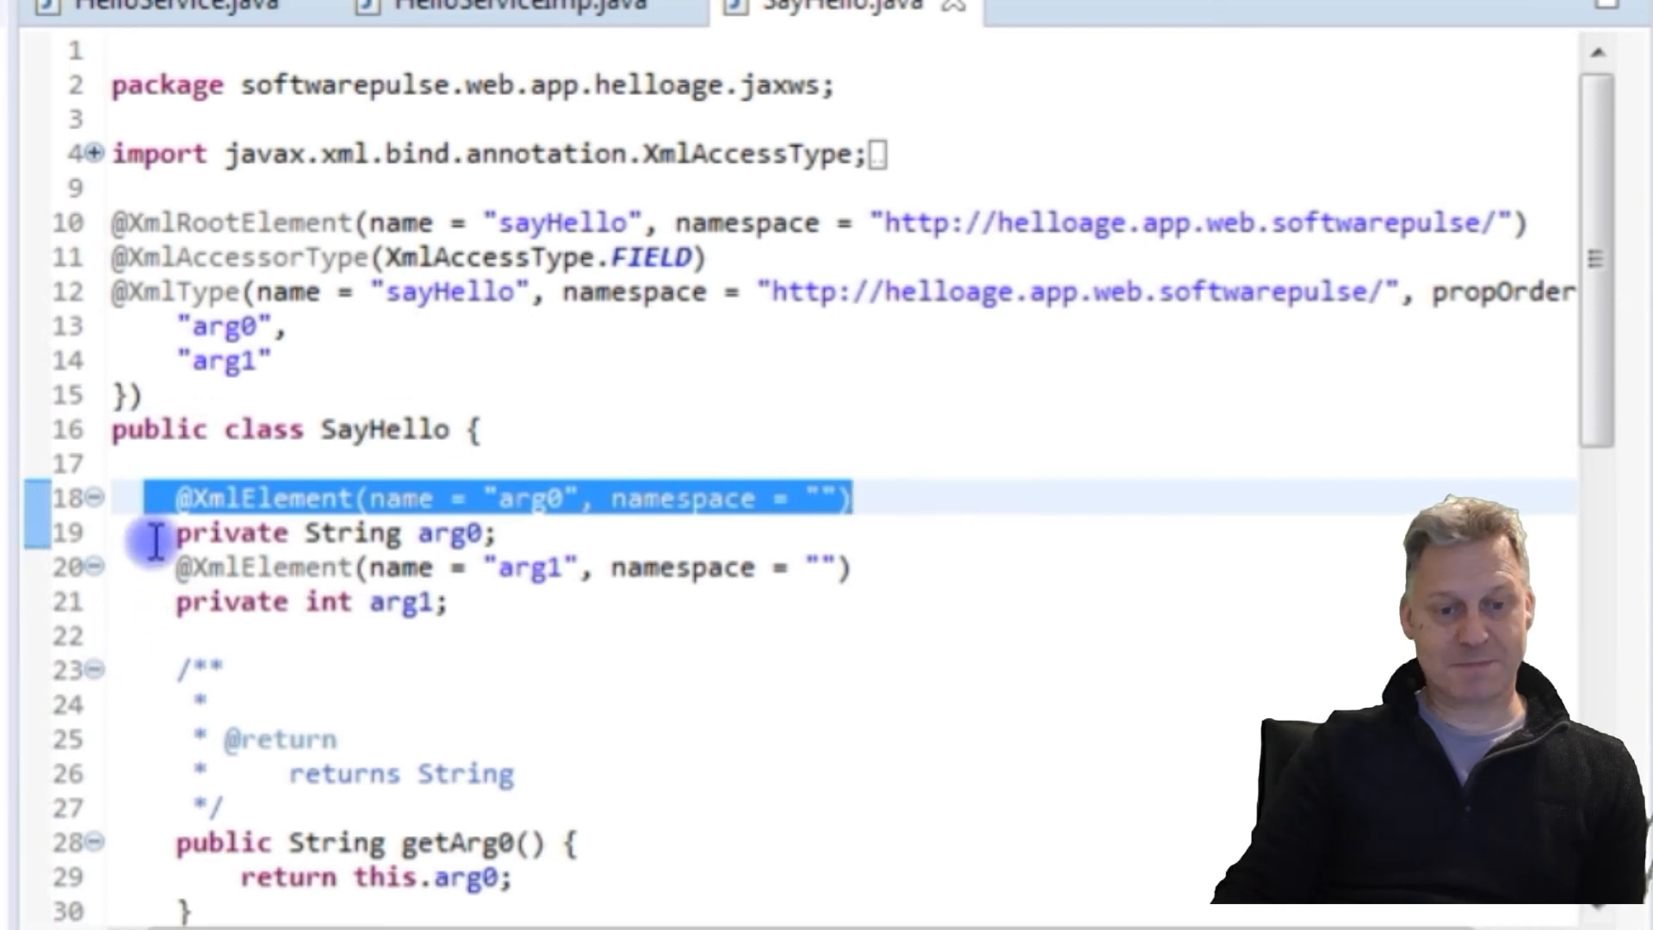
click(316, 531)
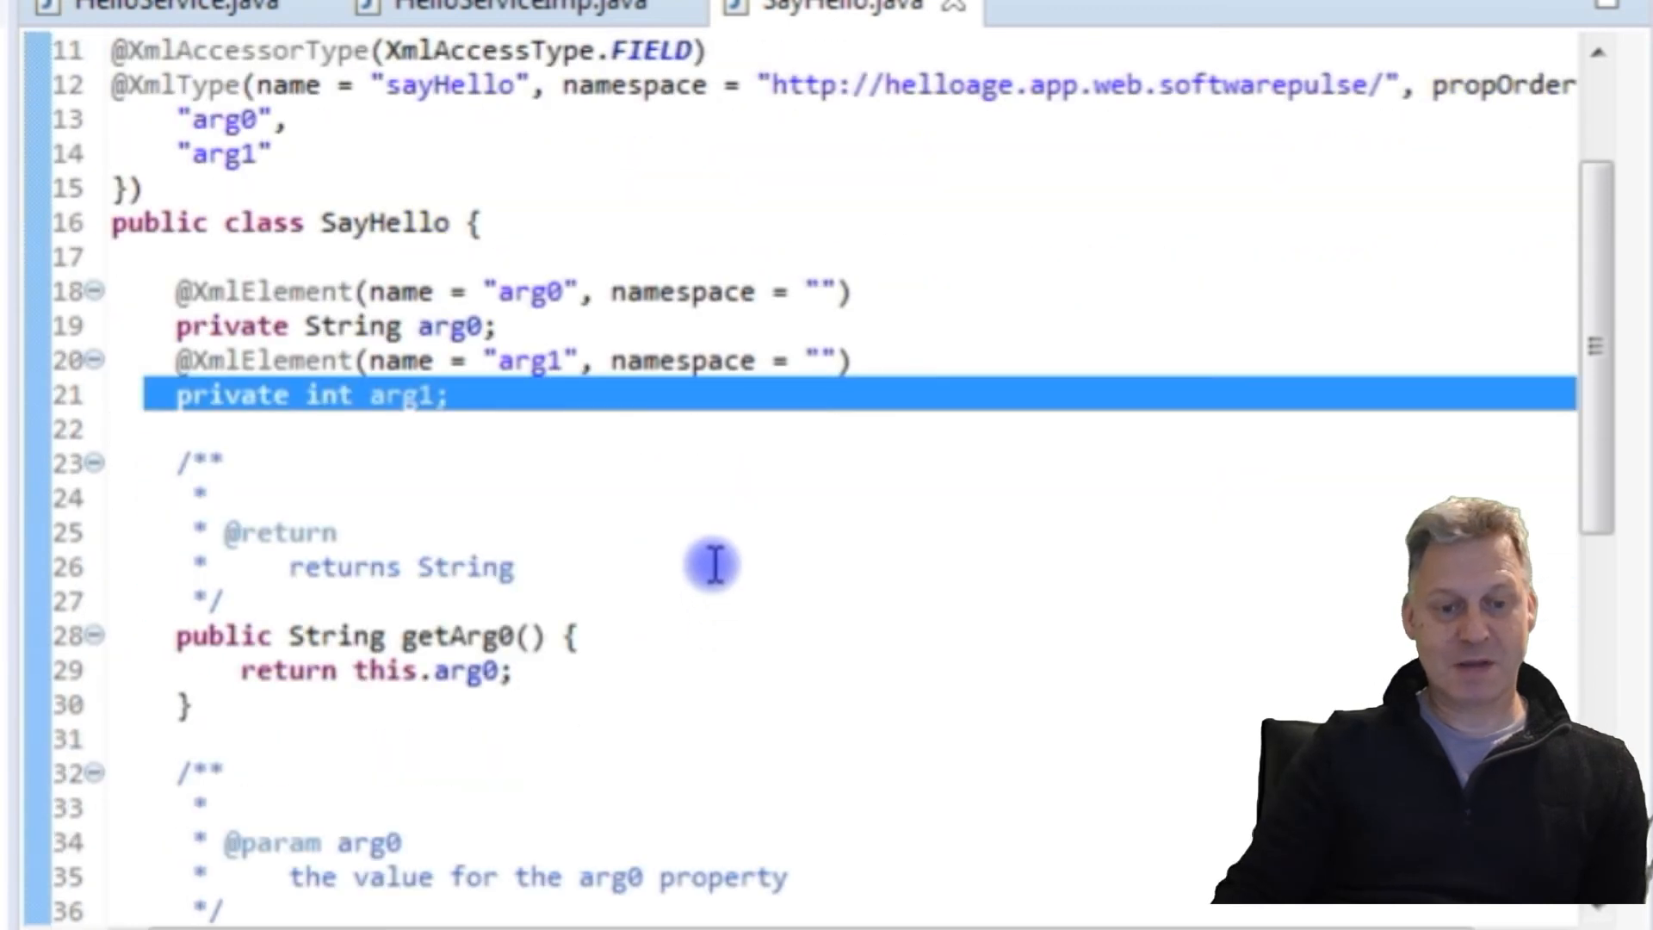
scroll(down, 3)
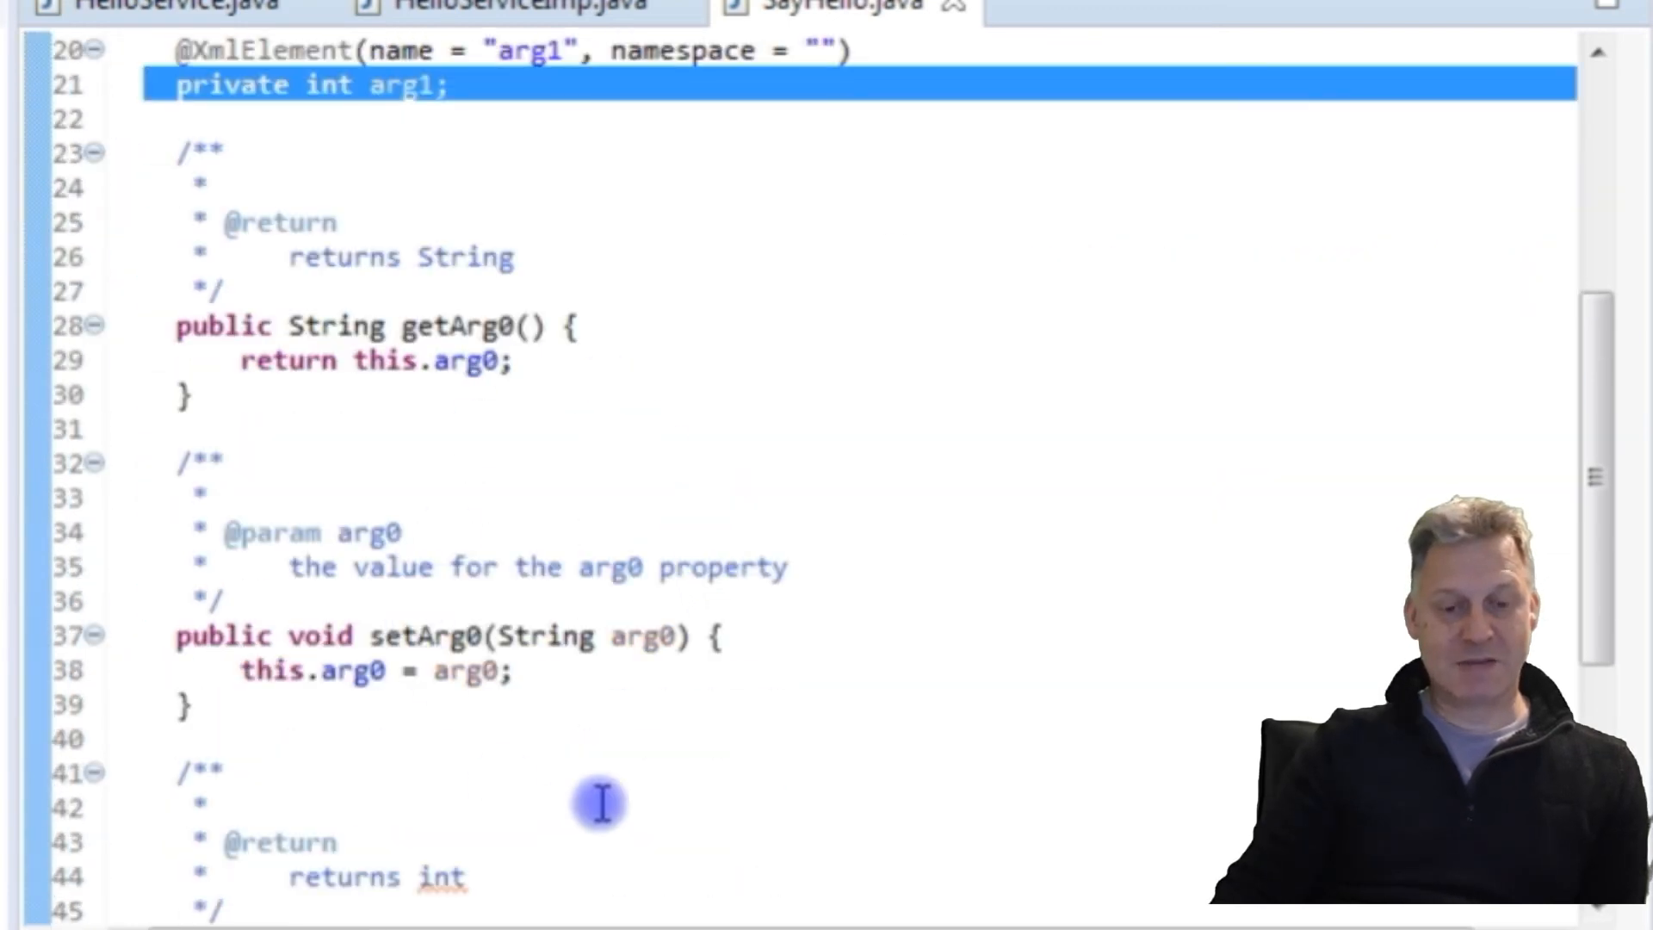
scroll(down, 3)
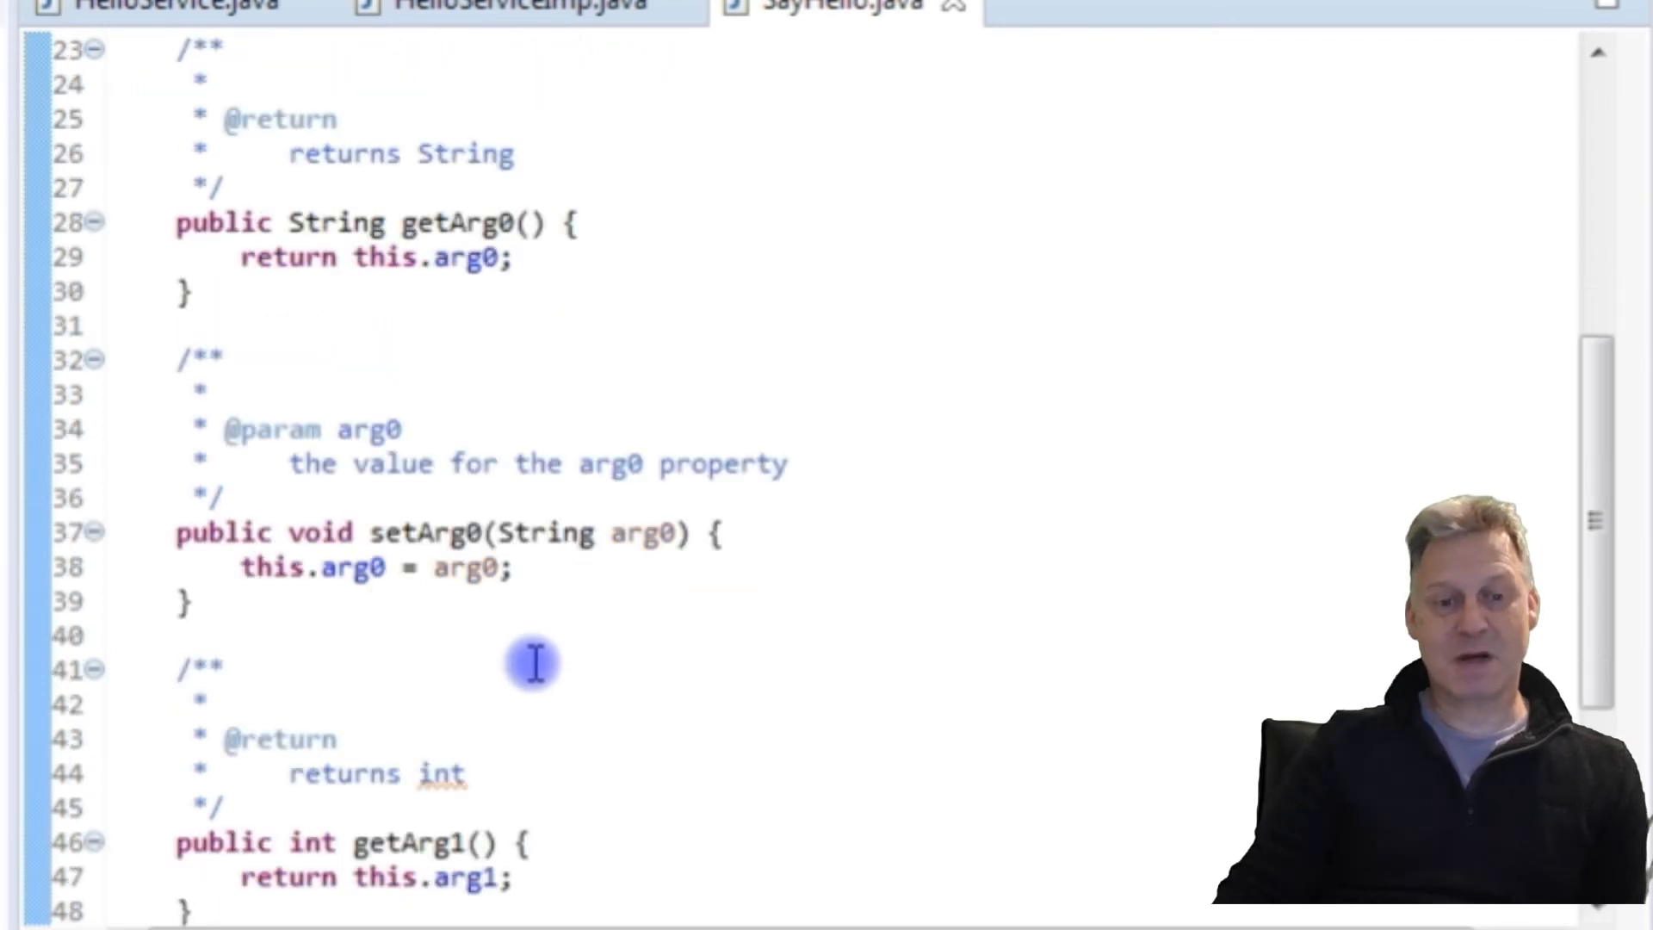
scroll(down, 3)
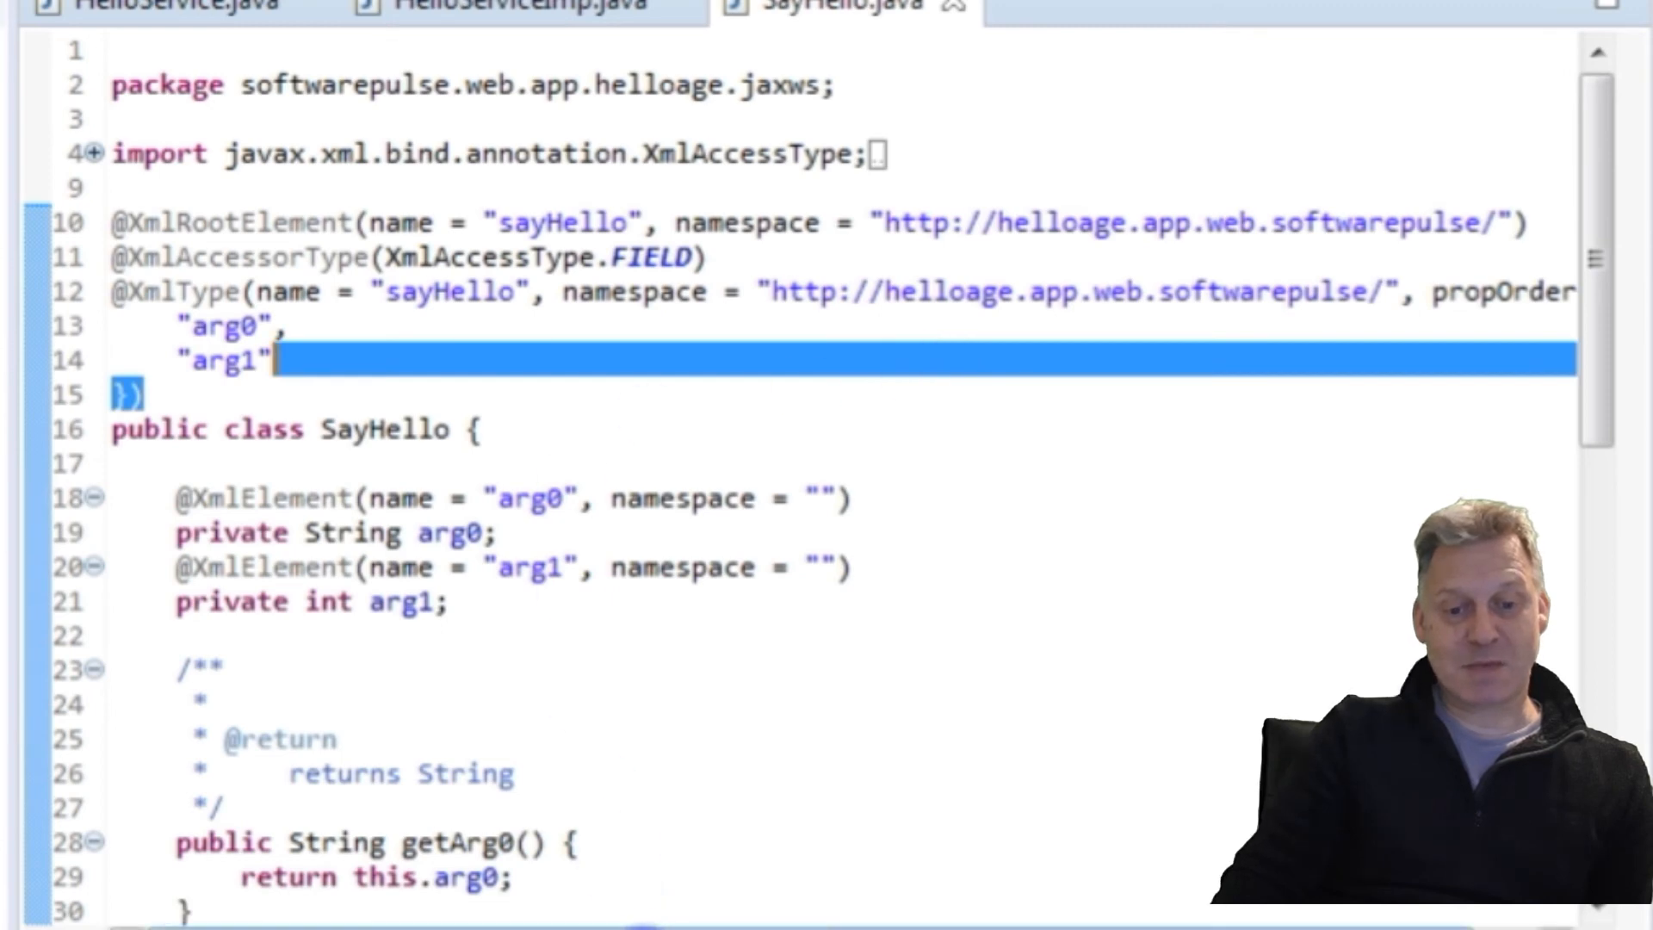
scroll(right, 3)
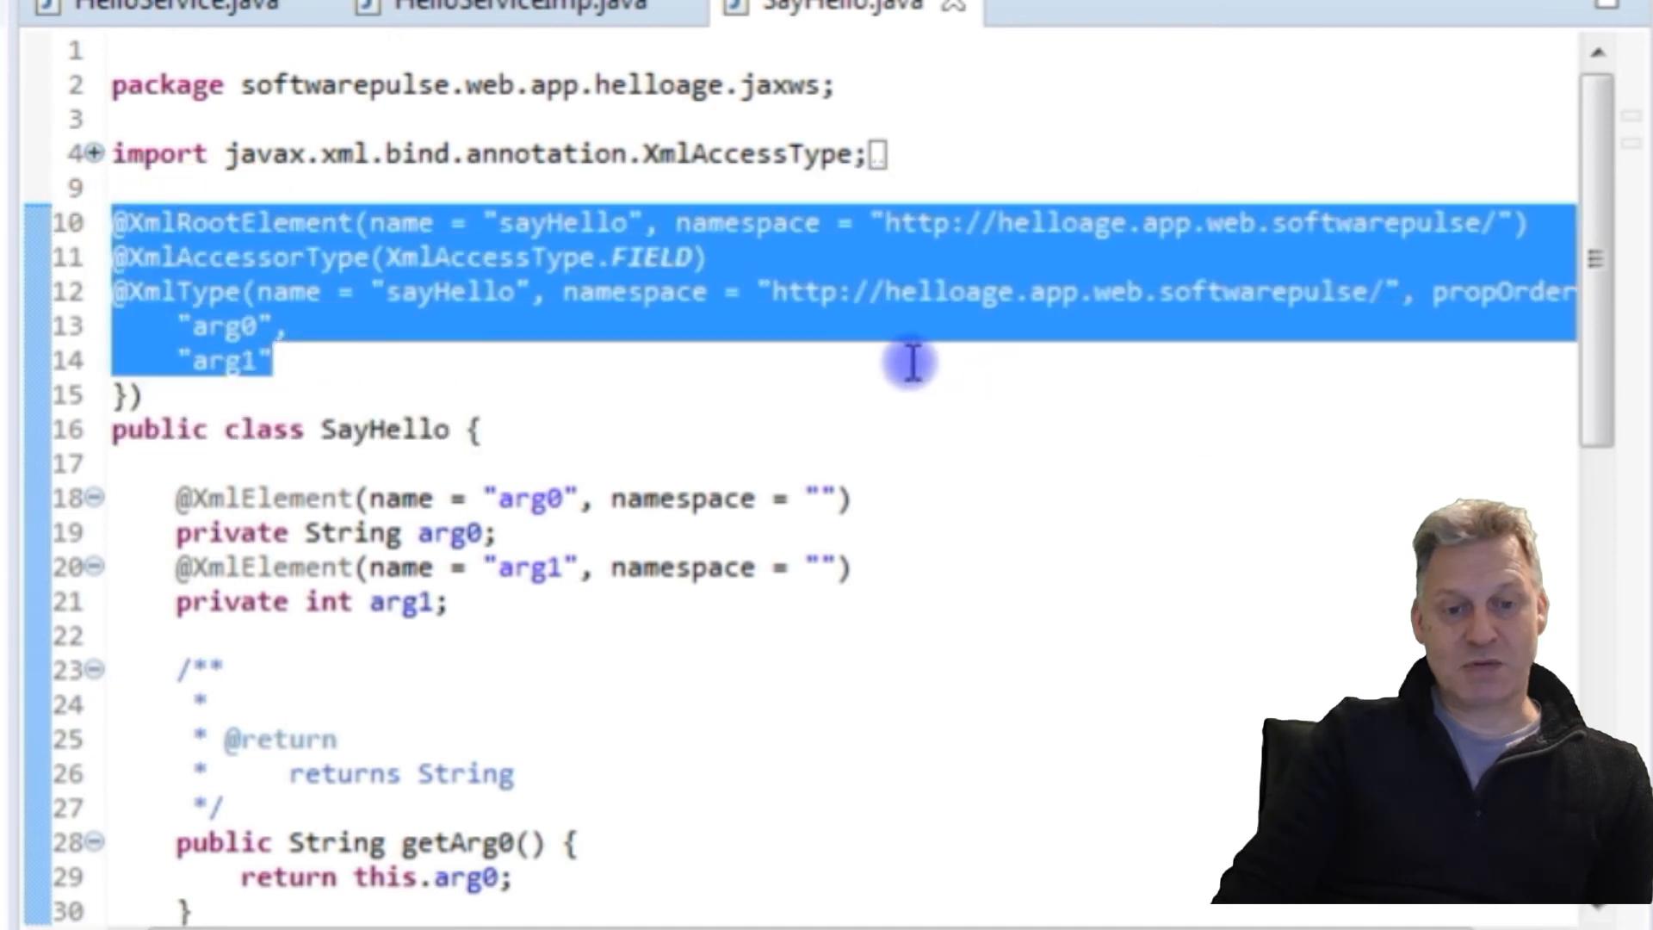
mouse_move(812, 414)
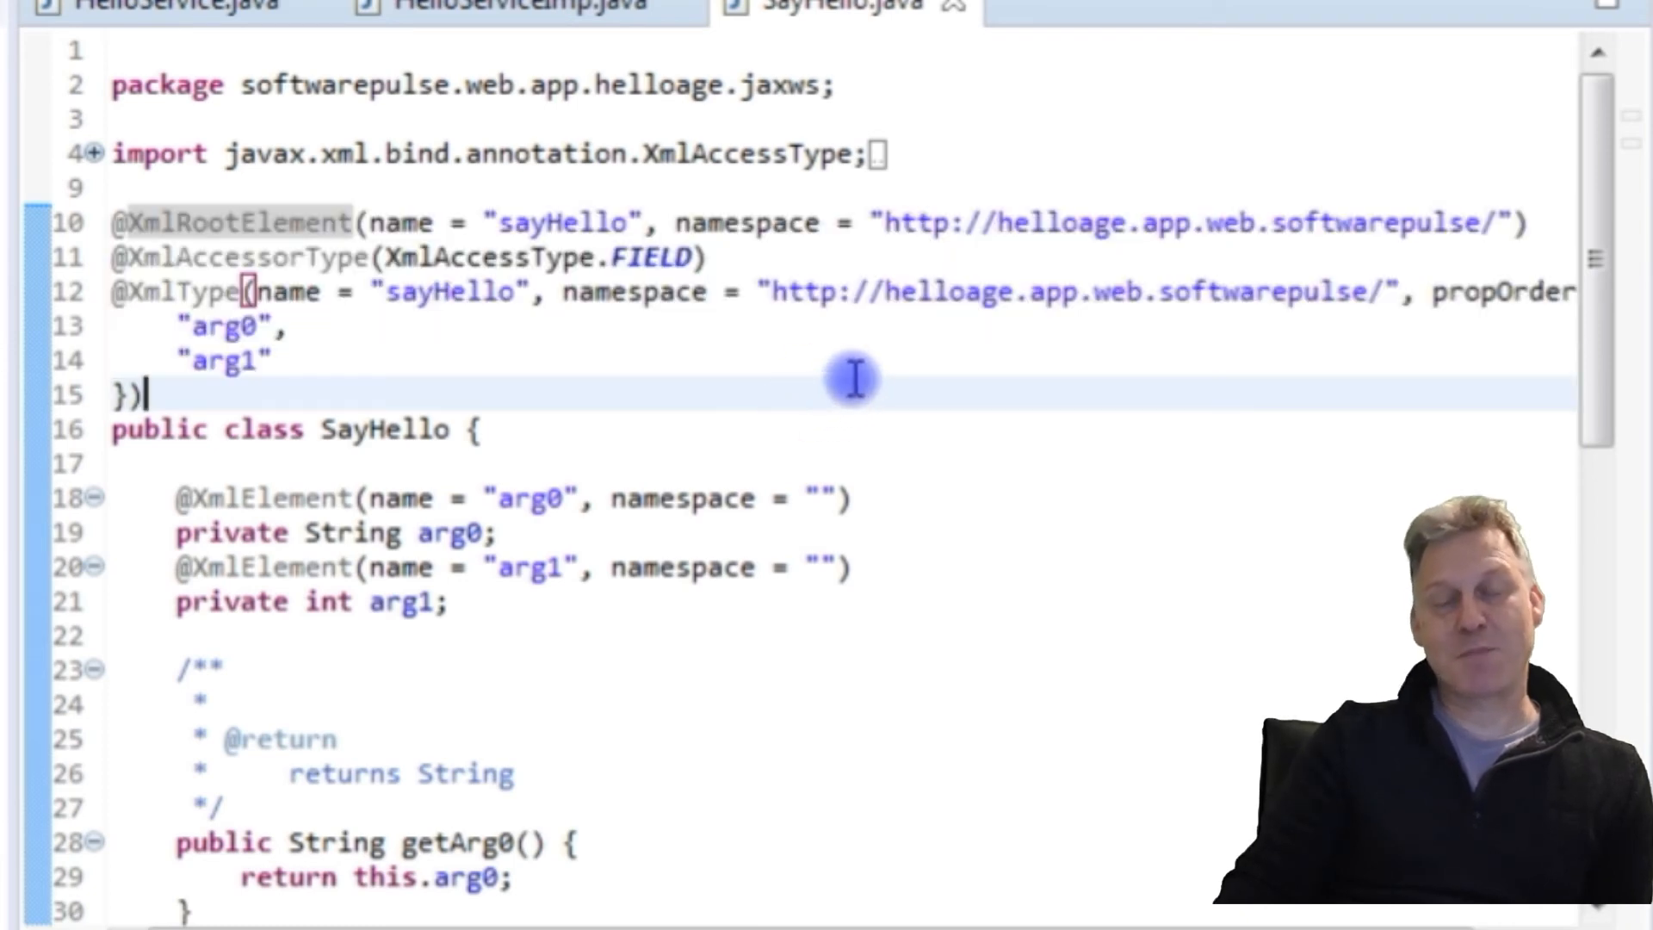
mouse_move(759, 351)
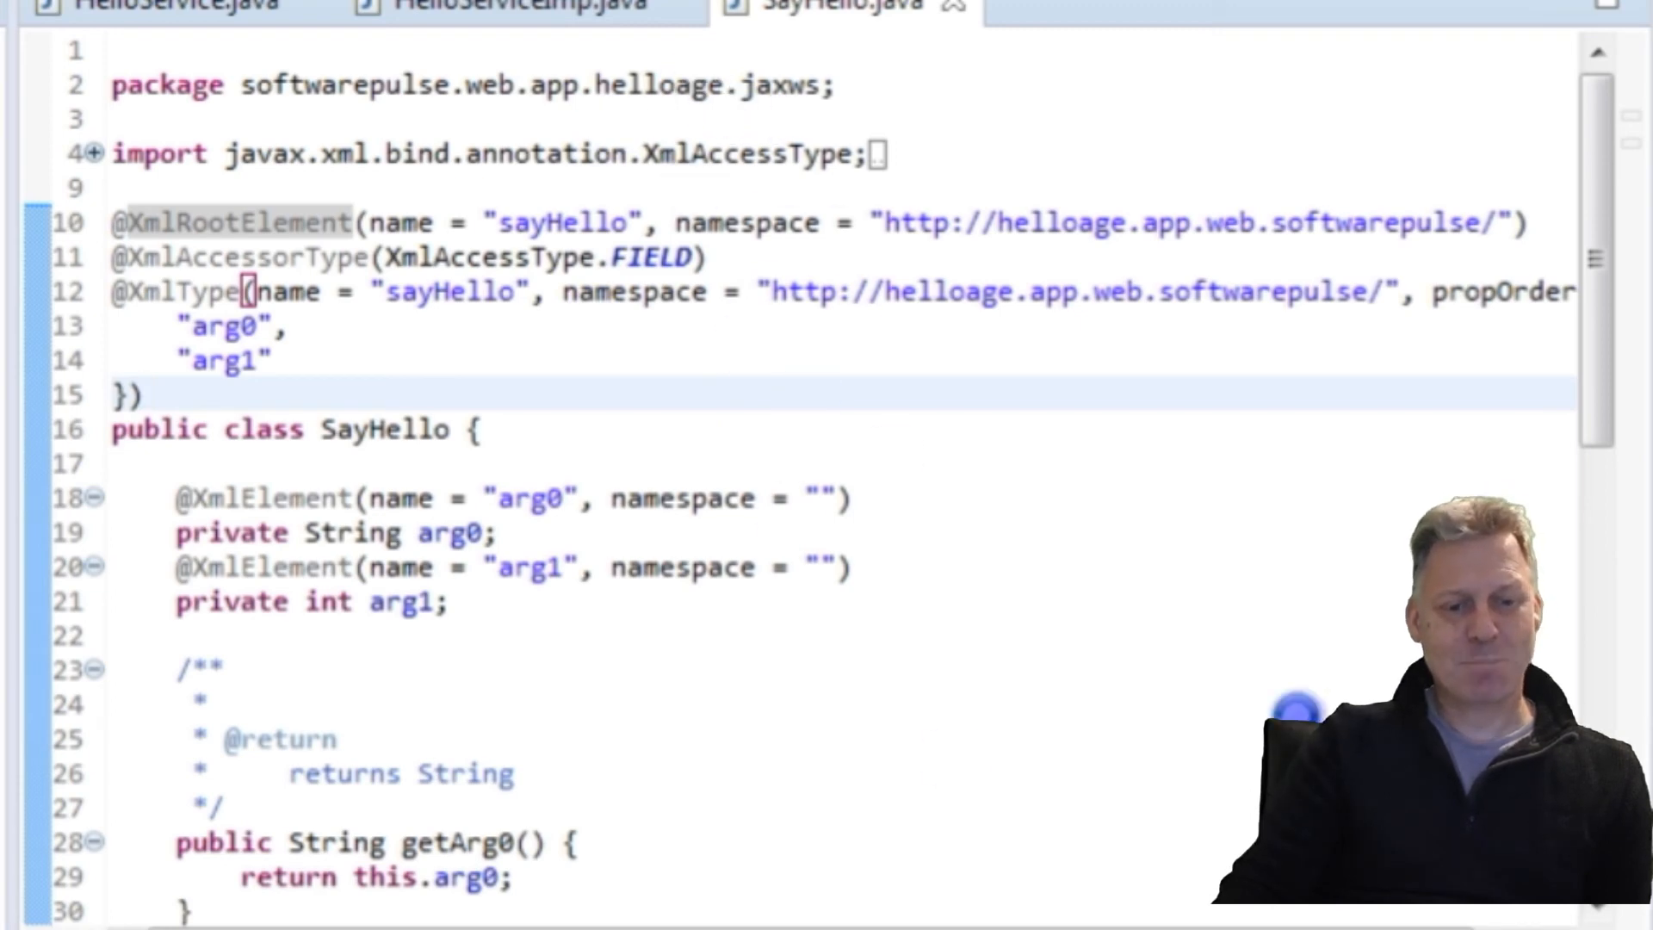
Step: Review SayHelloResponse, then close the SayHello and SayHelloResponse editor tabs
click(1159, 5)
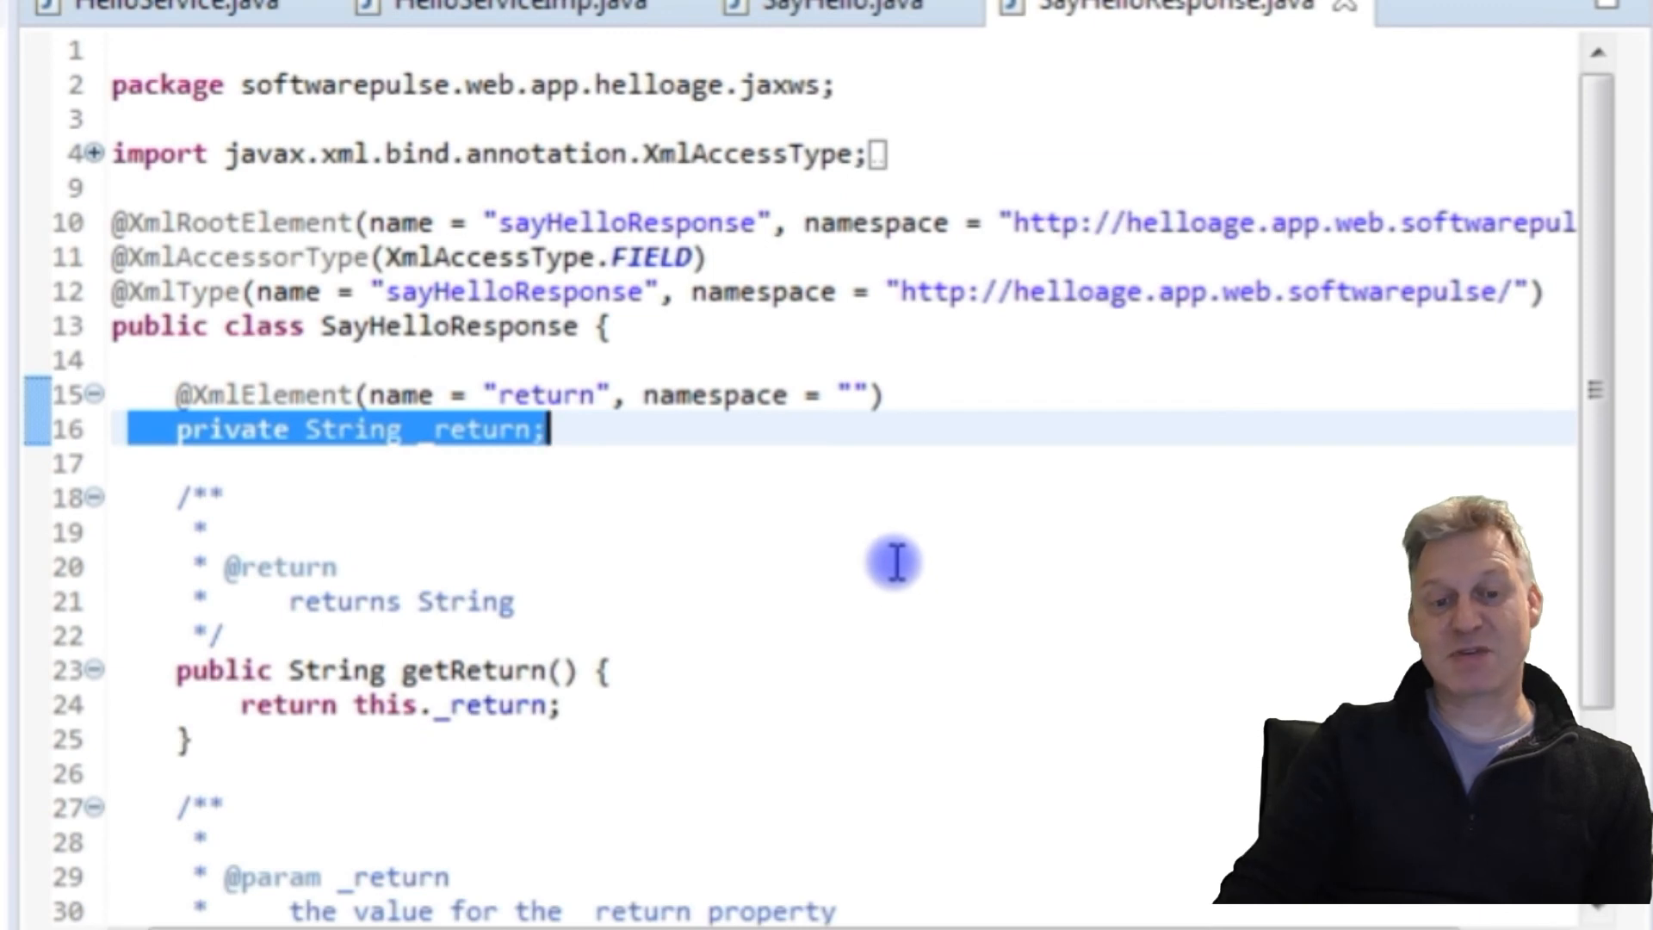
click(216, 531)
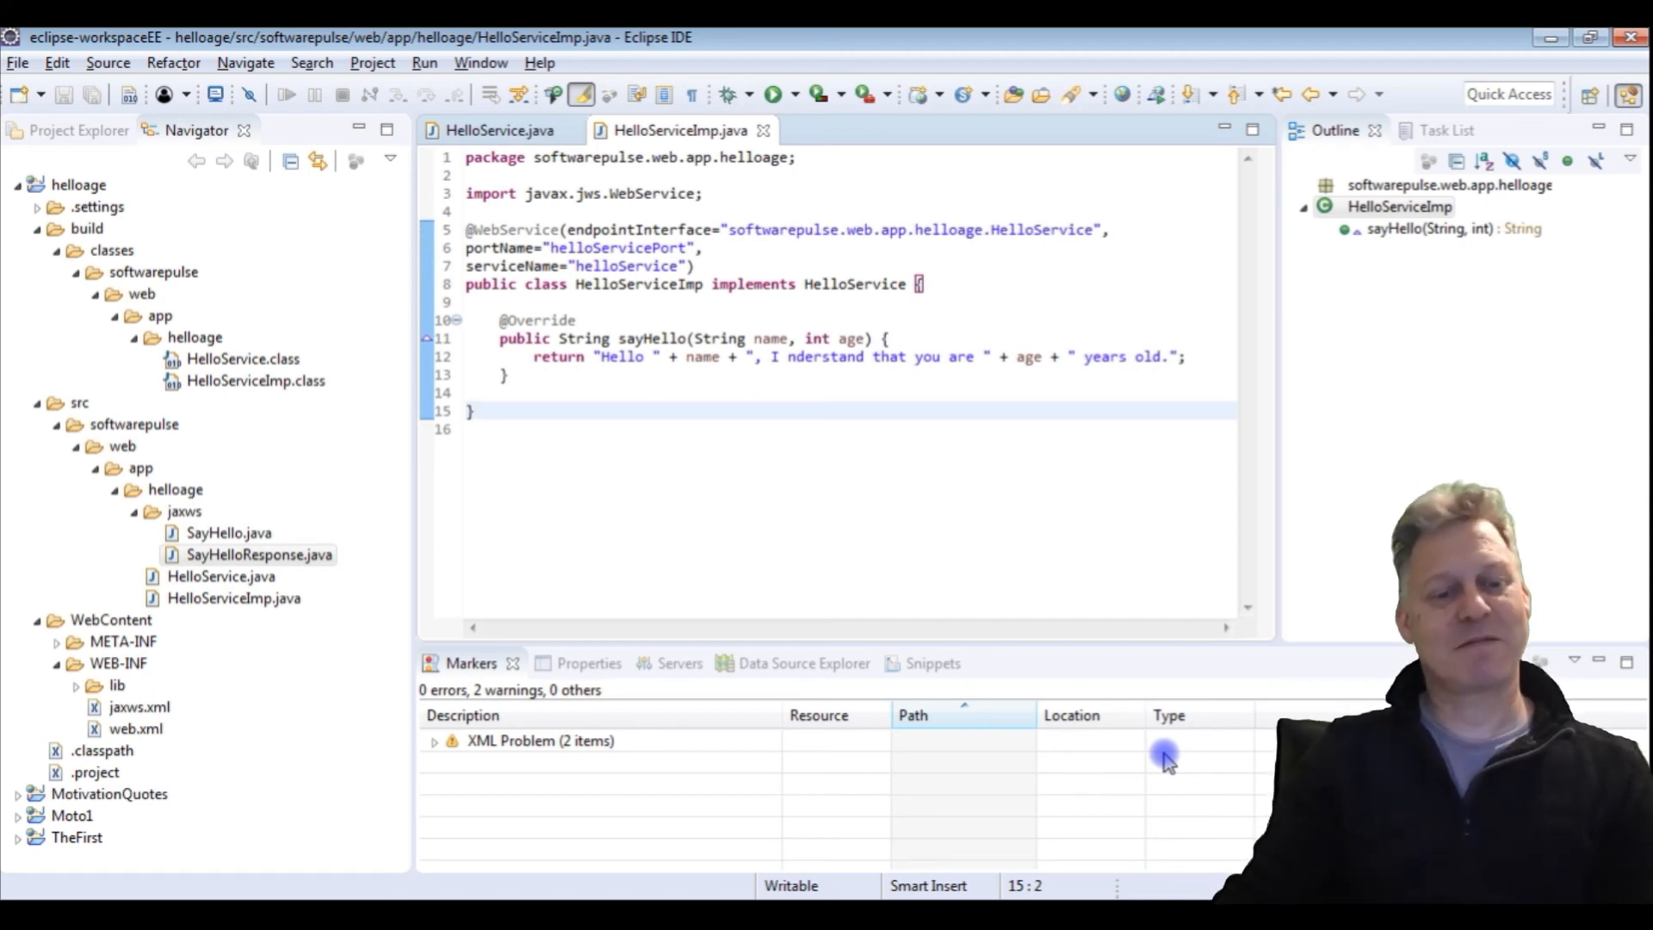
mouse_move(1186, 759)
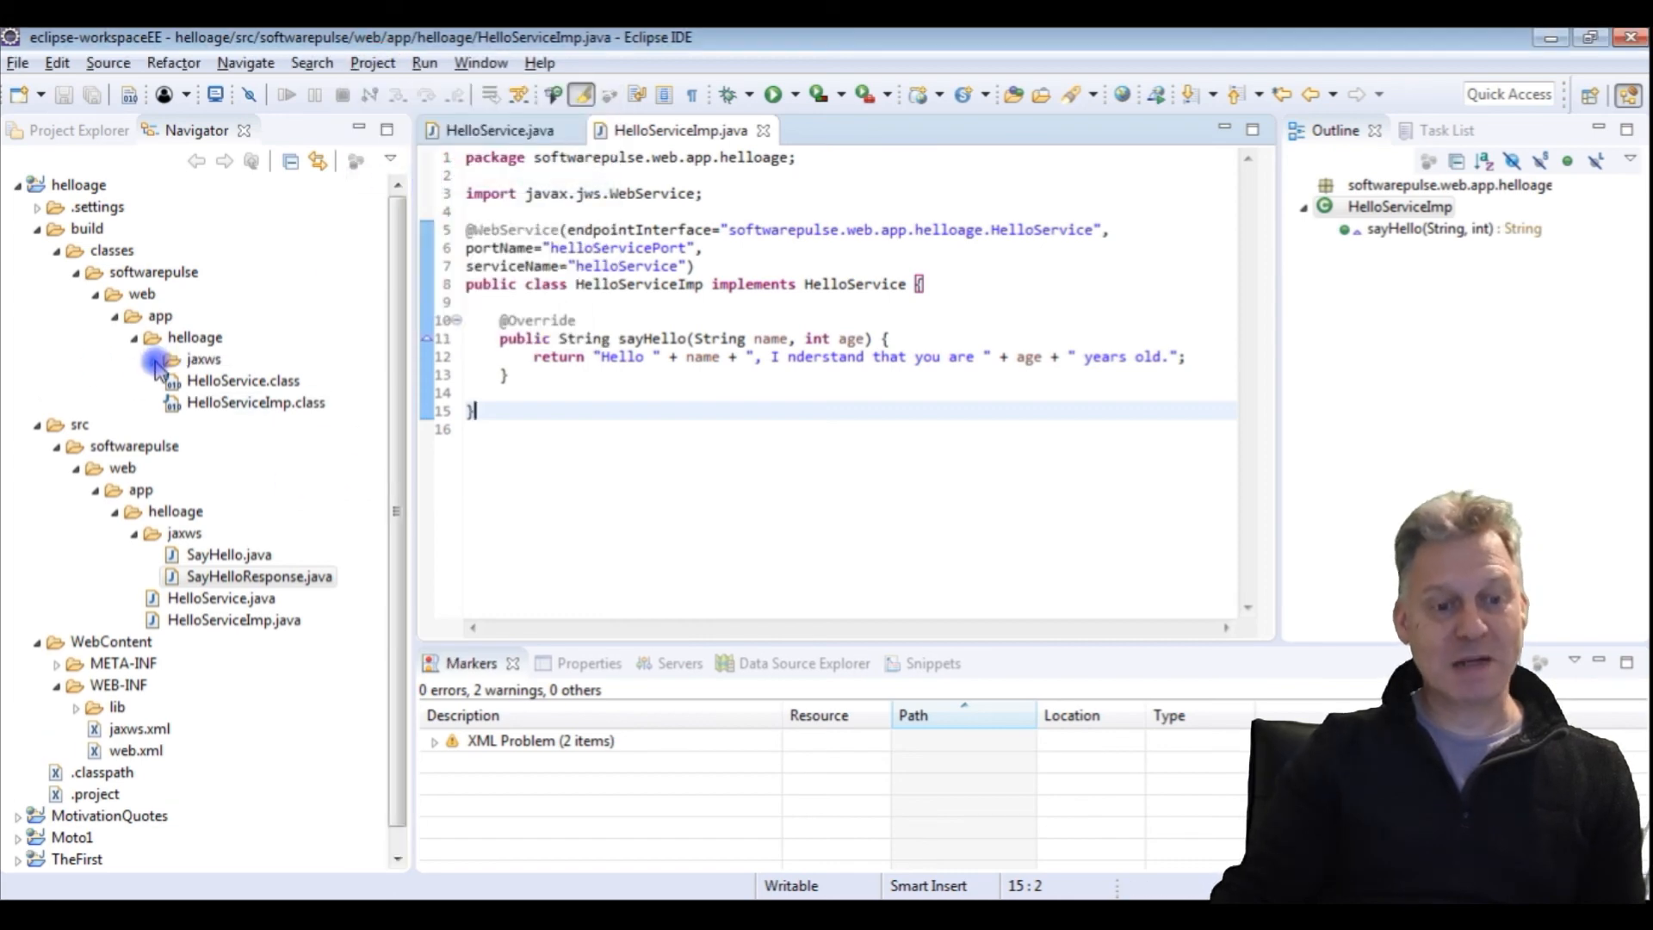
Step: Expand the compiled jaxws folder and select SayHelloResponse.class and SayHello.class
click(282, 402)
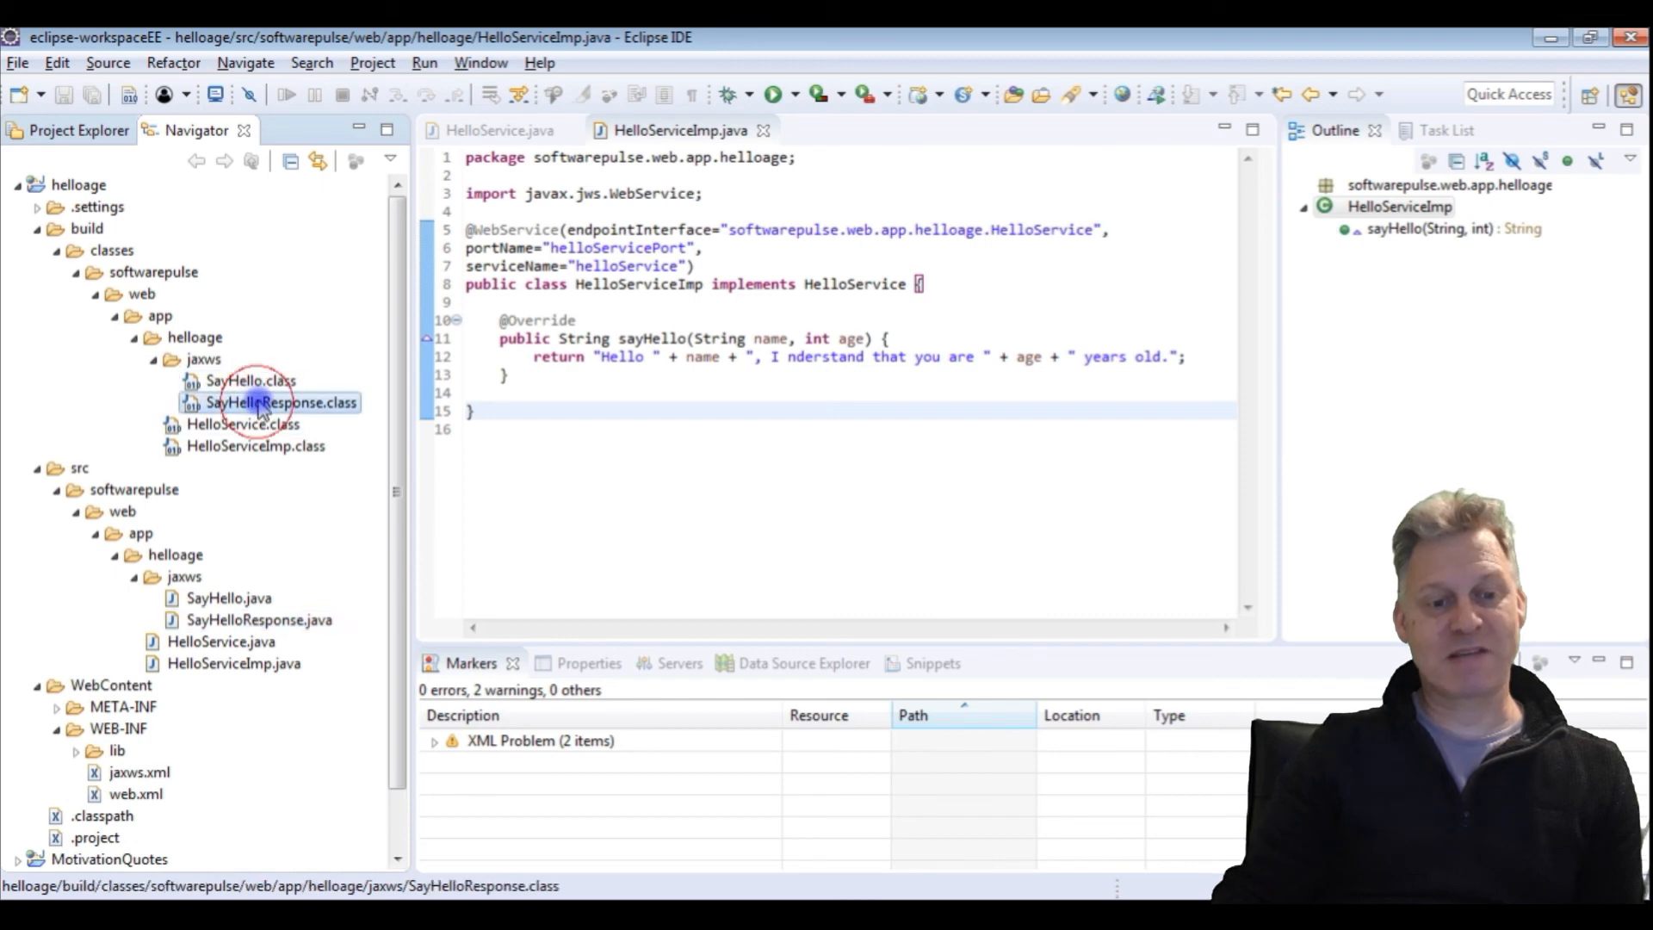
click(250, 381)
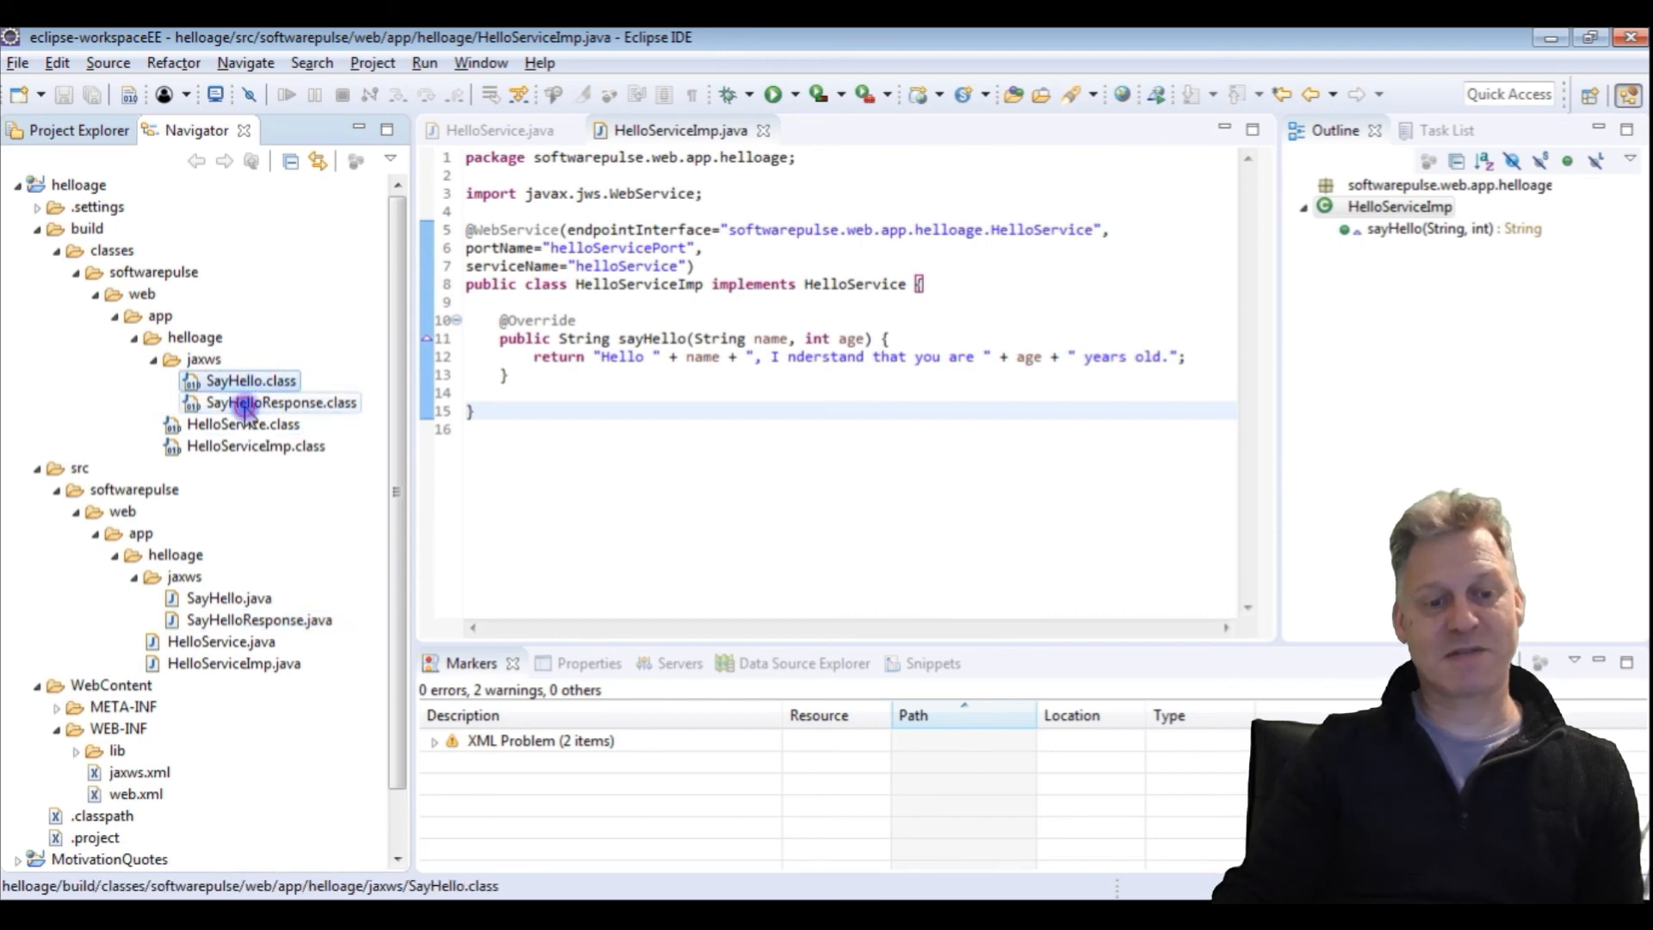
click(282, 402)
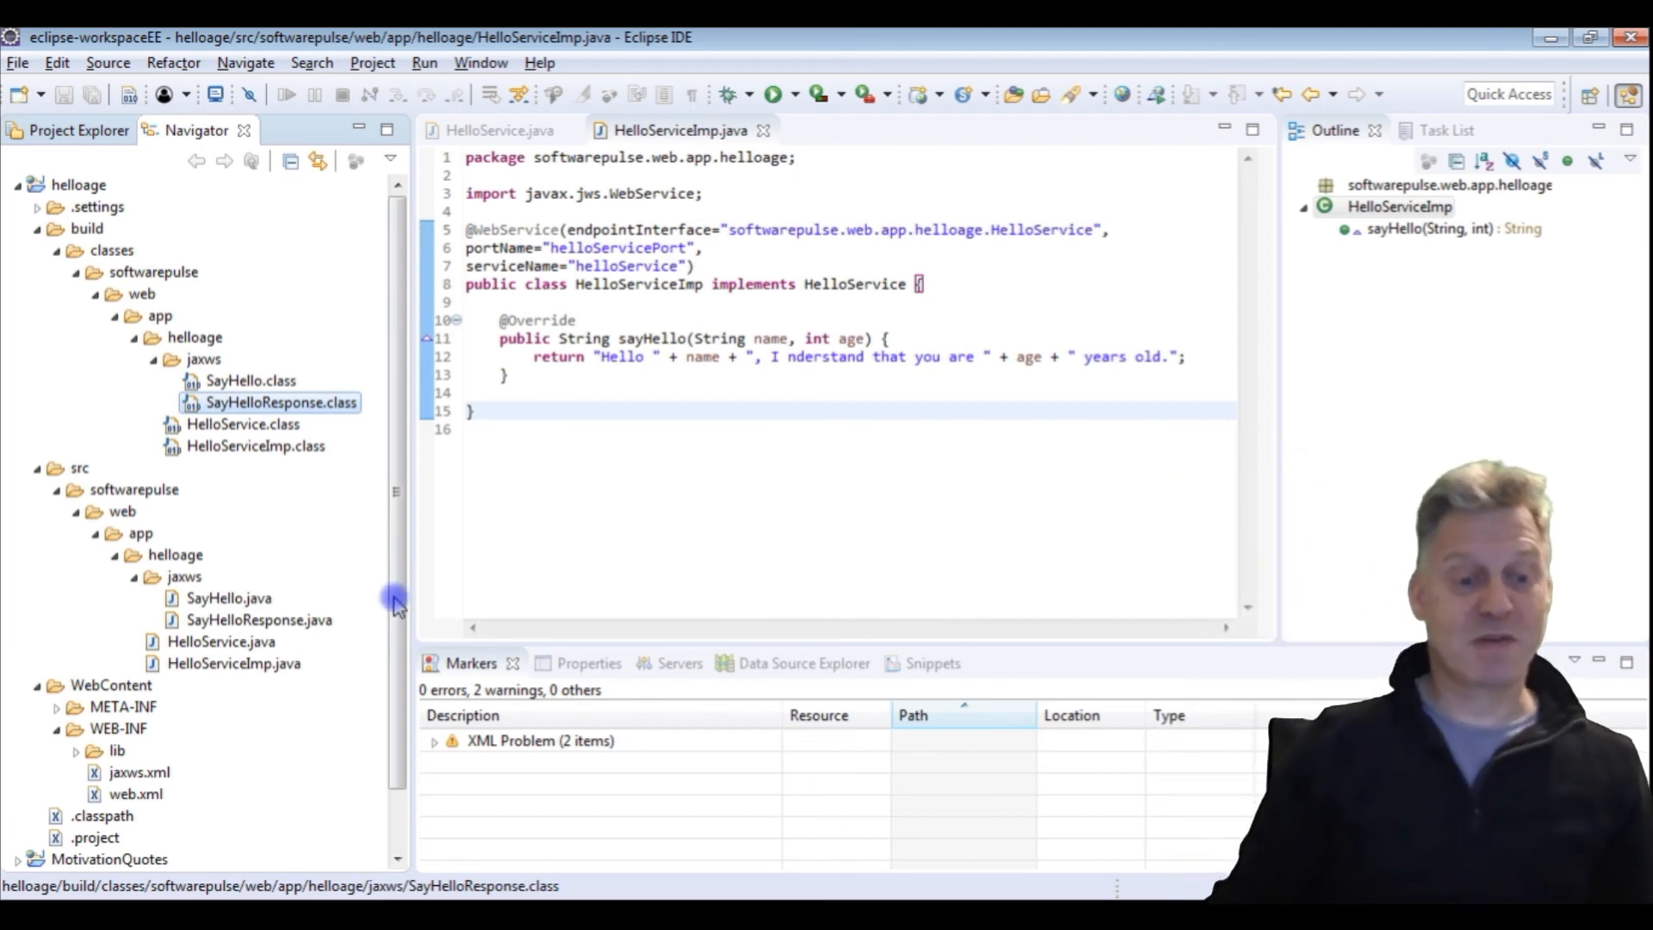
mouse_move(337, 248)
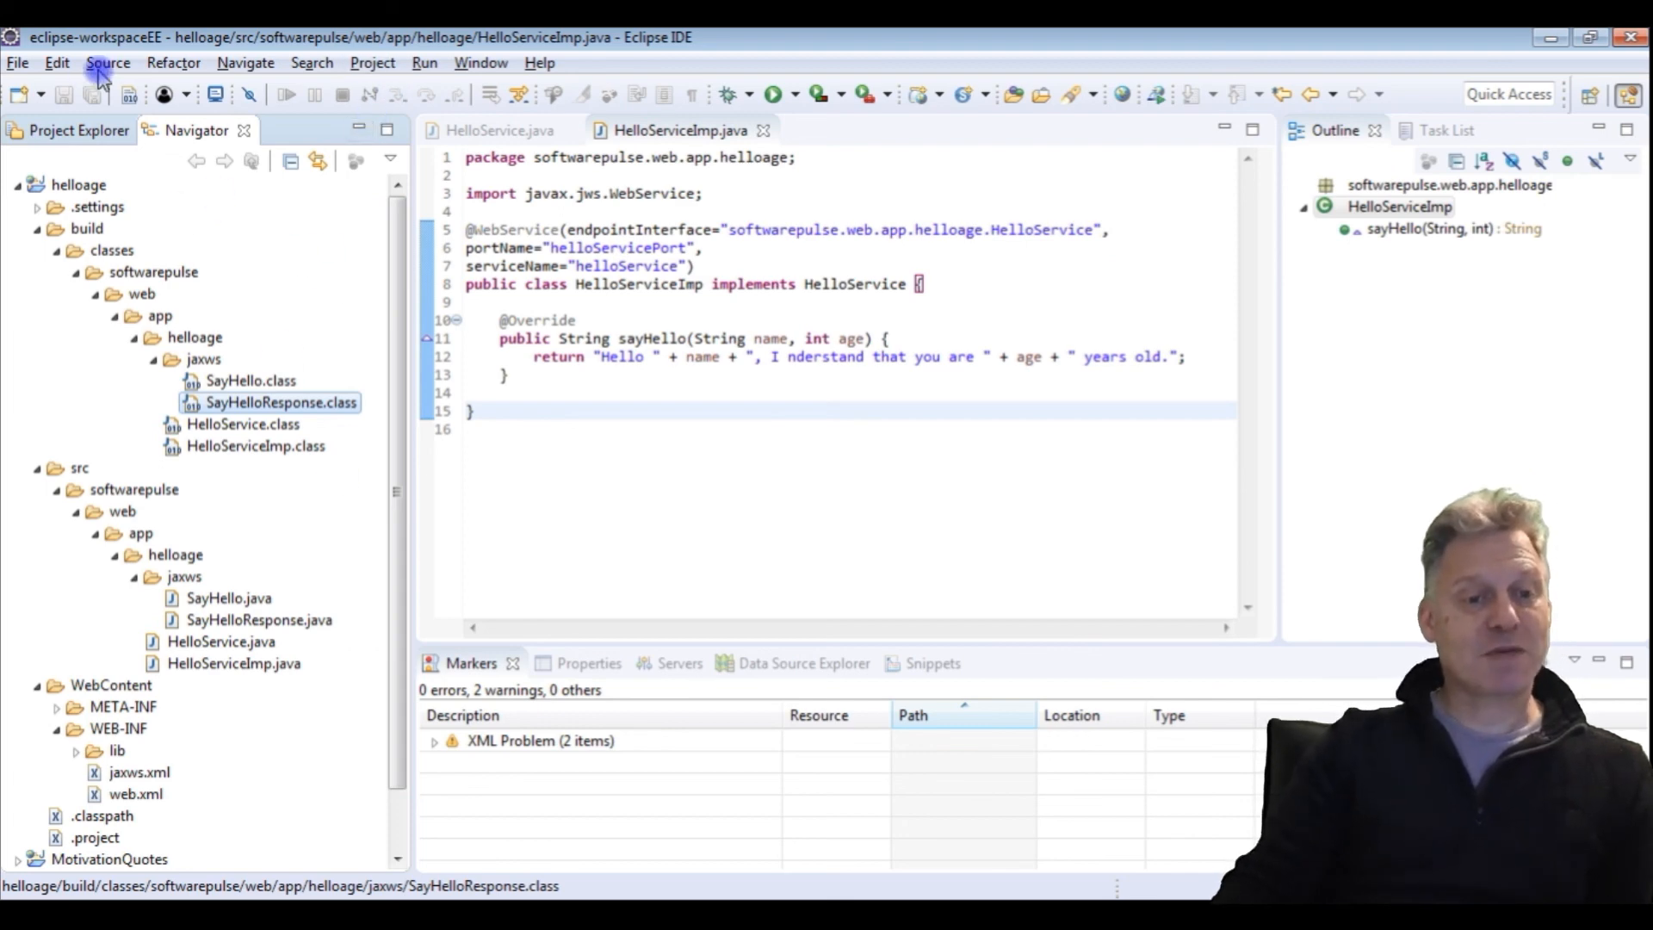
click(371, 62)
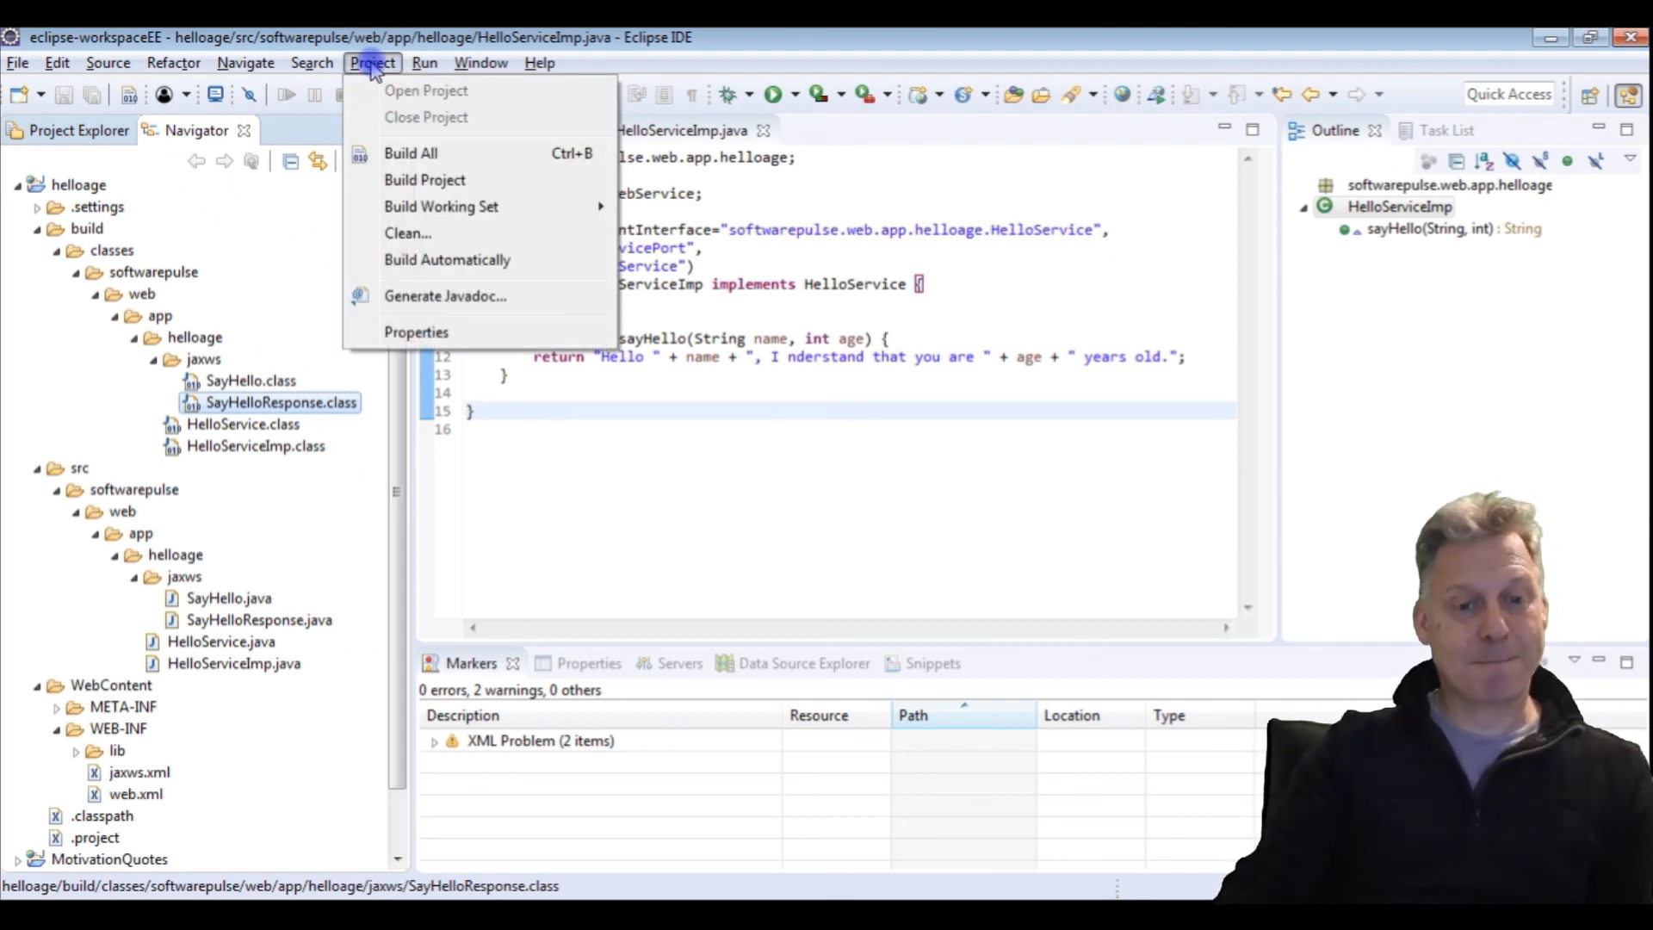
click(18, 62)
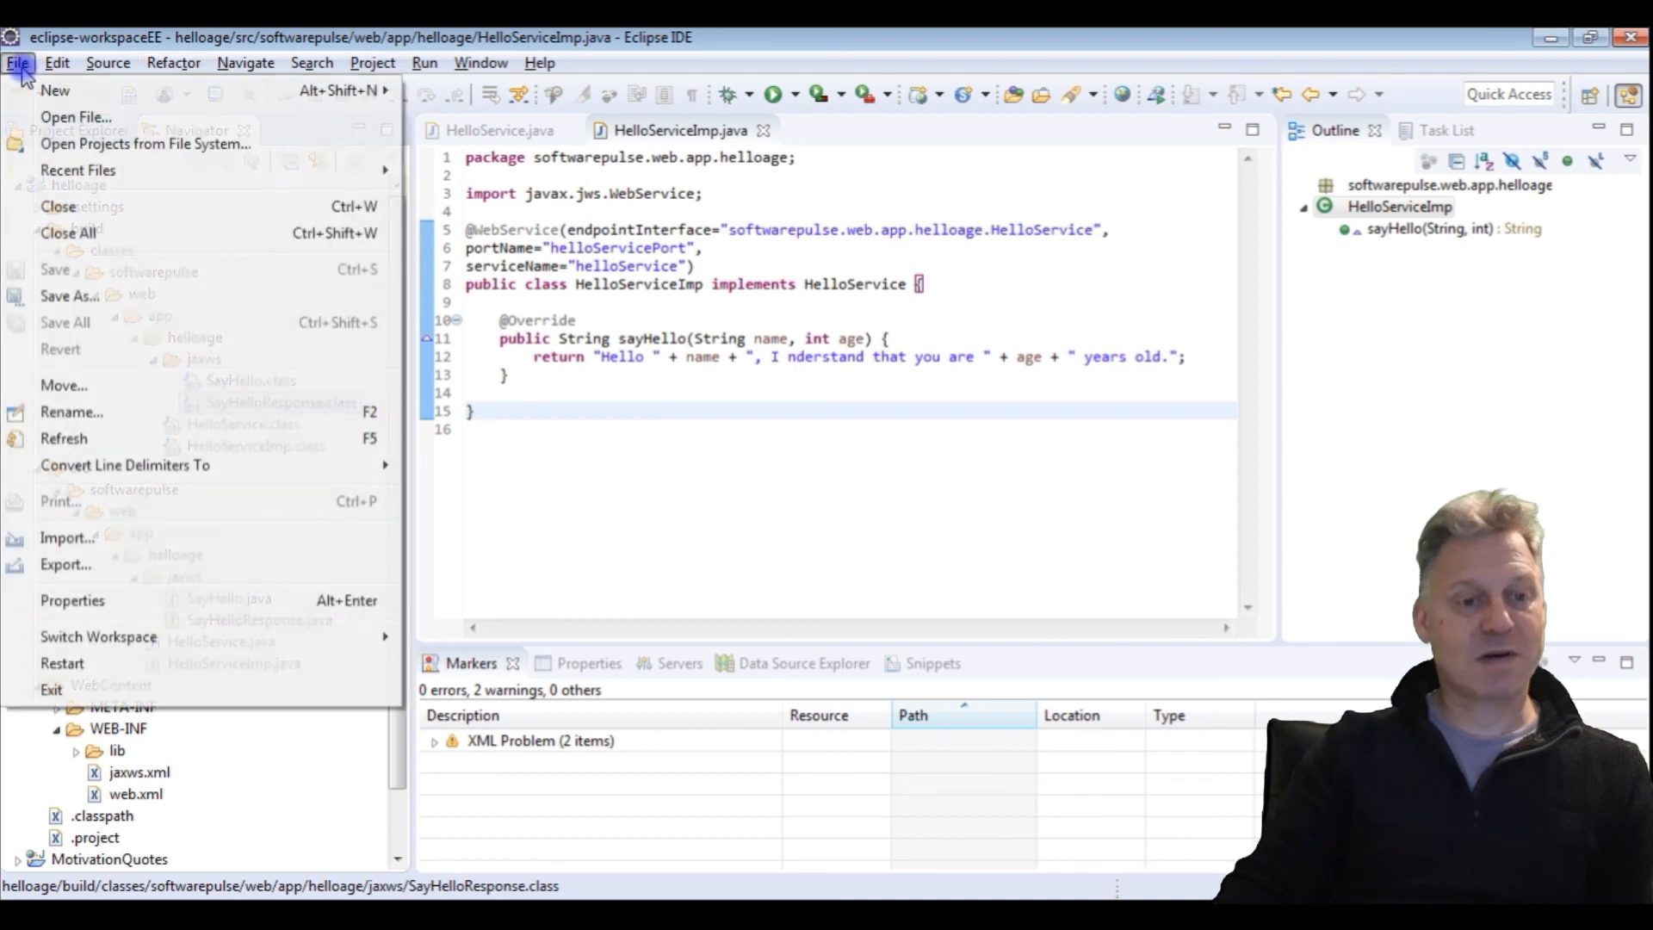
Step: Pick Web > WAR file from the export wizards for helloage
click(690, 466)
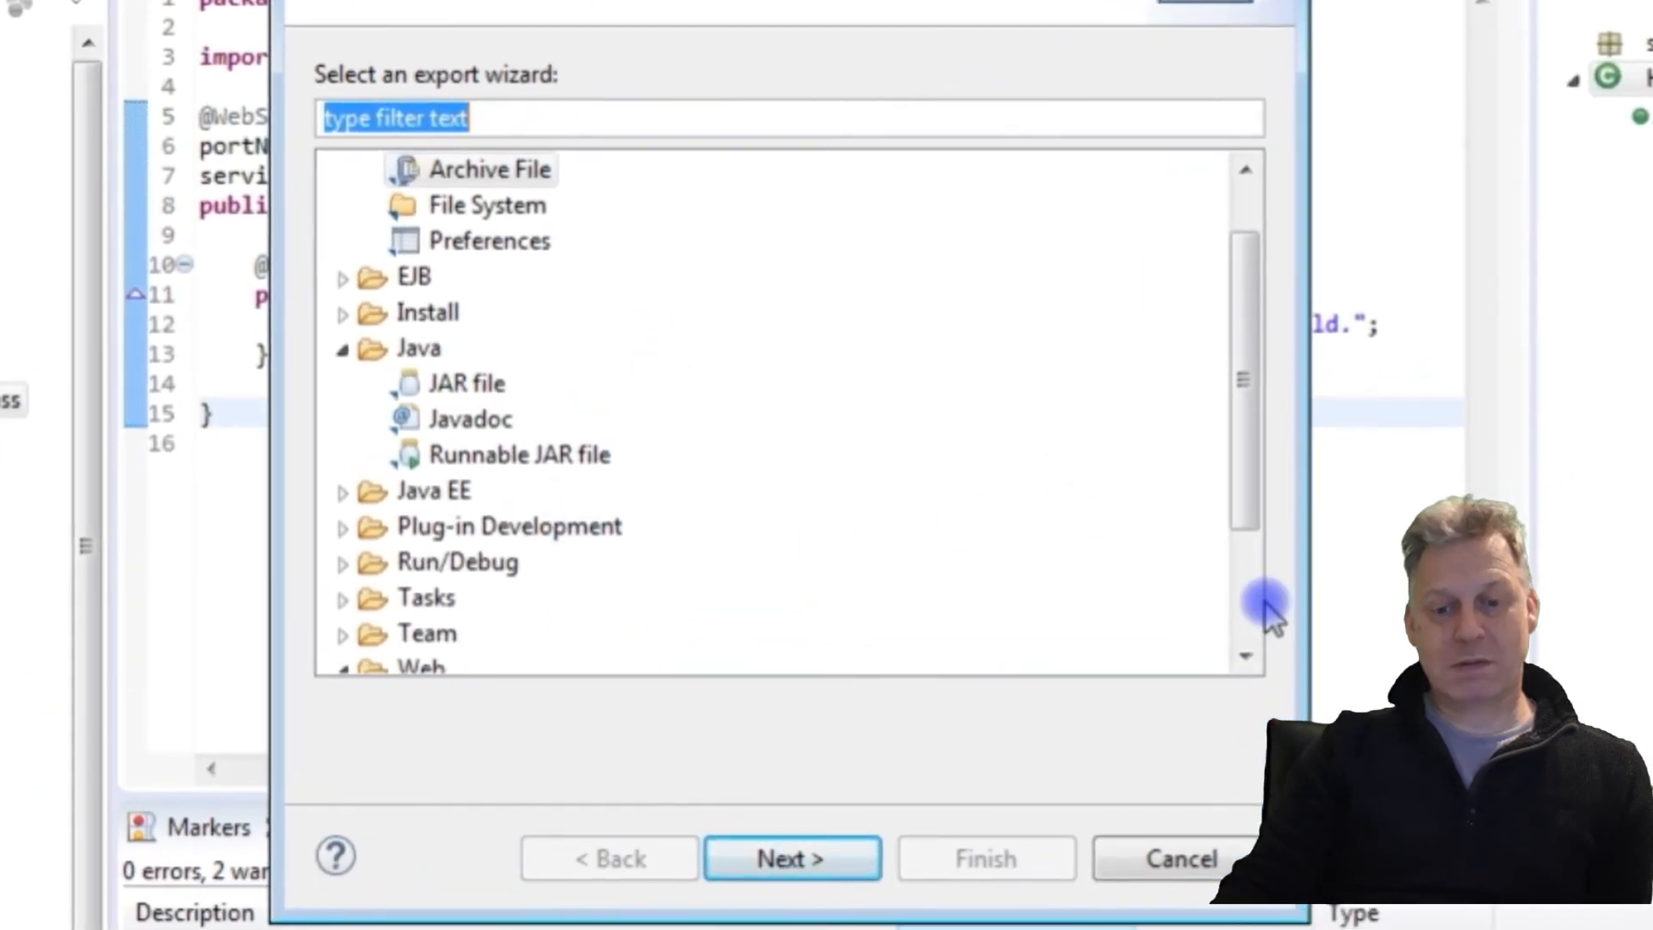
click(492, 598)
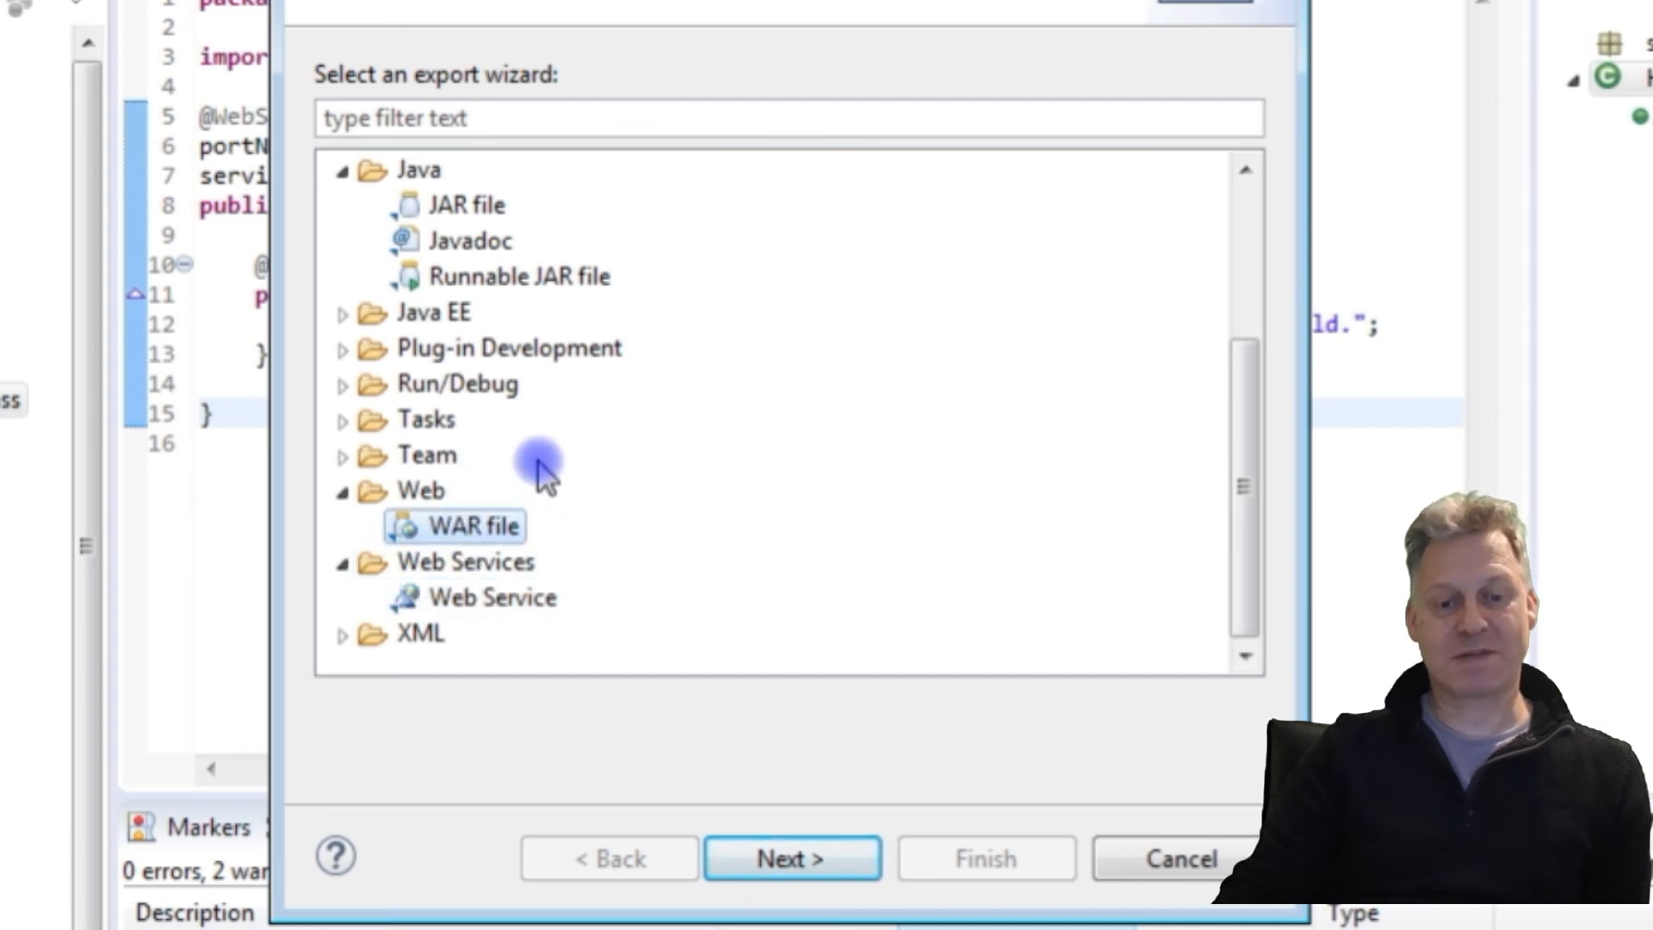
mouse_move(500, 569)
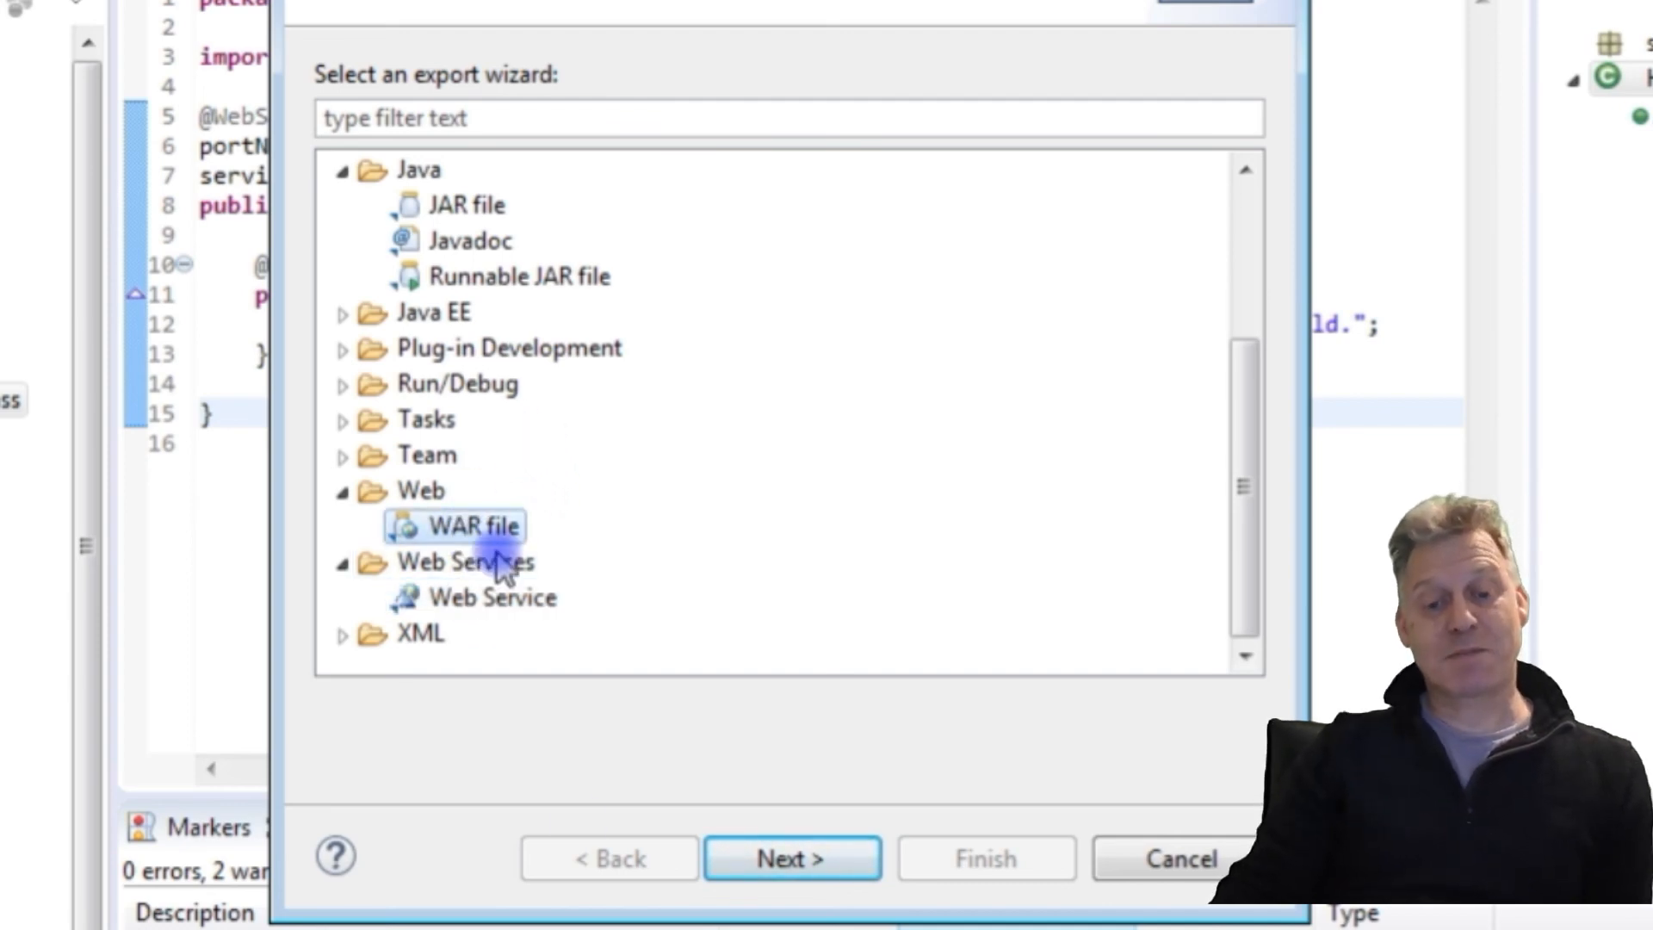
click(792, 858)
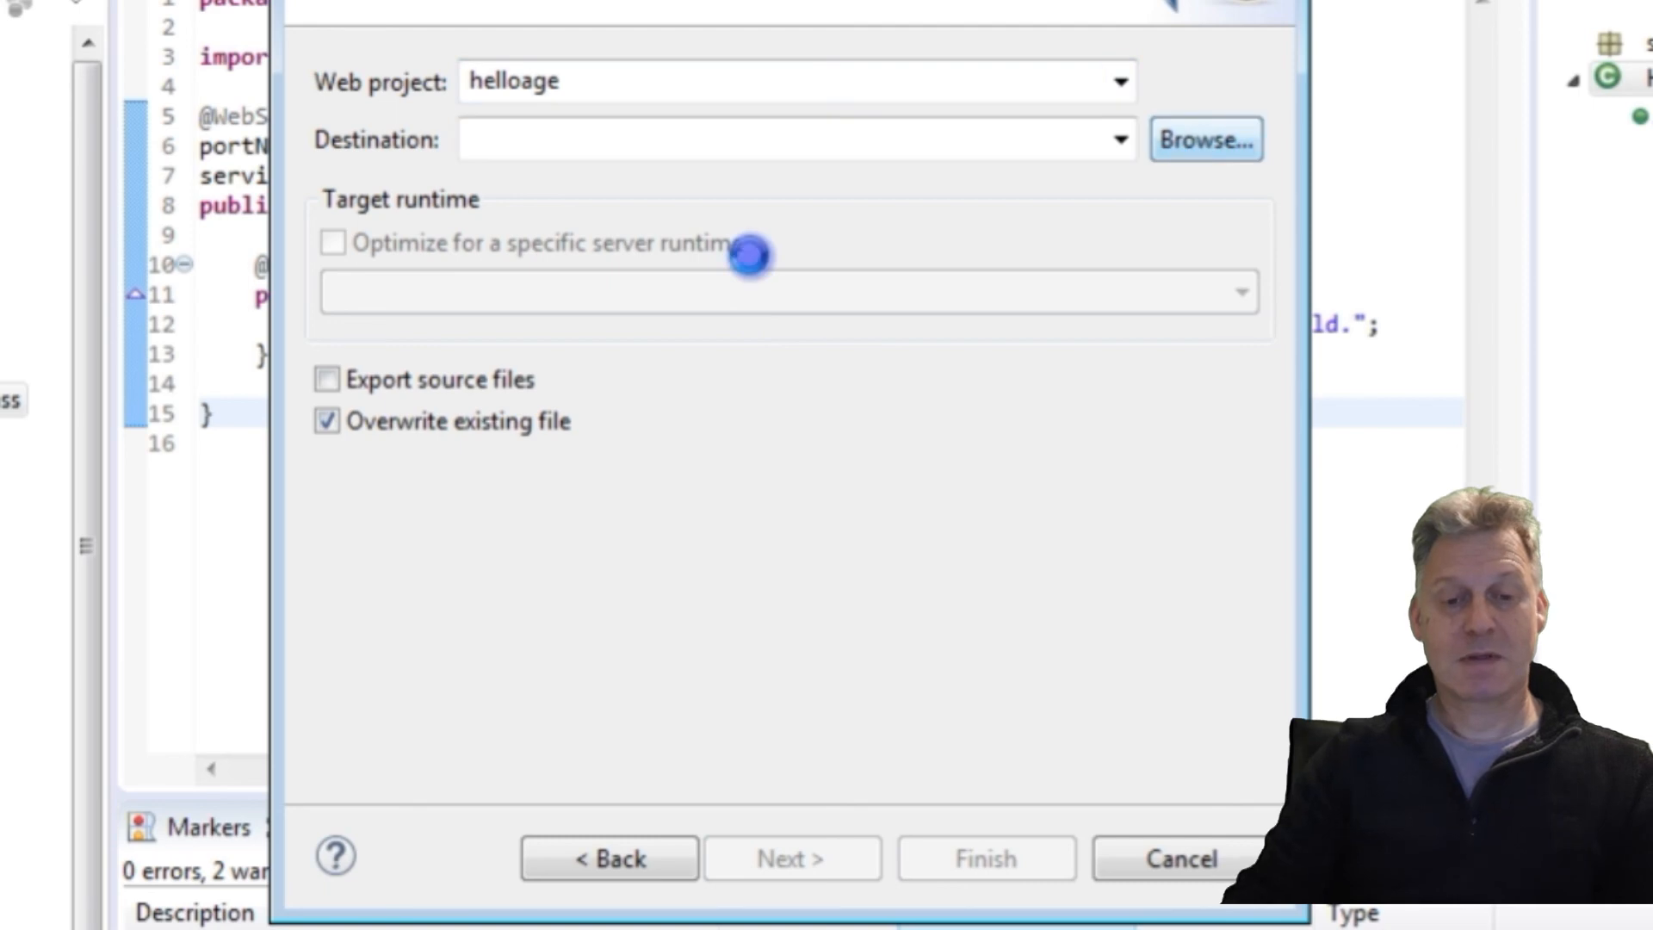
Step: Set the WAR destination to C:\extras\helloage.war and finish the export
click(1205, 137)
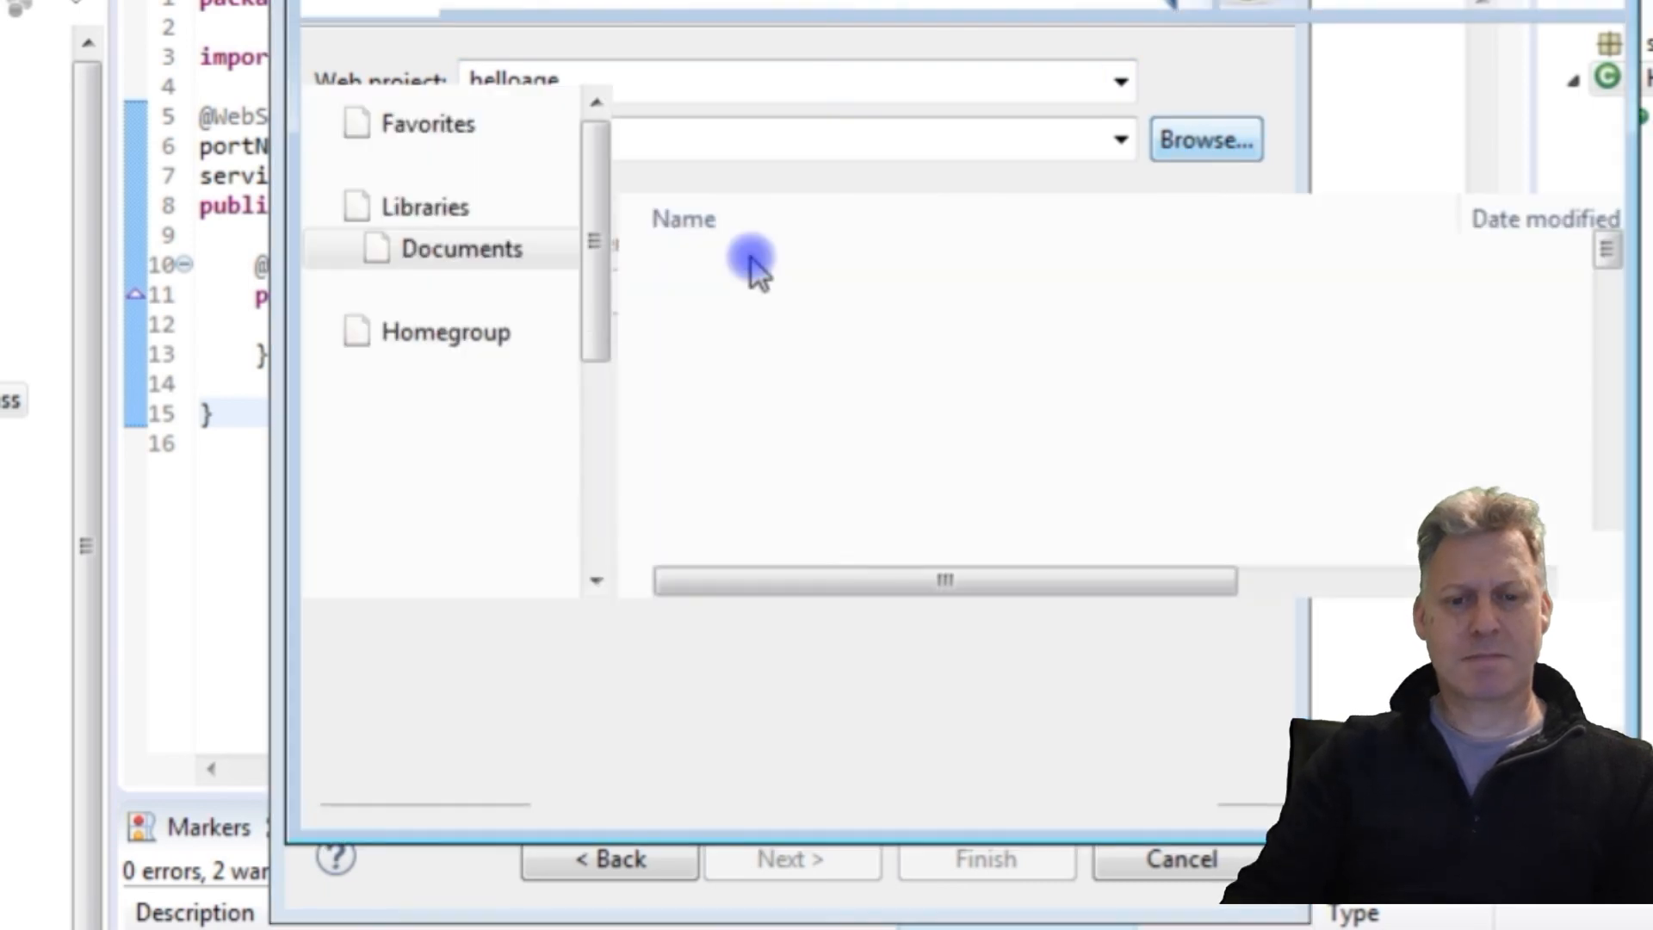
click(1205, 138)
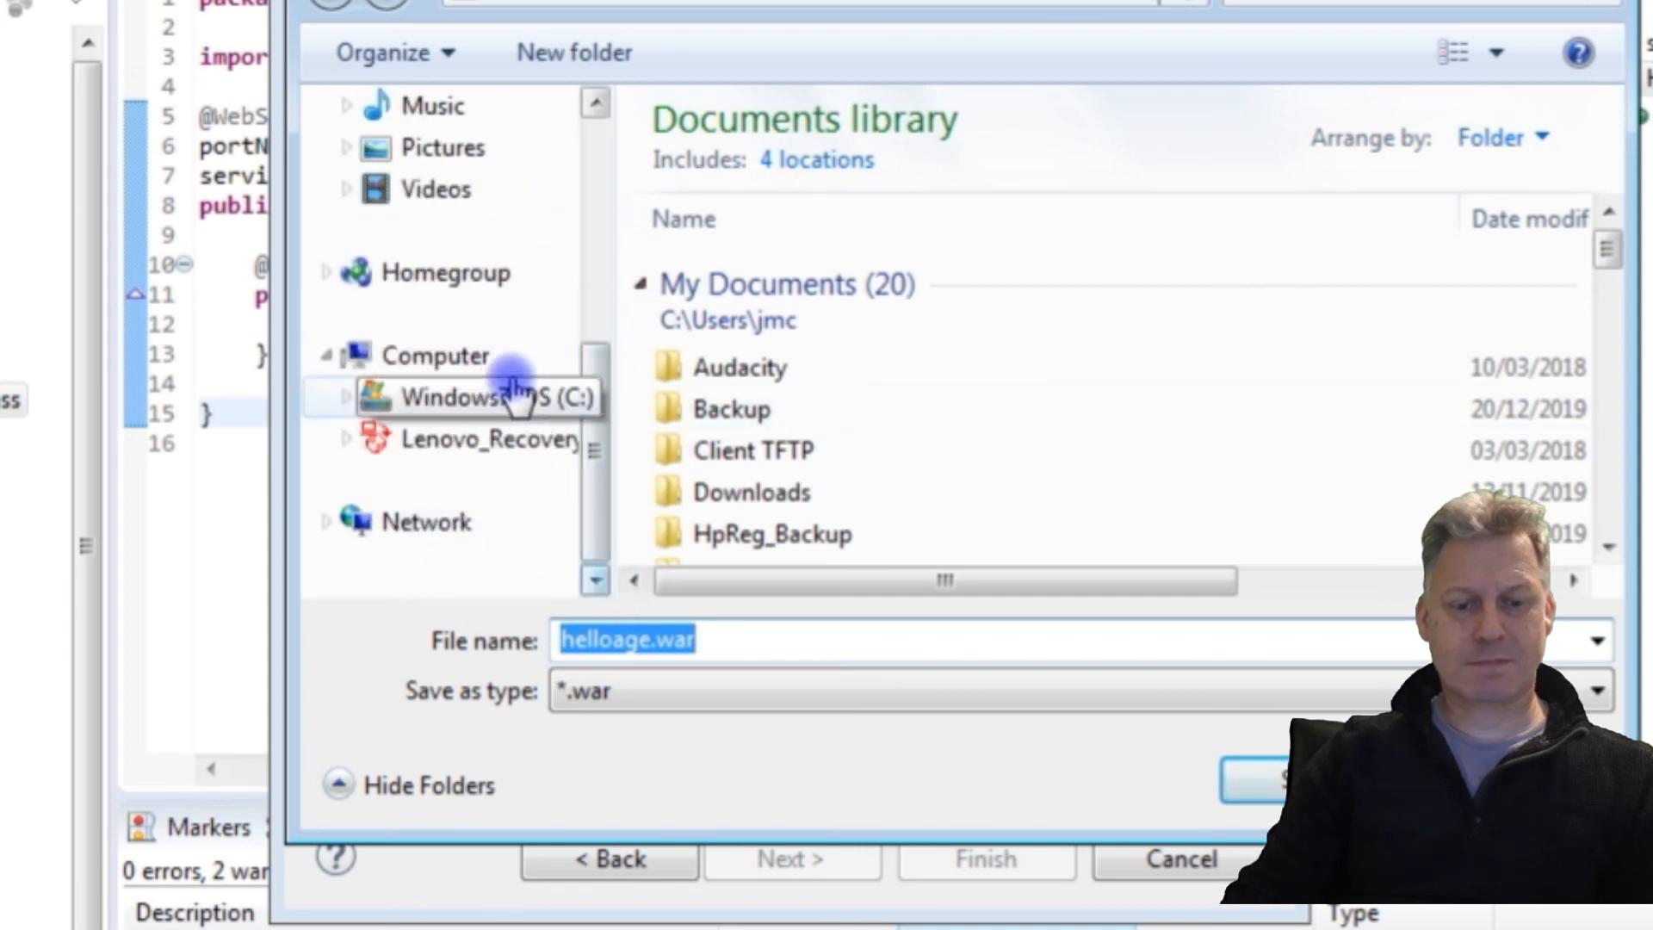
click(485, 396)
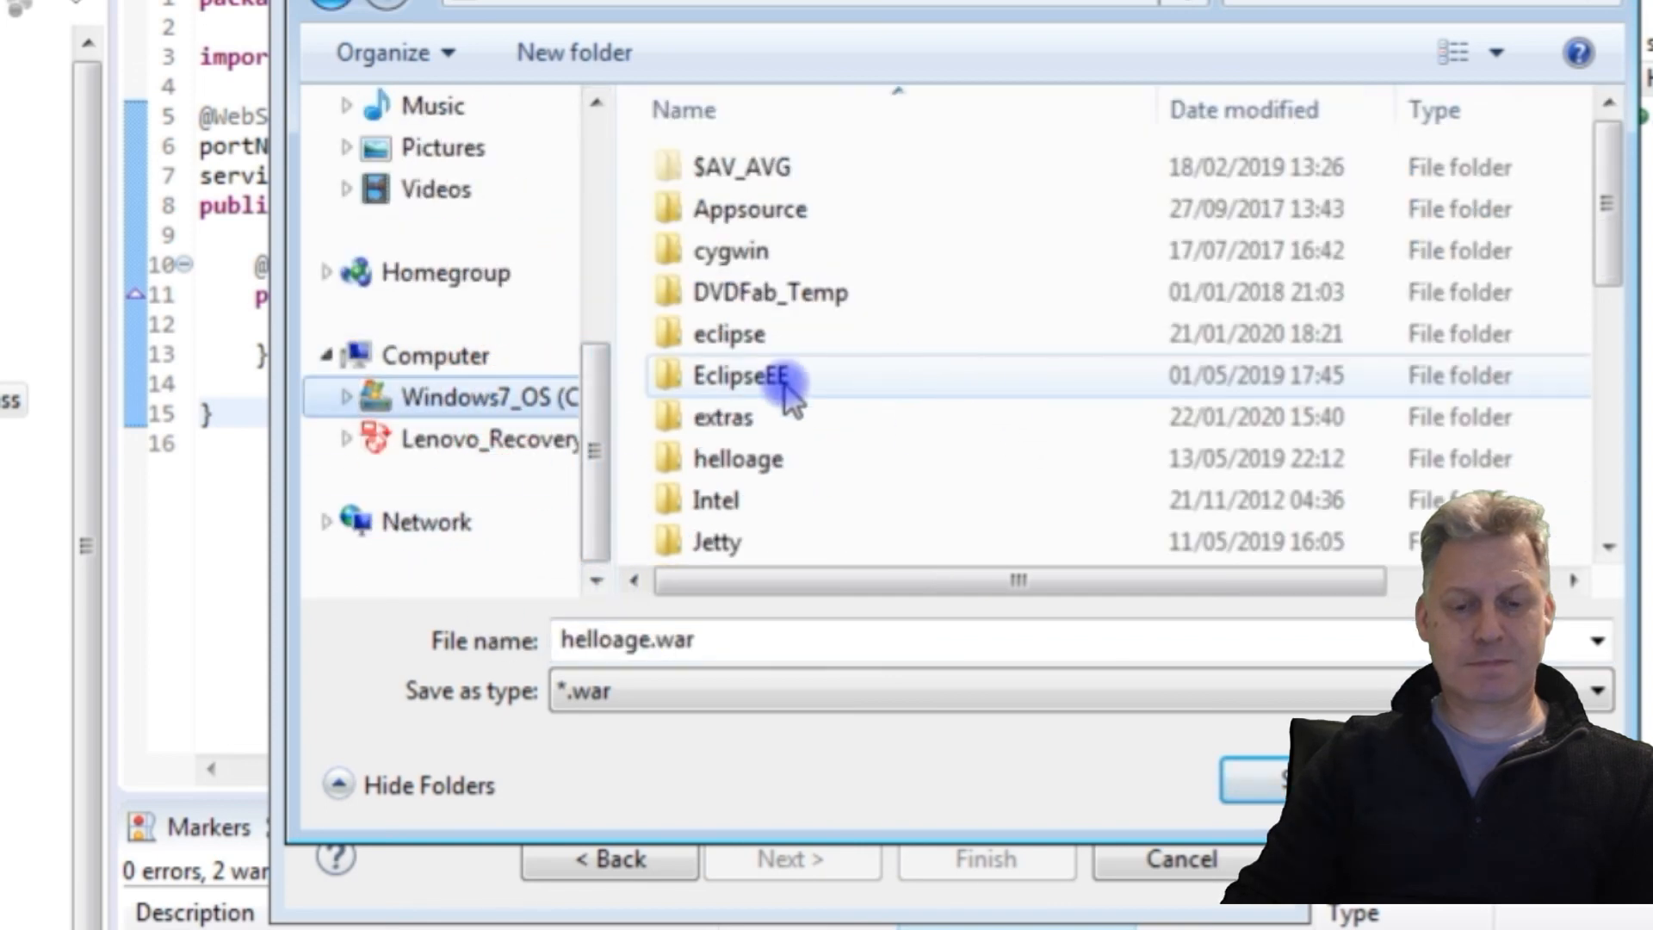
click(738, 459)
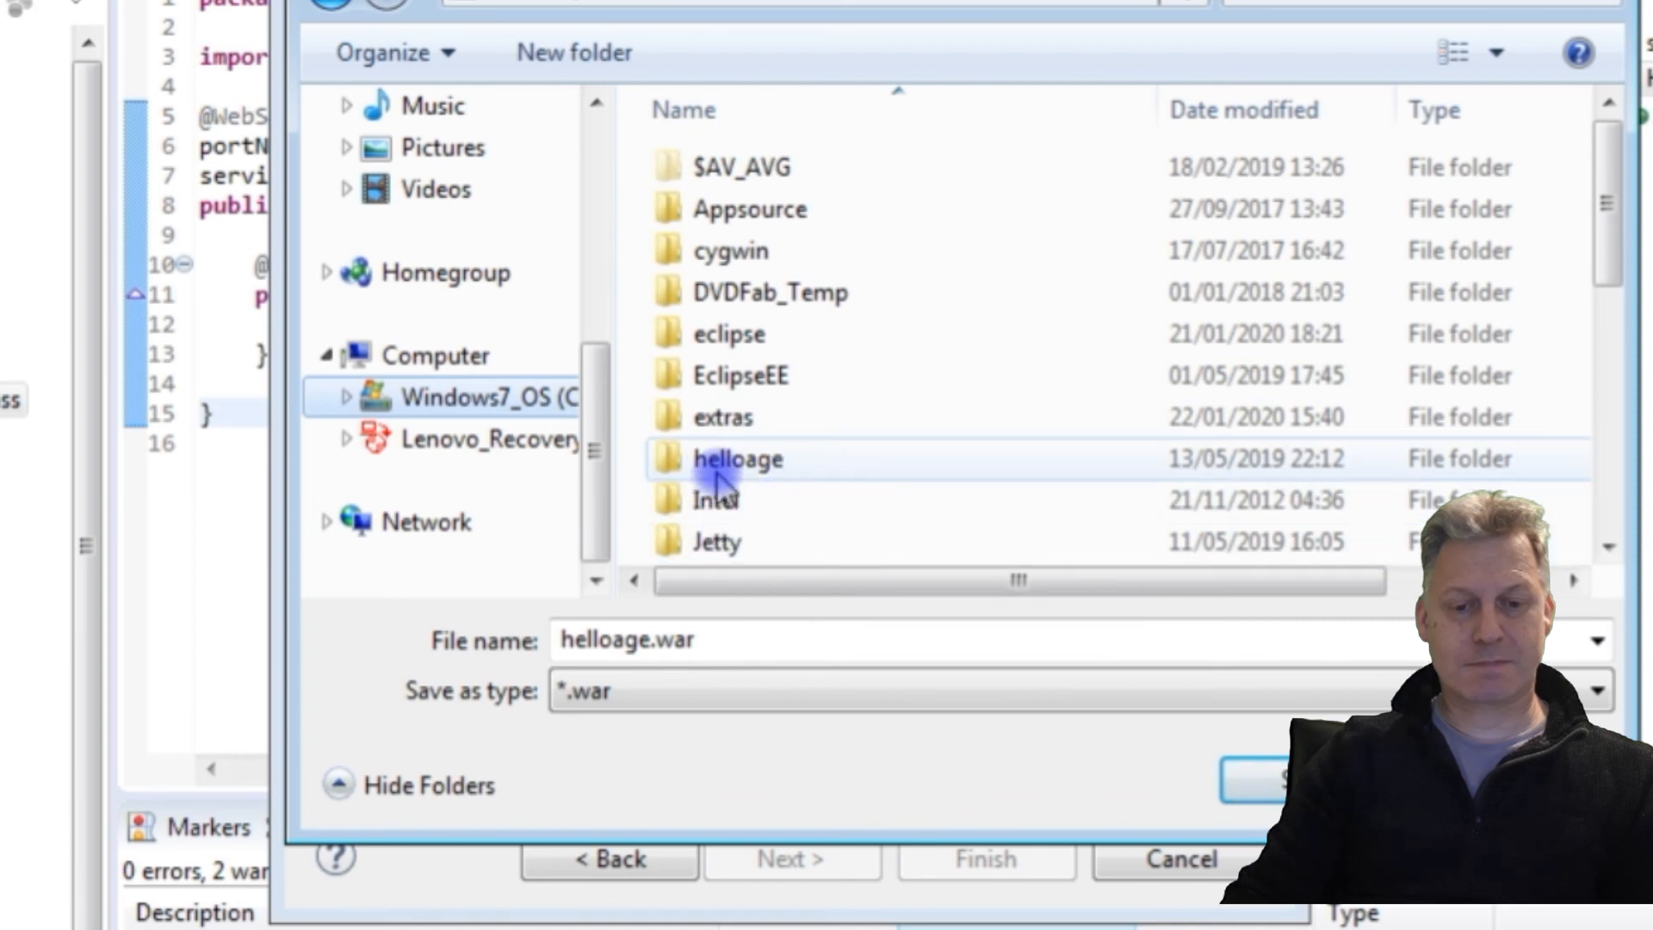
scroll(down, 3)
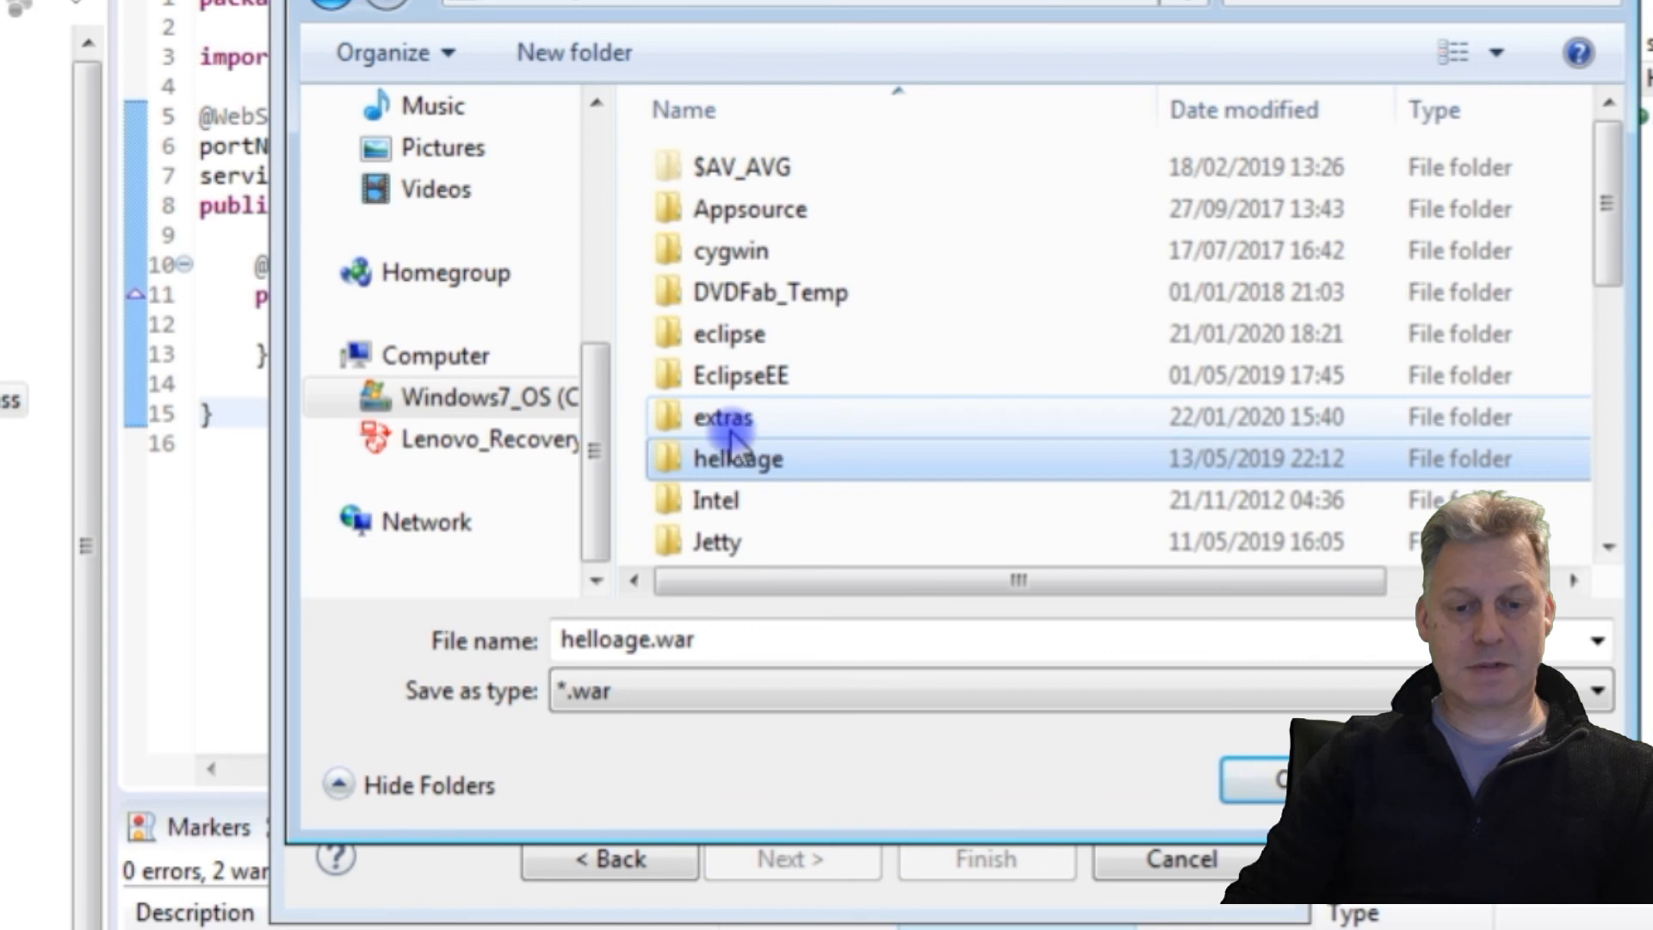
double_click(720, 417)
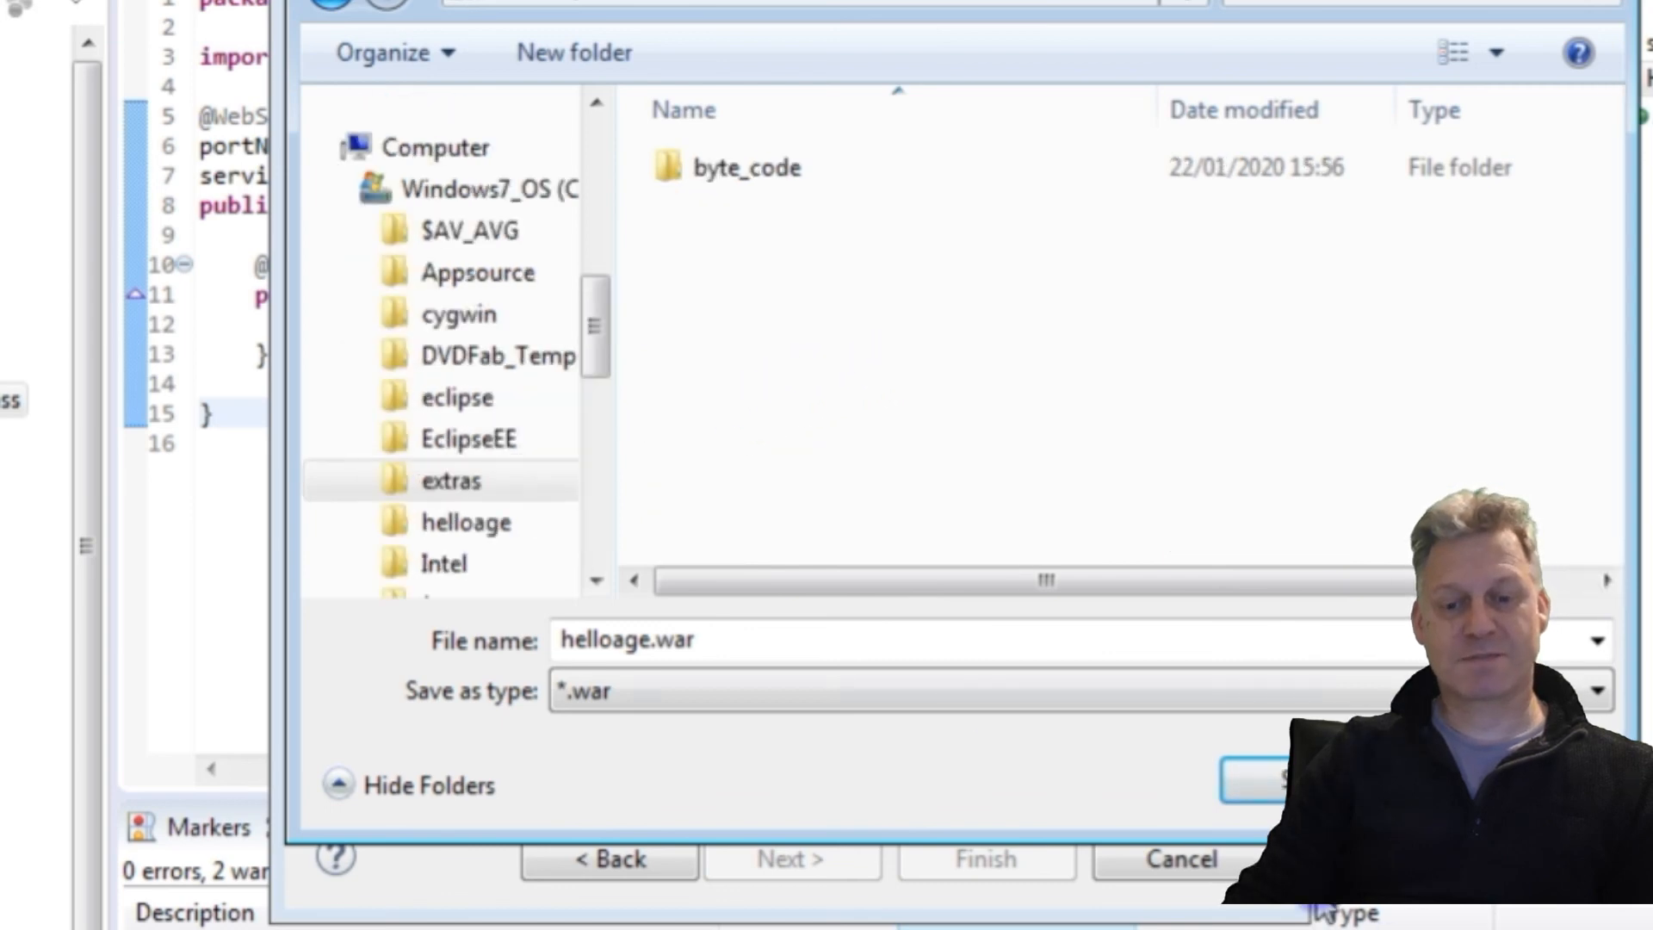
click(690, 690)
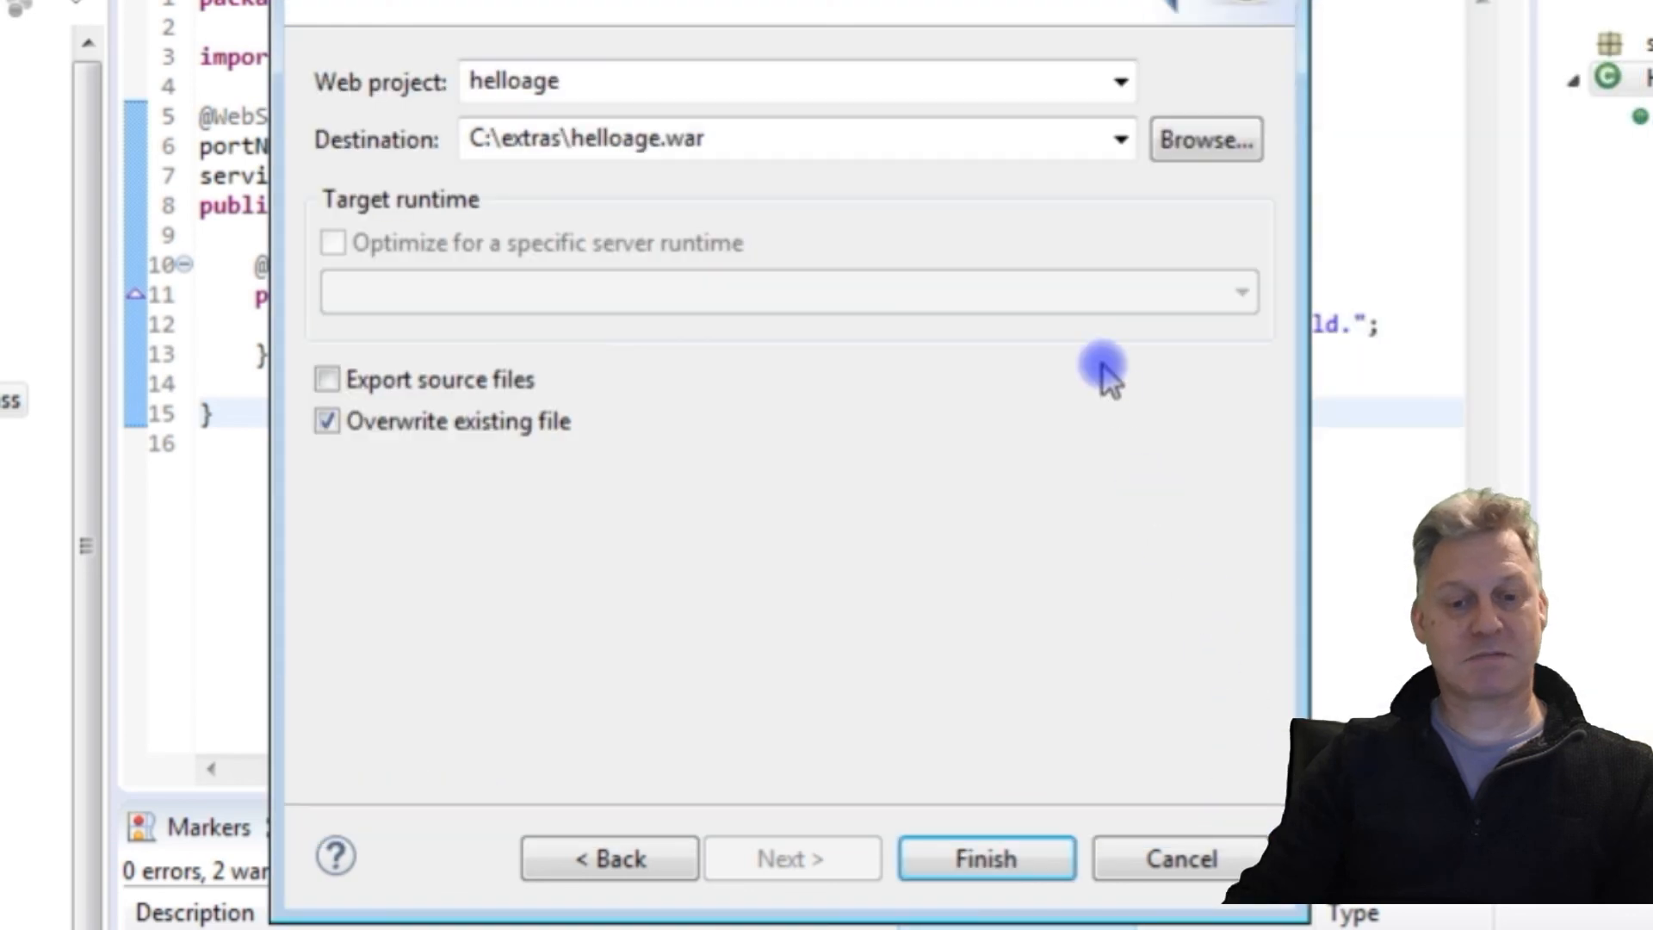
click(983, 859)
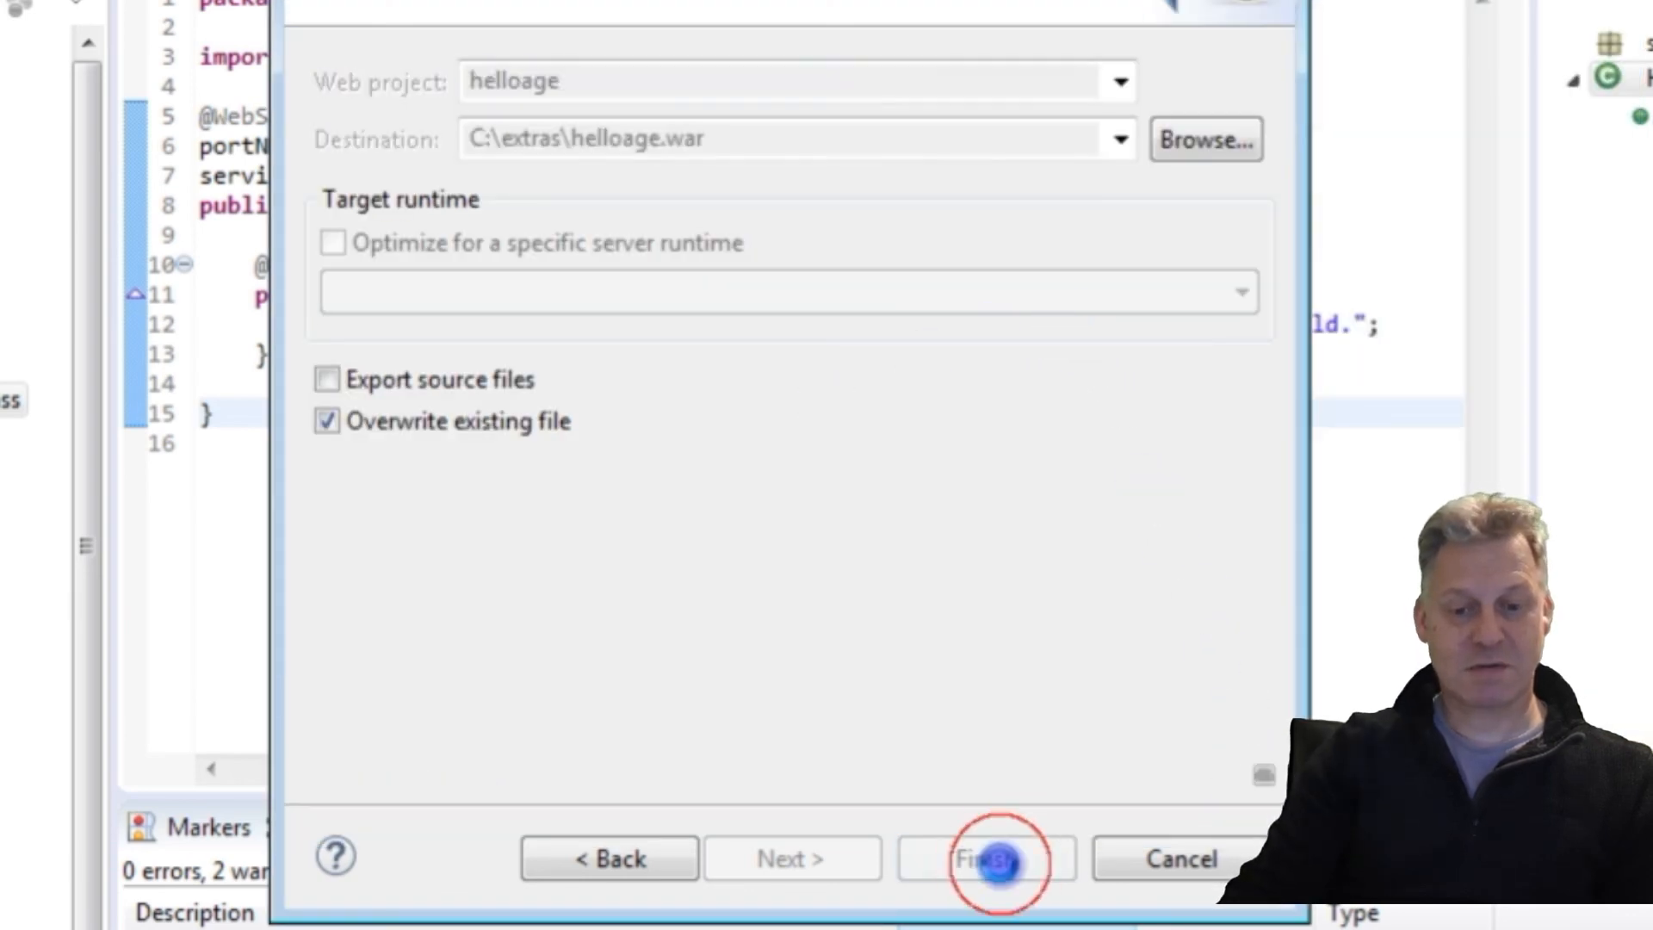
click(989, 858)
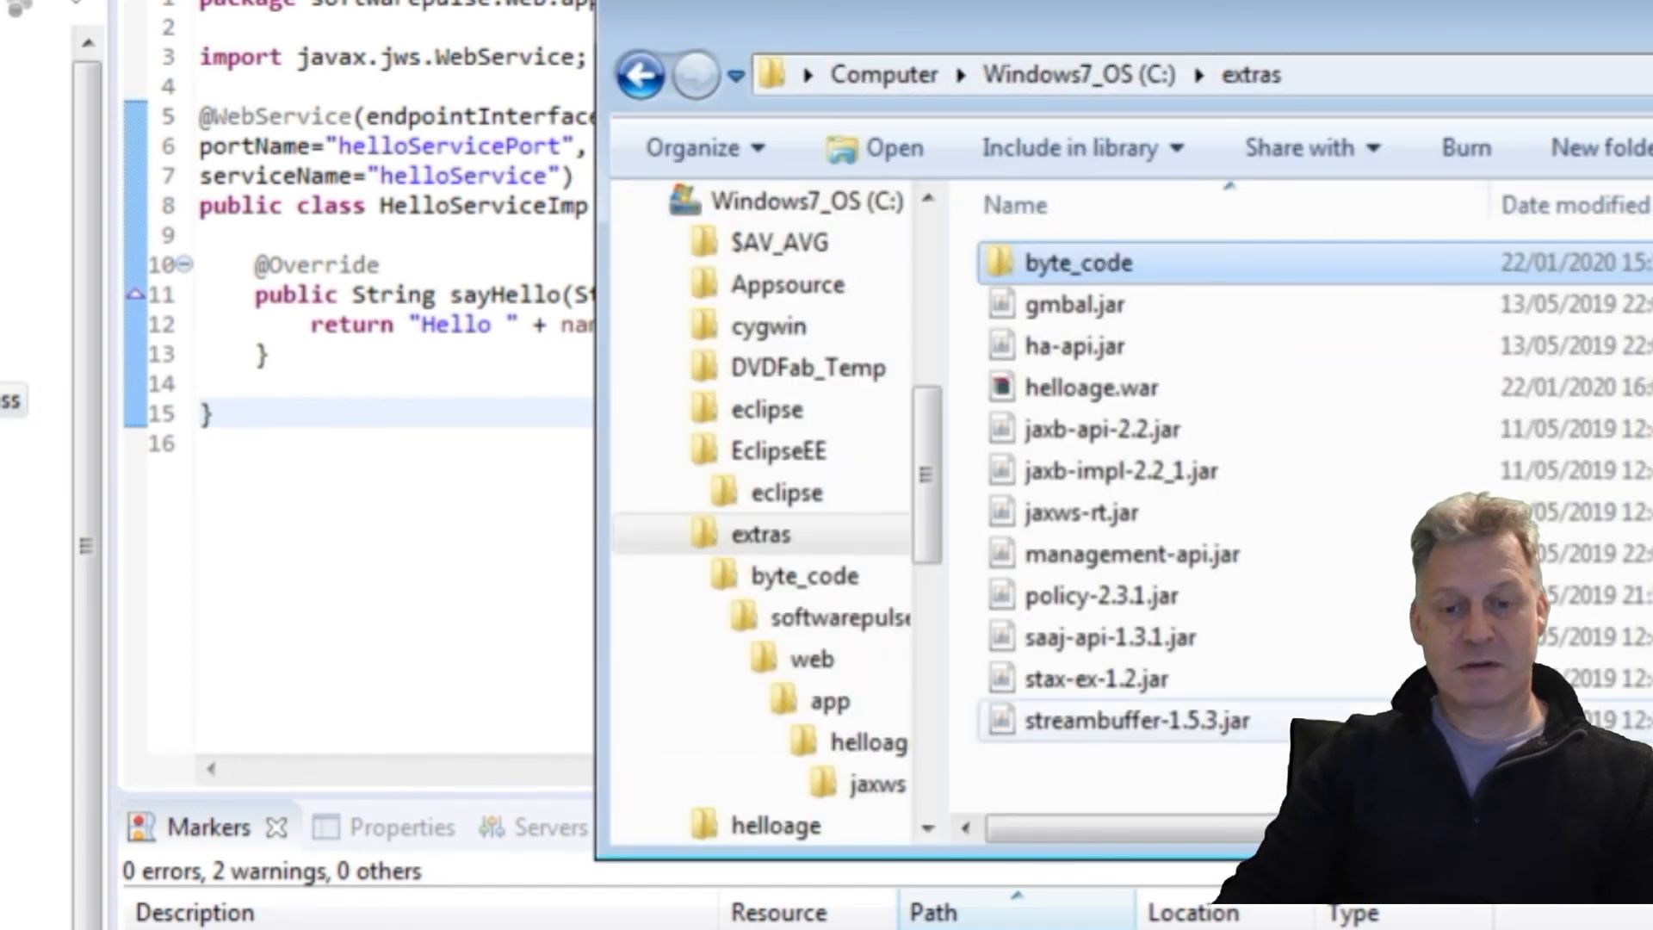
Step: Select helloage.war in C:\extras and check its 22/01/2020 16:06 modified time
click(1131, 553)
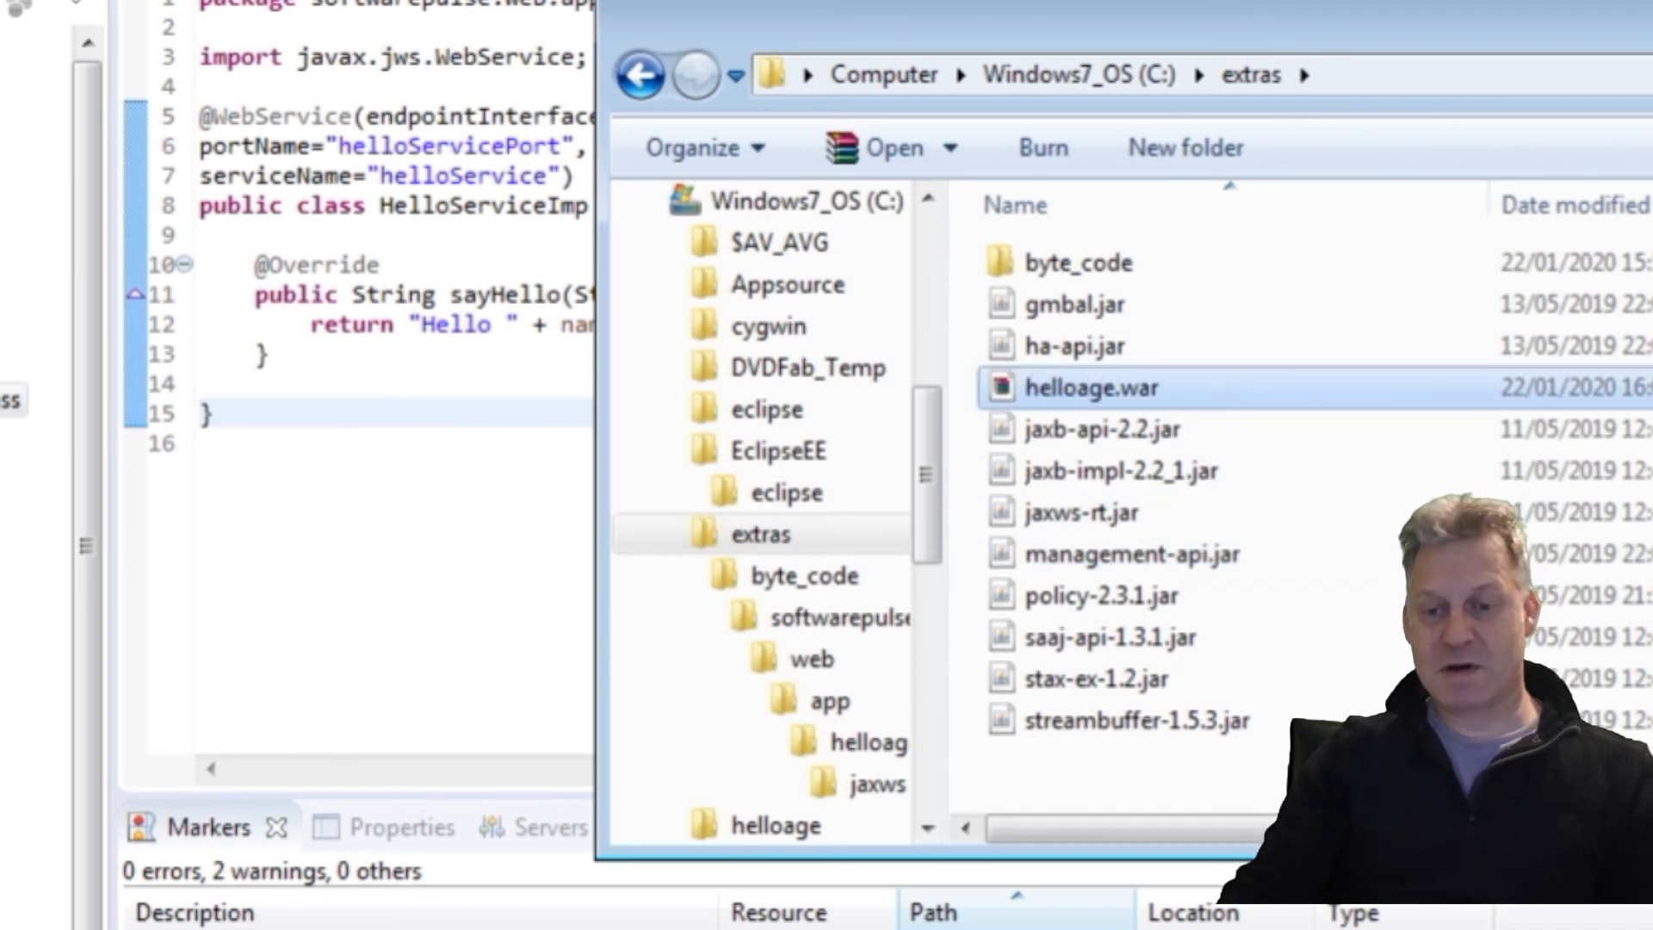
scroll(right, 3)
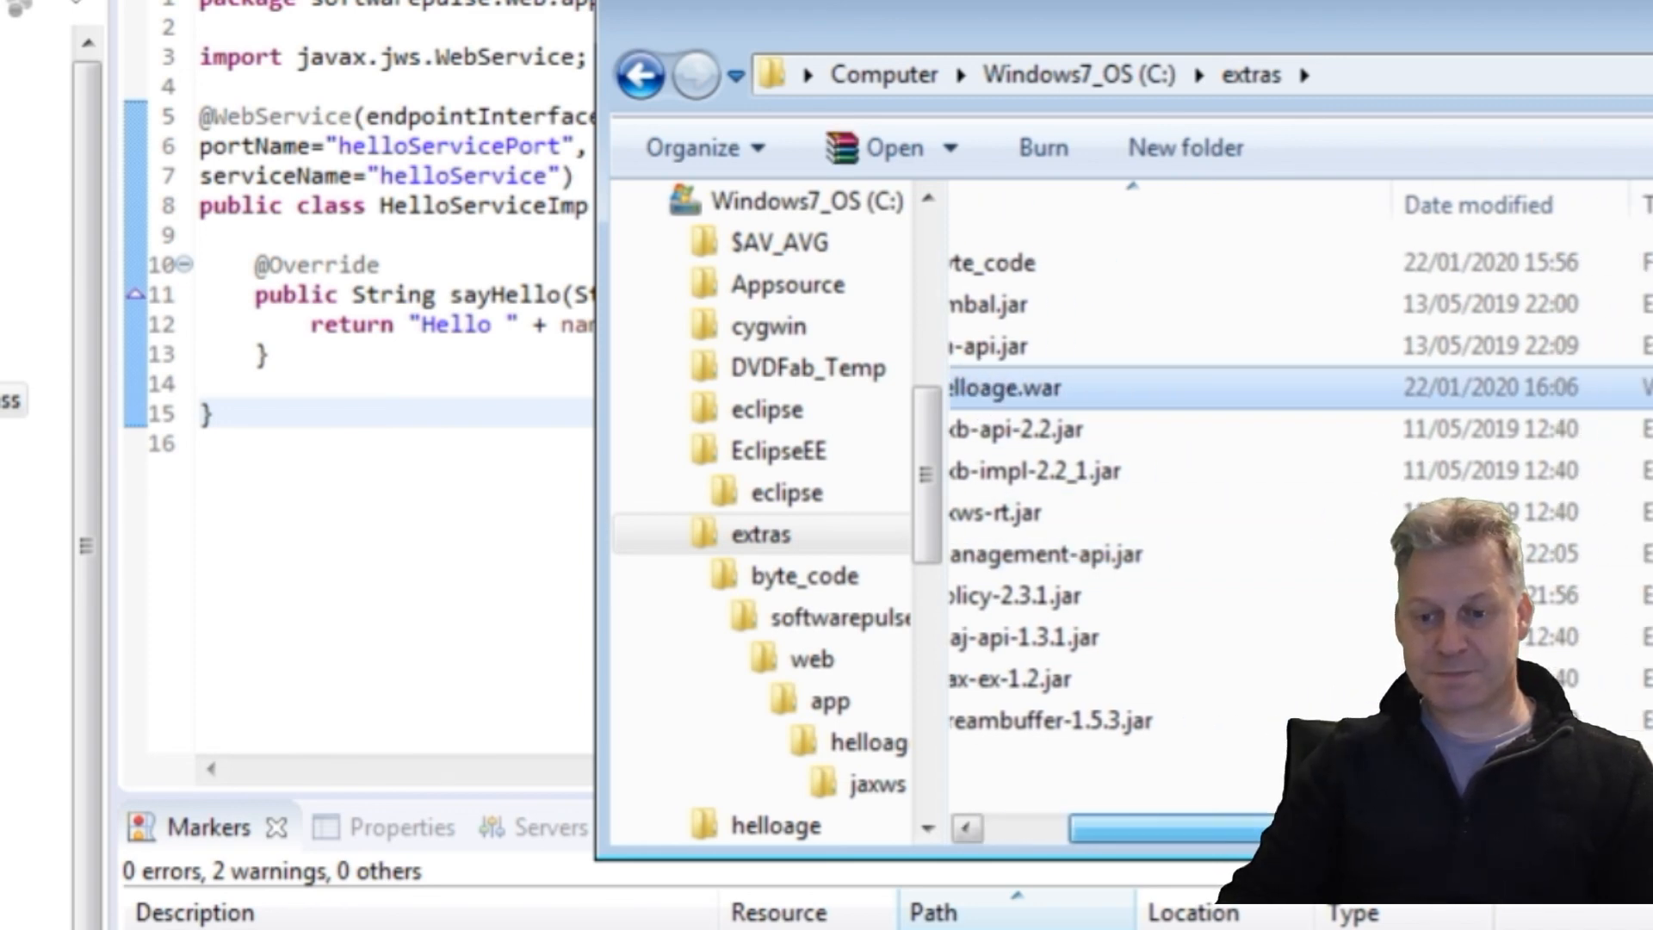